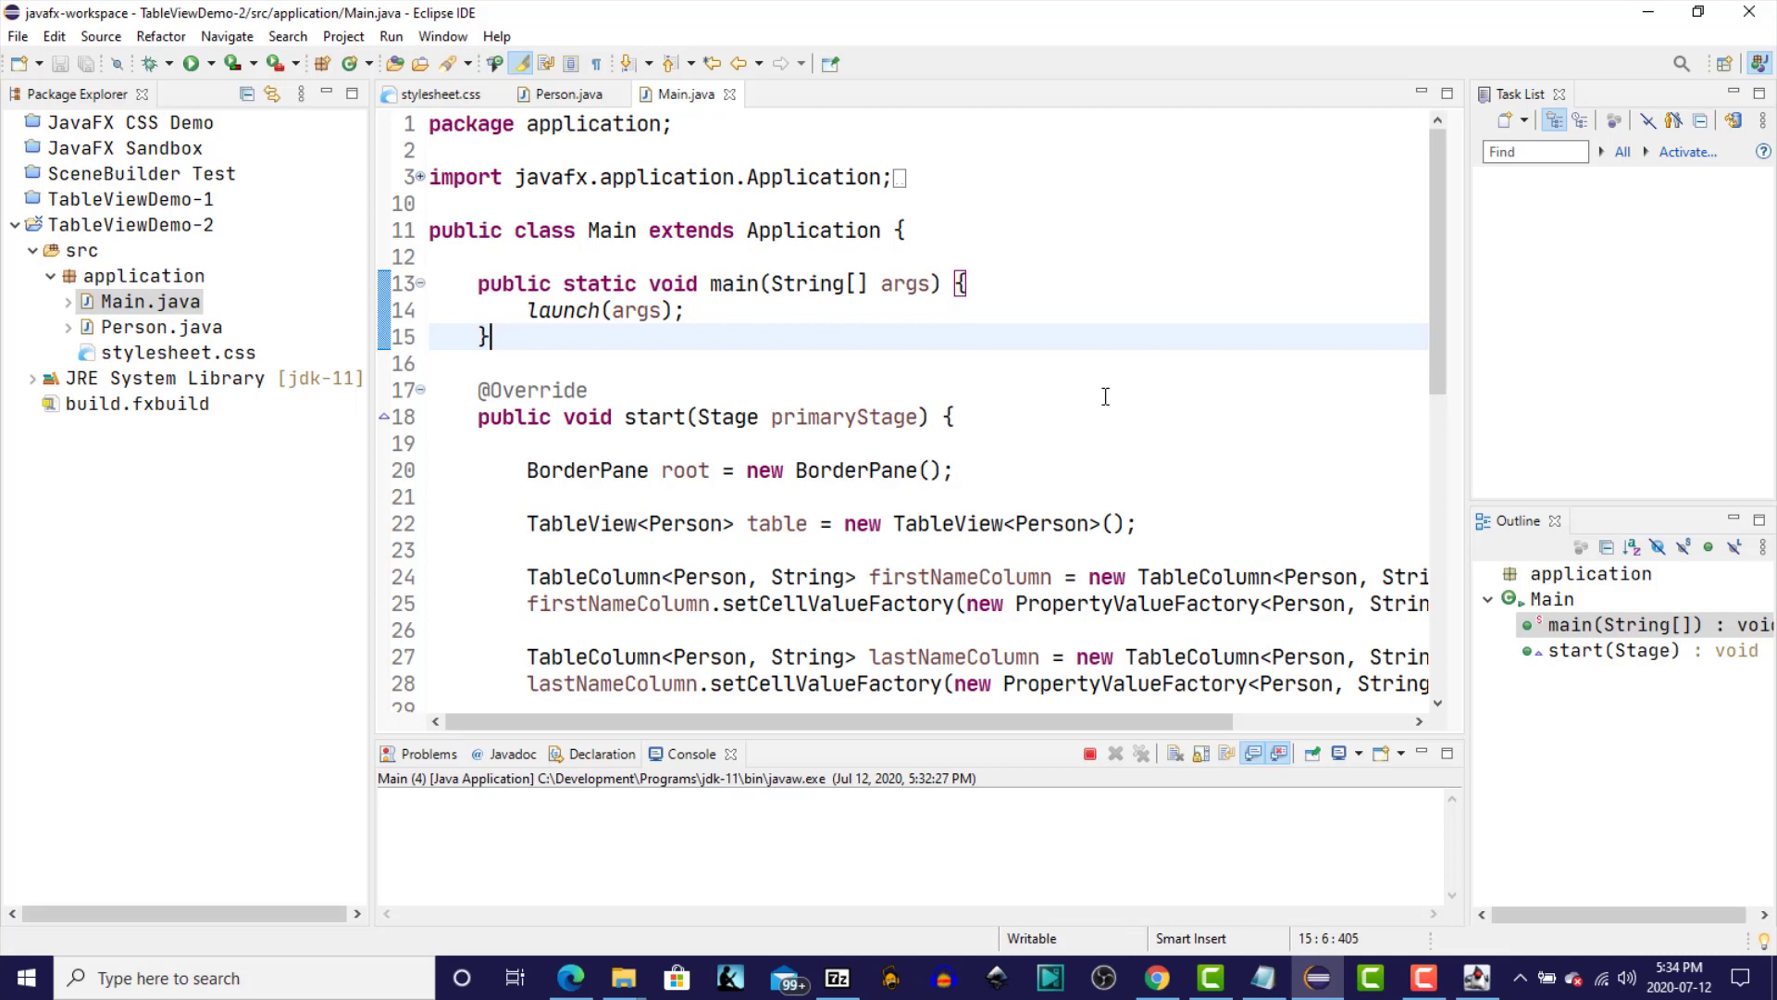
Review the Person class, return to Main.java, and close the TableView Demo window.
{"action": "left_click", "coordinate": [565, 95]}
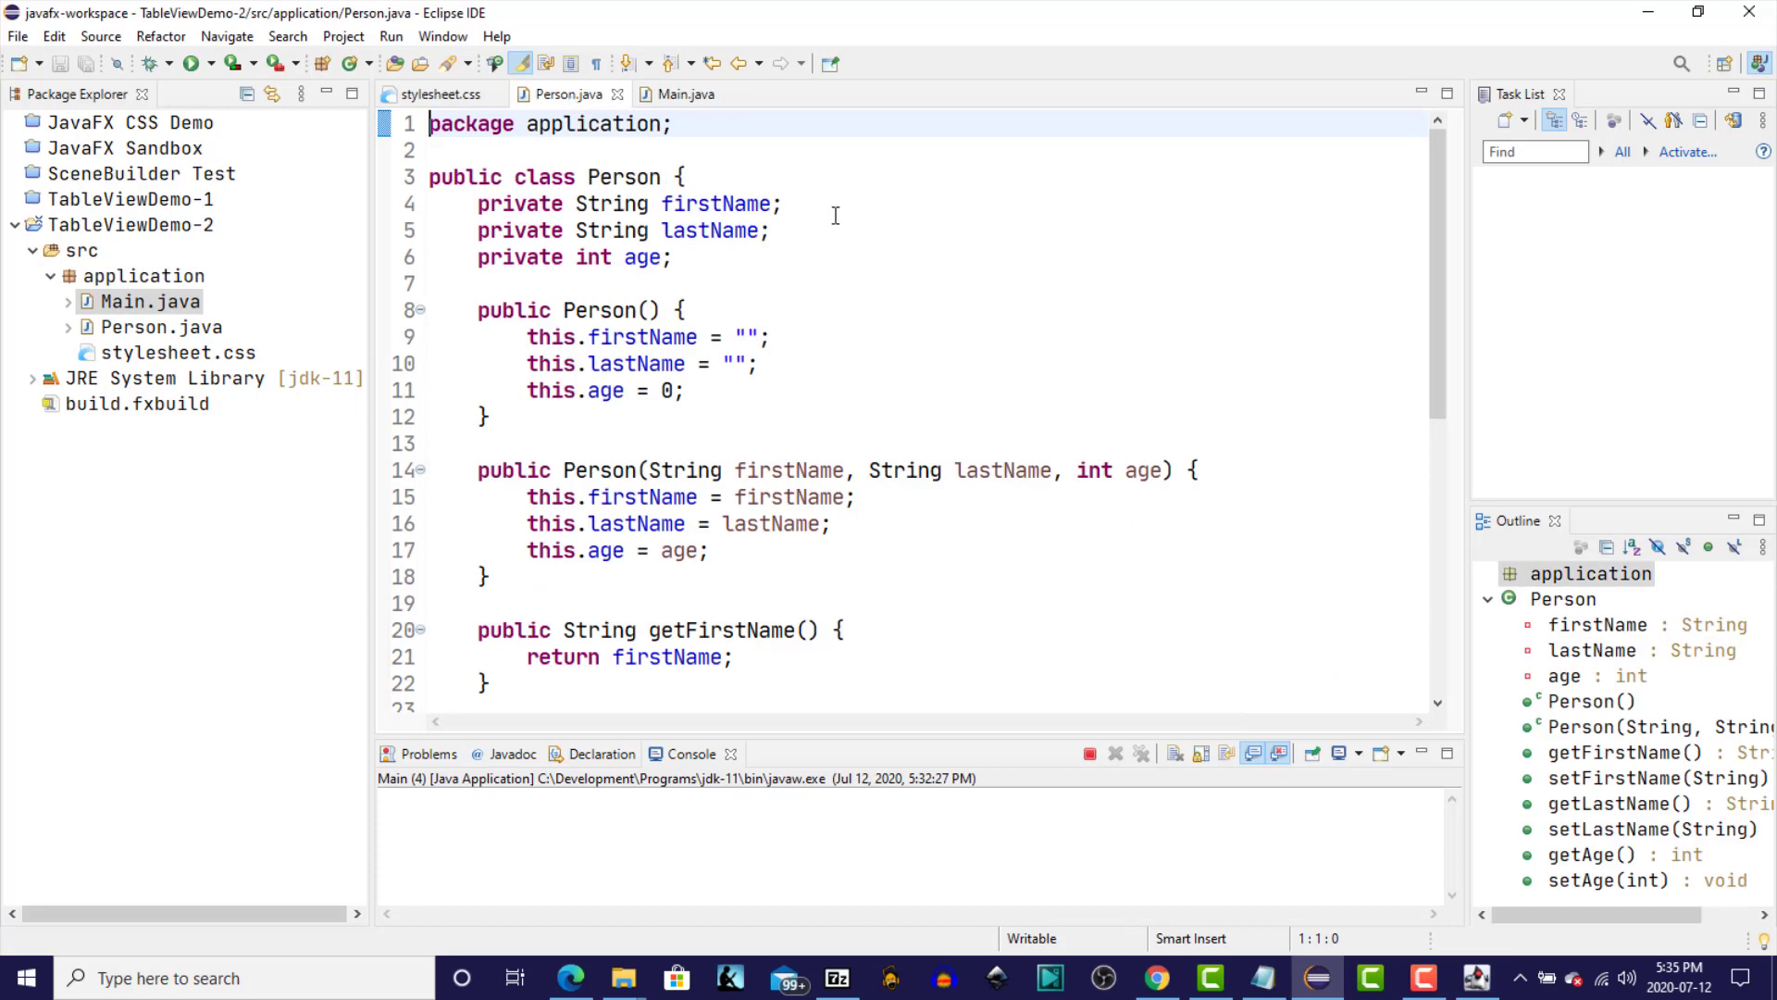
{"action": "scroll", "scroll_direction": "down", "scroll_amount": 3}
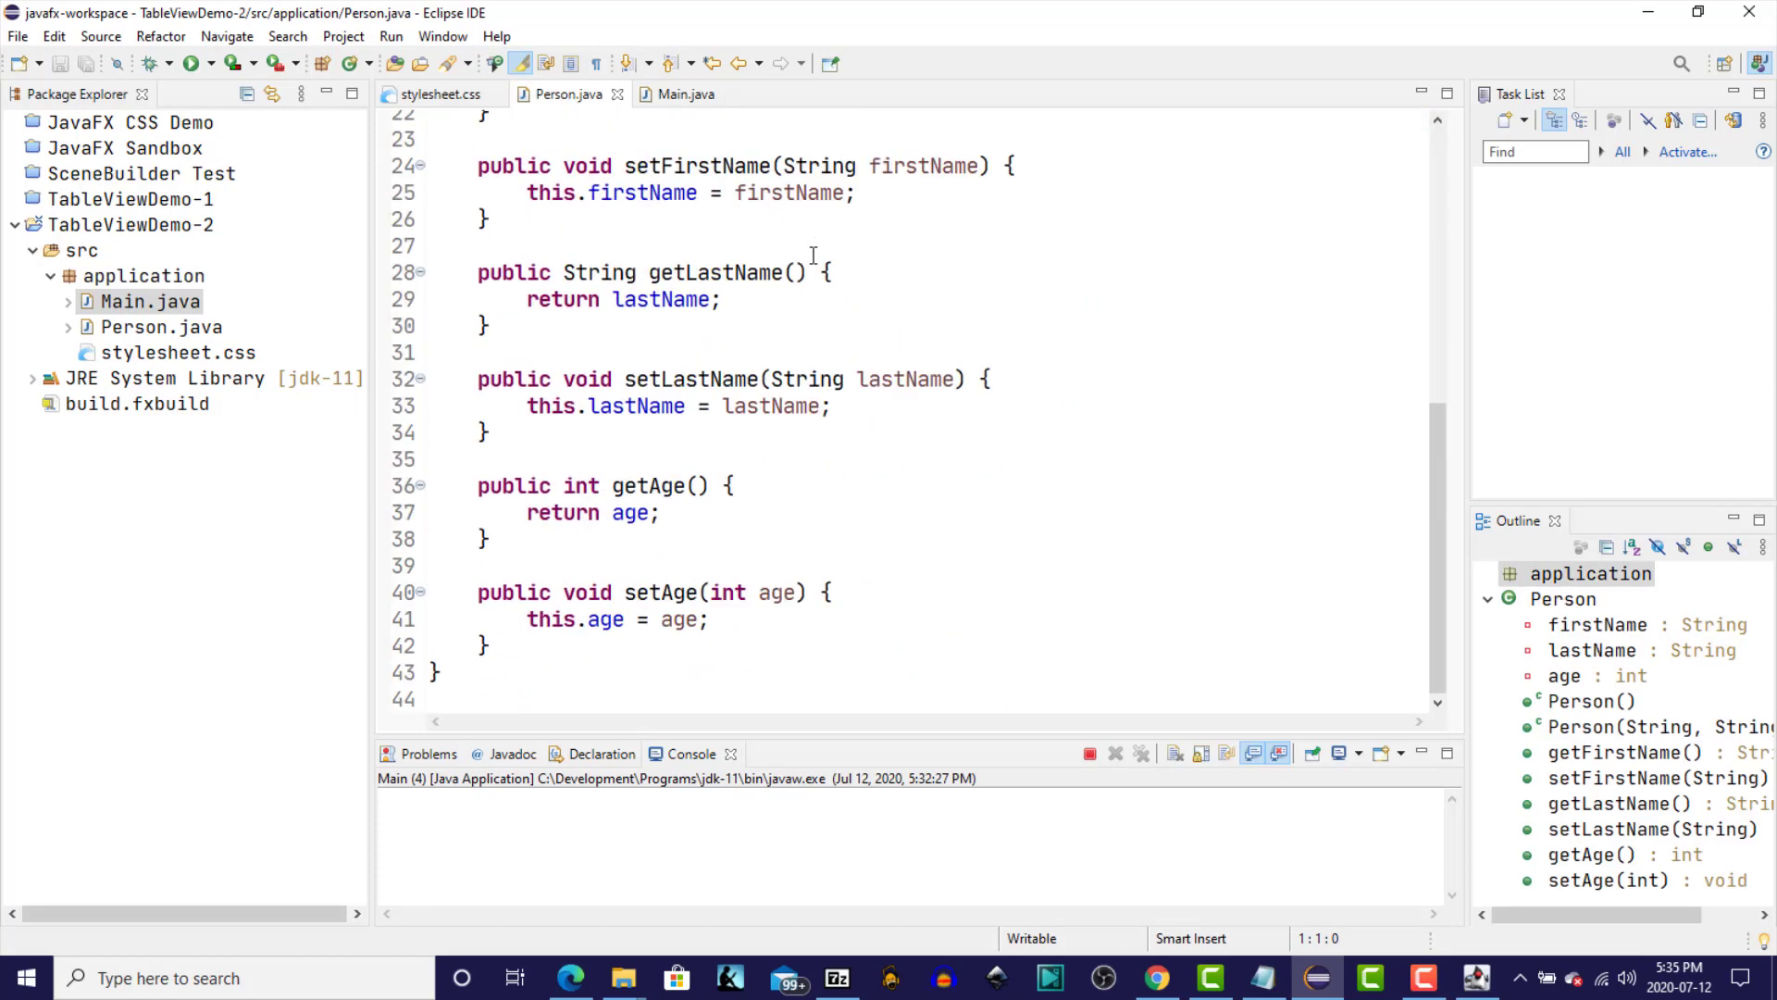
{"action": "left_click", "coordinate": [687, 94]}
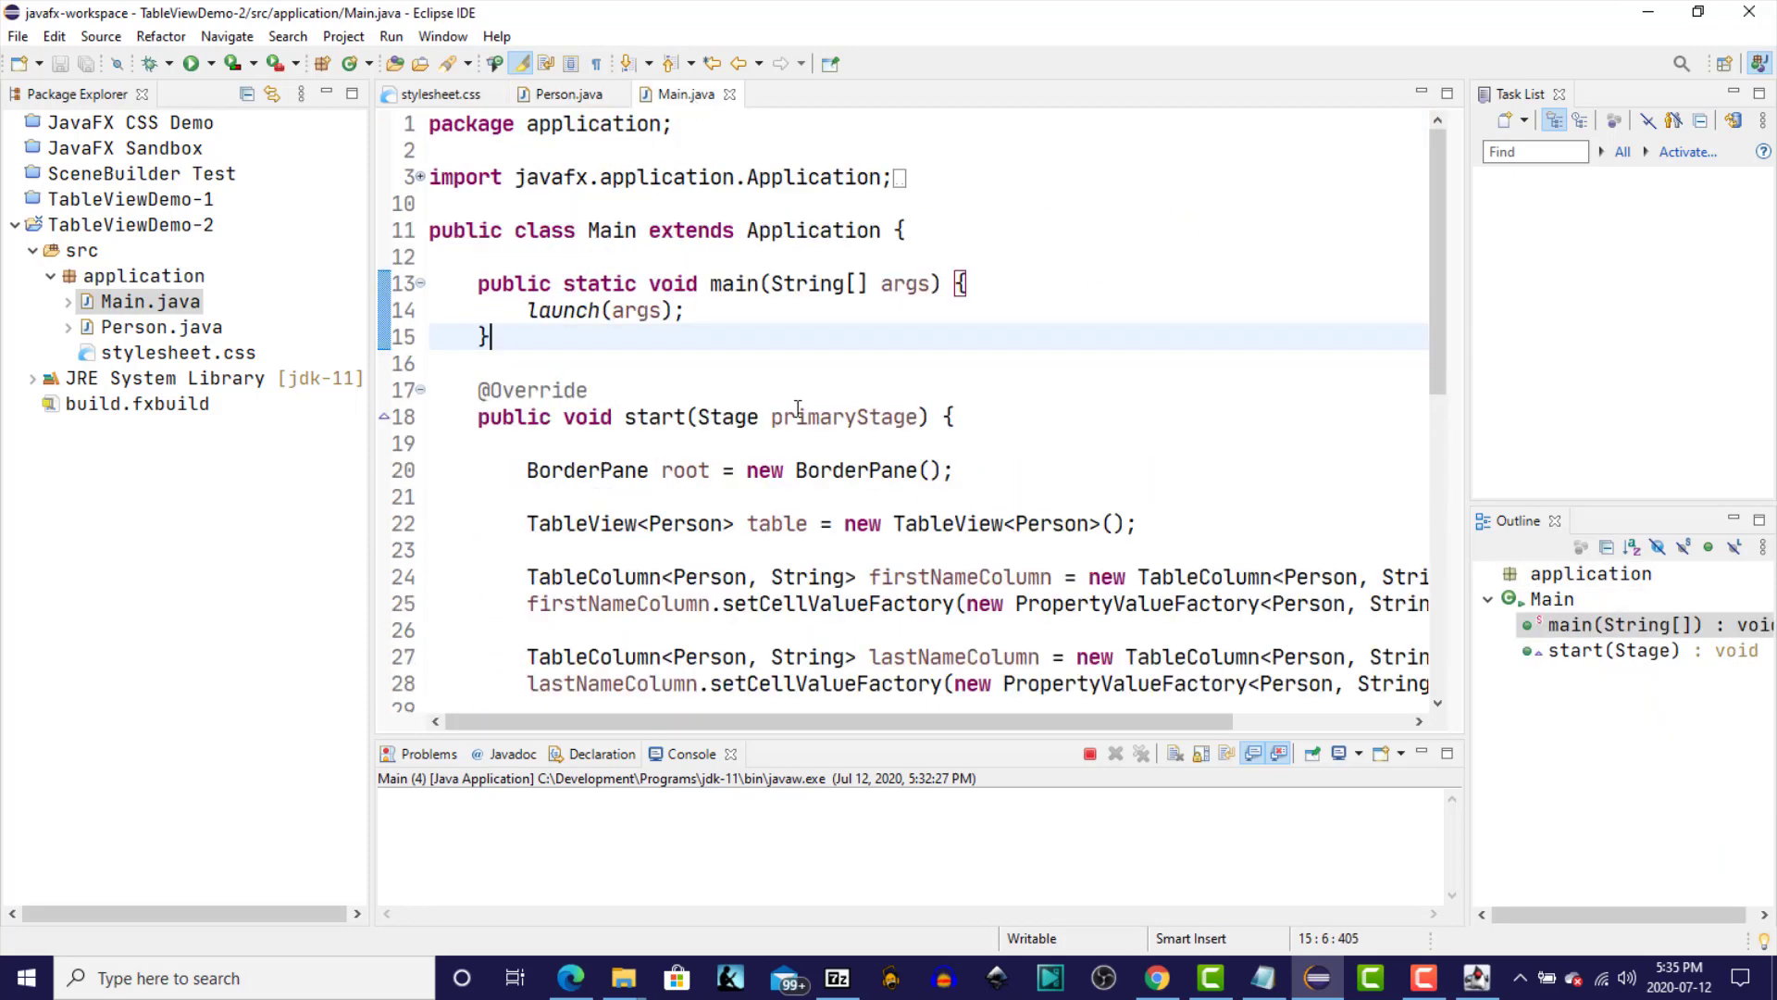
{"action": "mouse_move", "coordinate": [772, 374]}
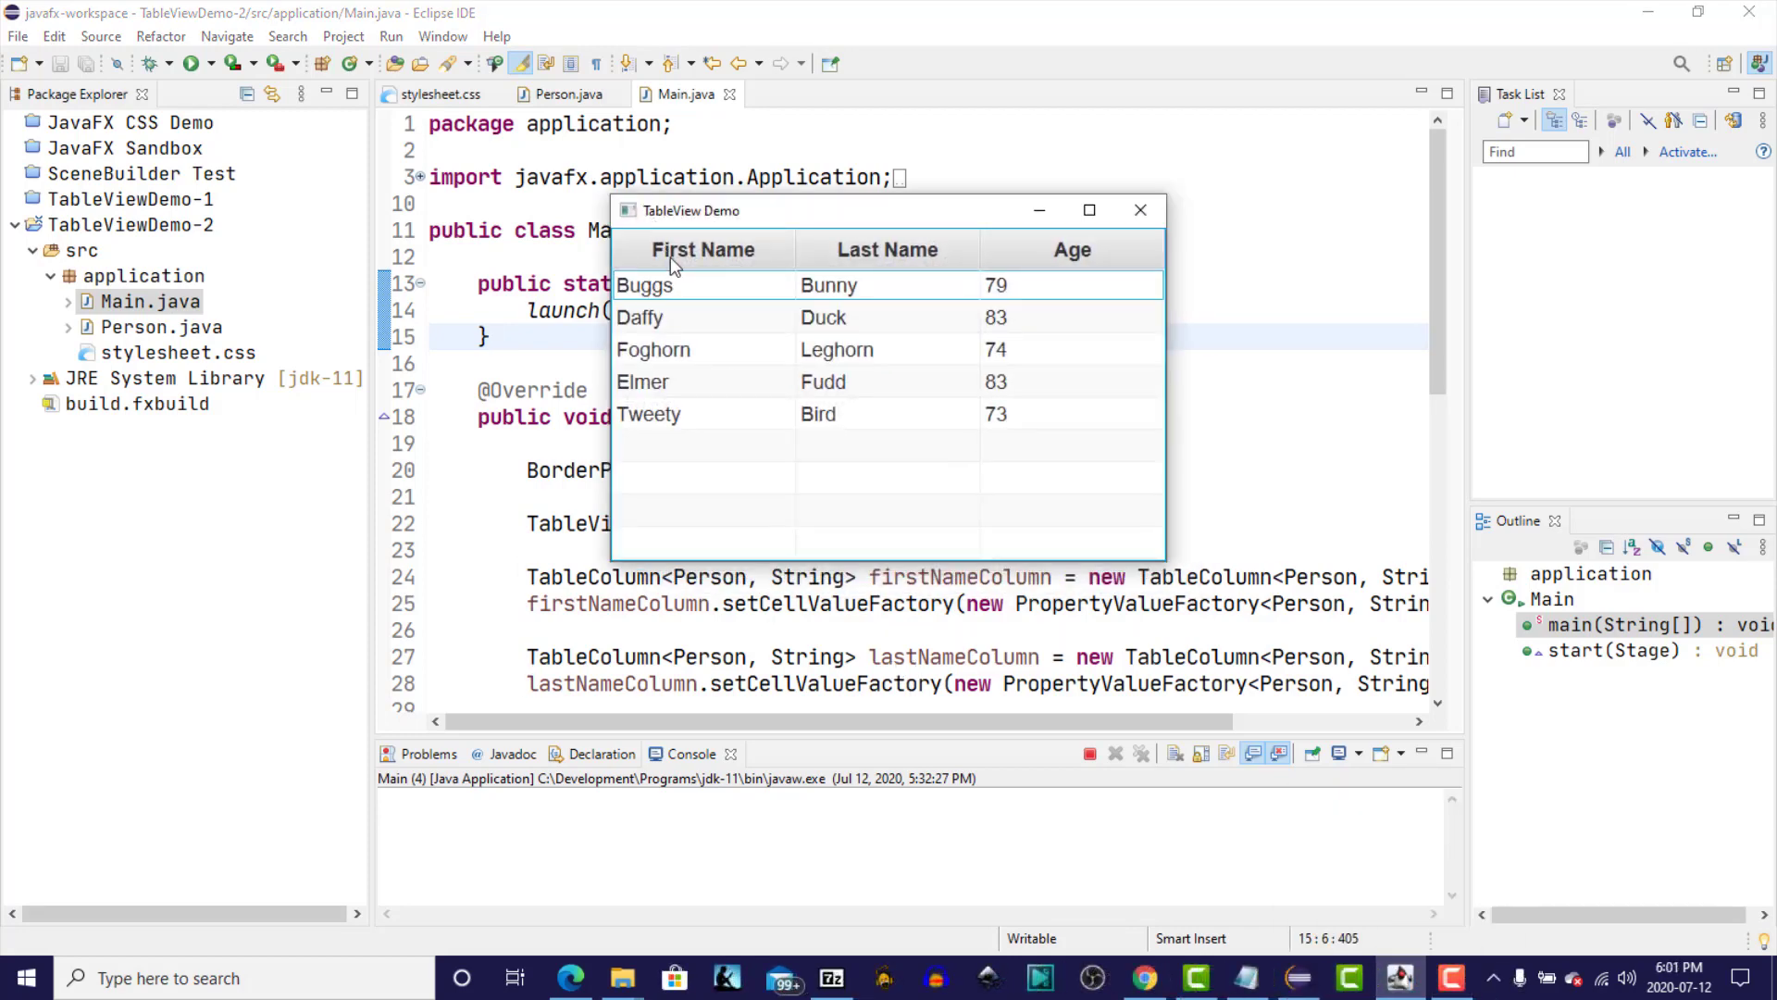
{"action": "mouse_move", "coordinate": [1096, 251]}
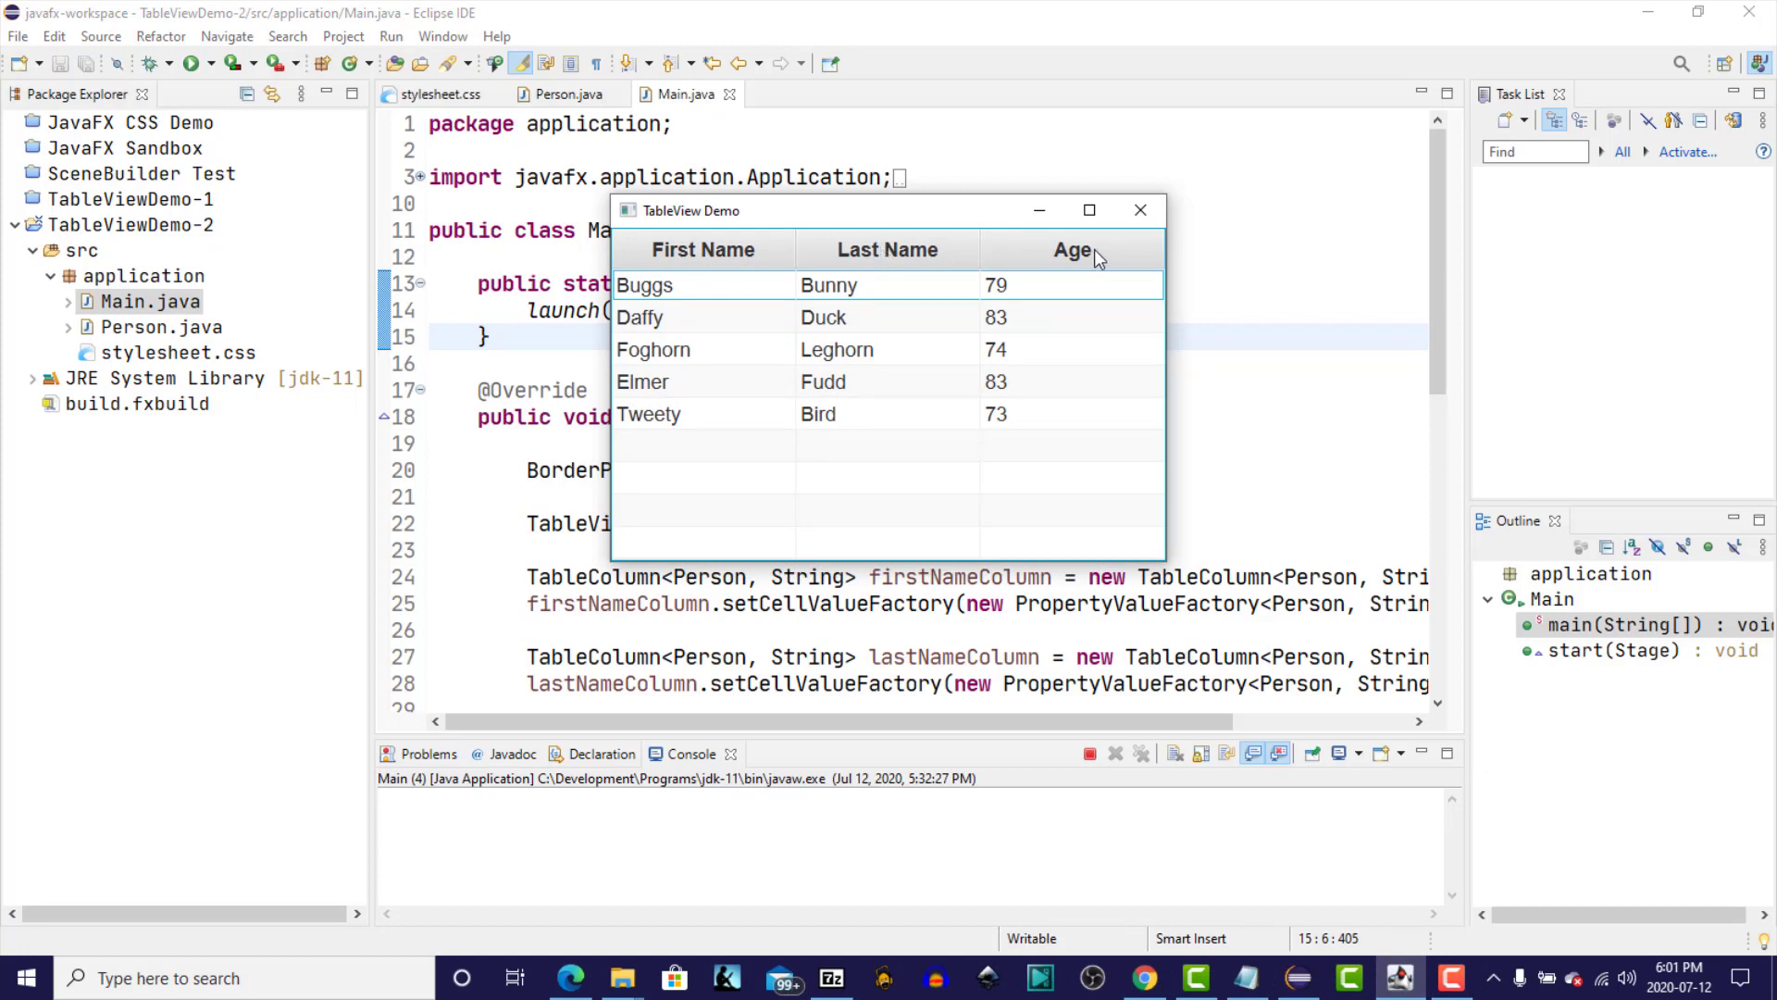
{"action": "mouse_move", "coordinate": [640, 440]}
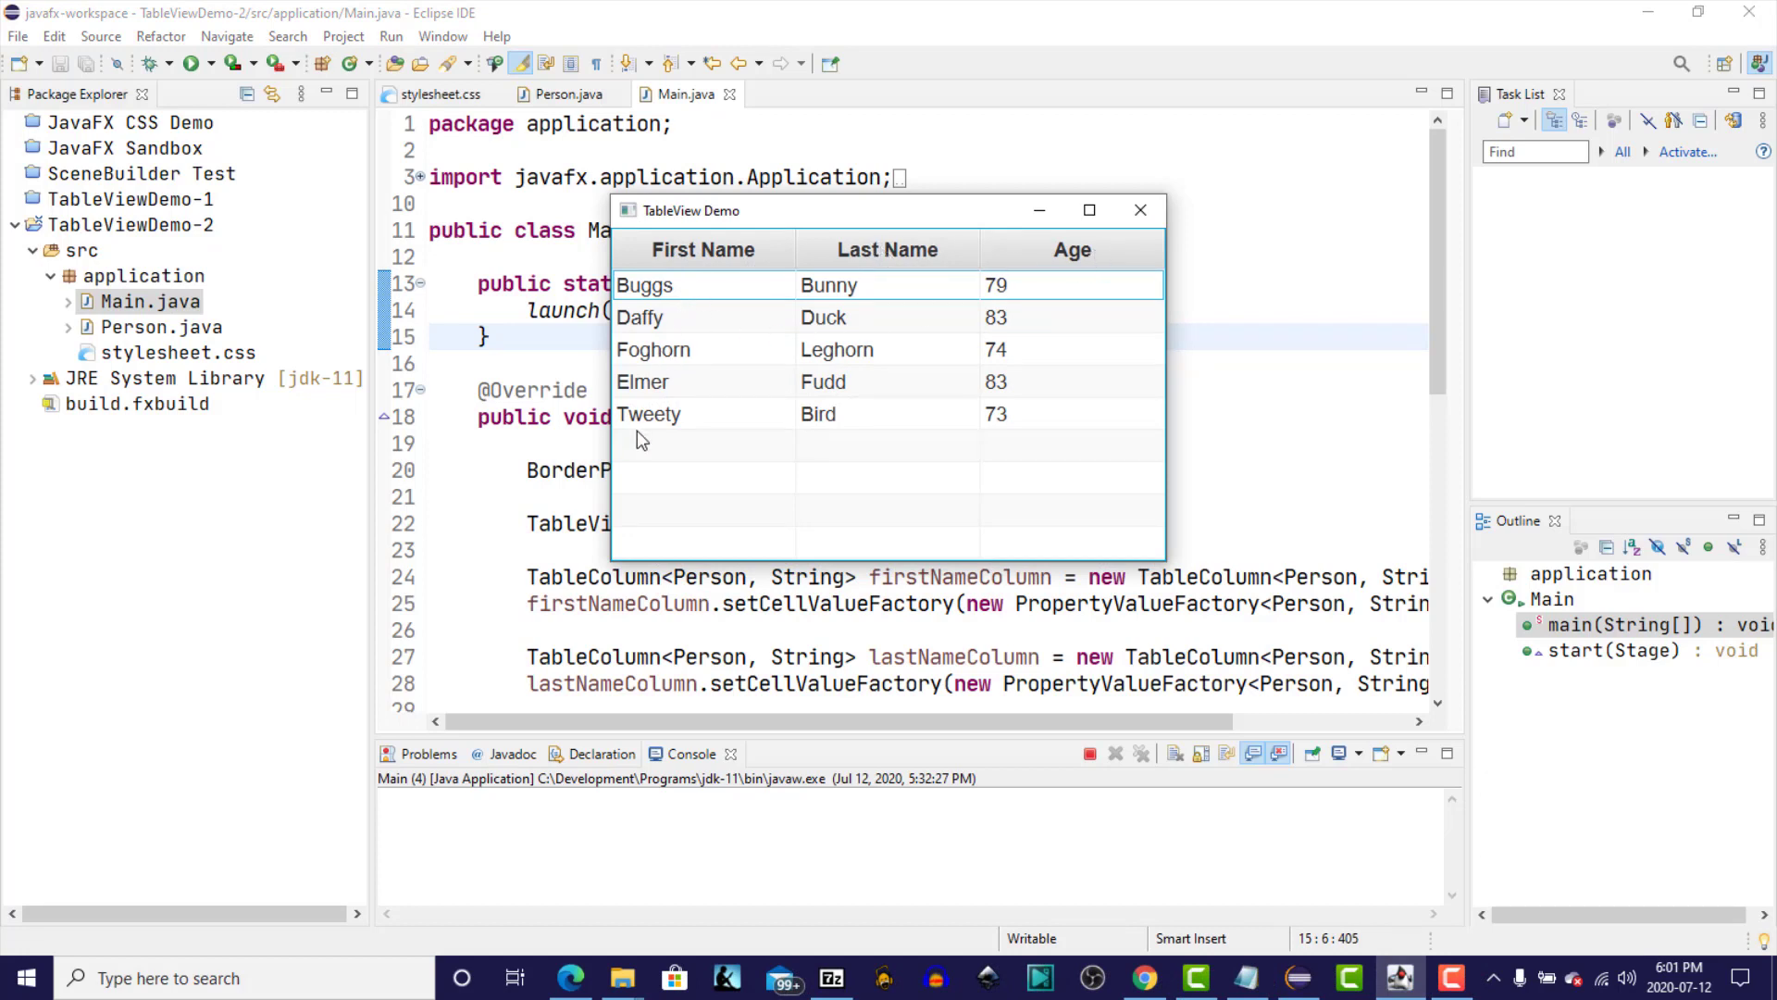
{"action": "mouse_move", "coordinate": [636, 459]}
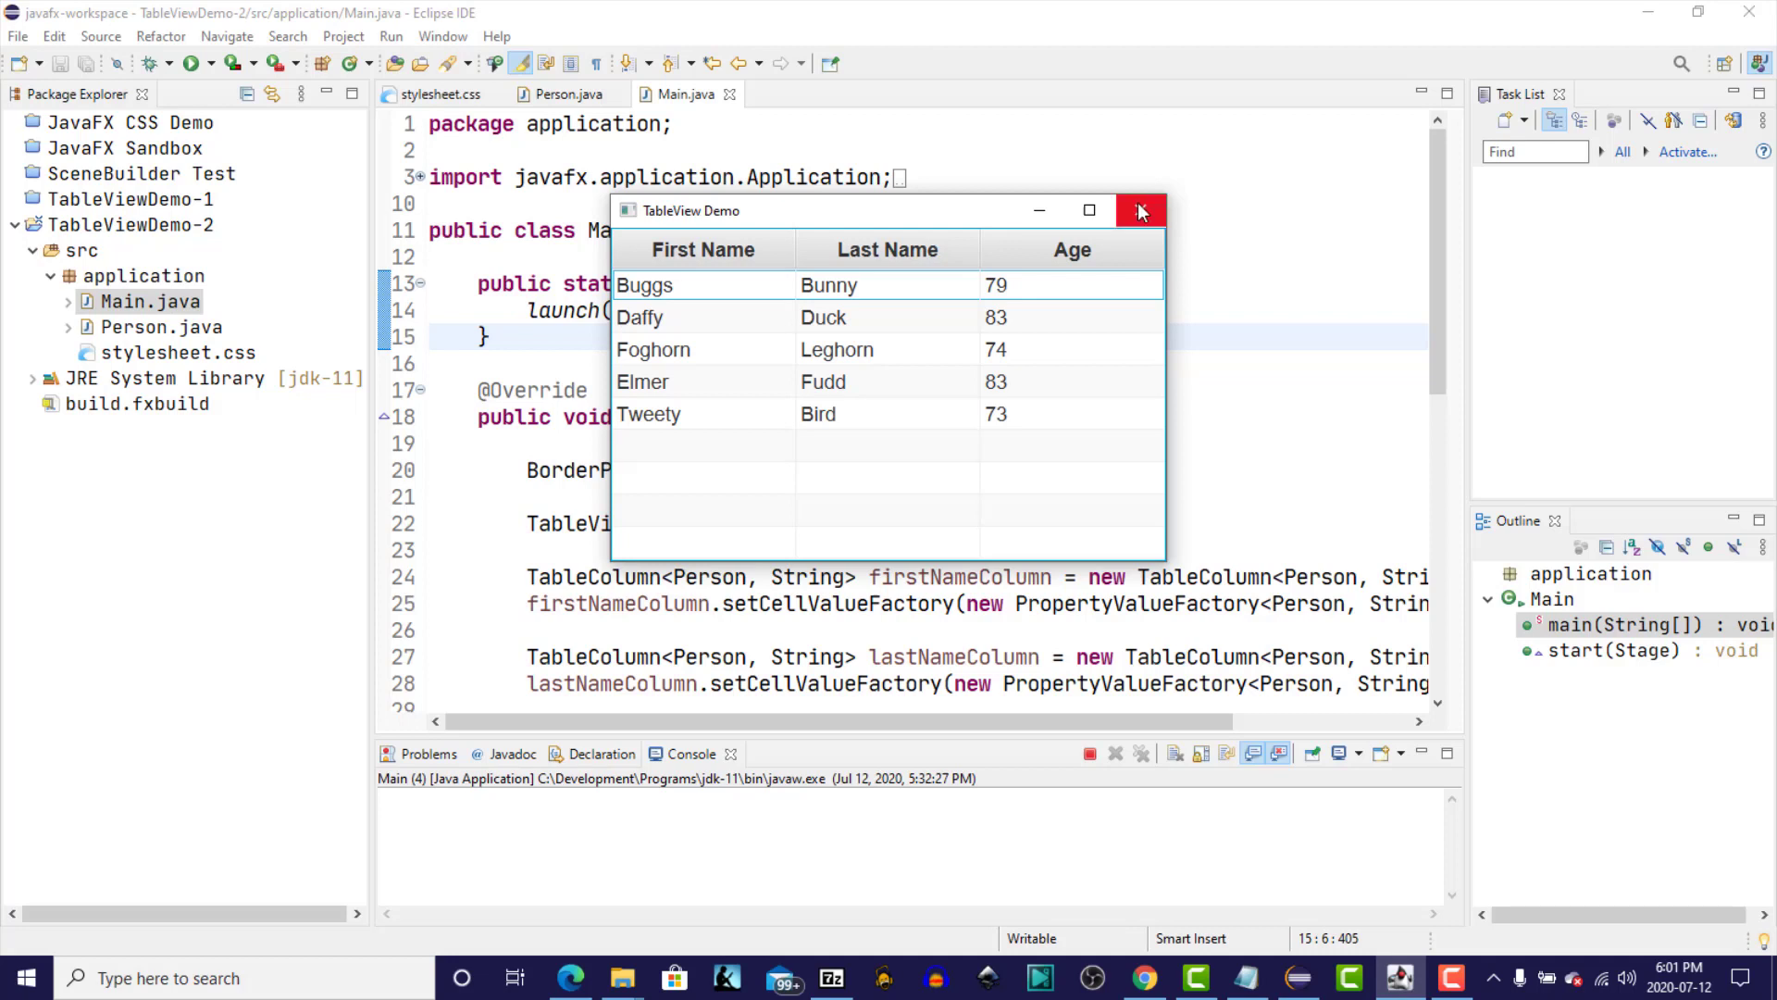
{"action": "left_click", "coordinate": [1141, 211]}
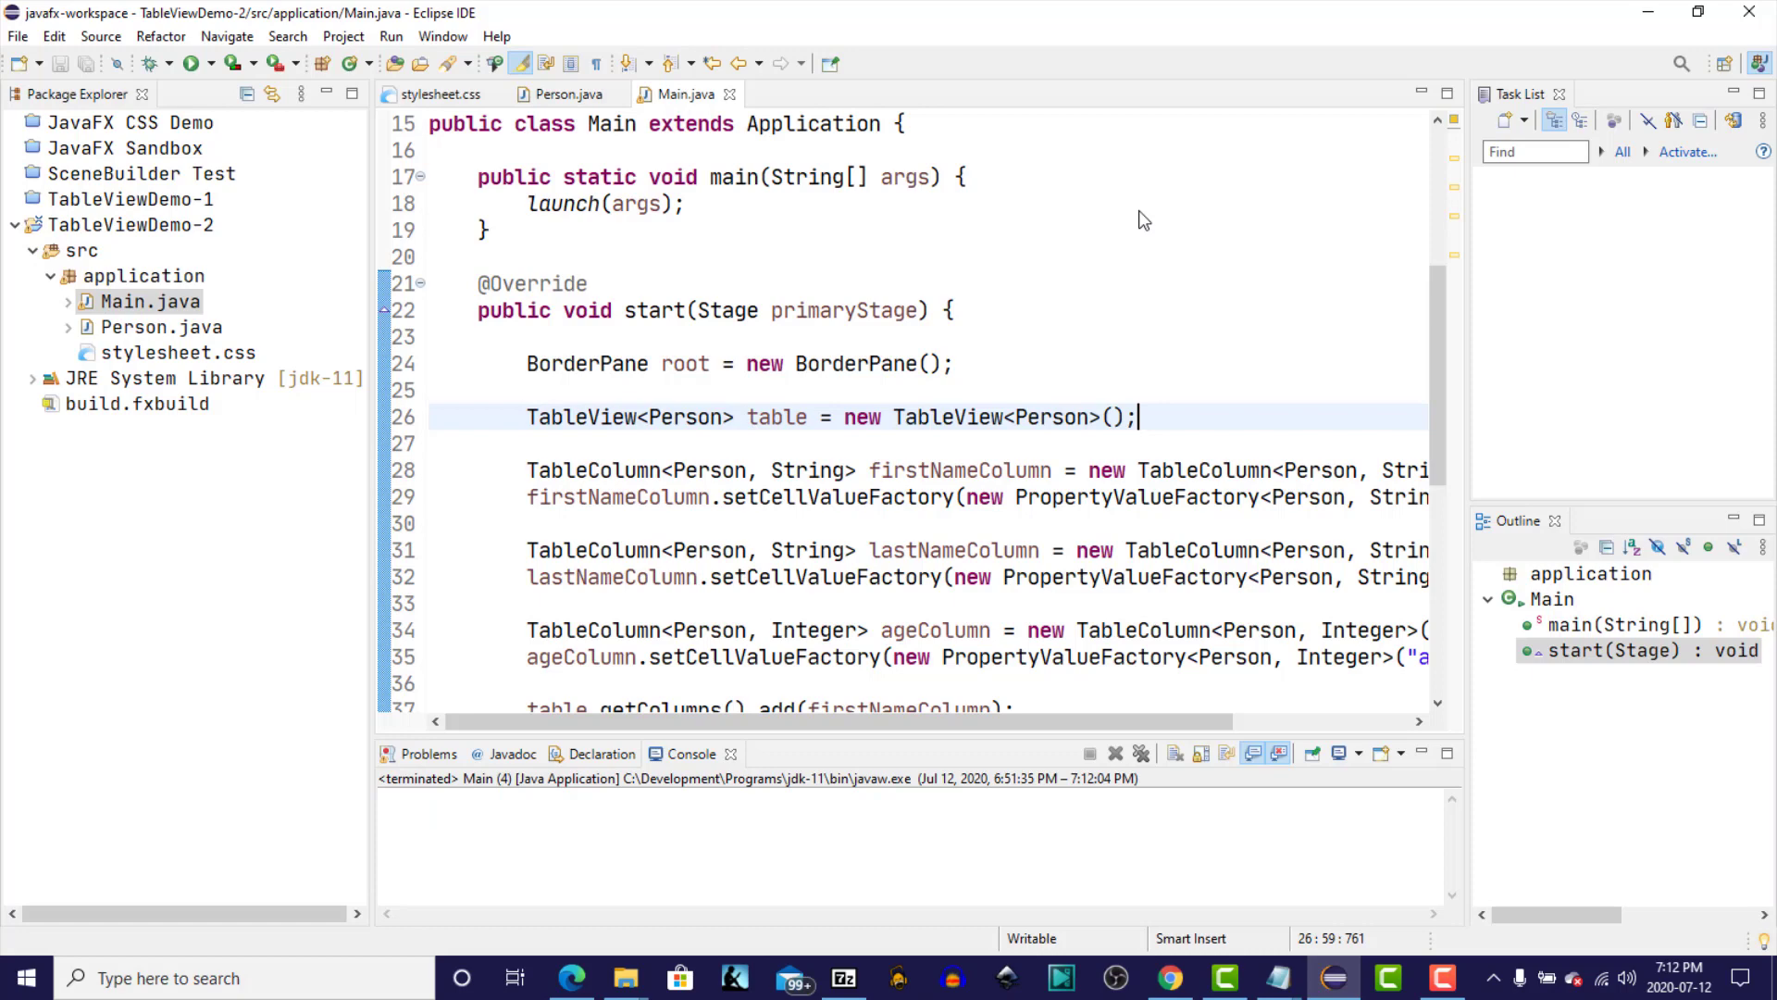
Add table.setEditable(true); on a new line below the TableView declaration.
{"action": "key", "text": "Return"}
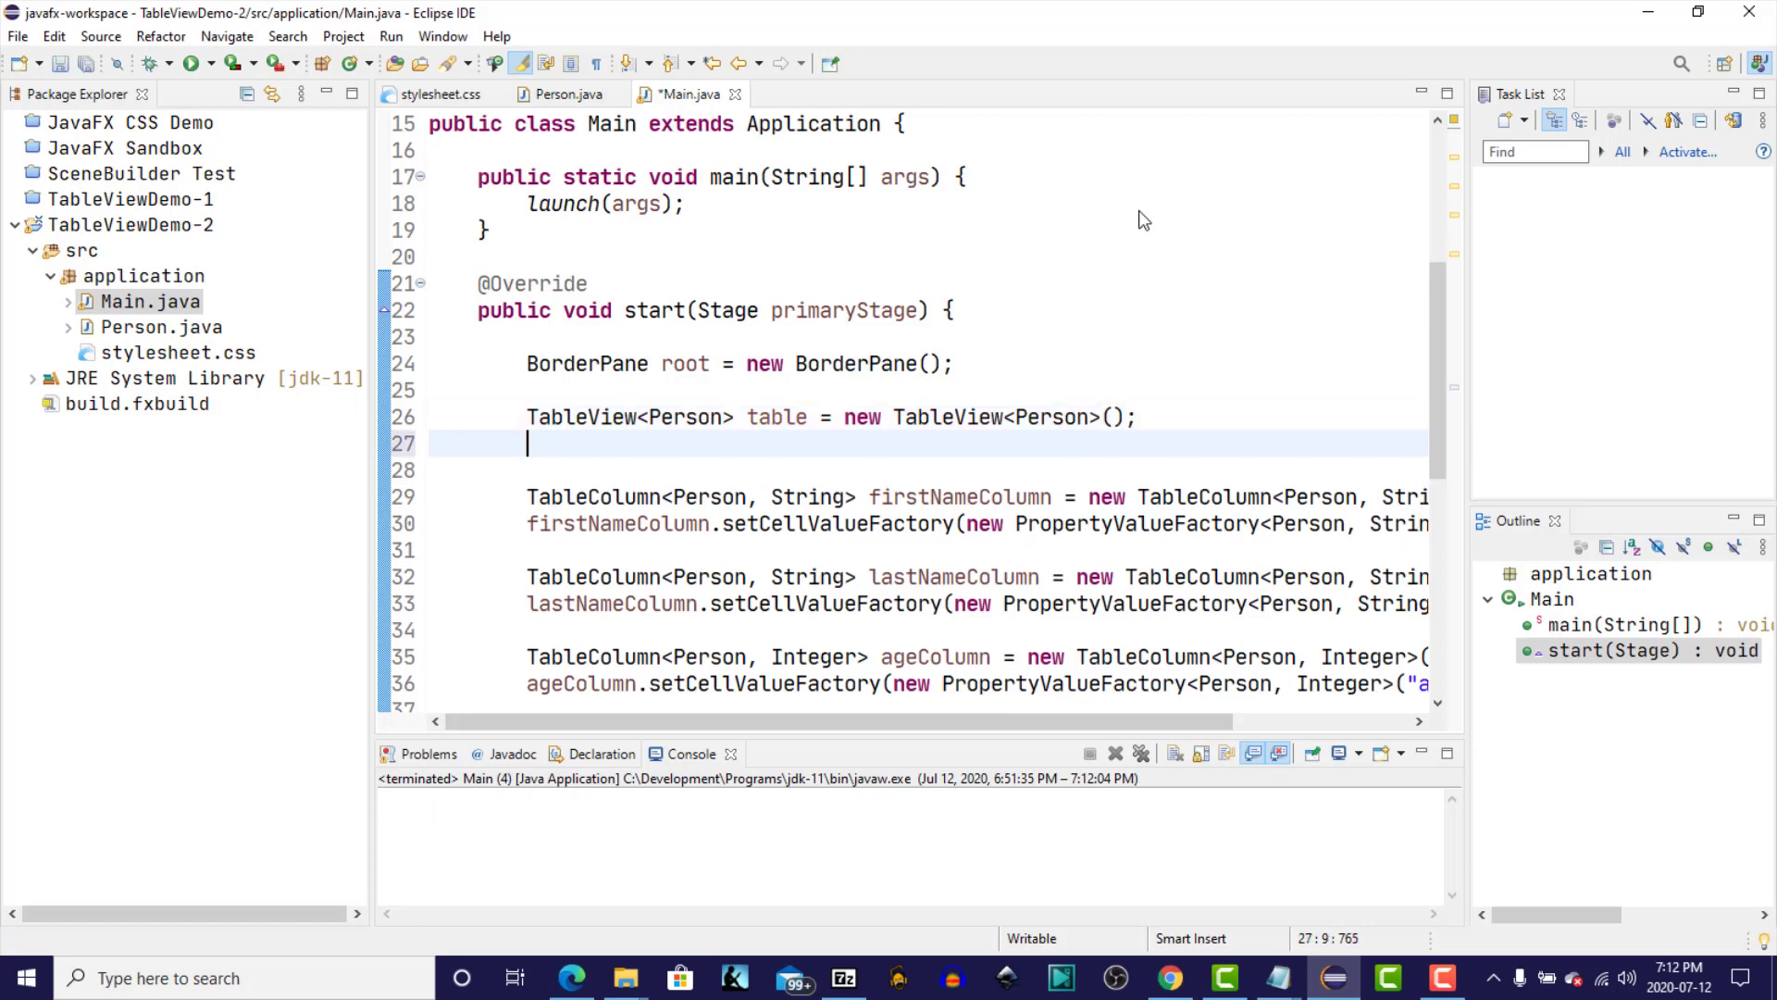
{"action": "type", "text": "table.setEditable(true);"}
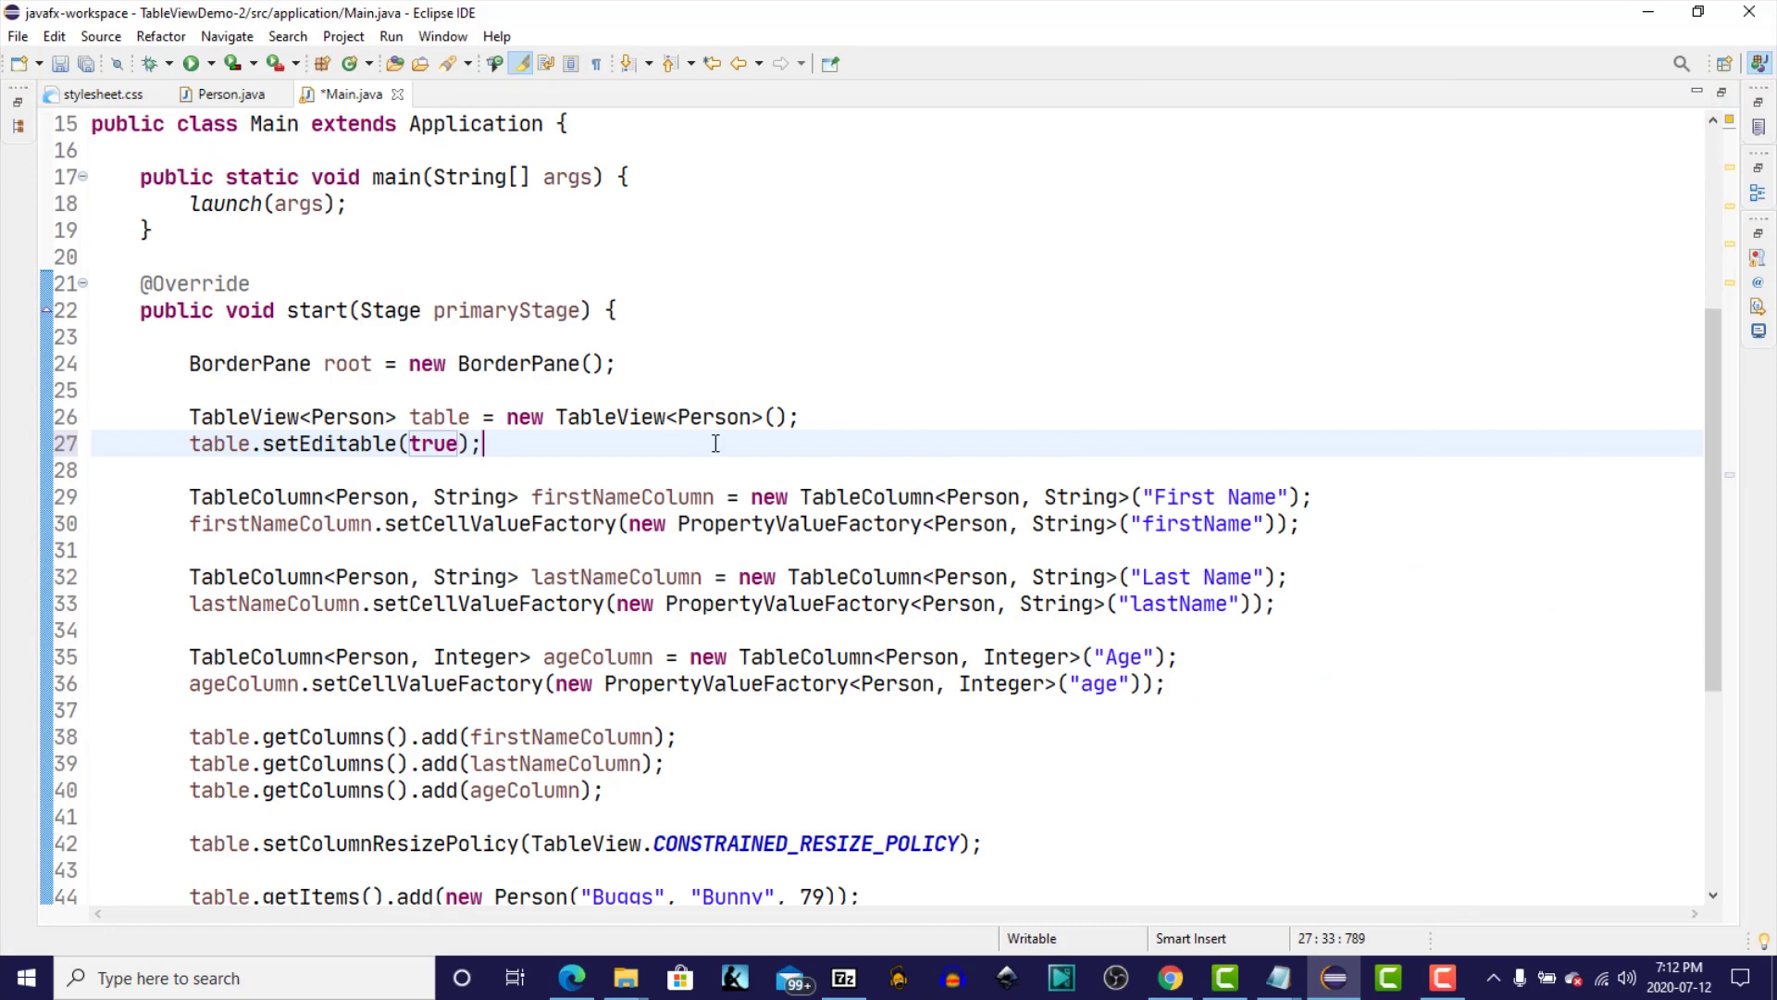
{"action": "scroll", "scroll_direction": "down", "scroll_amount": 3}
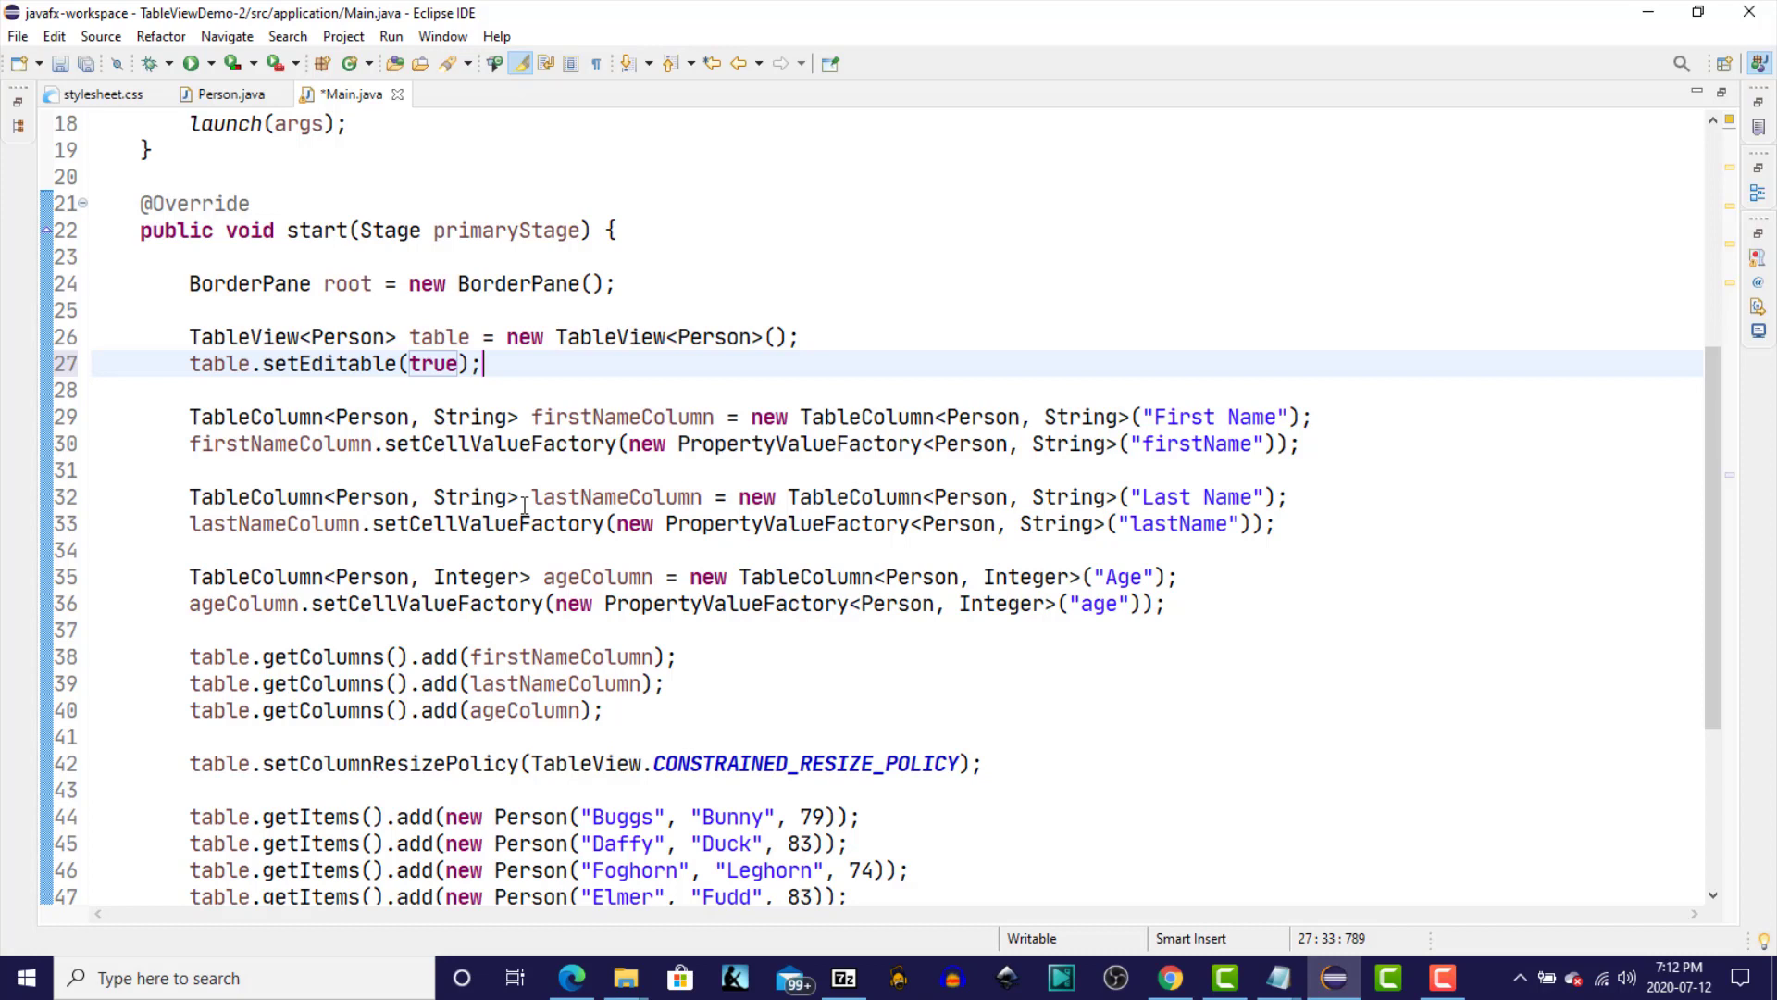
{"action": "left_click", "coordinate": [1309, 444]}
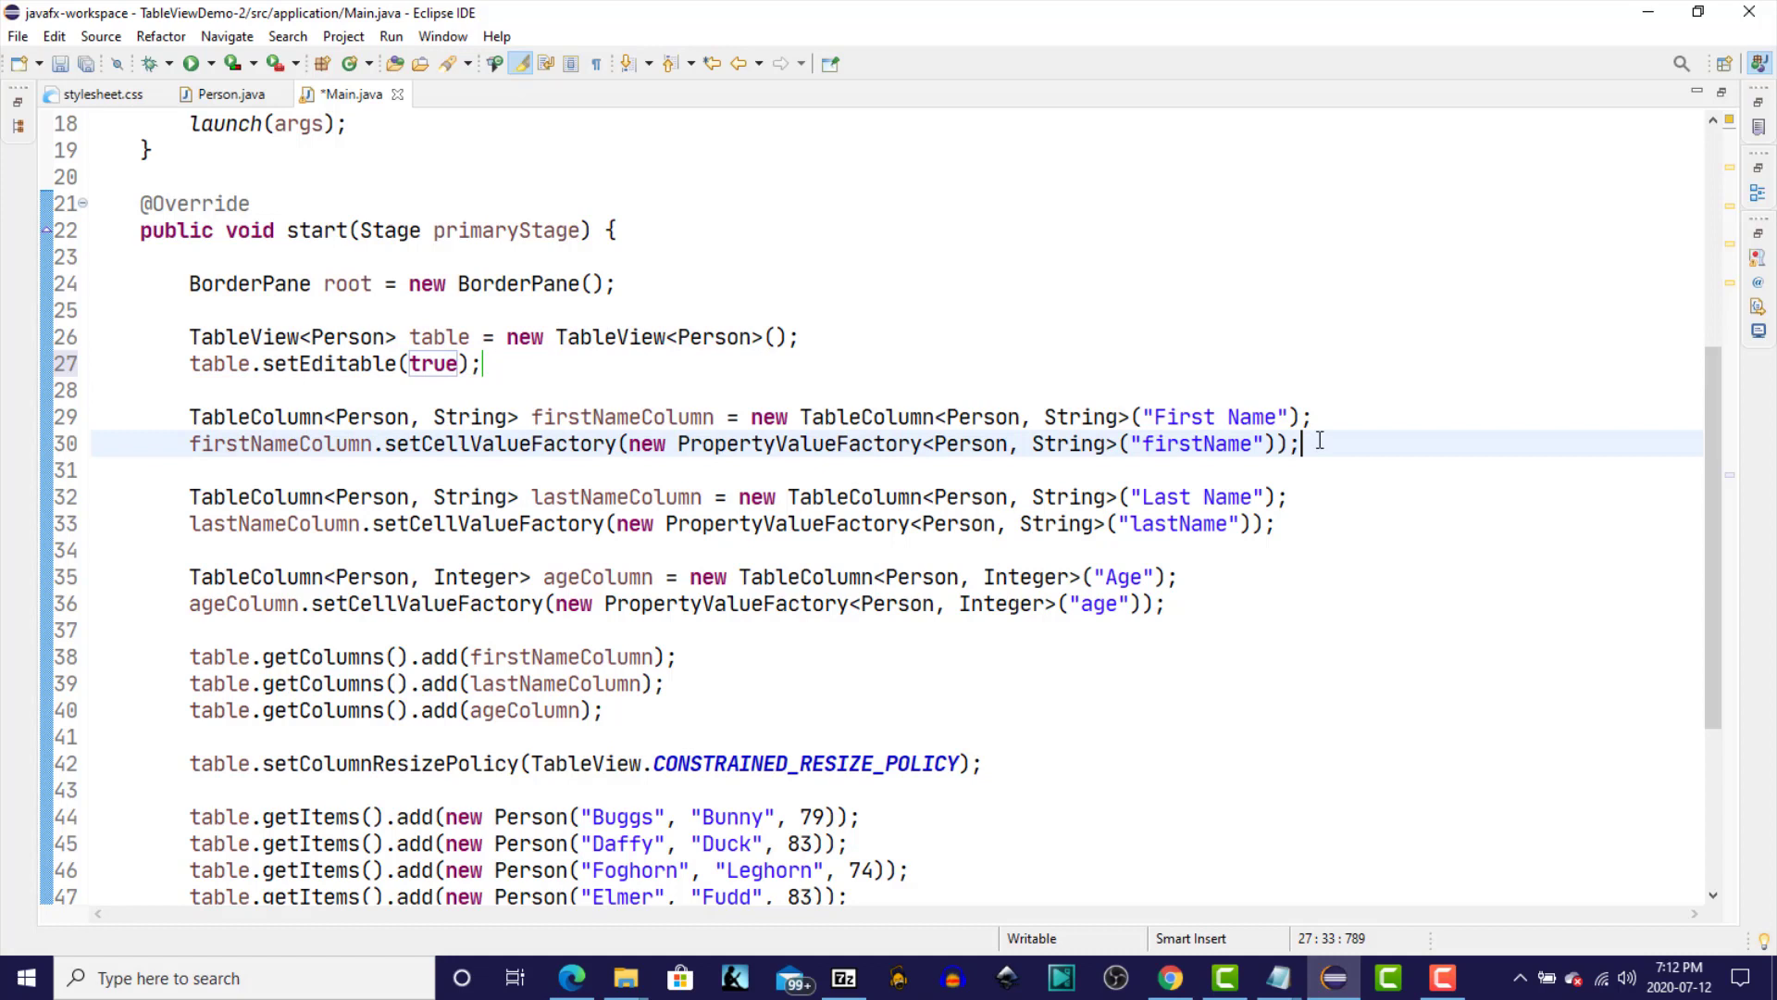
{"action": "left_click", "coordinate": [1302, 443]}
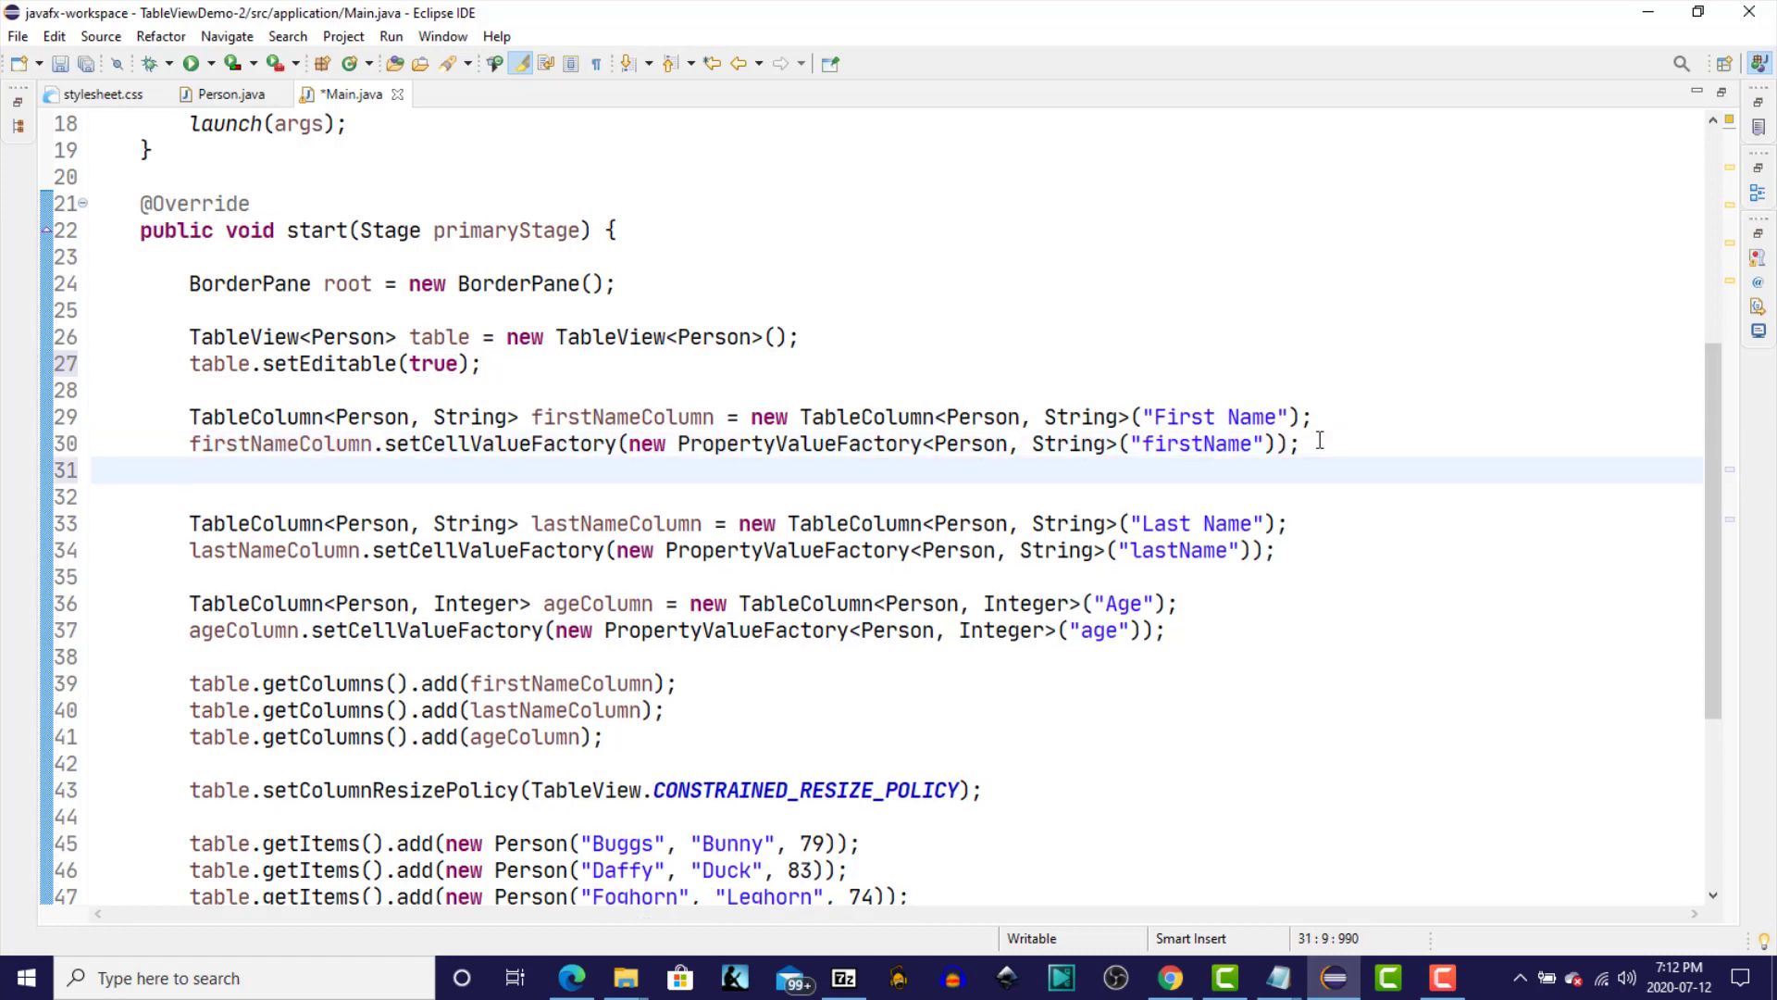
Set TextFieldTableCell.forTableColumn() cell factories on firstNameColumn and lastNameColumn.
{"action": "type", "text": "firstNameColumn"}
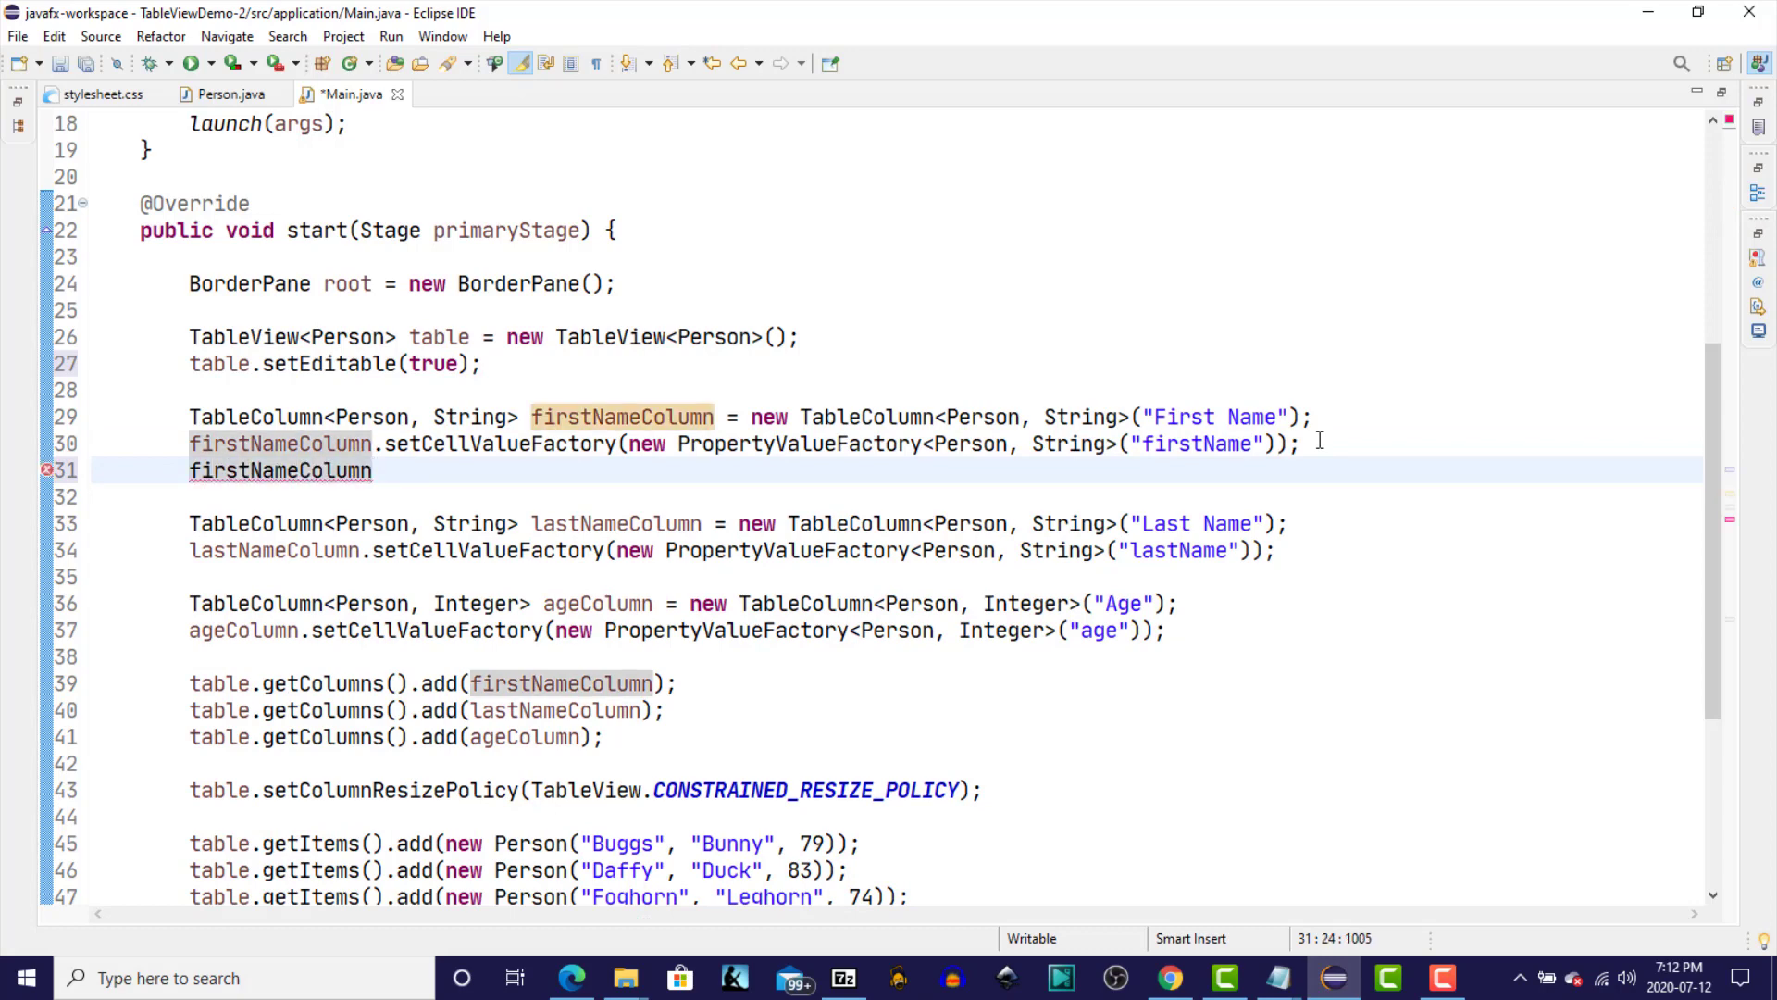
{"action": "type", "text": ".setCellFactory(value);"}
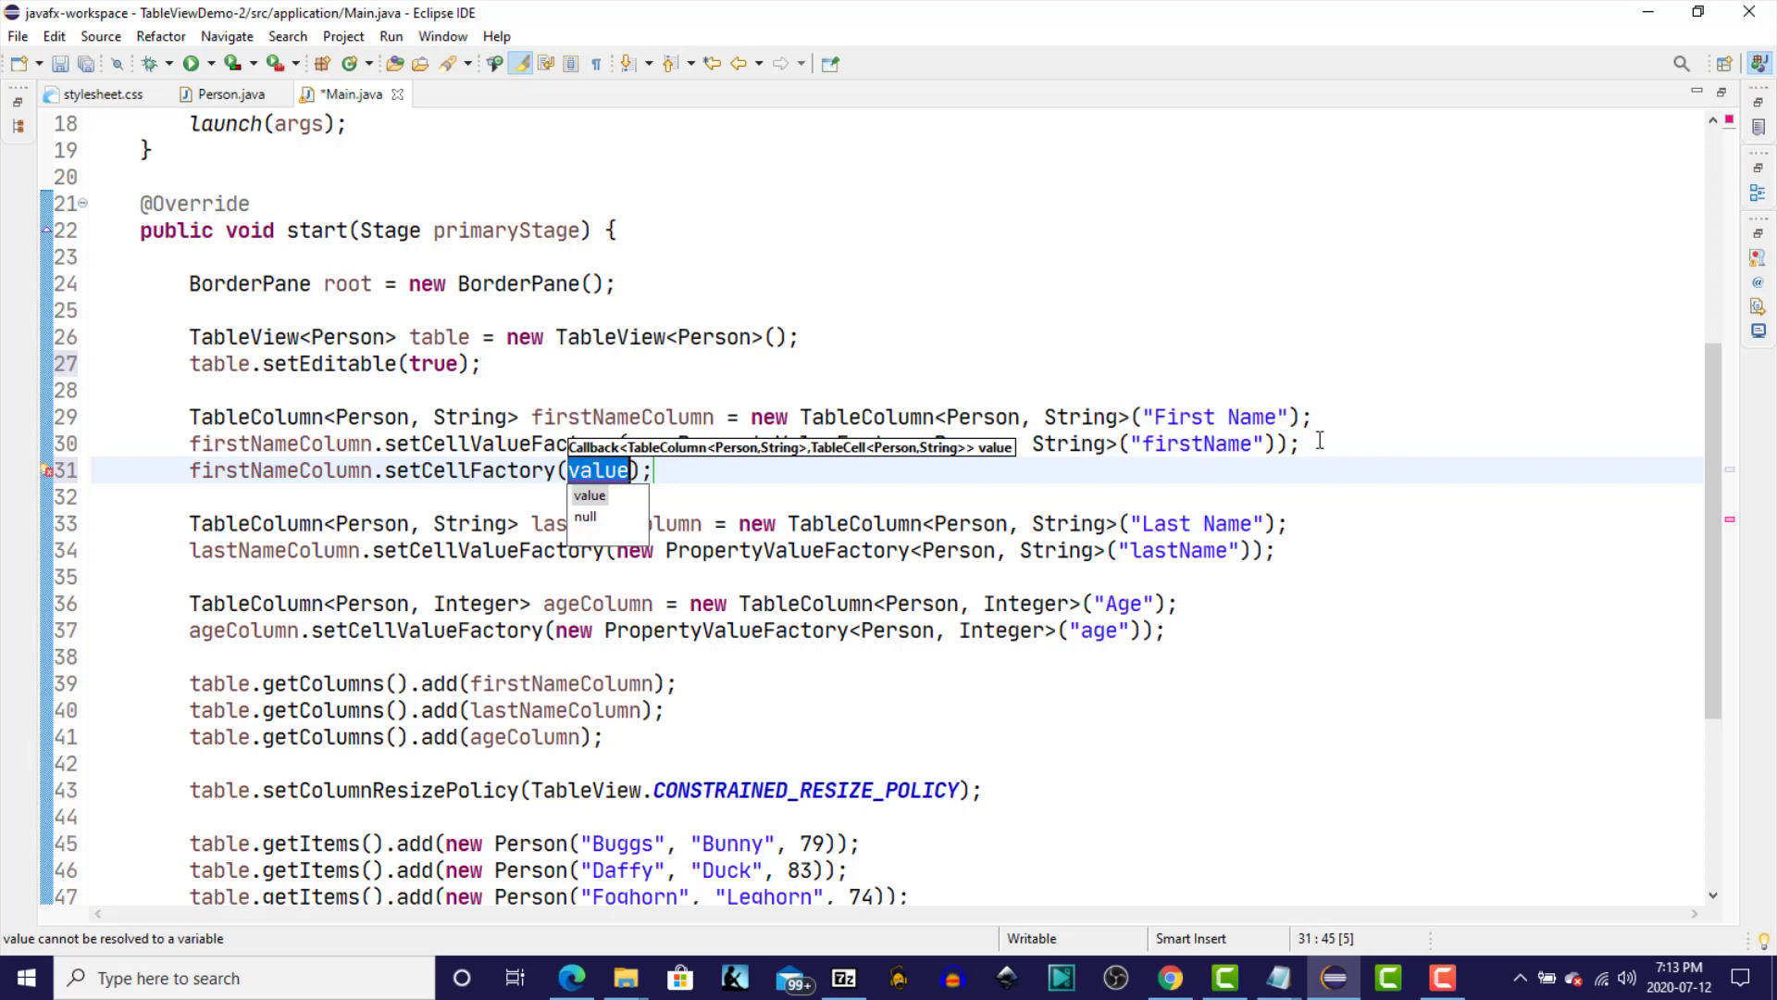
{"action": "type", "text": "TextField"}
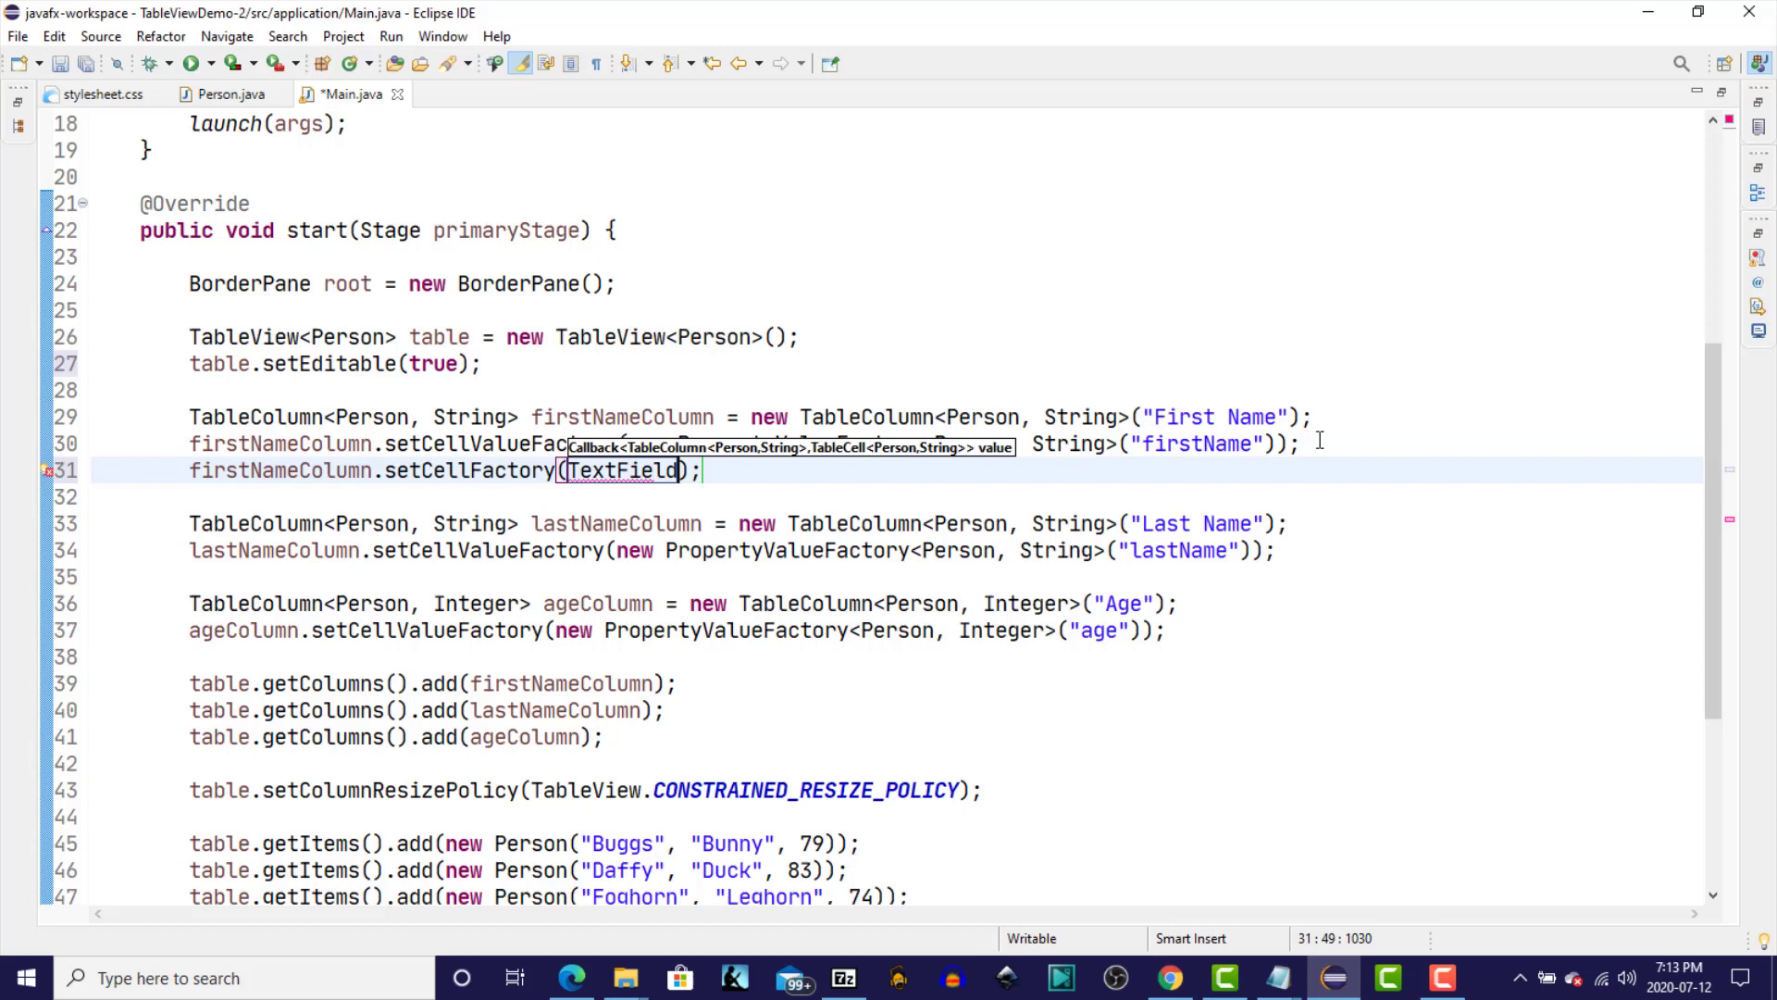
{"action": "type", "text": "Table"}
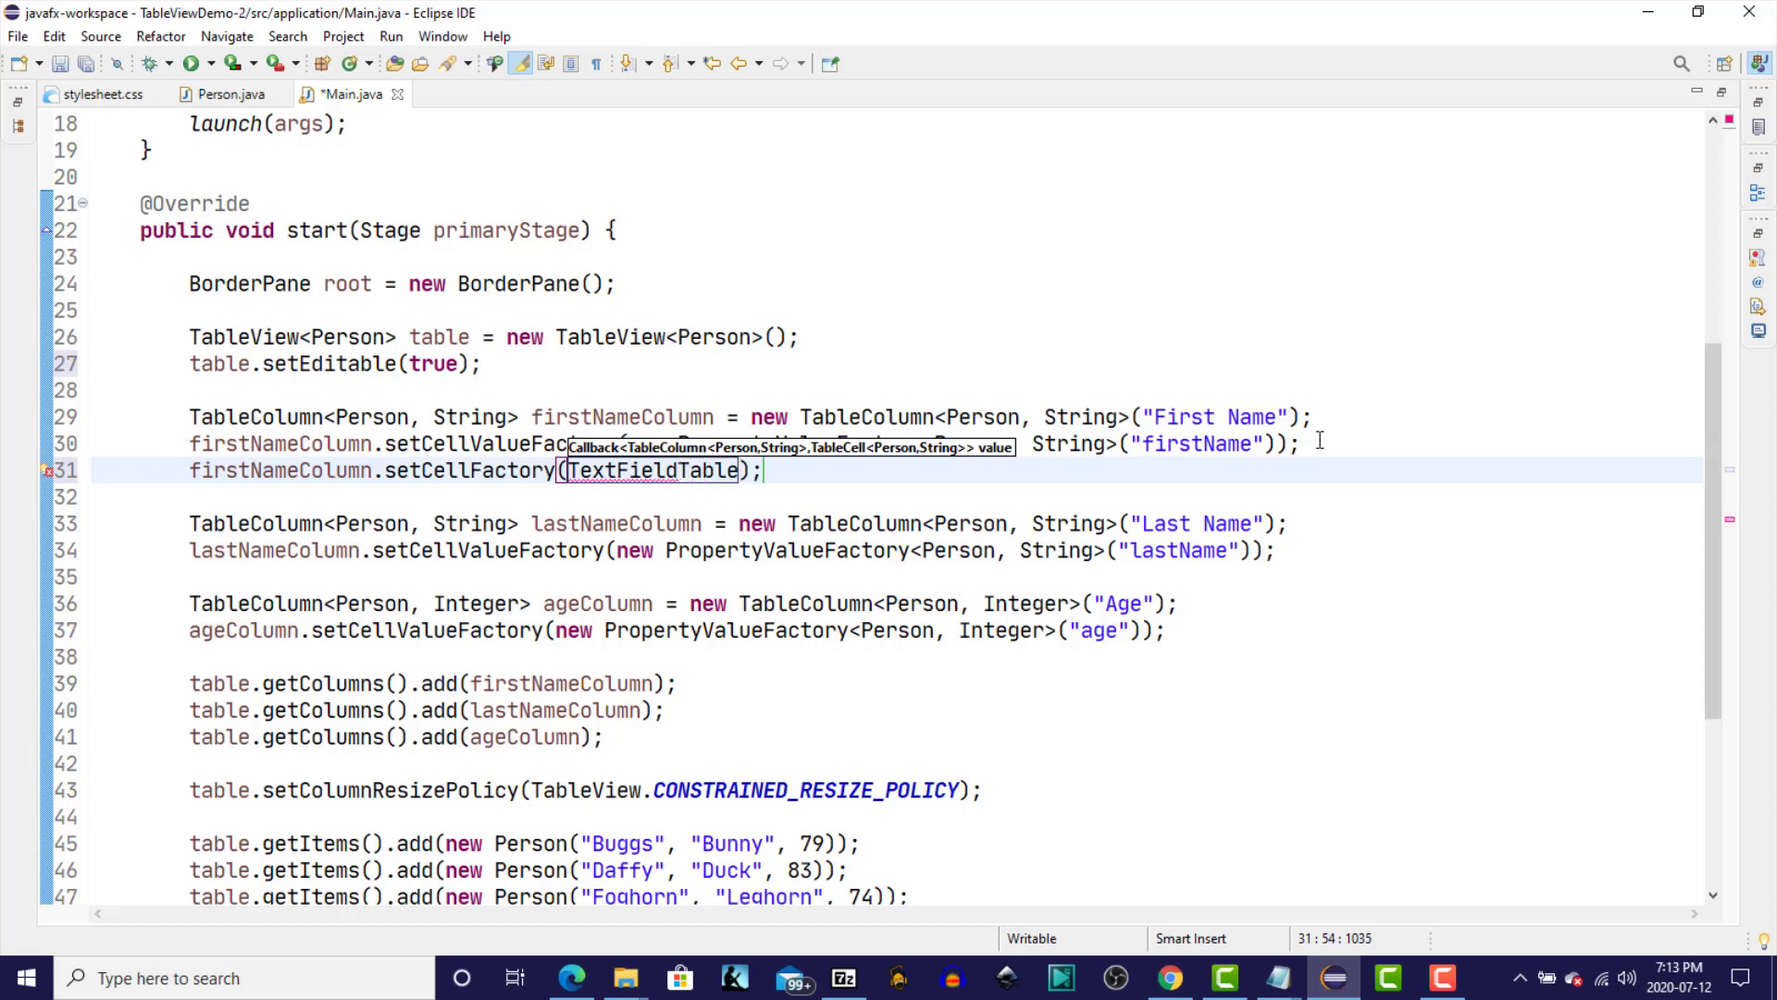
{"action": "type", "text": "Cell"}
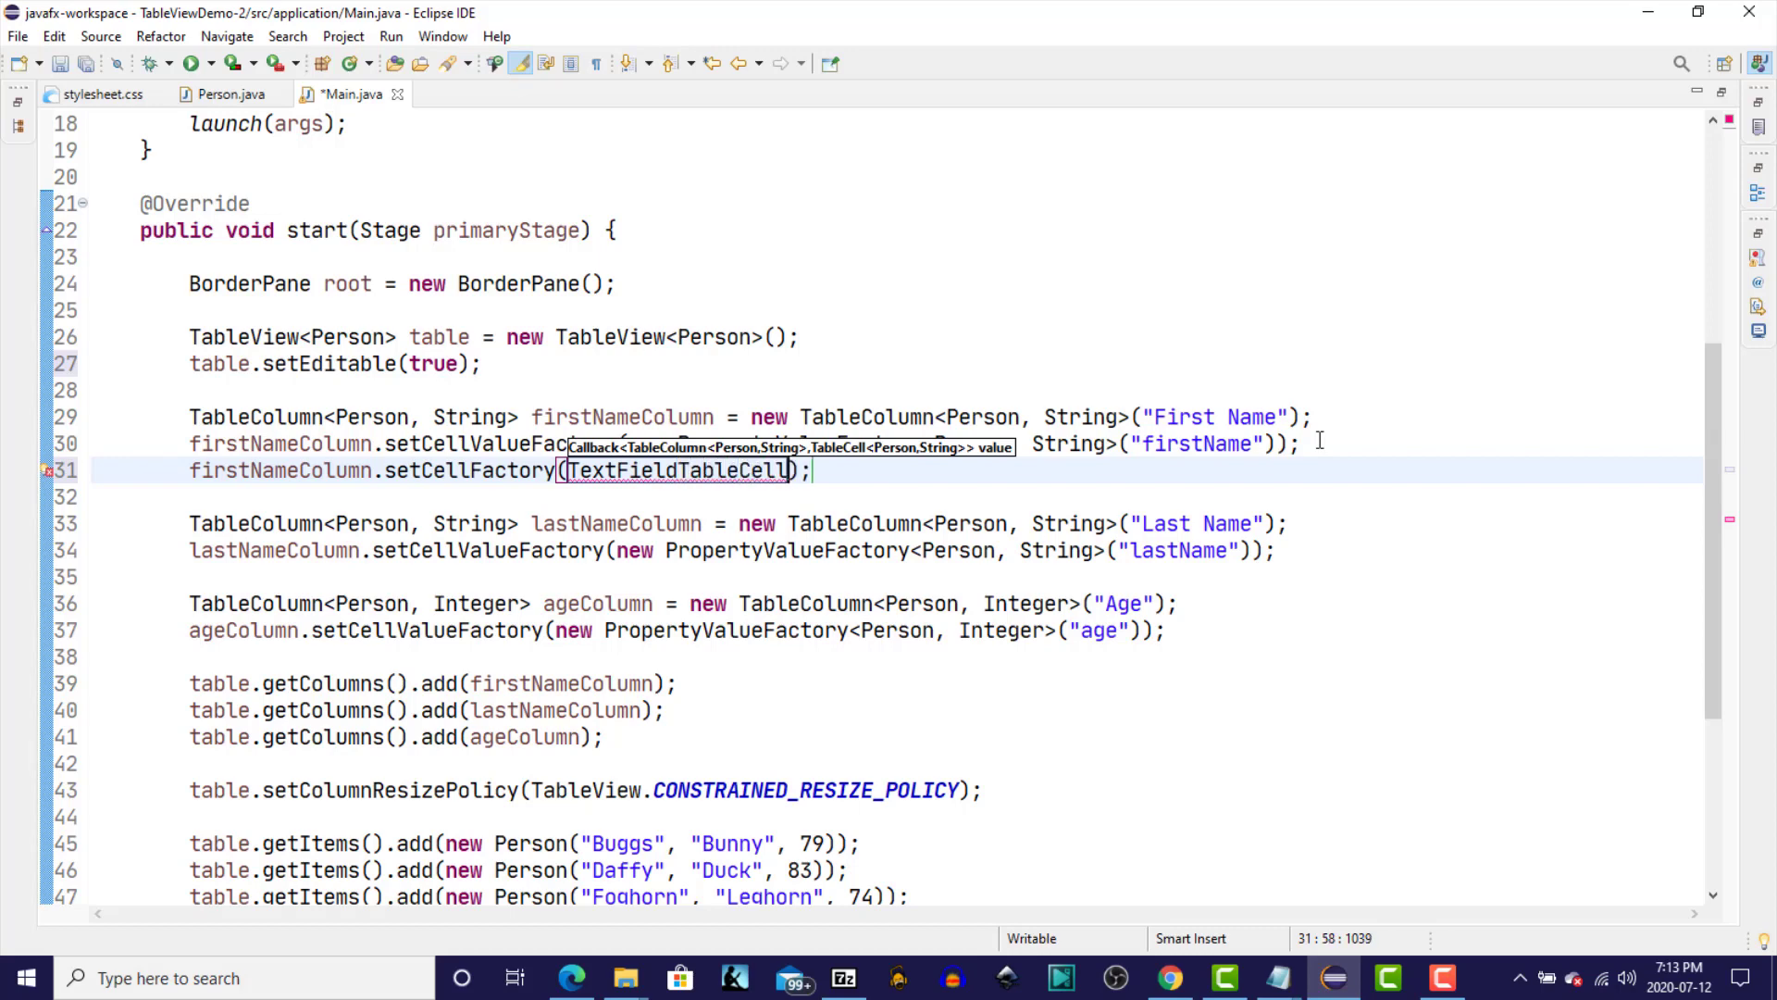
{"action": "type", "text": "."}
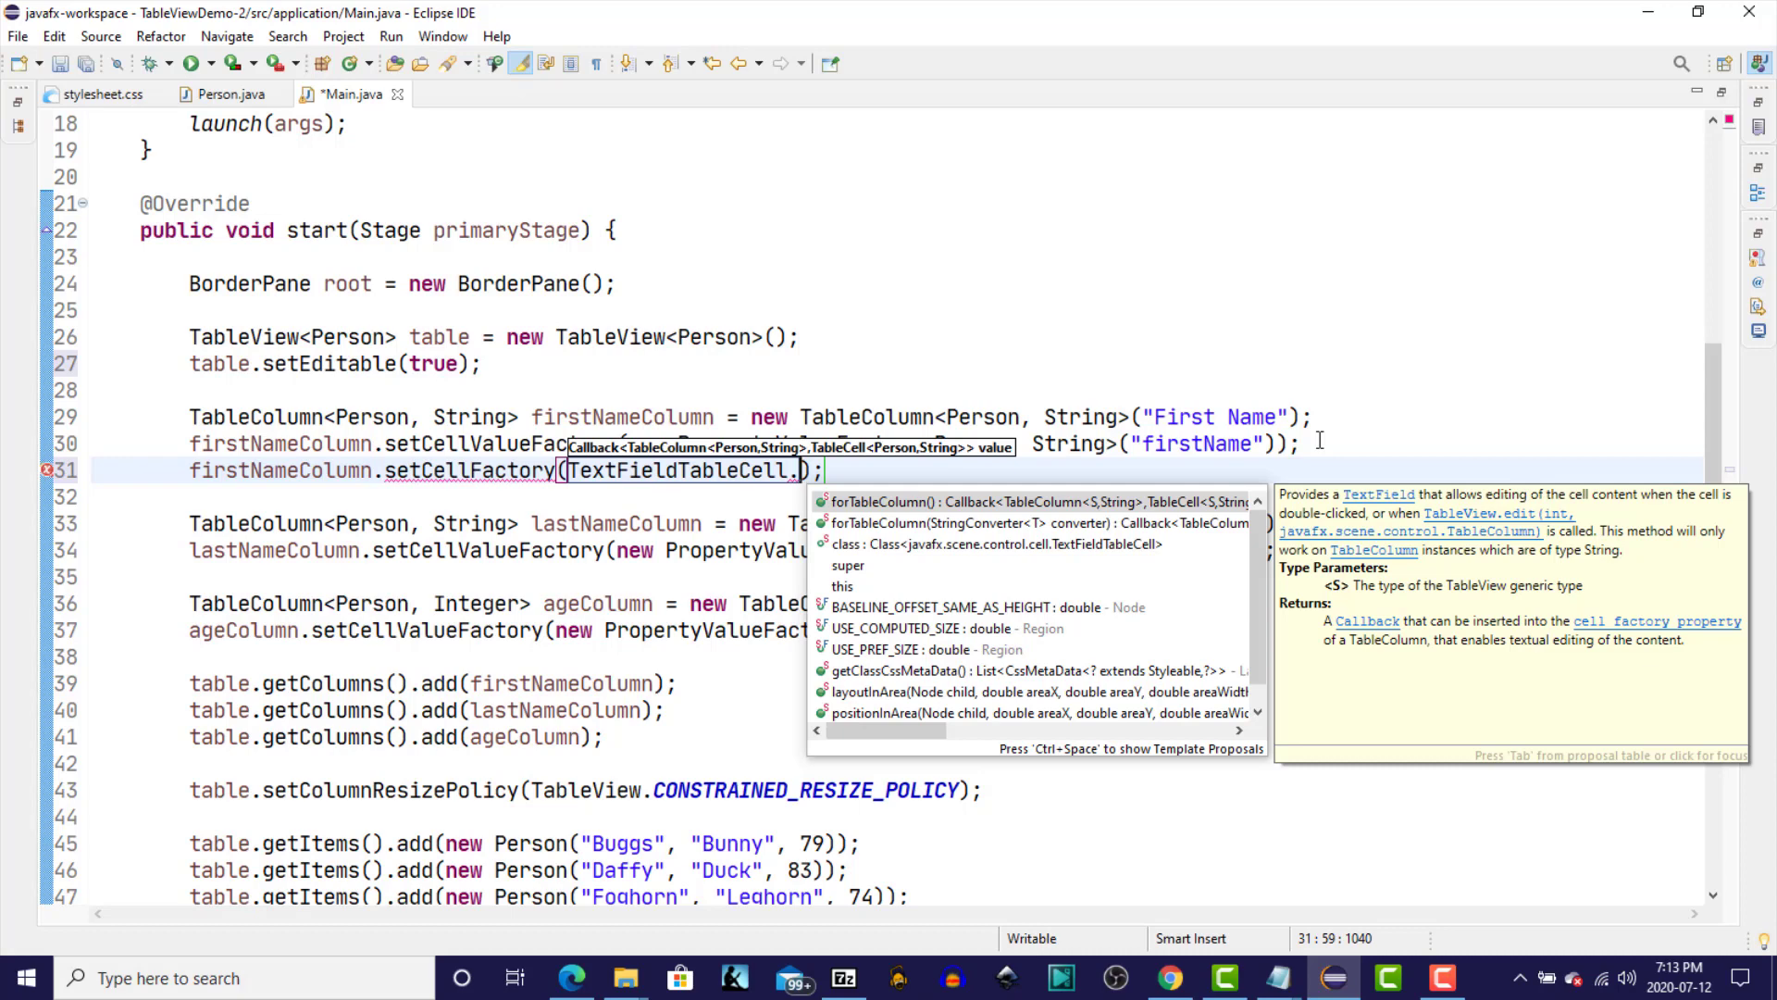
{"action": "type", "text": "forTableColumn("}
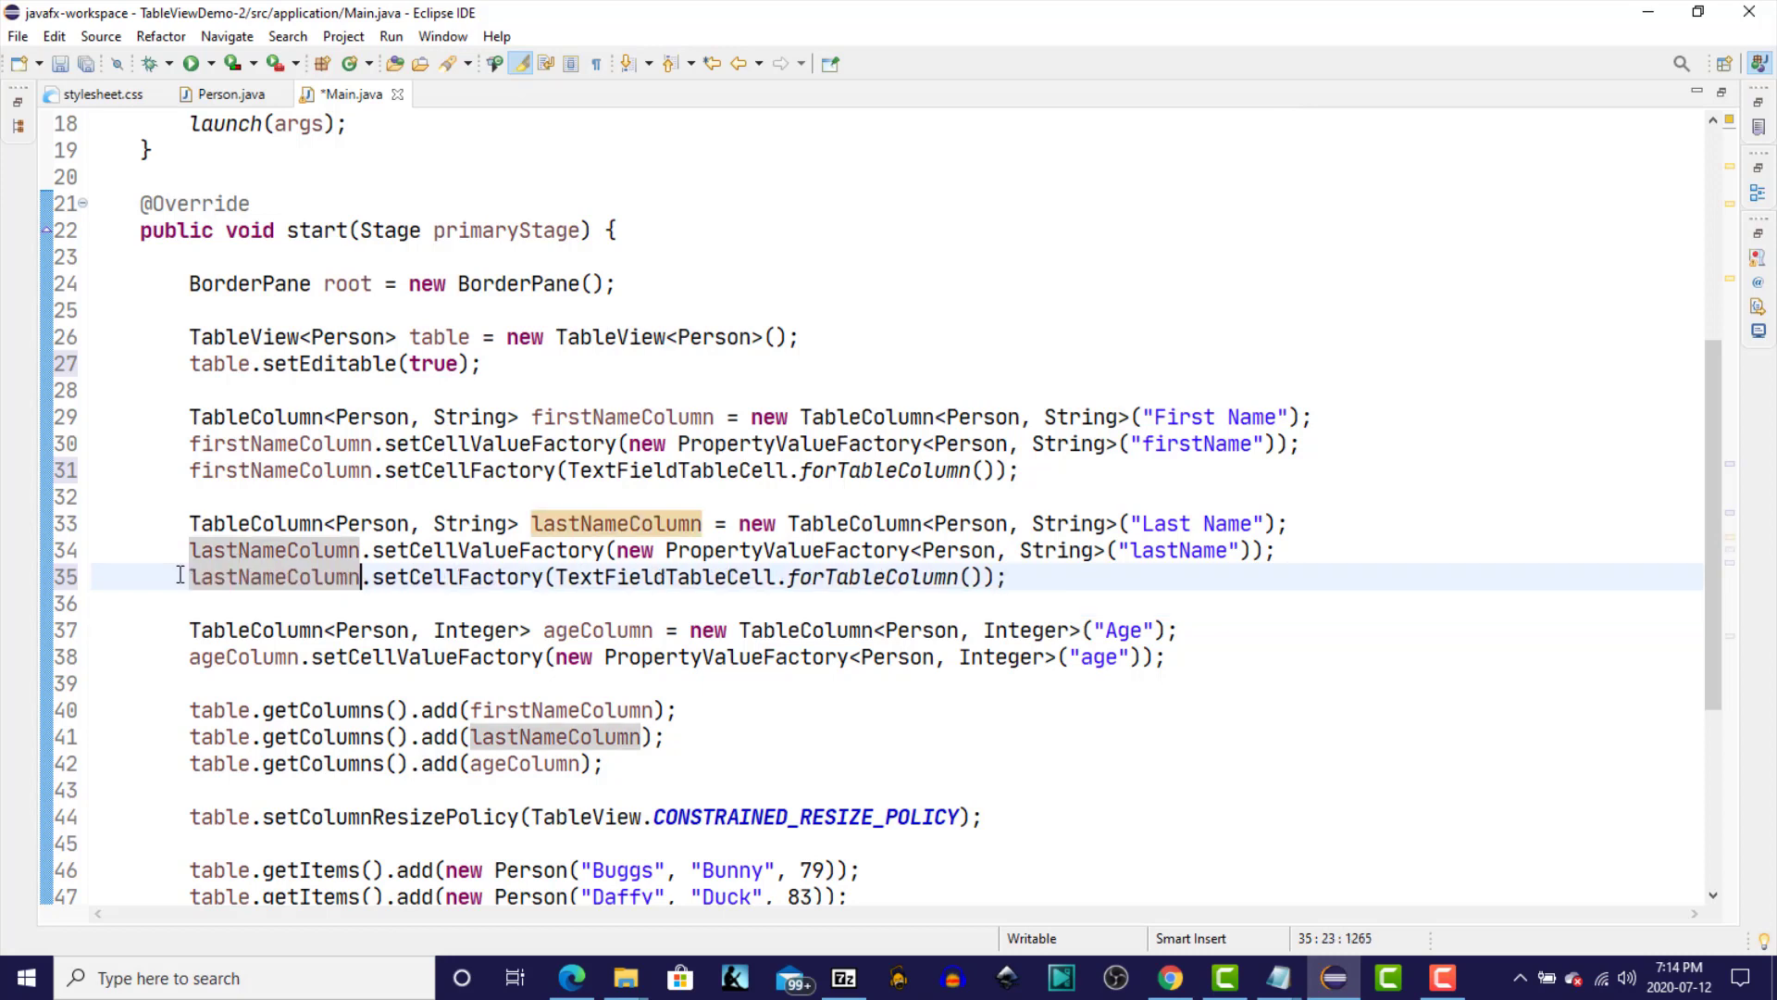
{"action": "mouse_move", "coordinate": [916, 625]}
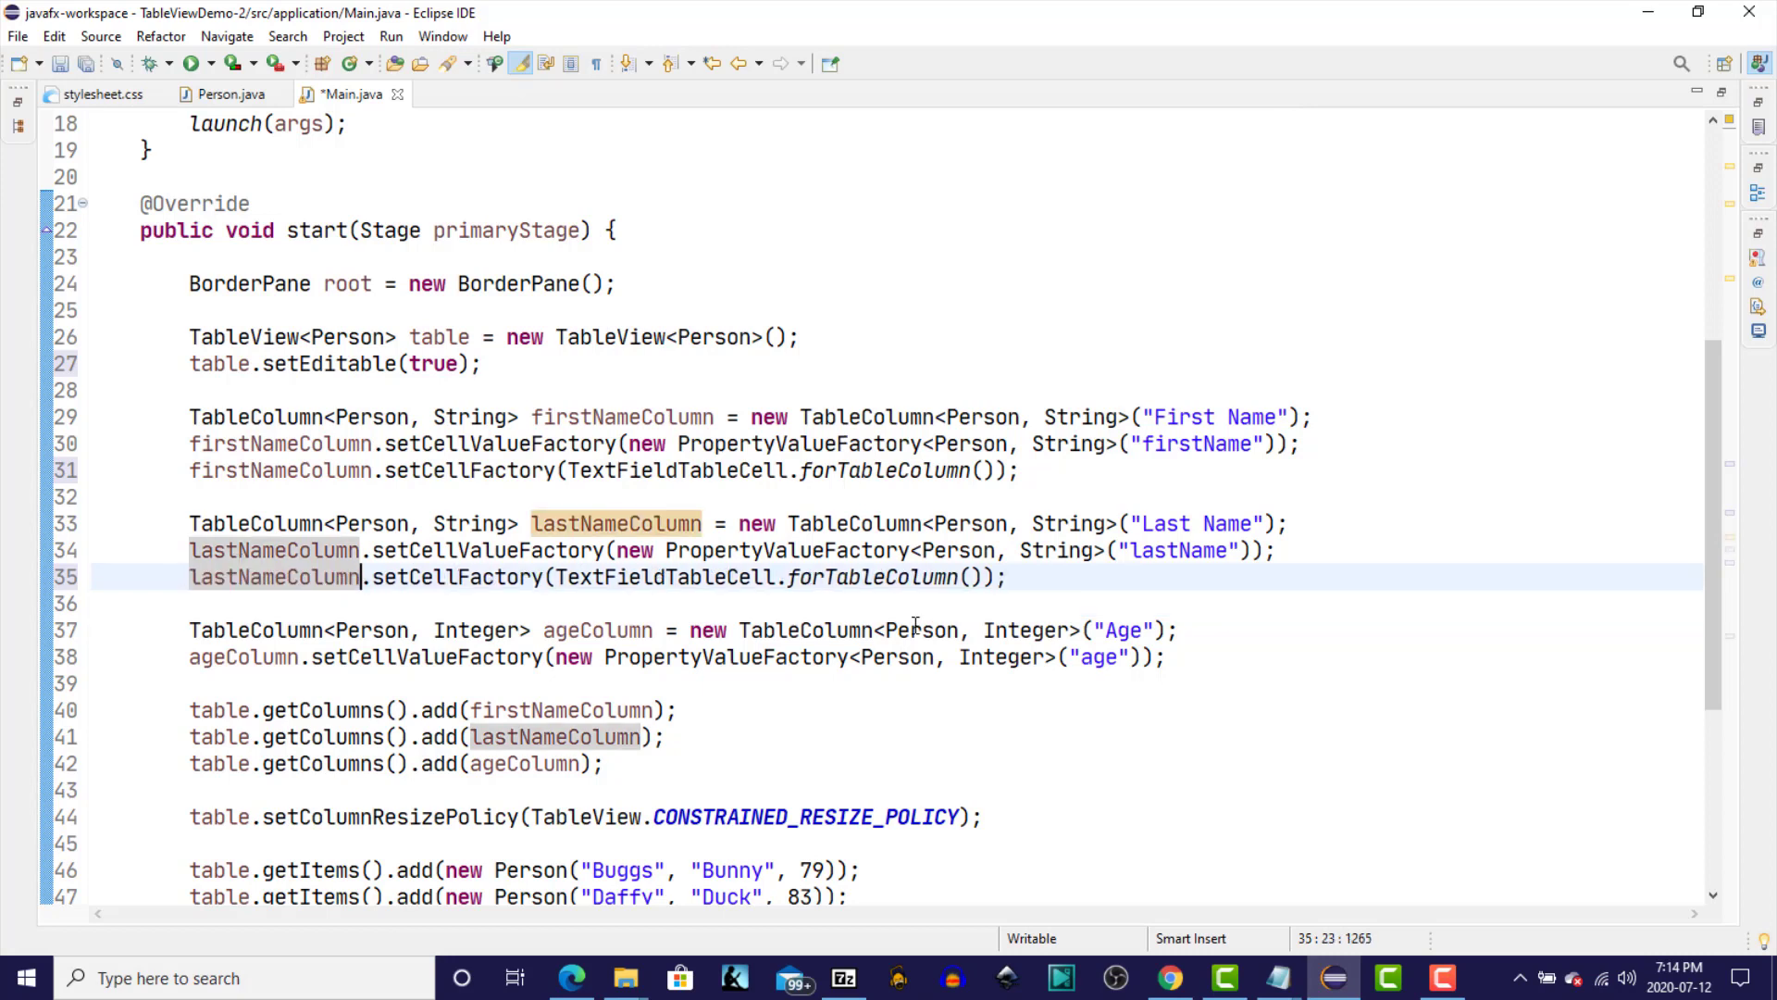
{"action": "left_click", "coordinate": [1173, 656]}
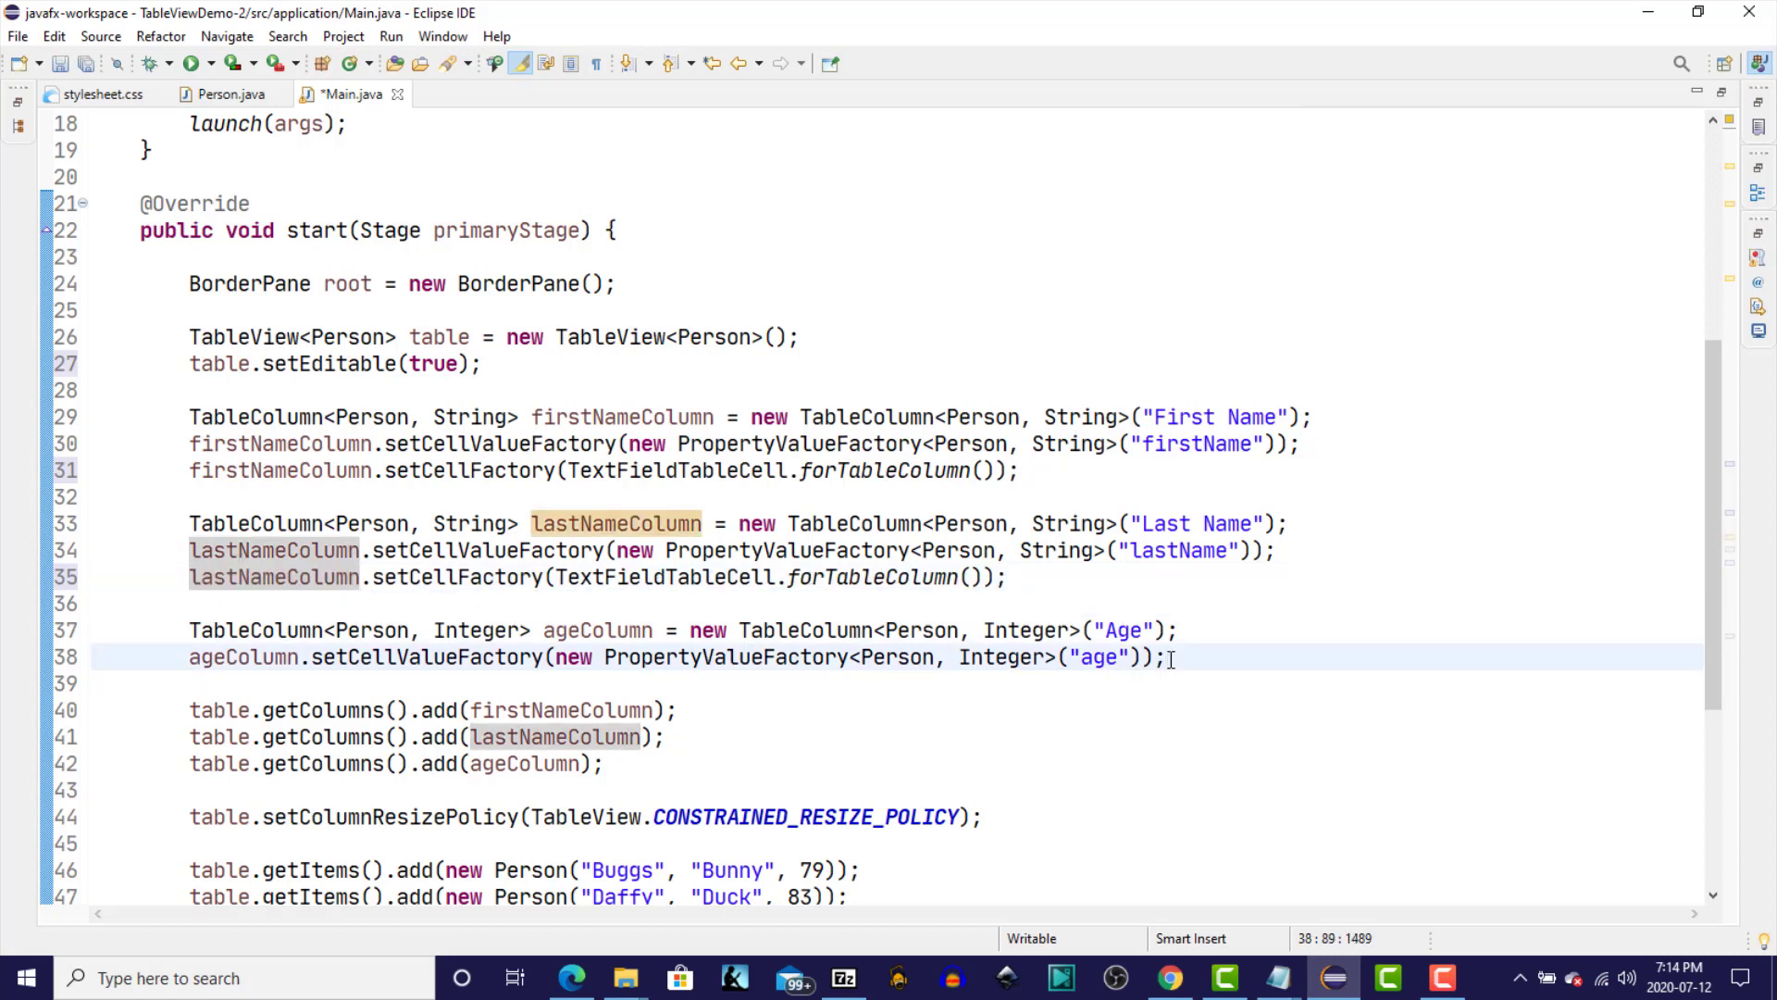
{"action": "key", "text": "Return"}
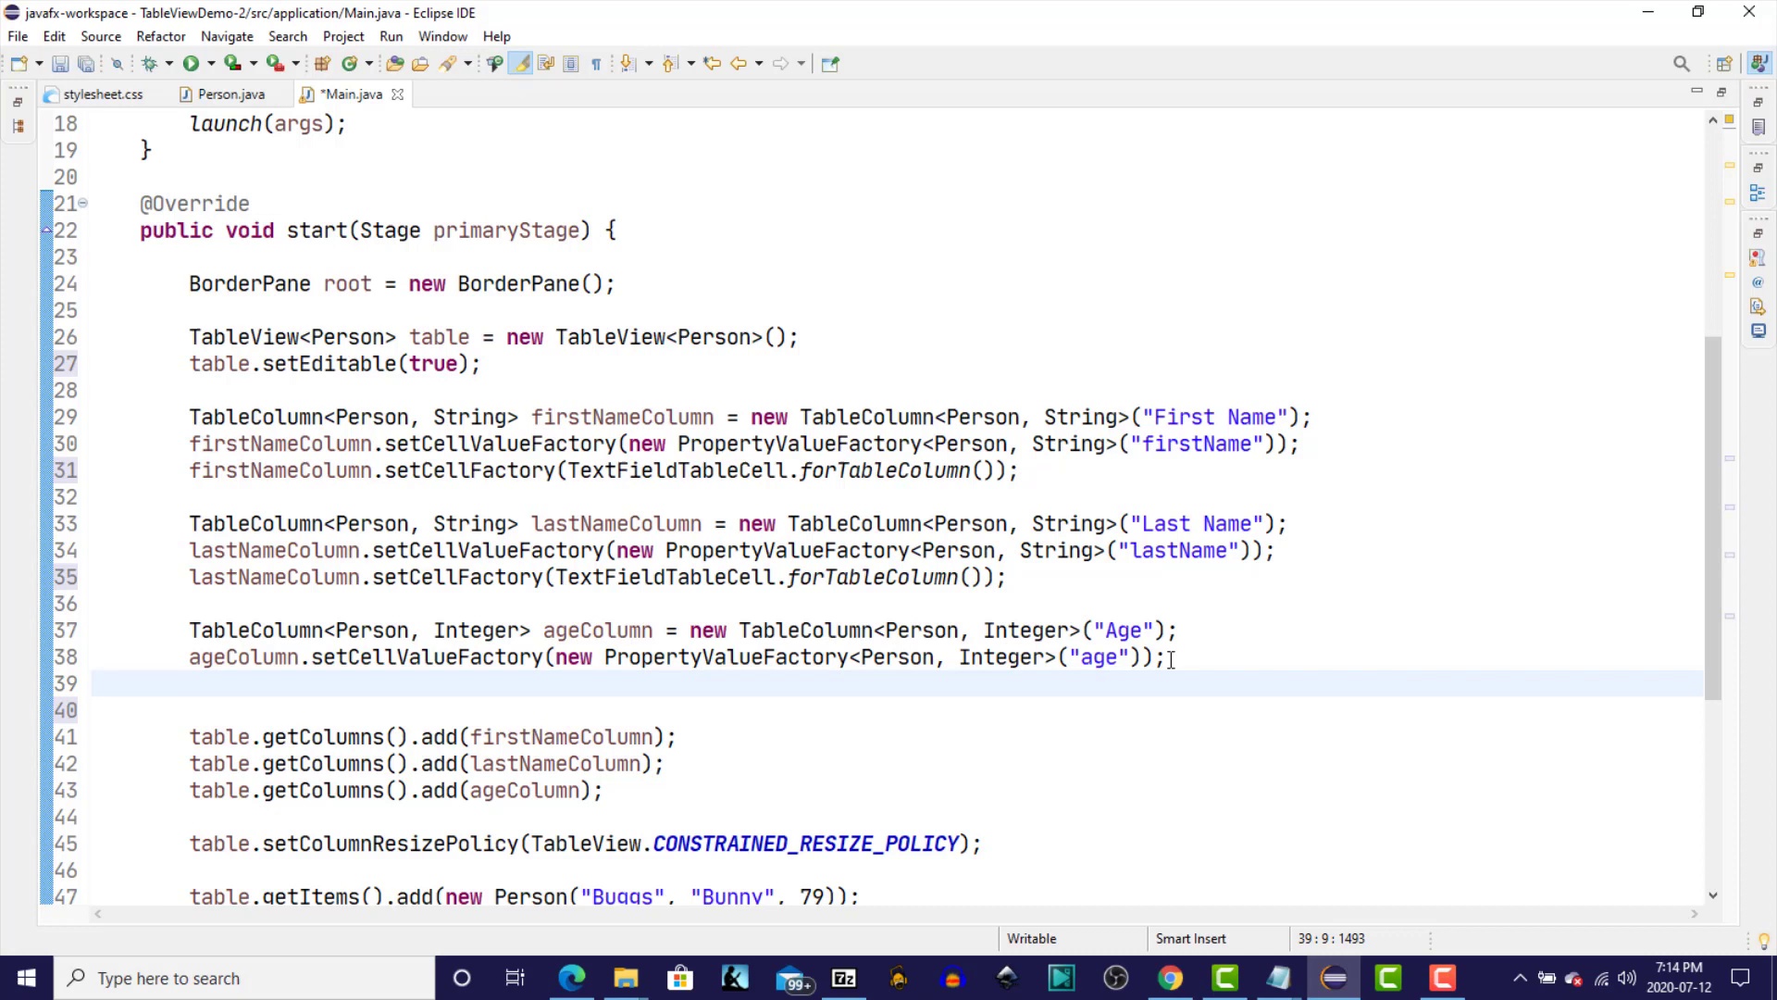
Give ageColumn a TextFieldTableCell factory with new IntegerStringConverter(), then run Main.
{"action": "left_click", "coordinate": [190, 682]}
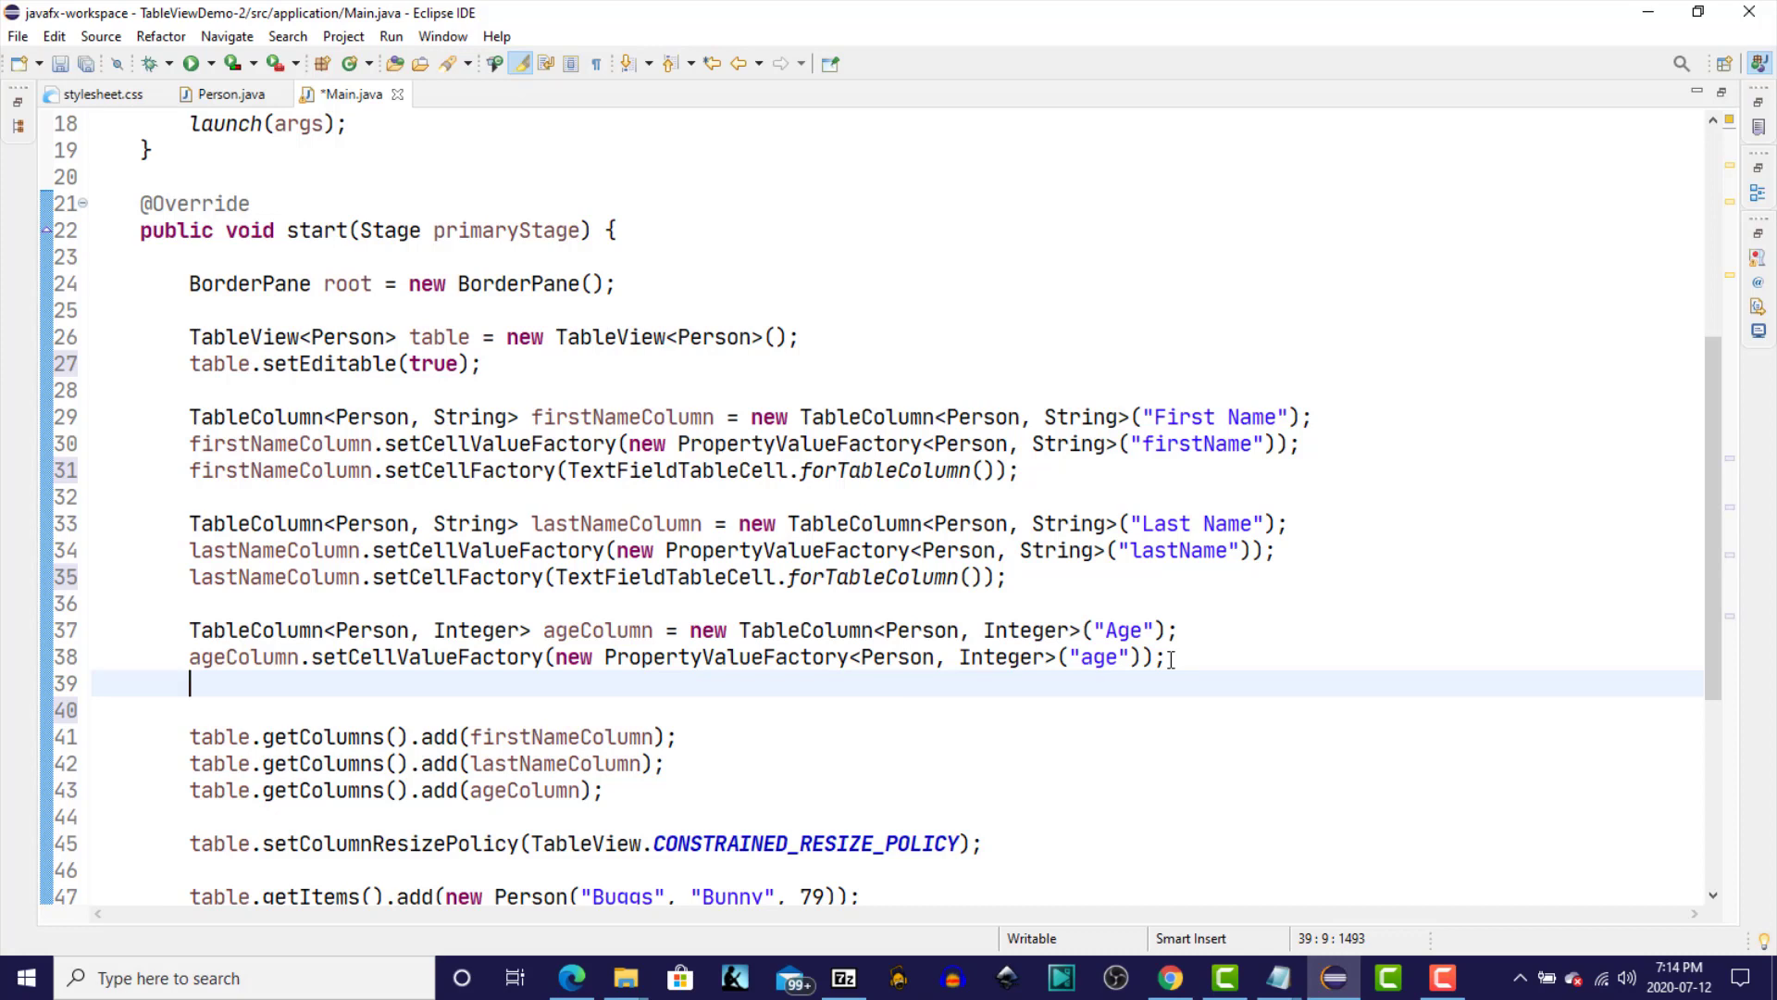
{"action": "mouse_move", "coordinate": [1174, 701]}
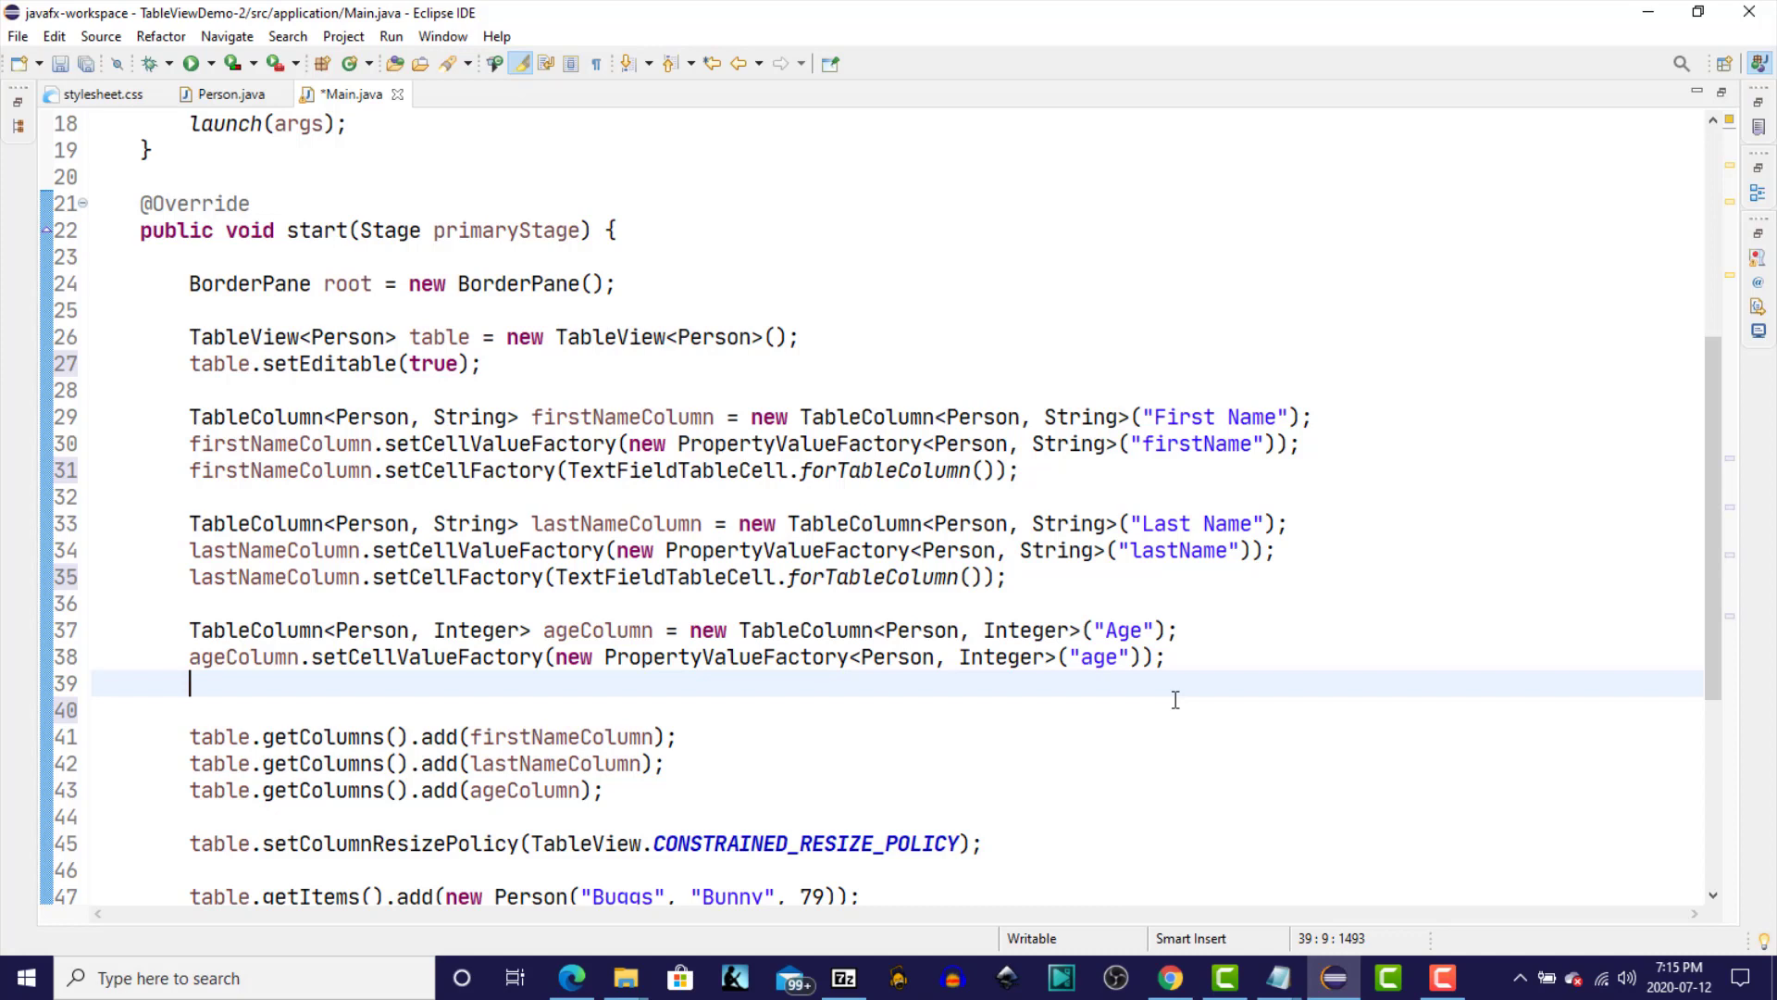
{"action": "type", "text": "agecolumn"}
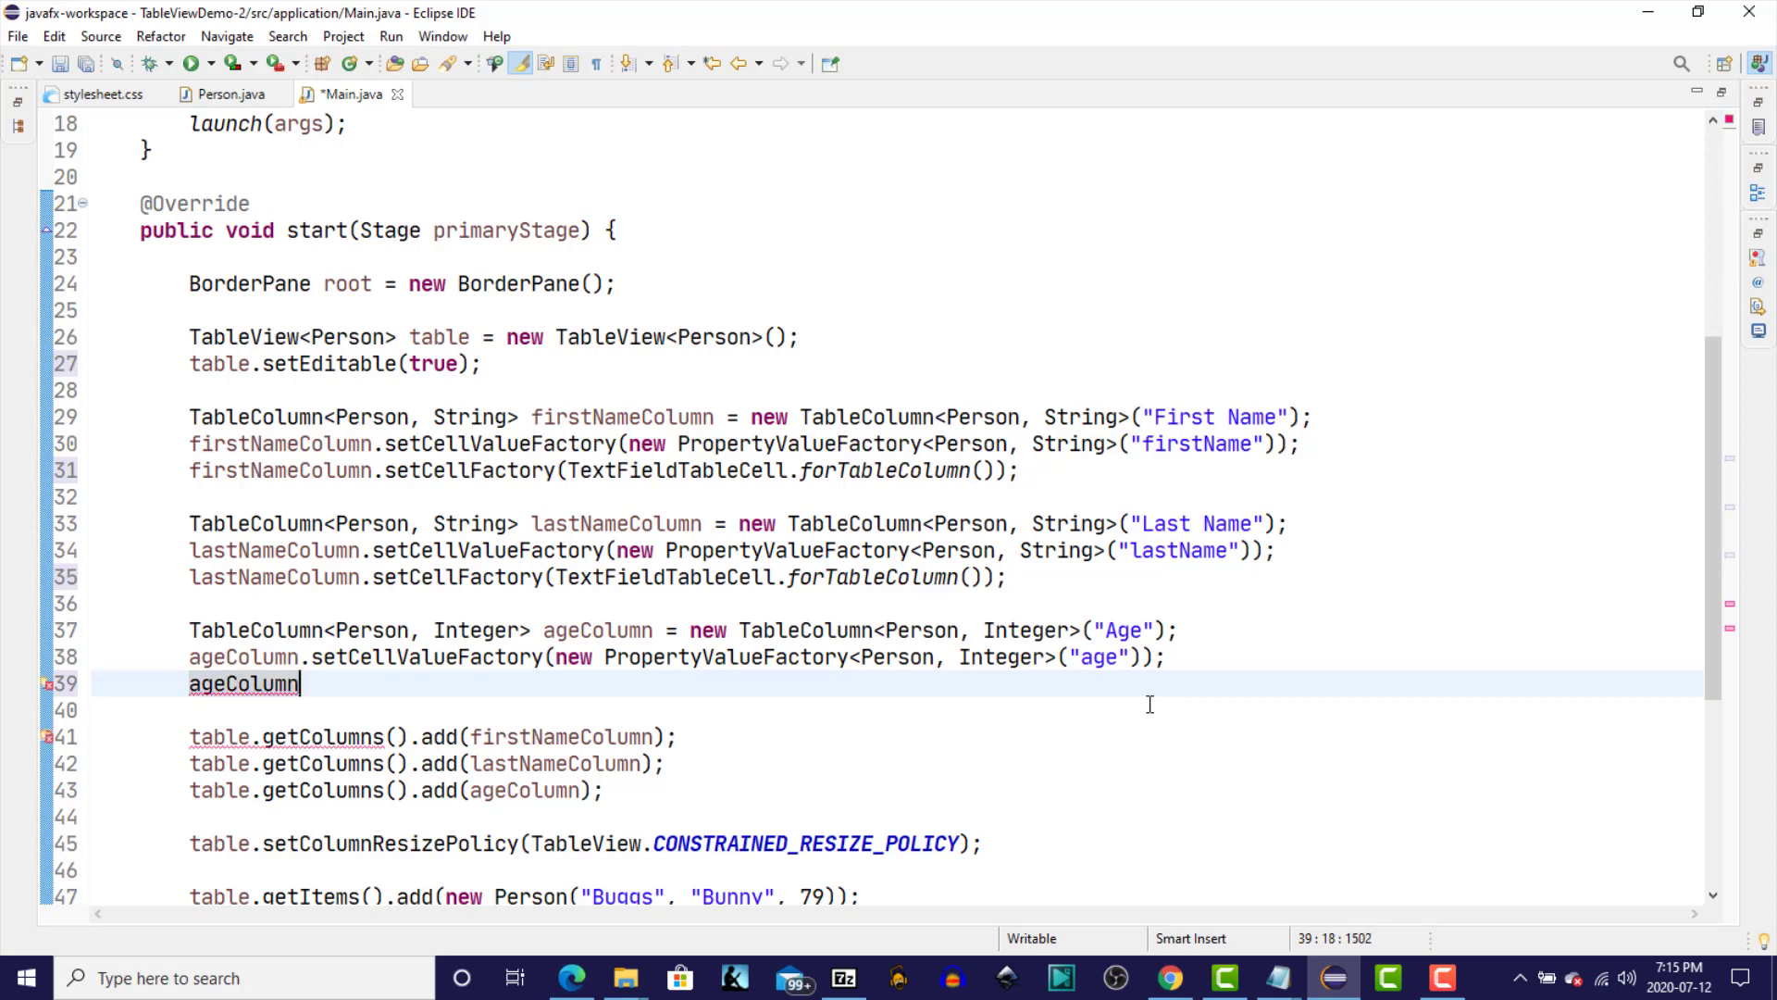
{"action": "type", "text": ".set"}
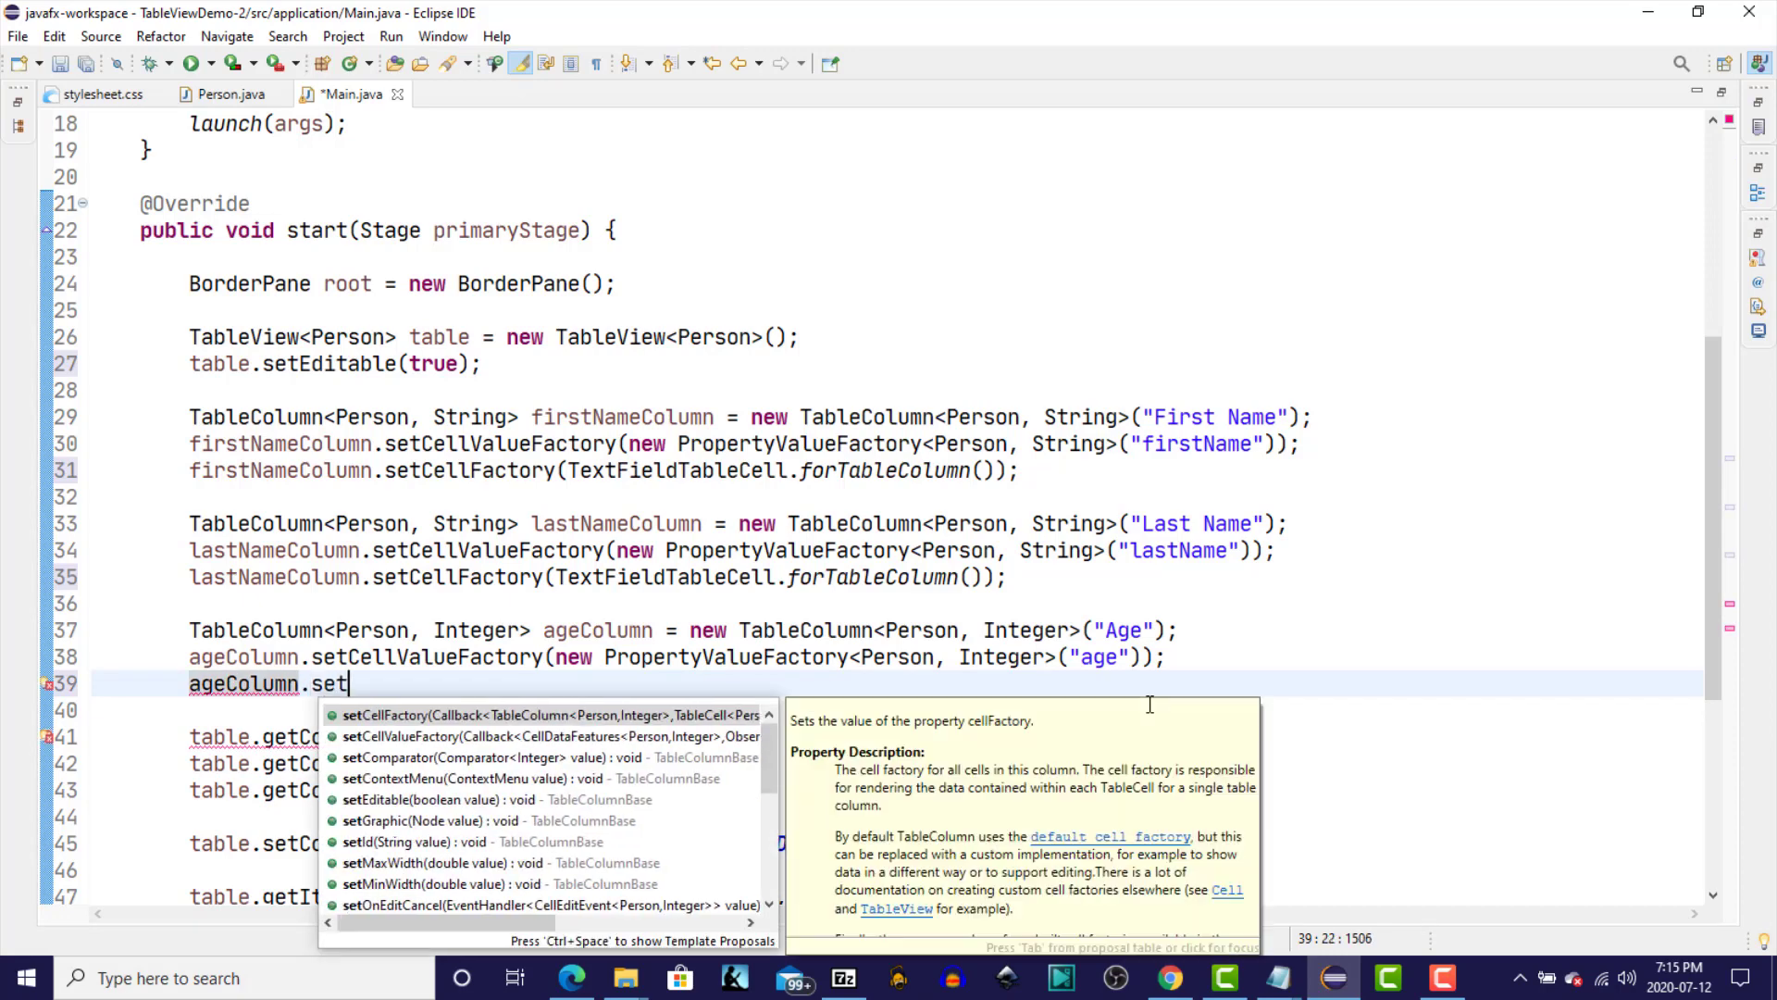
{"action": "type", "text": "cellf"}
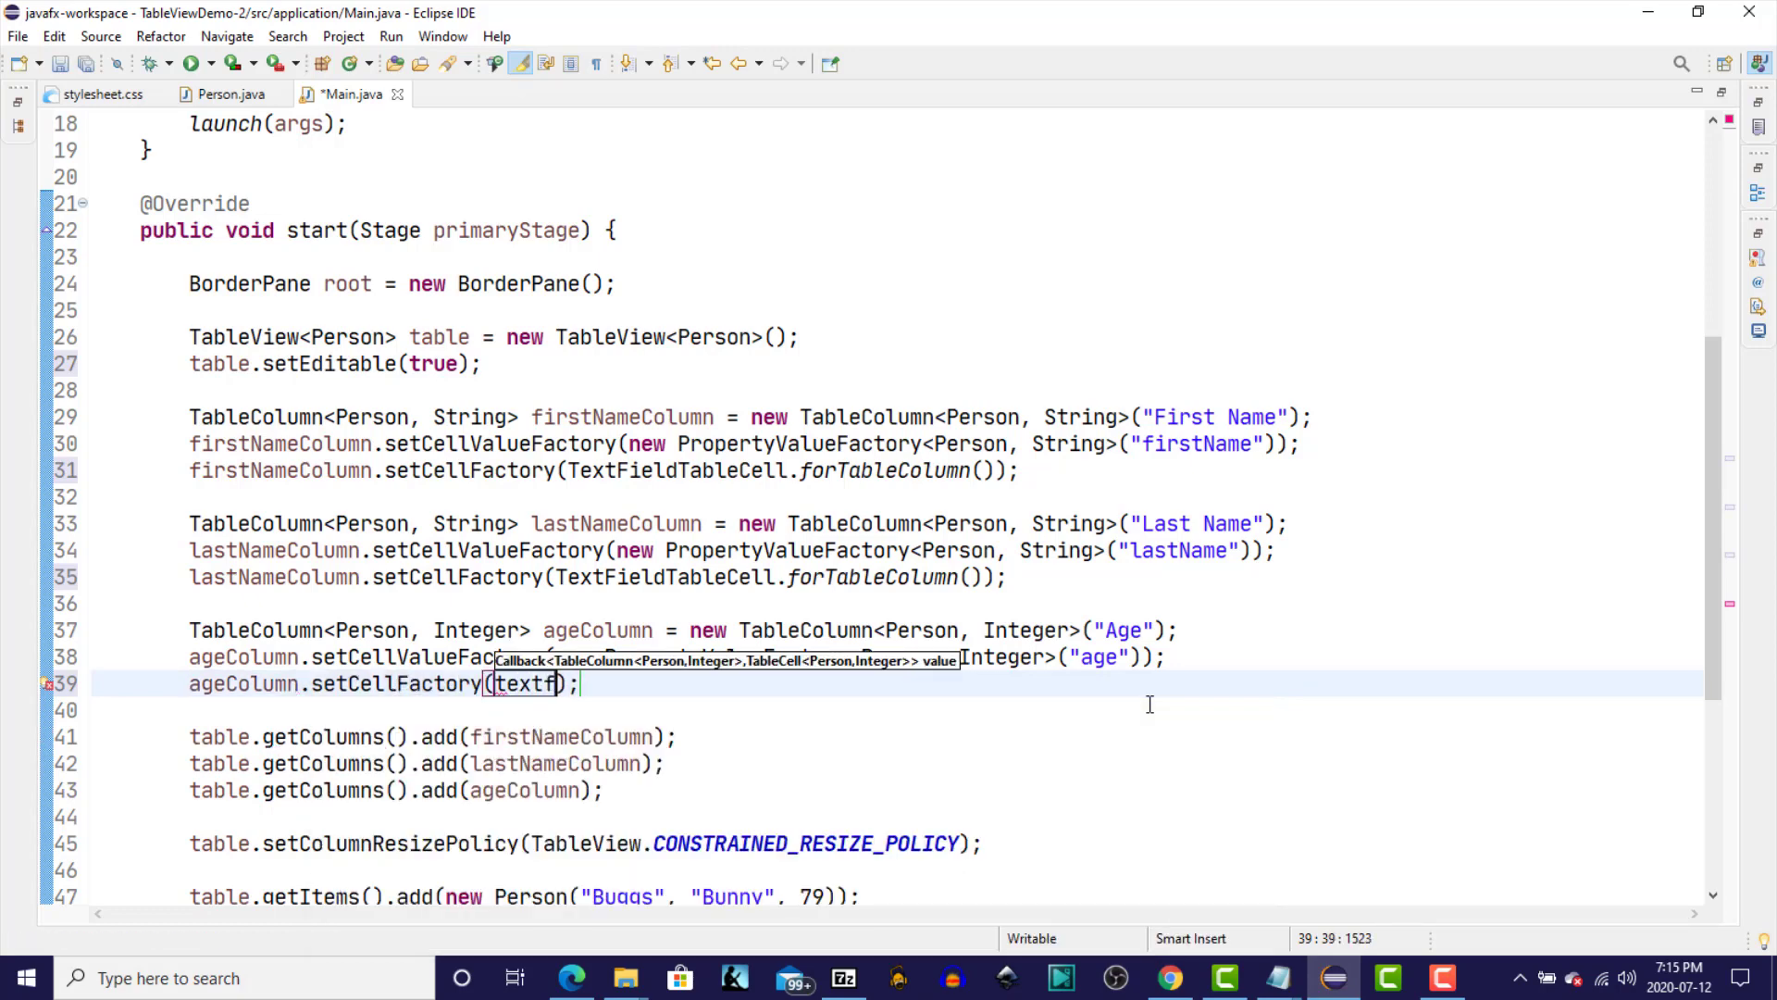
{"action": "type", "text": "ieldtableCell"}
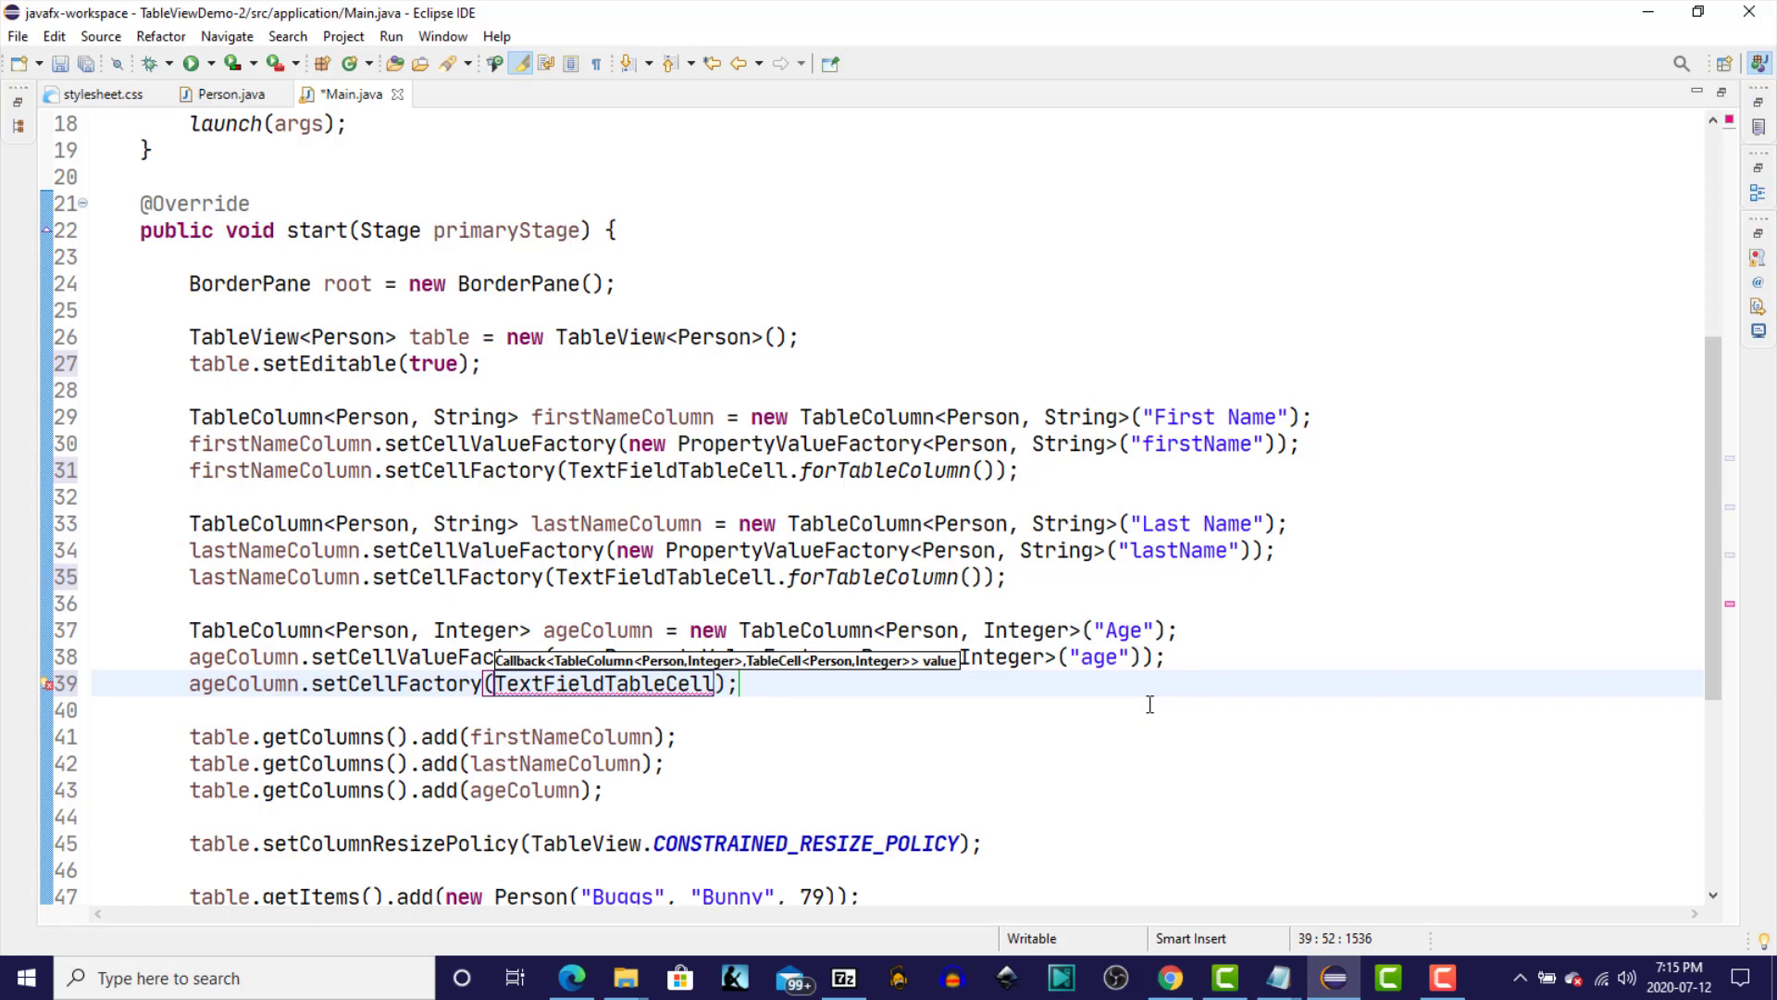
{"action": "type", "text": ".fort"}
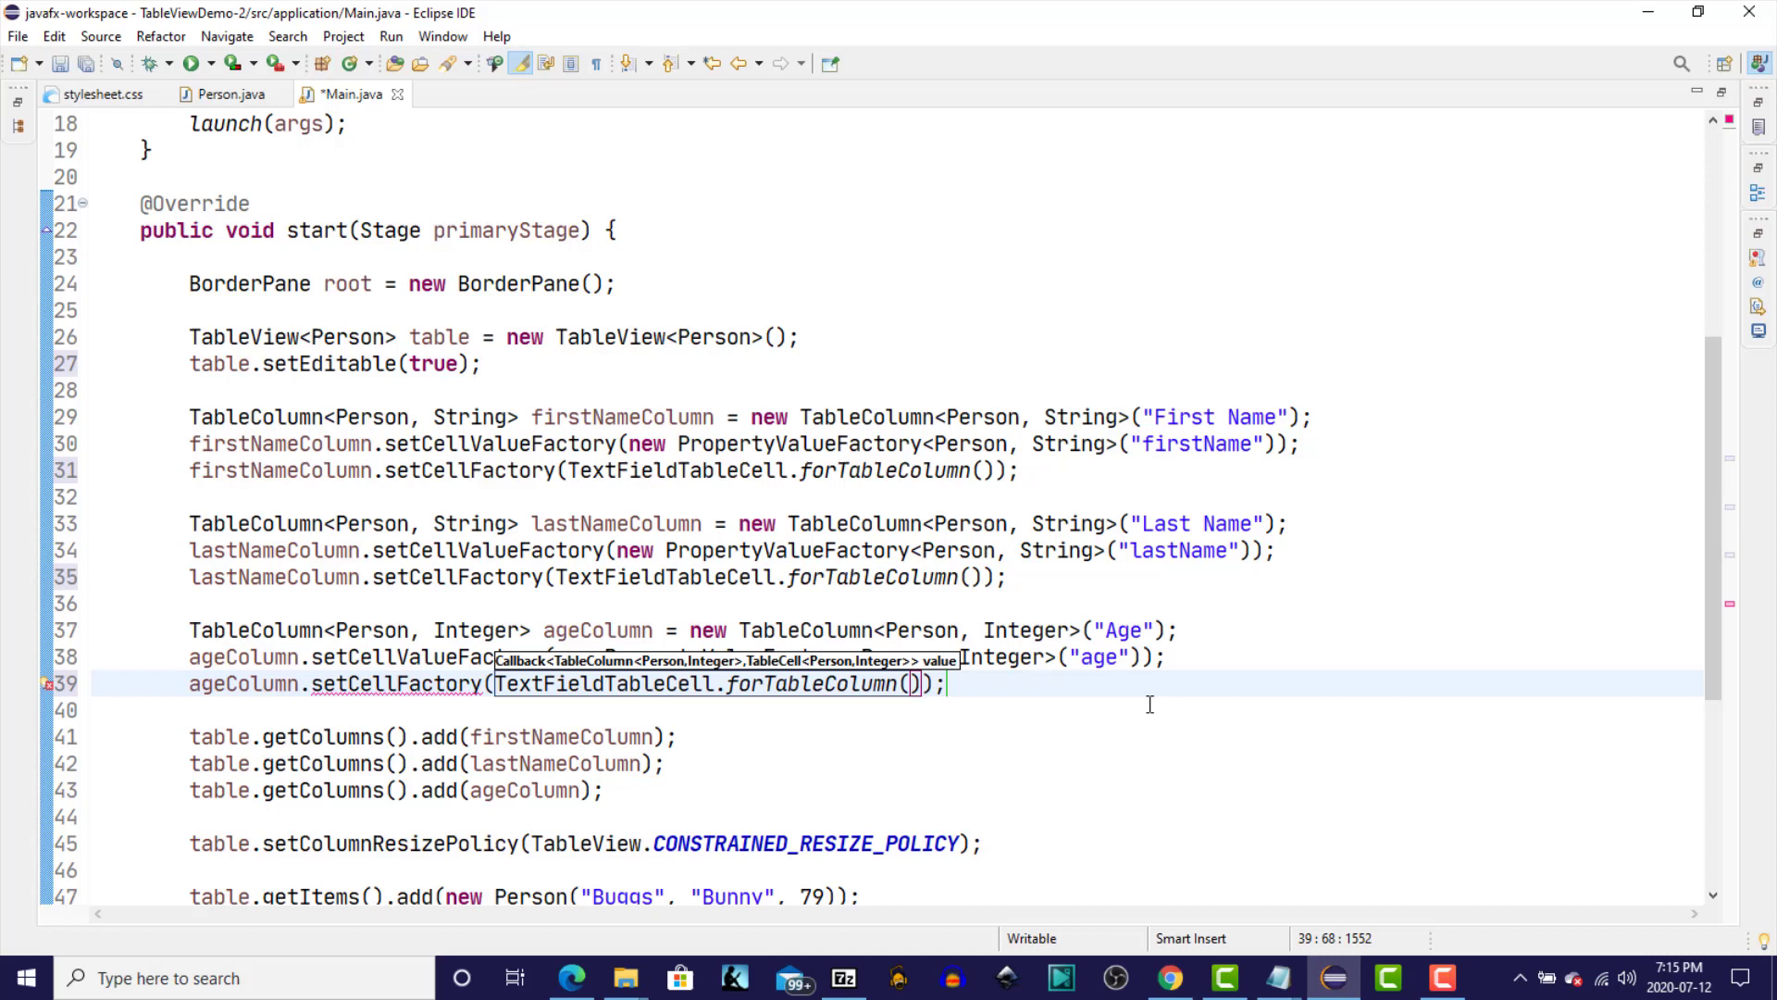
{"action": "type", "text": "new"}
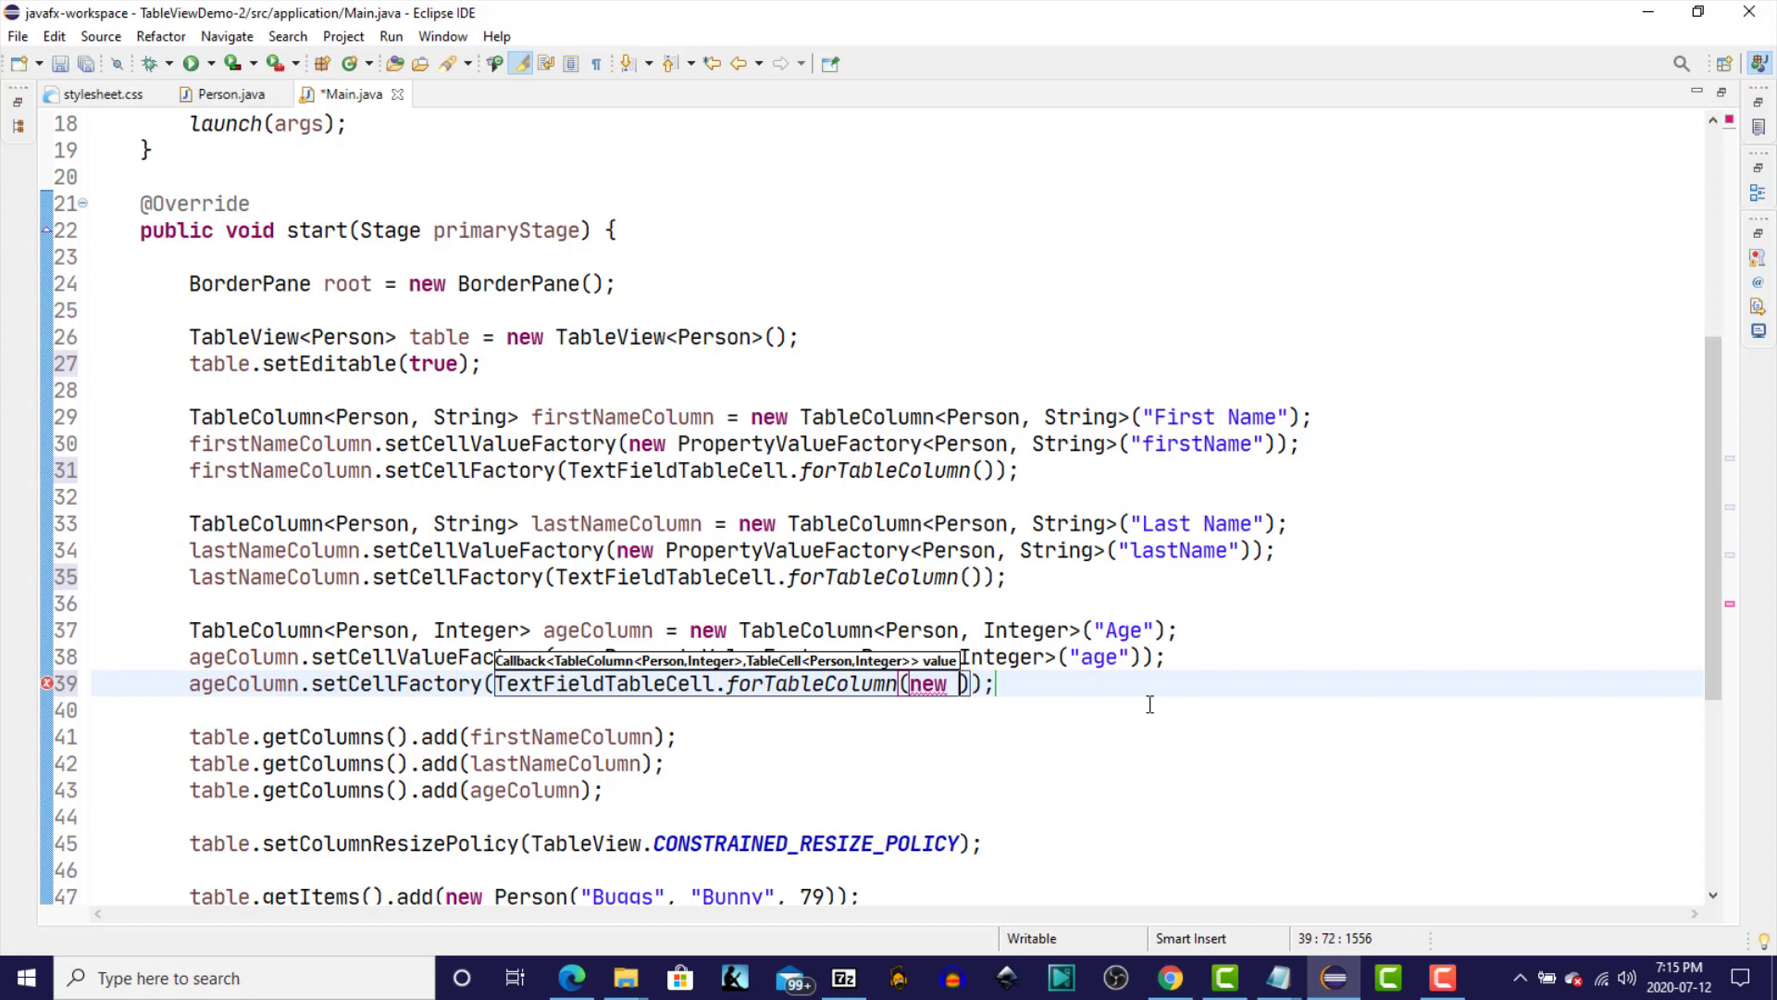
{"action": "type", "text": "IntegerStringConverter("}
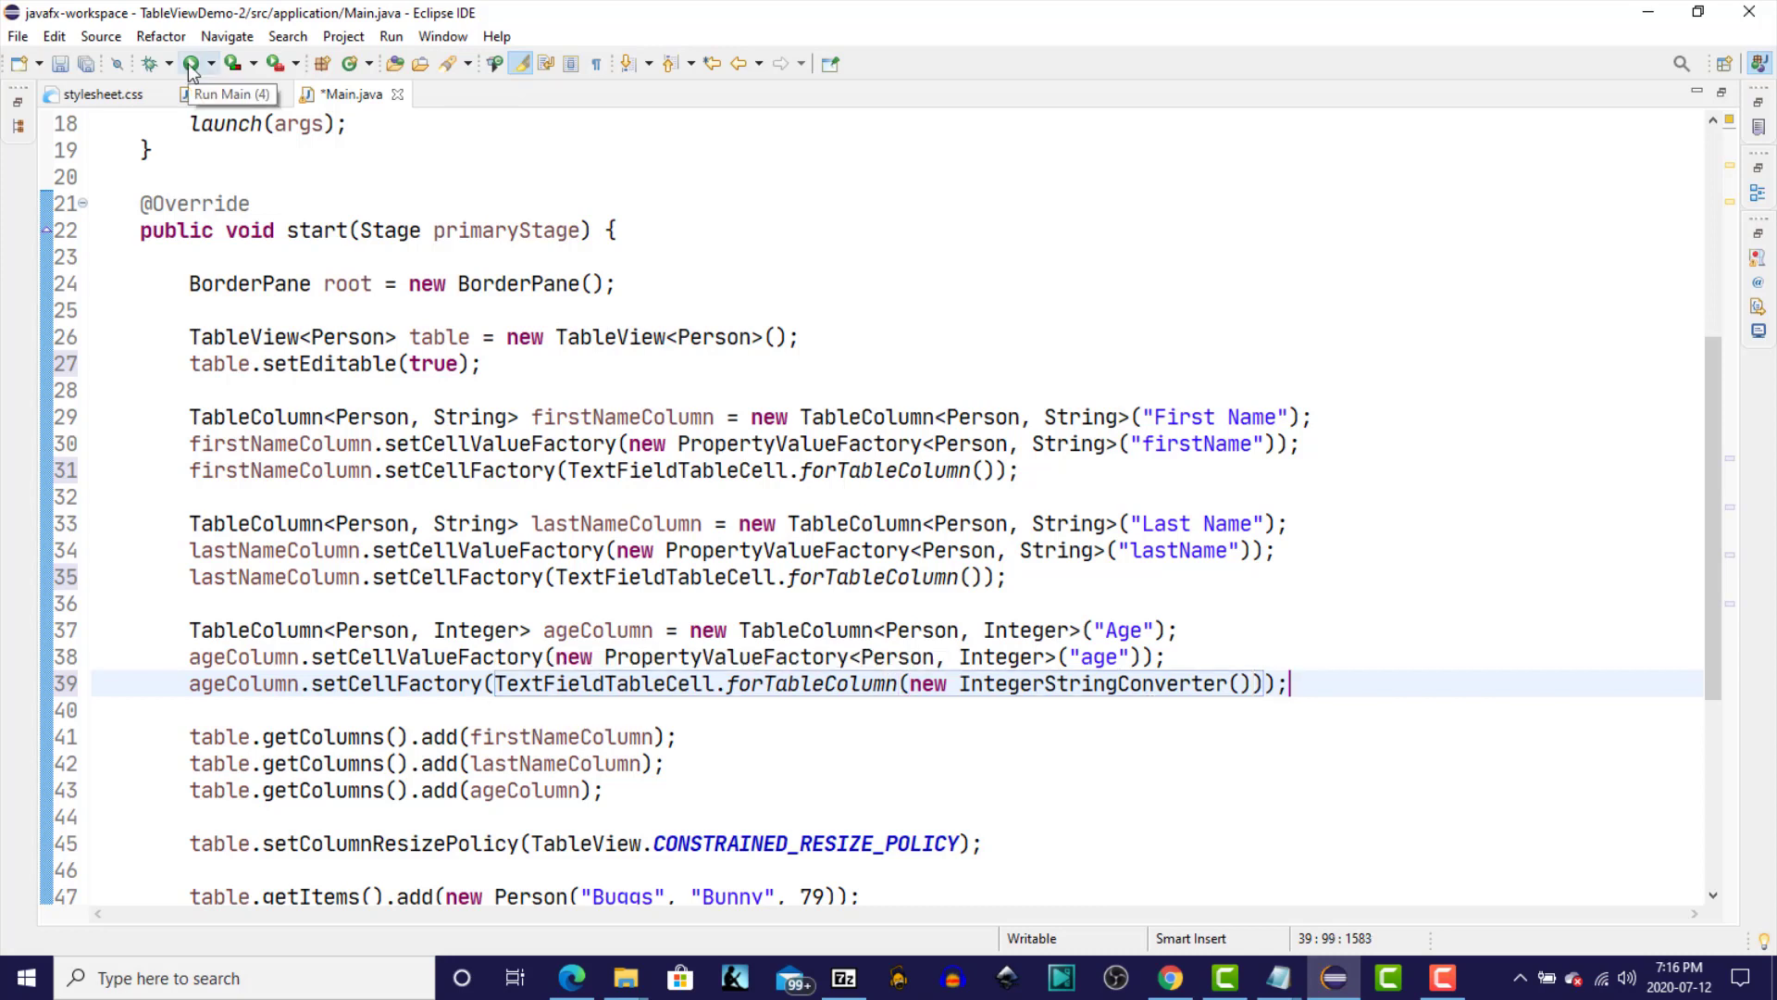
{"action": "left_click", "coordinate": [189, 63]}
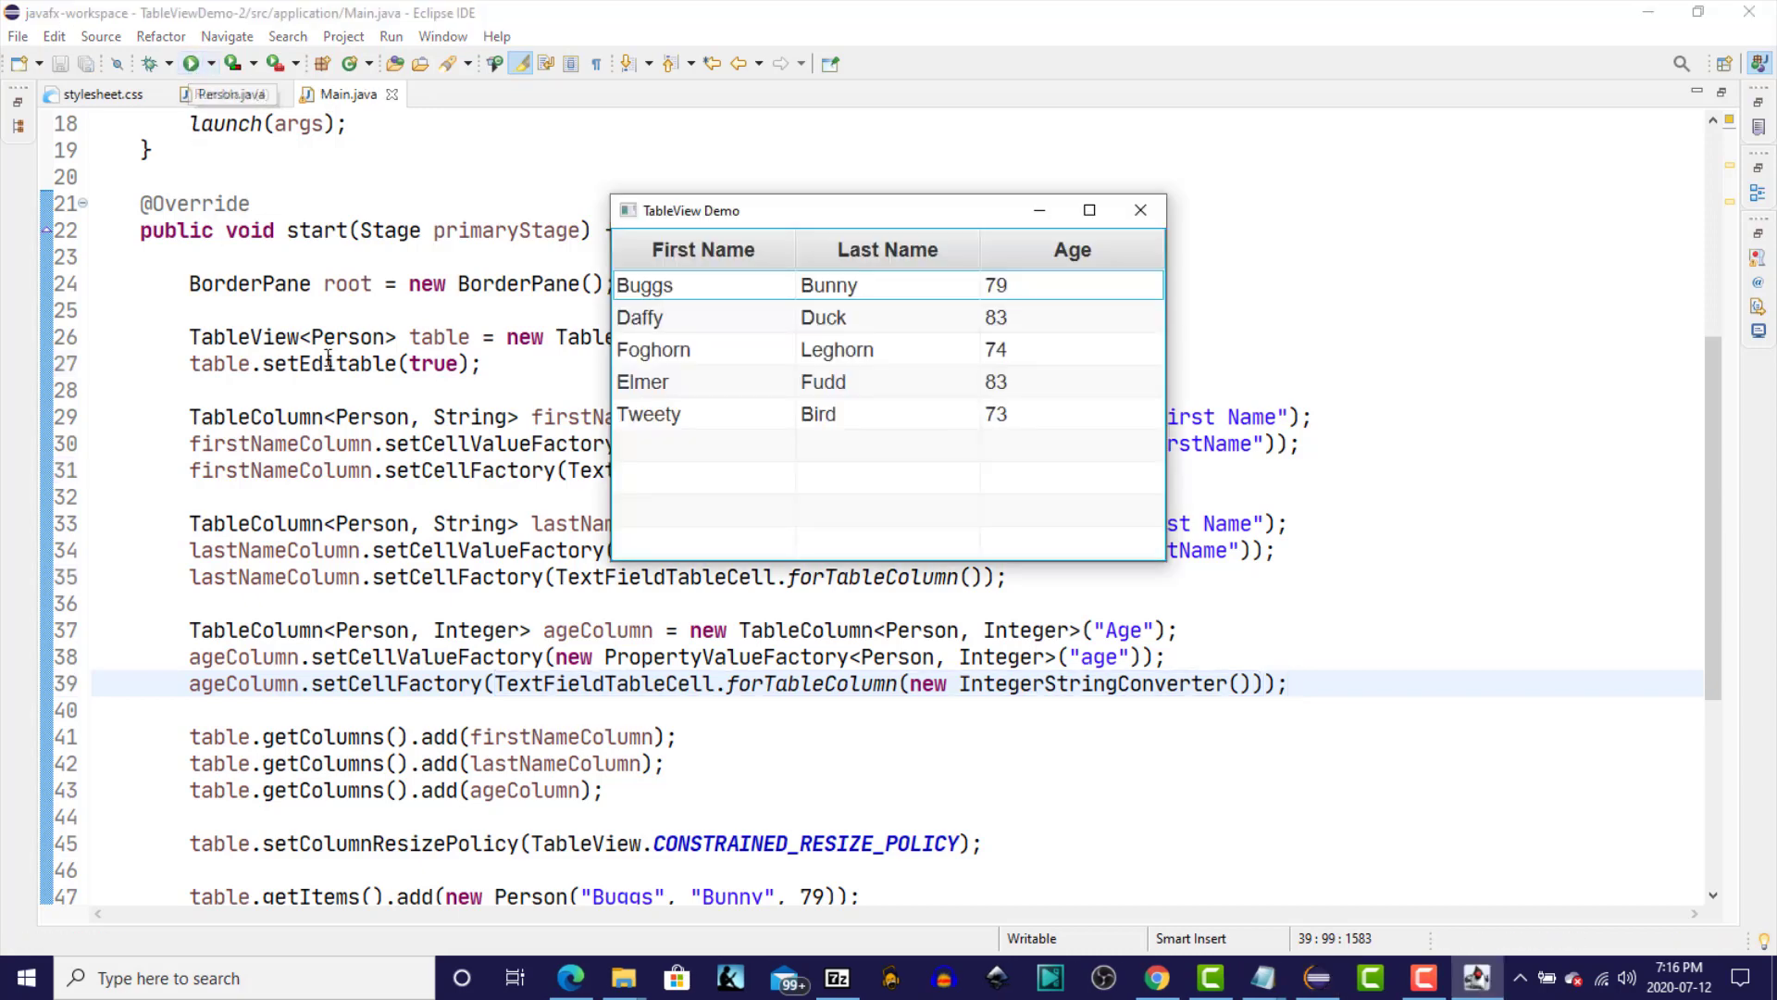
{"action": "mouse_move", "coordinate": [1054, 456]}
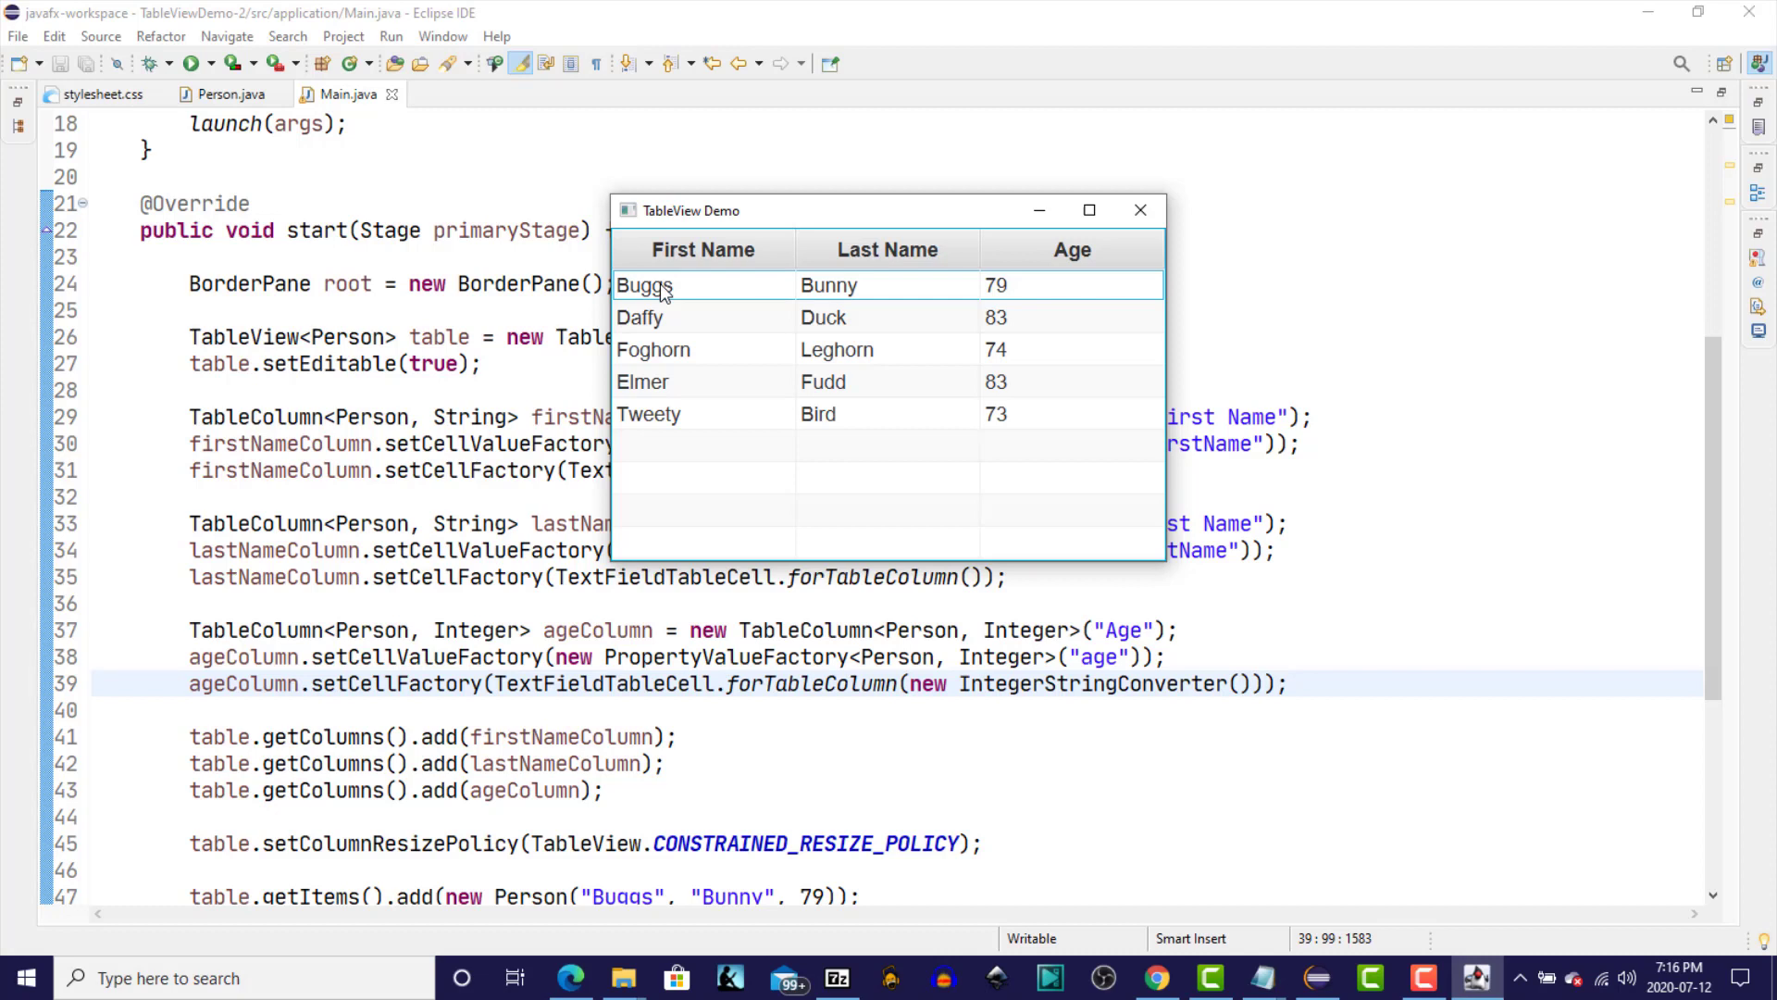
Replace Buggs with Peter and Bunny with Rabbit in the first row's name cells.
{"action": "double_click", "coordinate": [645, 284]}
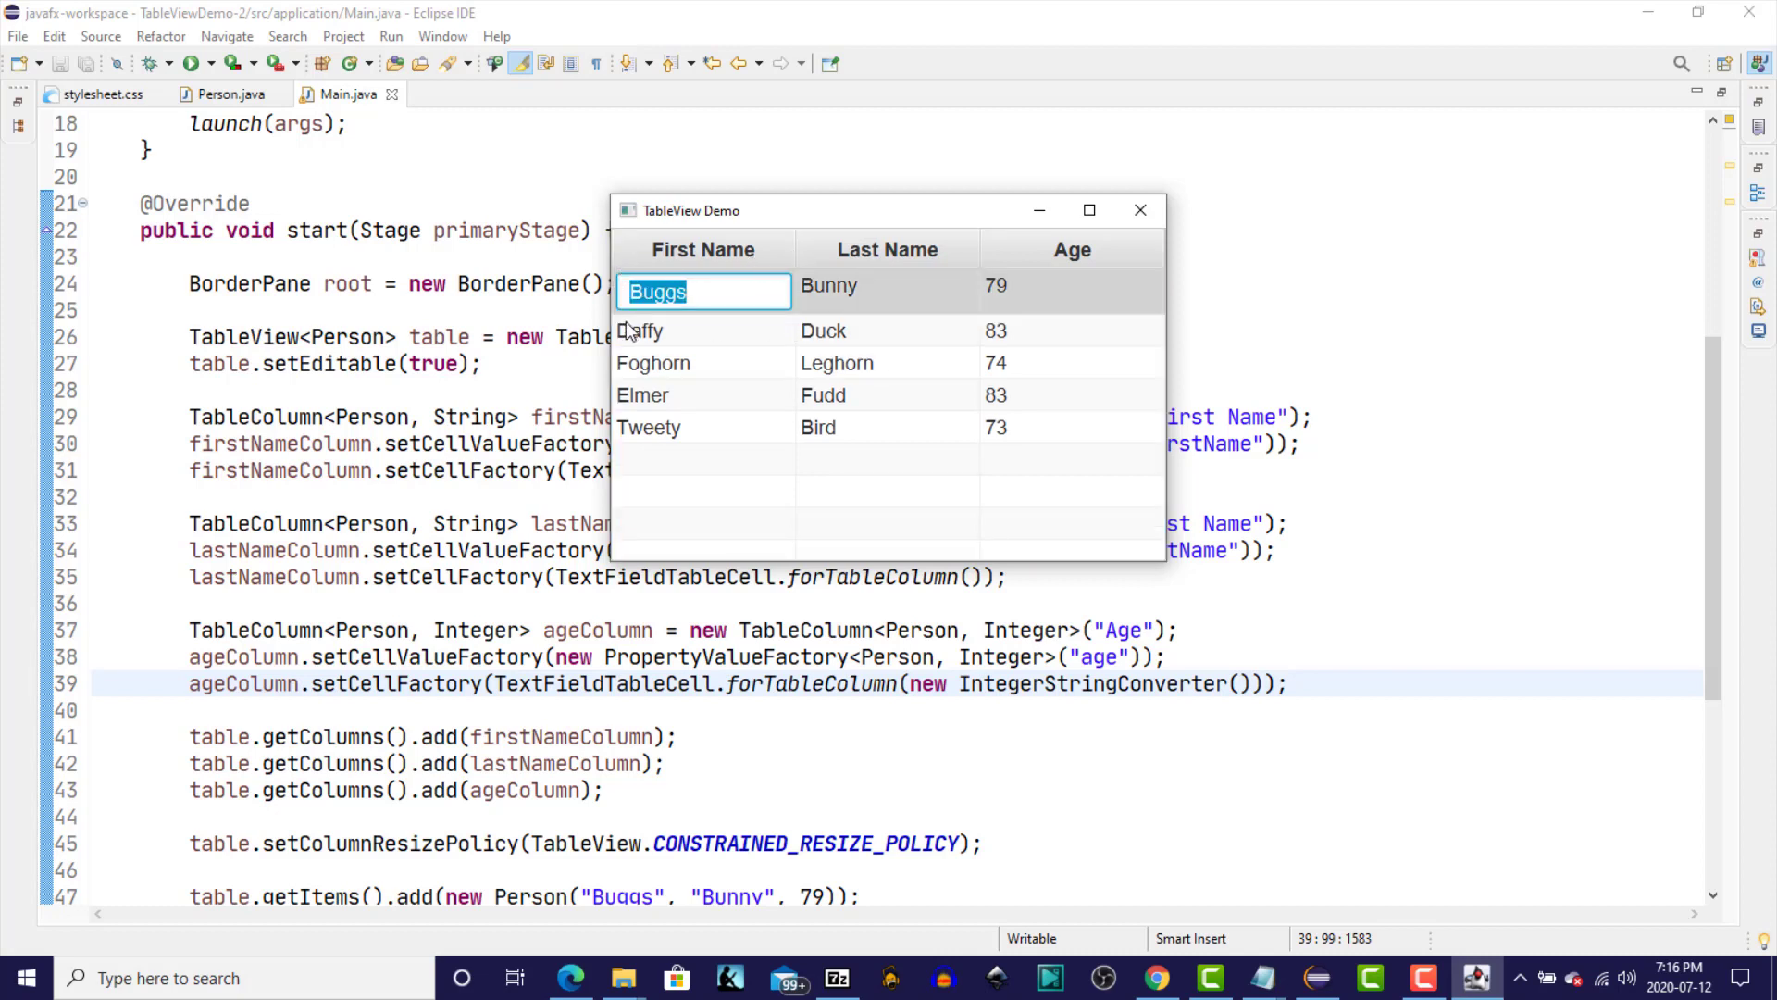
{"action": "mouse_move", "coordinate": [718, 300]}
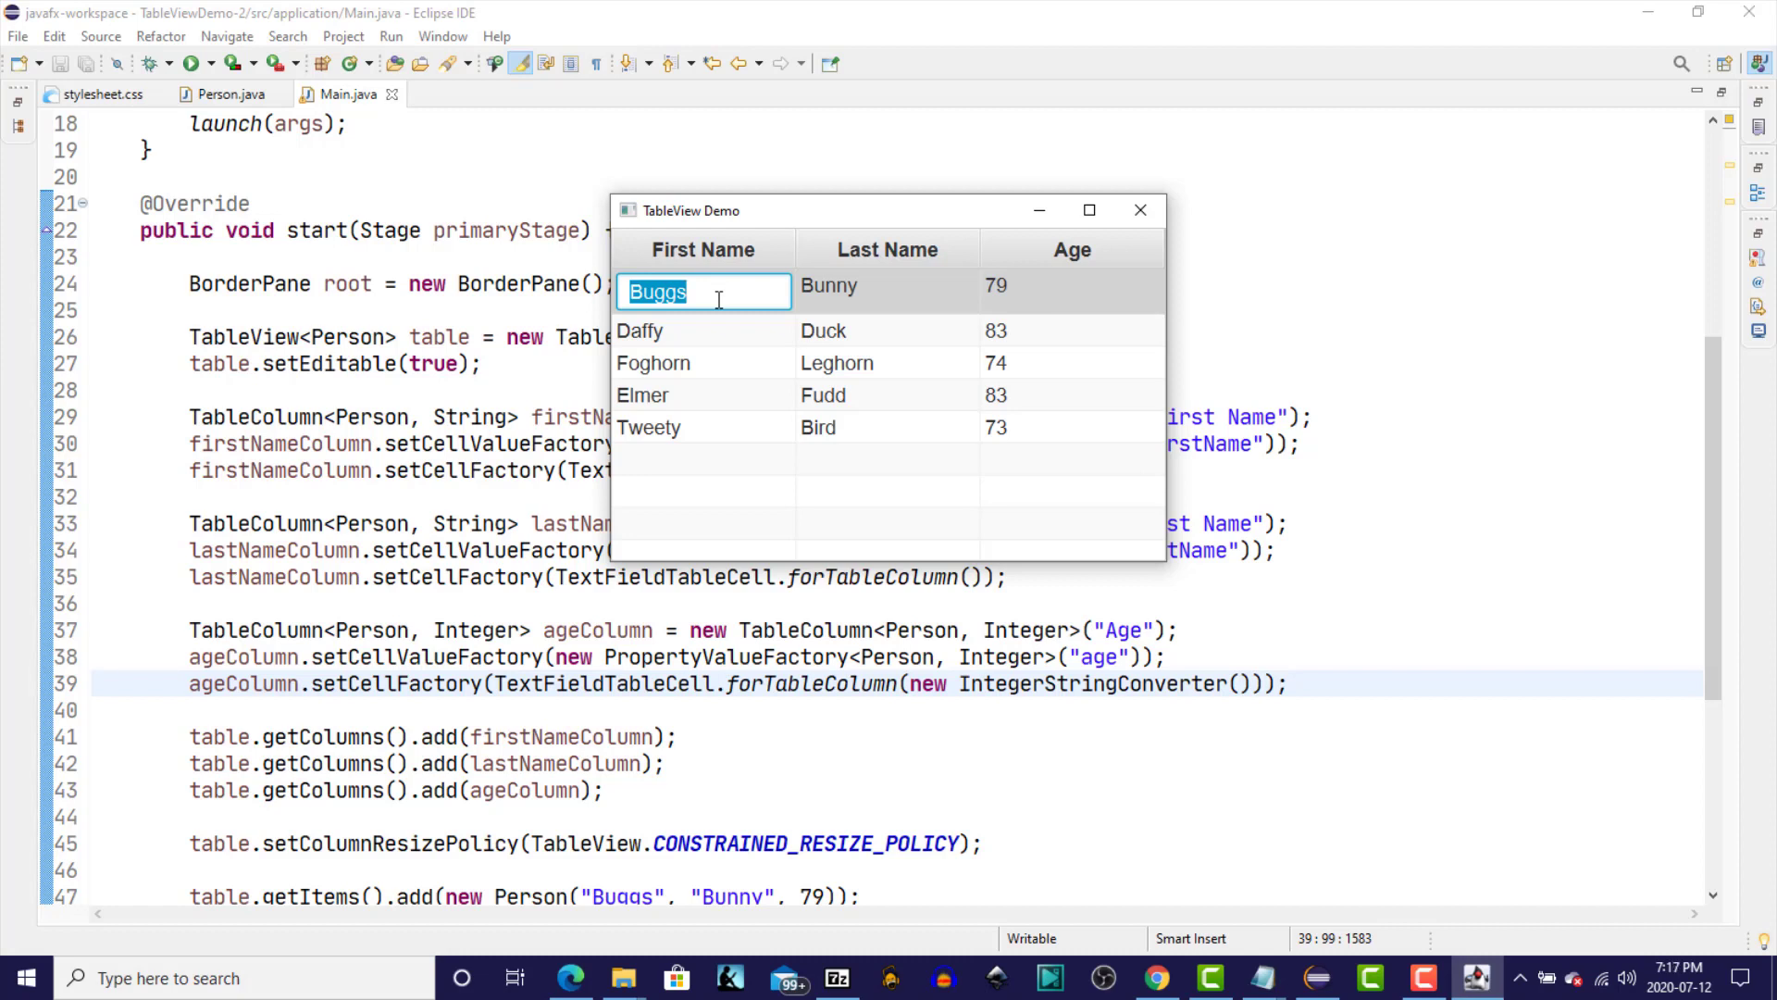
{"action": "type", "text": "Peter"}
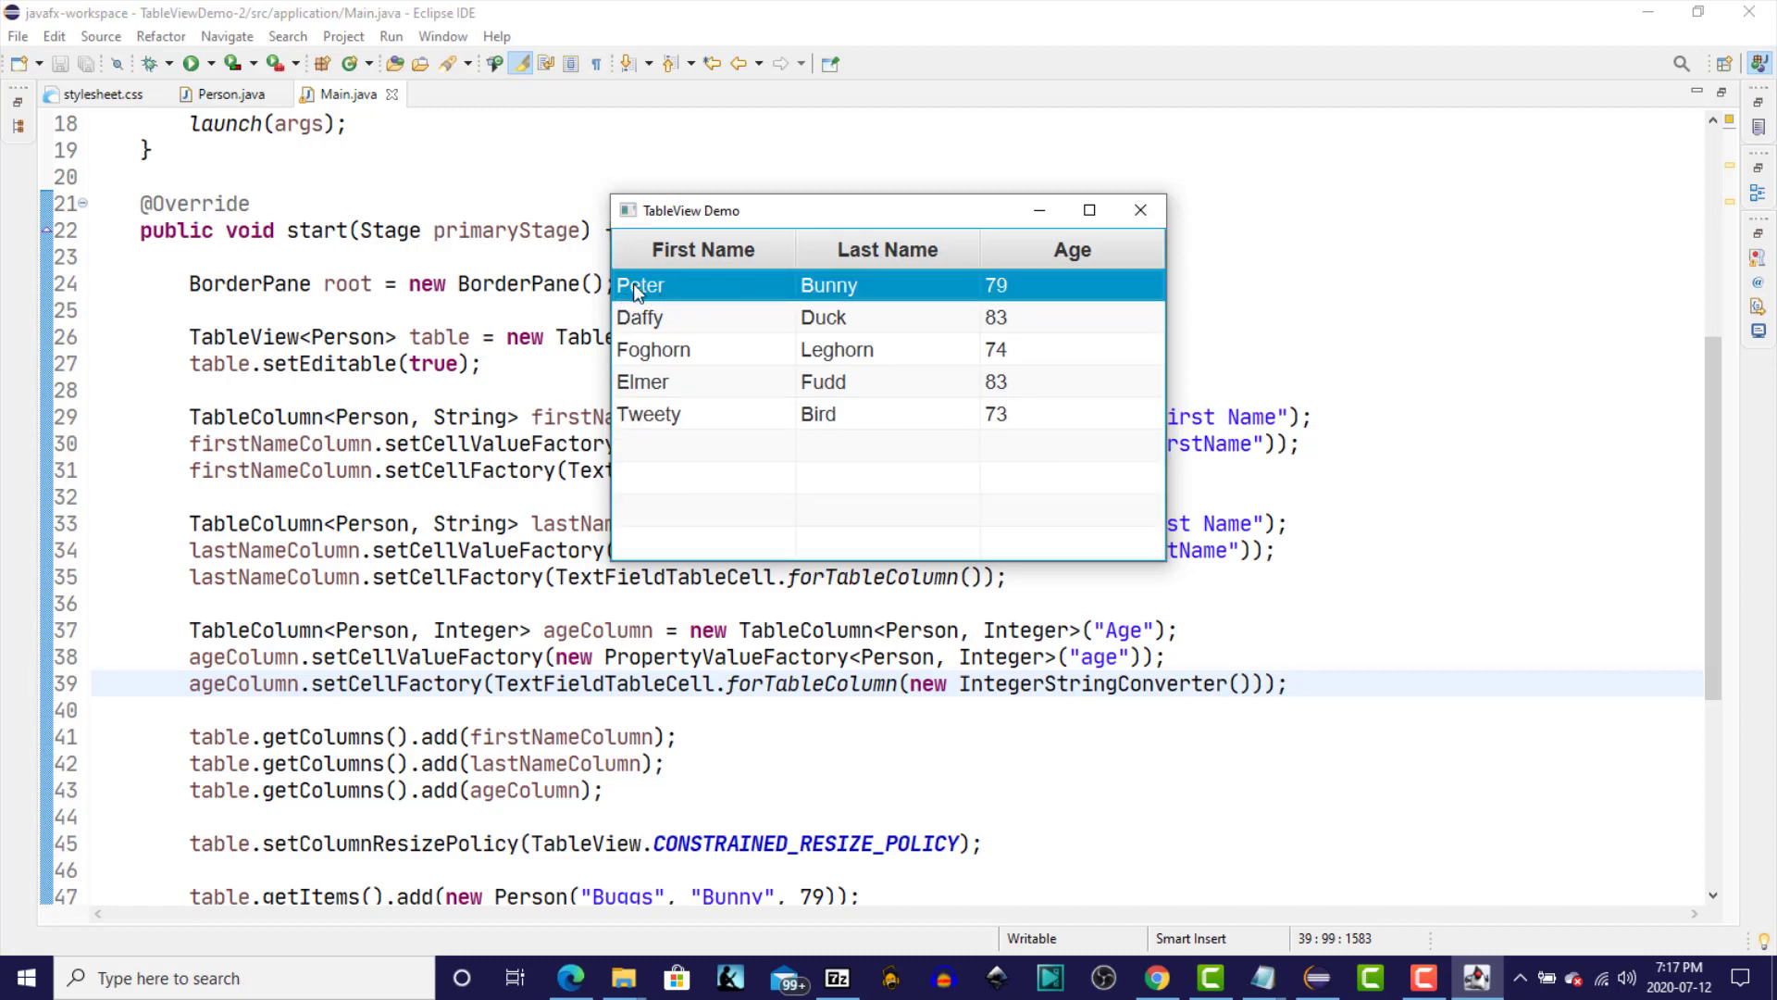
{"action": "mouse_move", "coordinate": [835, 297]}
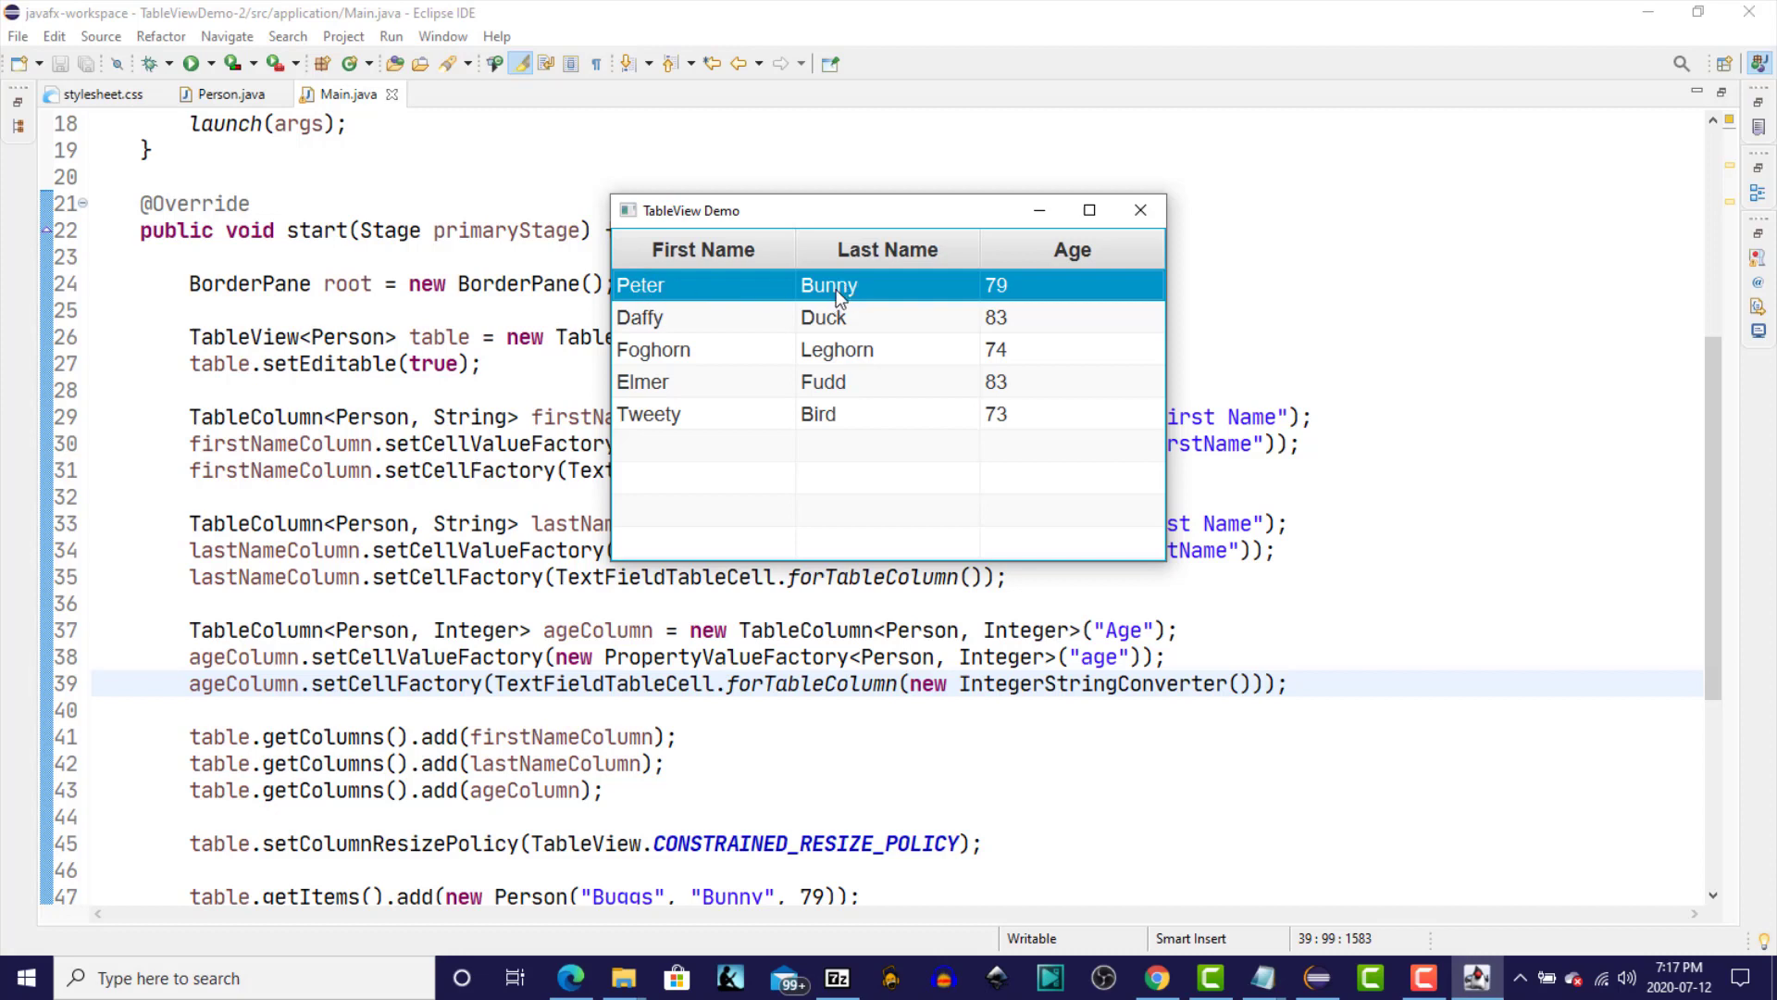
{"action": "double_click", "coordinate": [829, 284]}
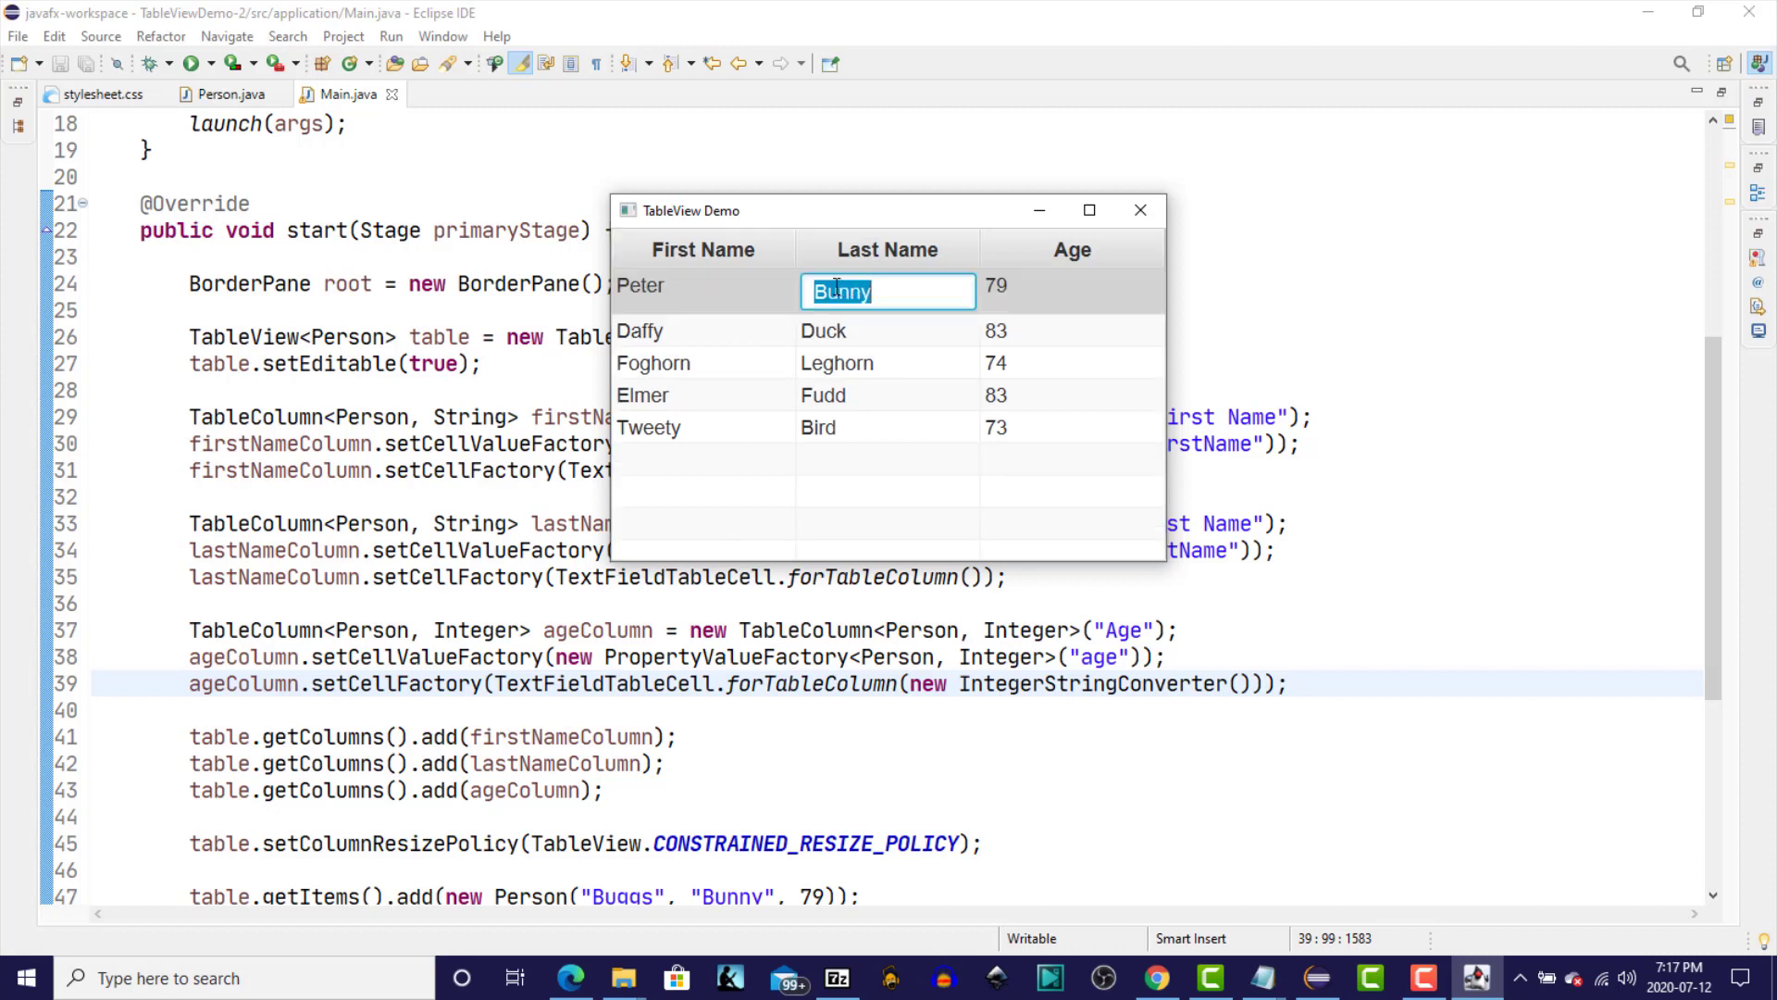
{"action": "type", "text": "Rabbit"}
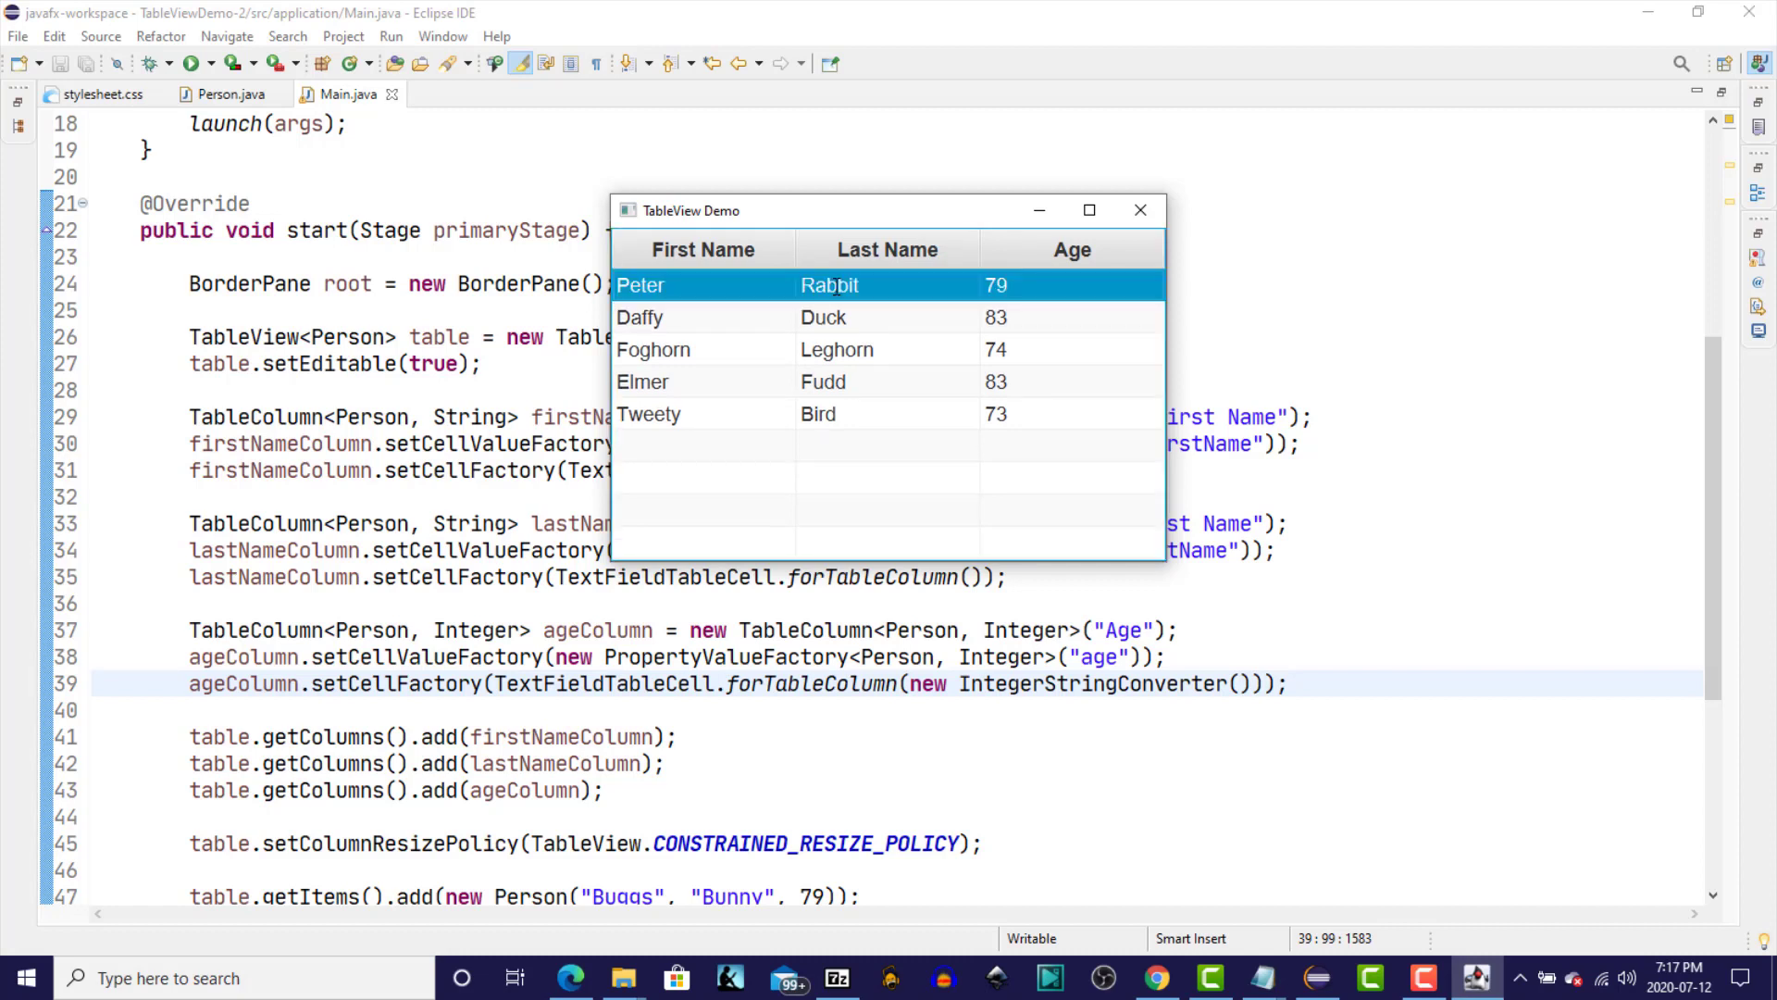
{"action": "mouse_move", "coordinate": [1008, 287]}
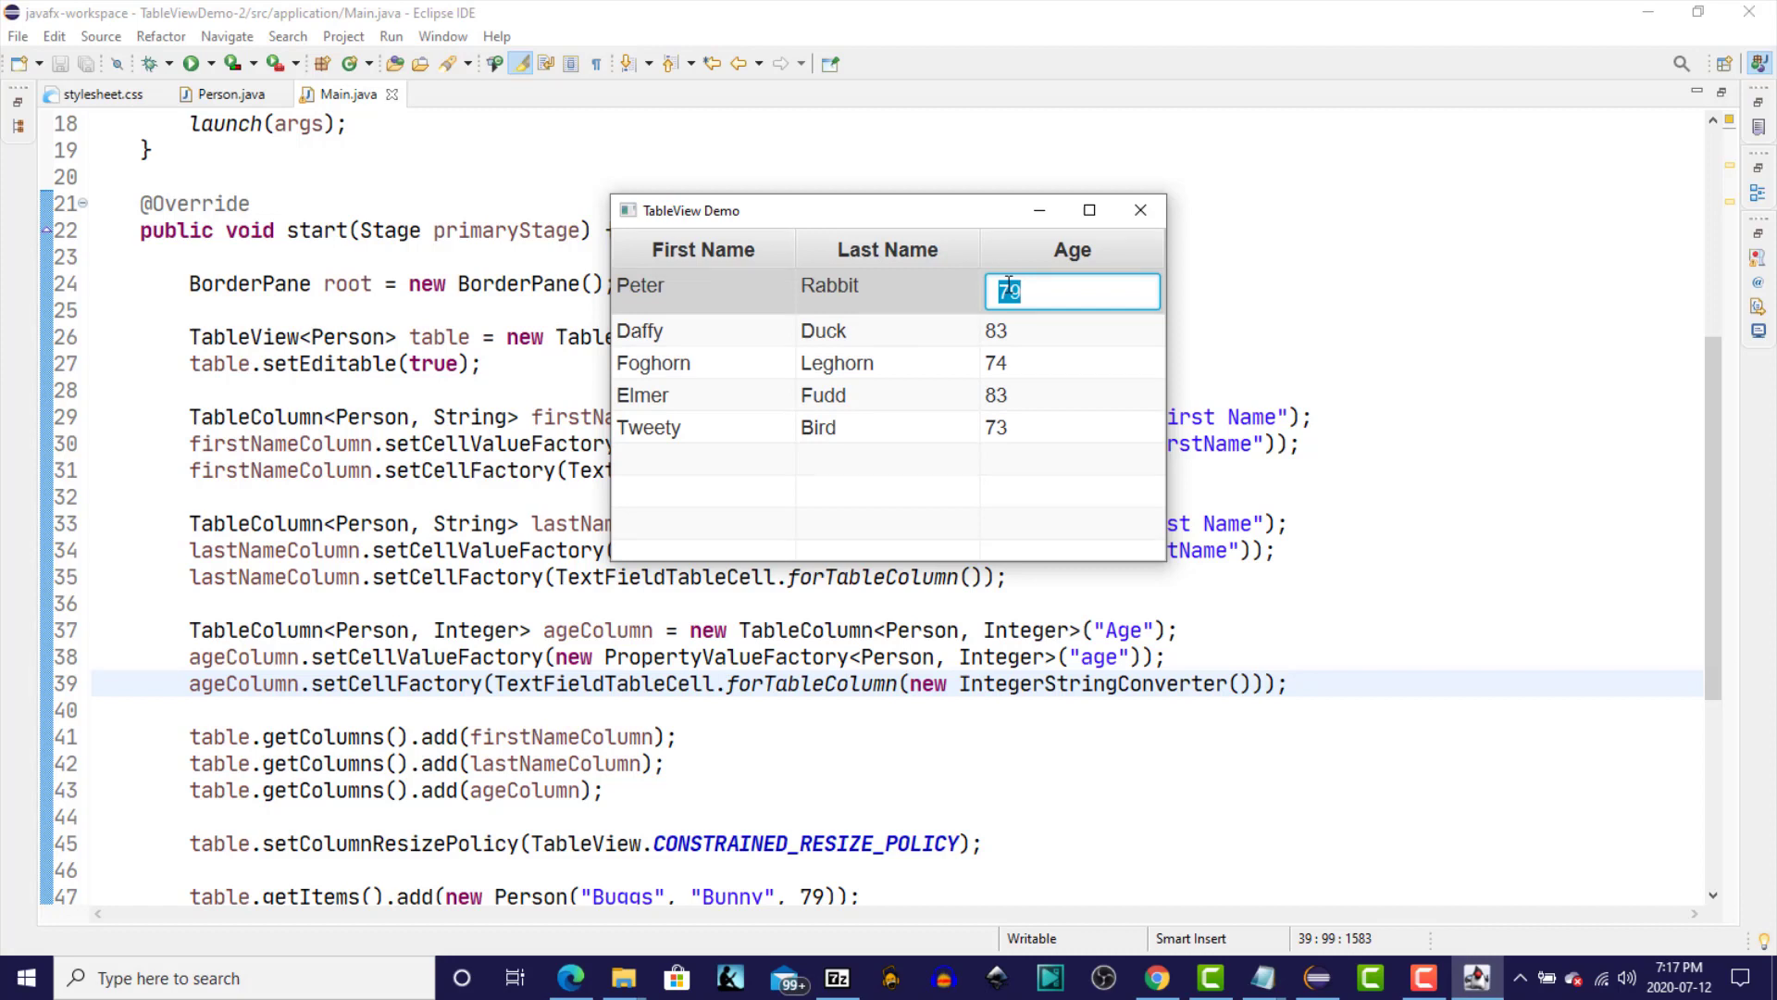
{"action": "mouse_move", "coordinate": [1141, 211]}
{"action": "type", "text": "7"}
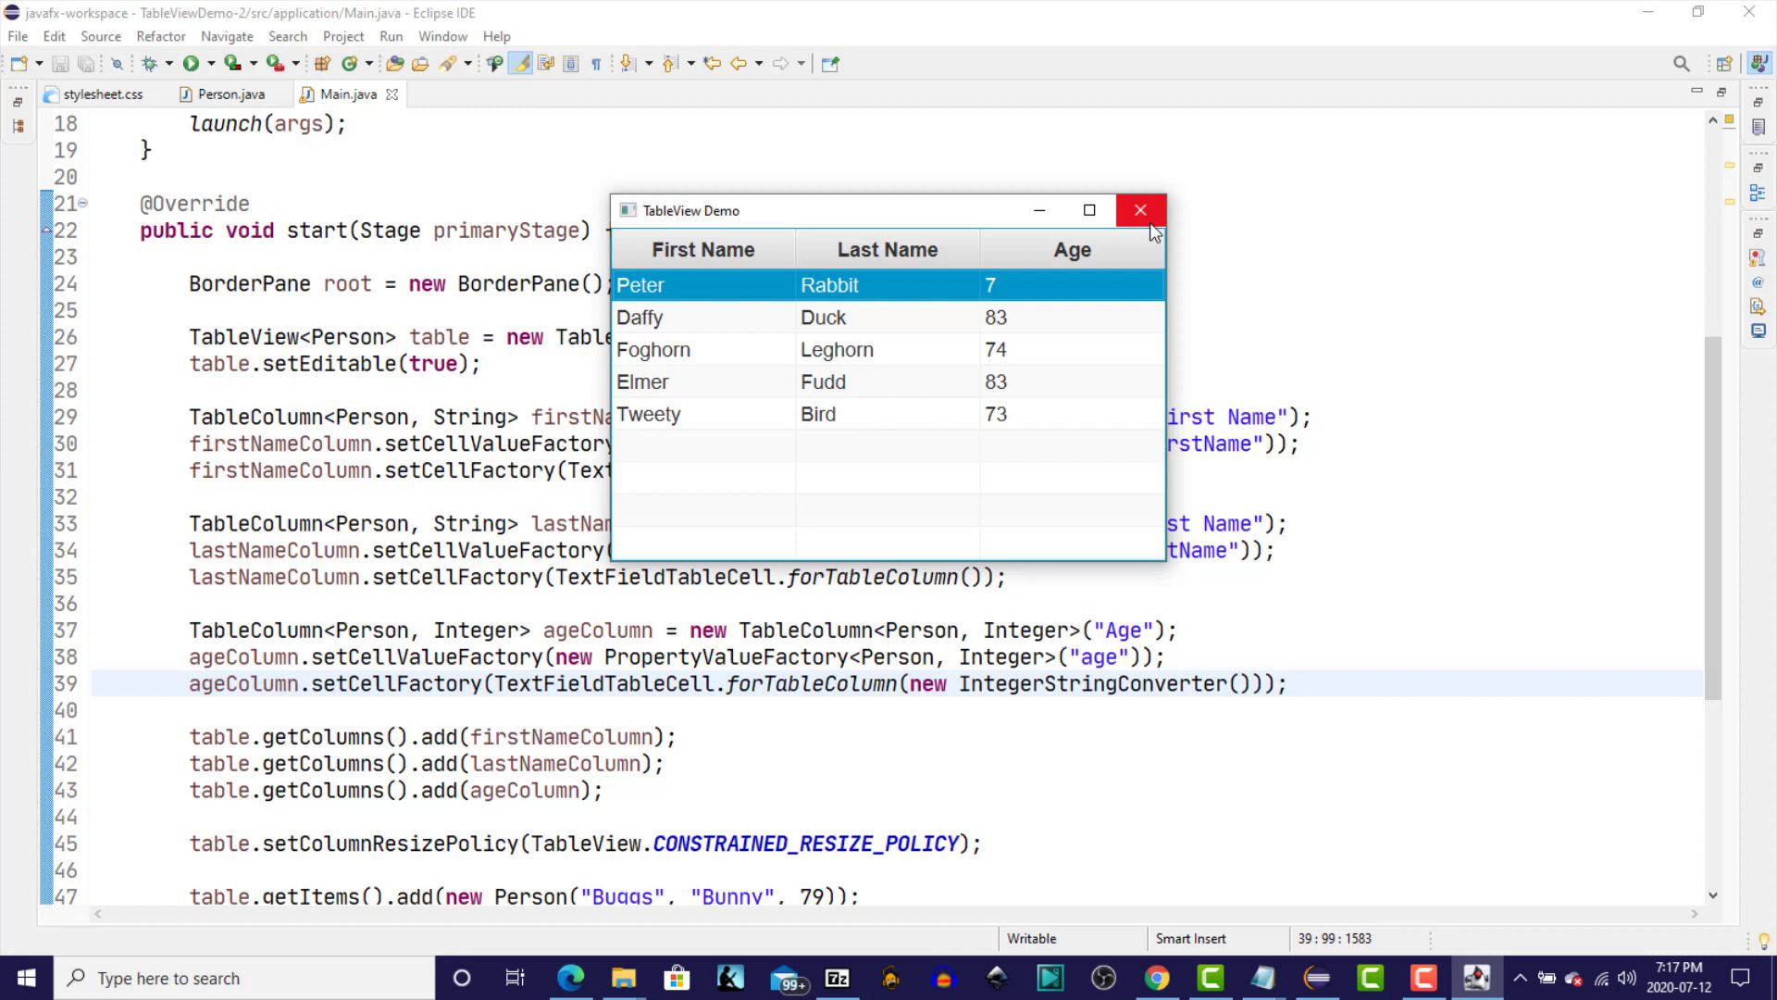
{"action": "mouse_move", "coordinate": [726, 252]}
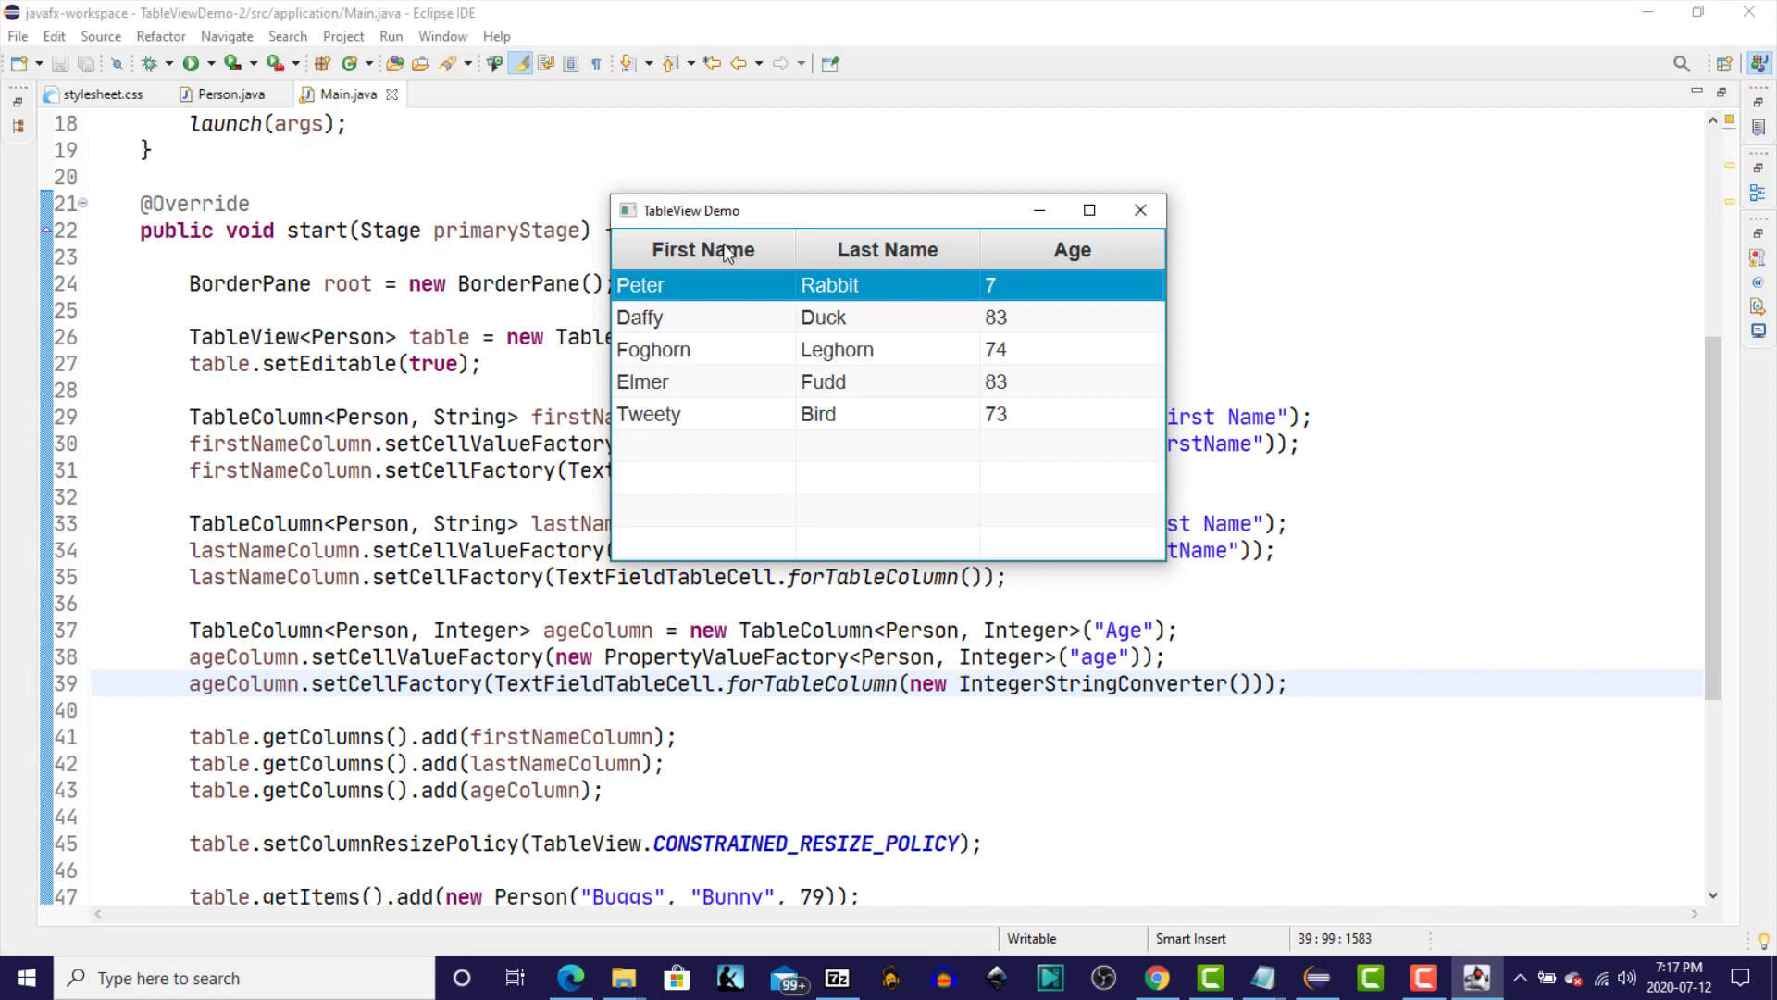
Sort by the First Name header, then close the TableView Demo window.
{"action": "left_click", "coordinate": [696, 249]}
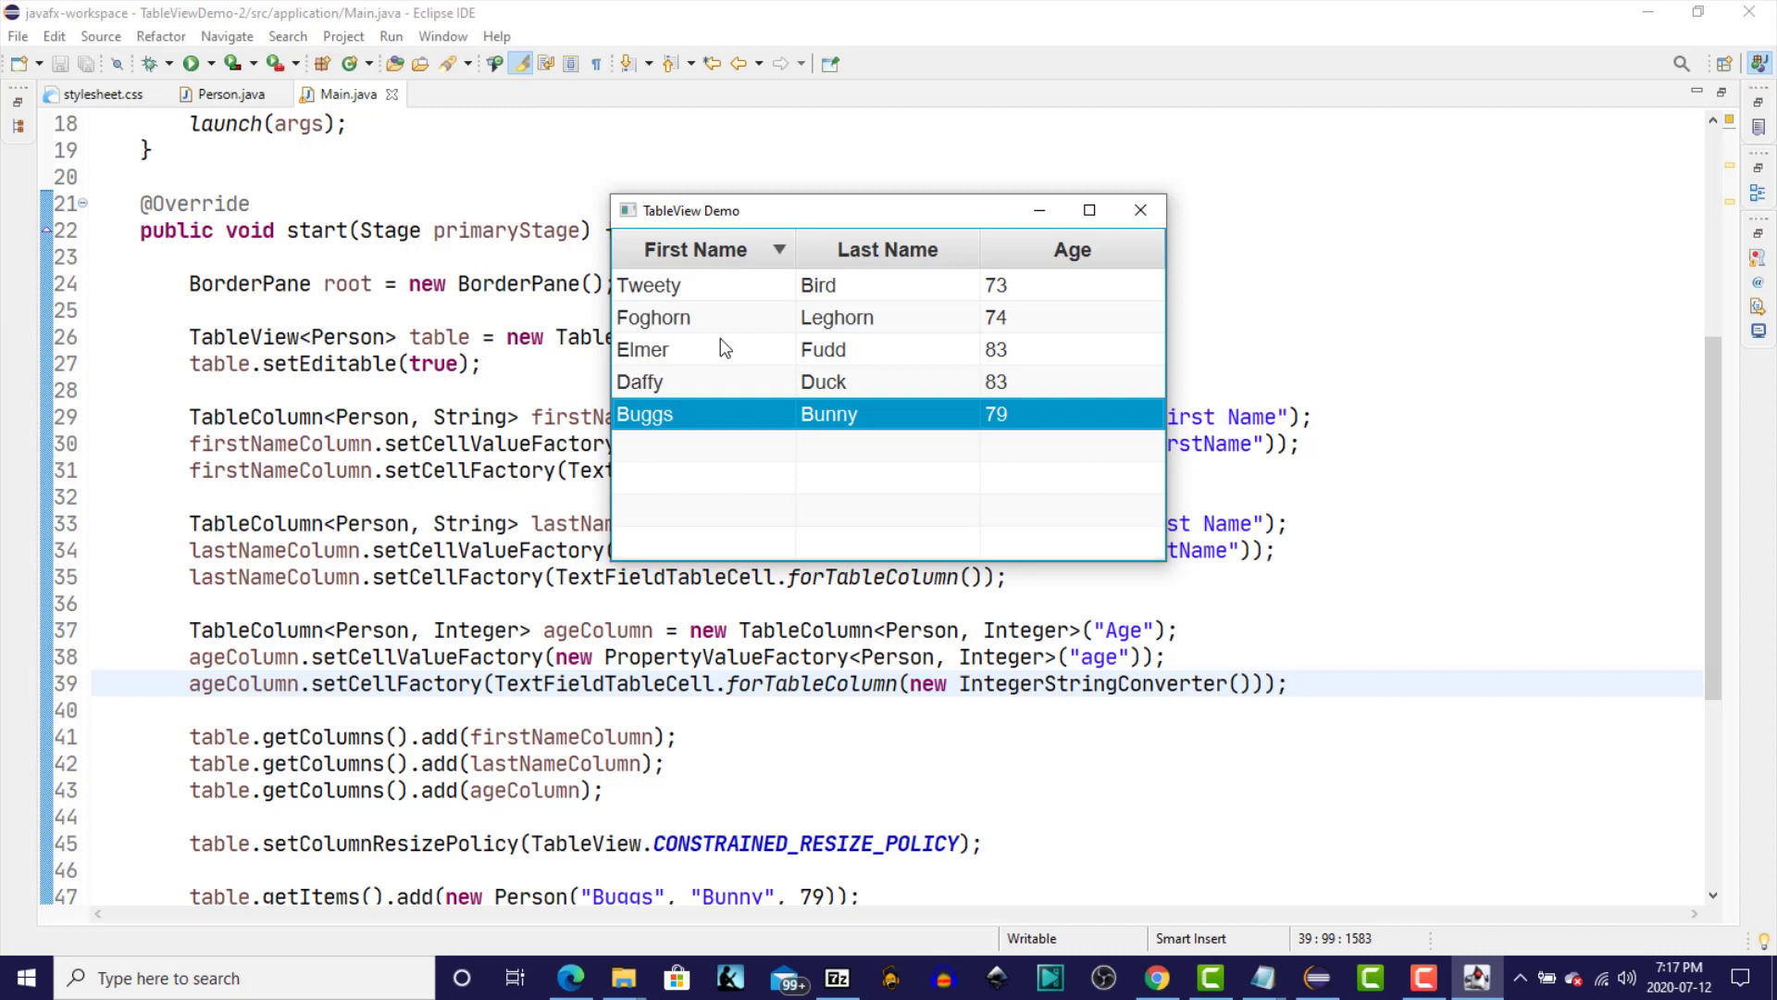
{"action": "mouse_move", "coordinate": [653, 433]}
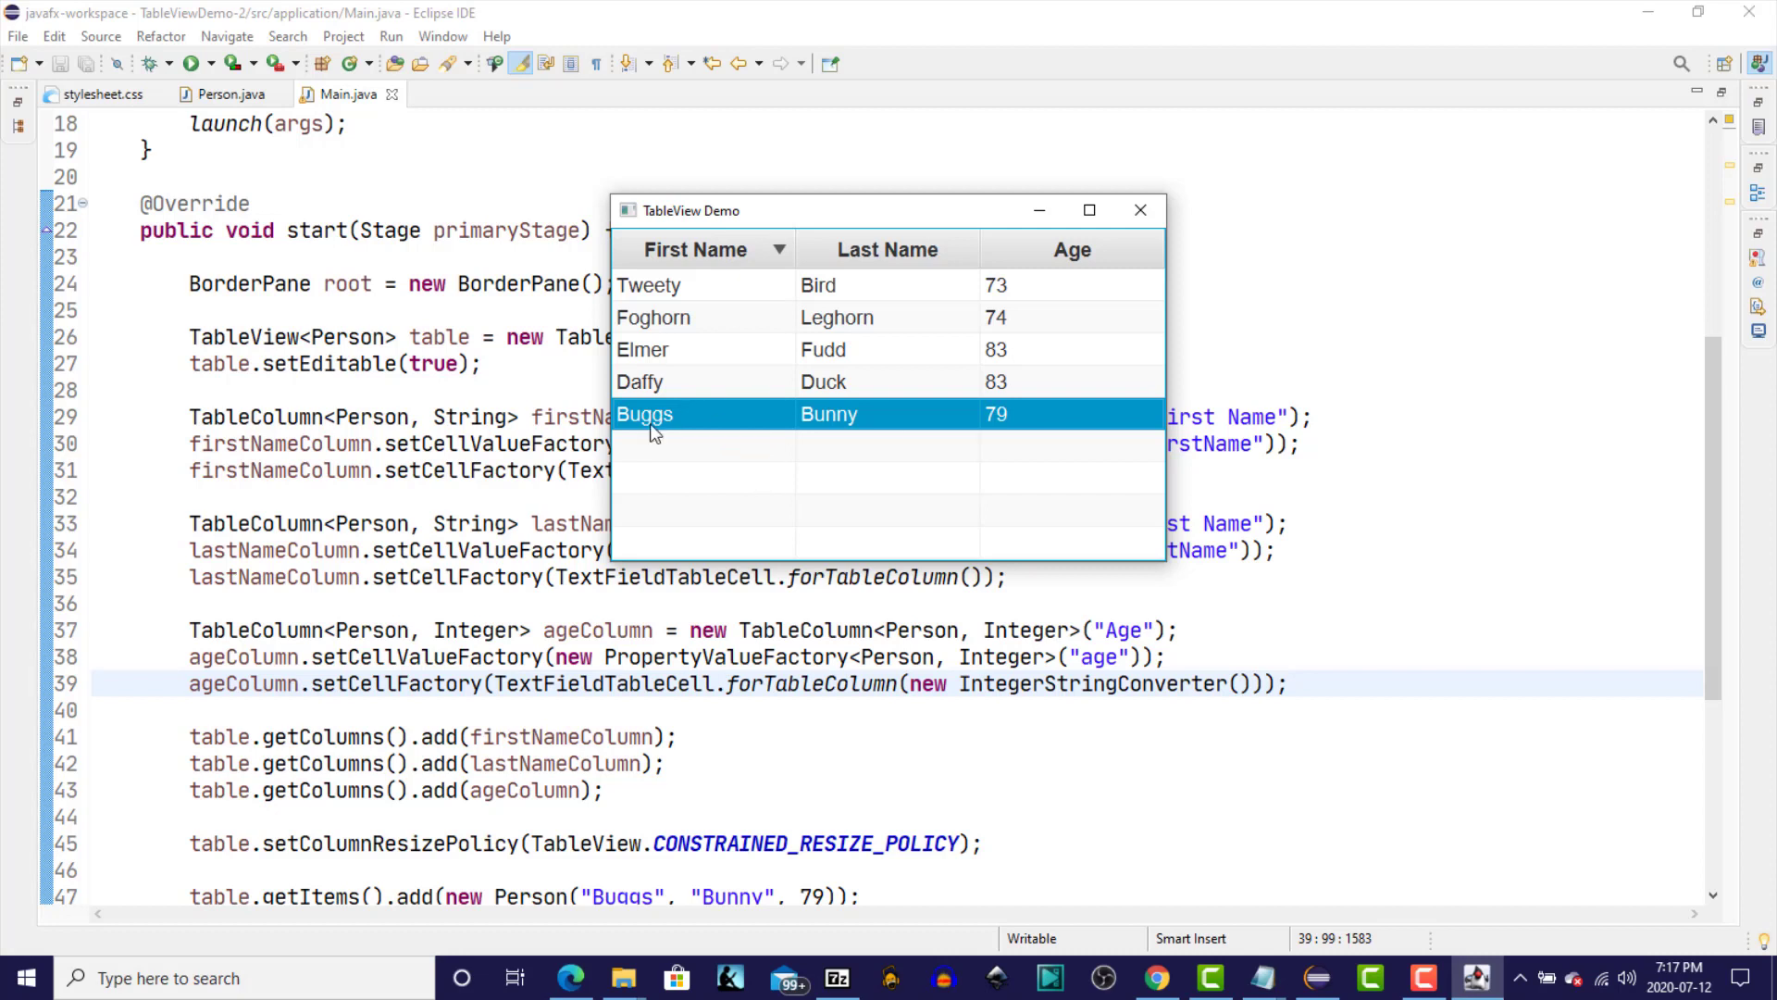
{"action": "mouse_move", "coordinate": [869, 425]}
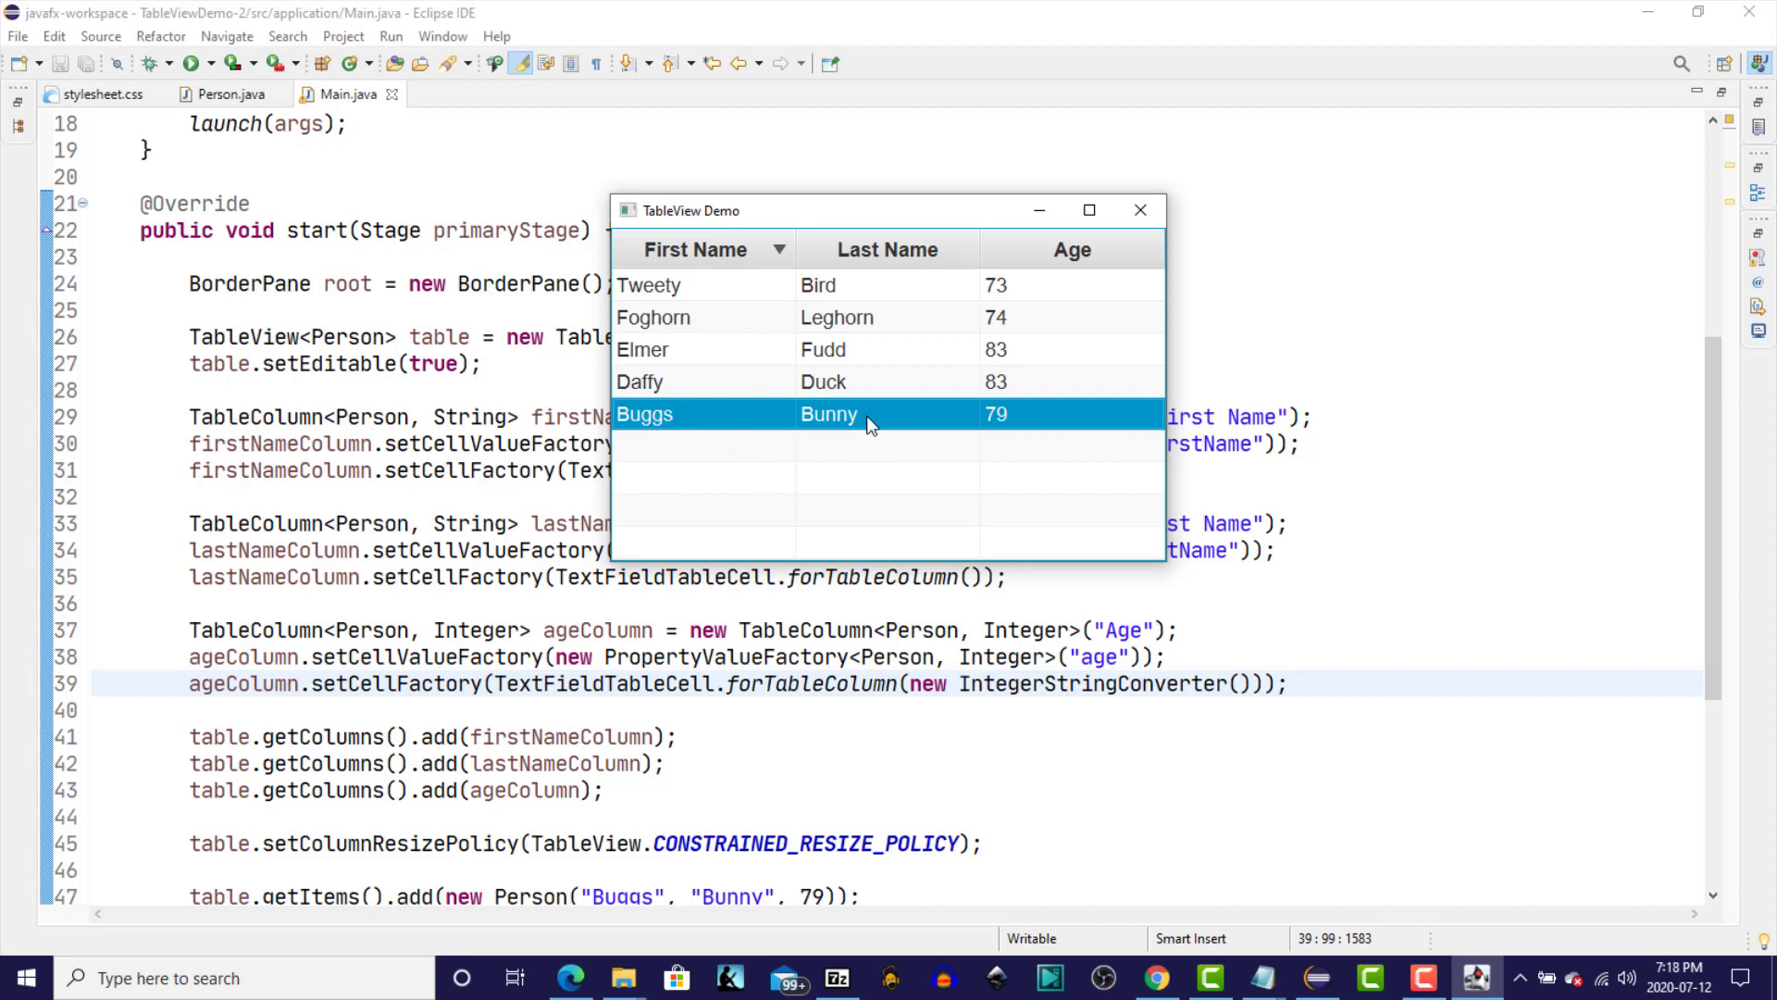
{"action": "mouse_move", "coordinate": [651, 425]}
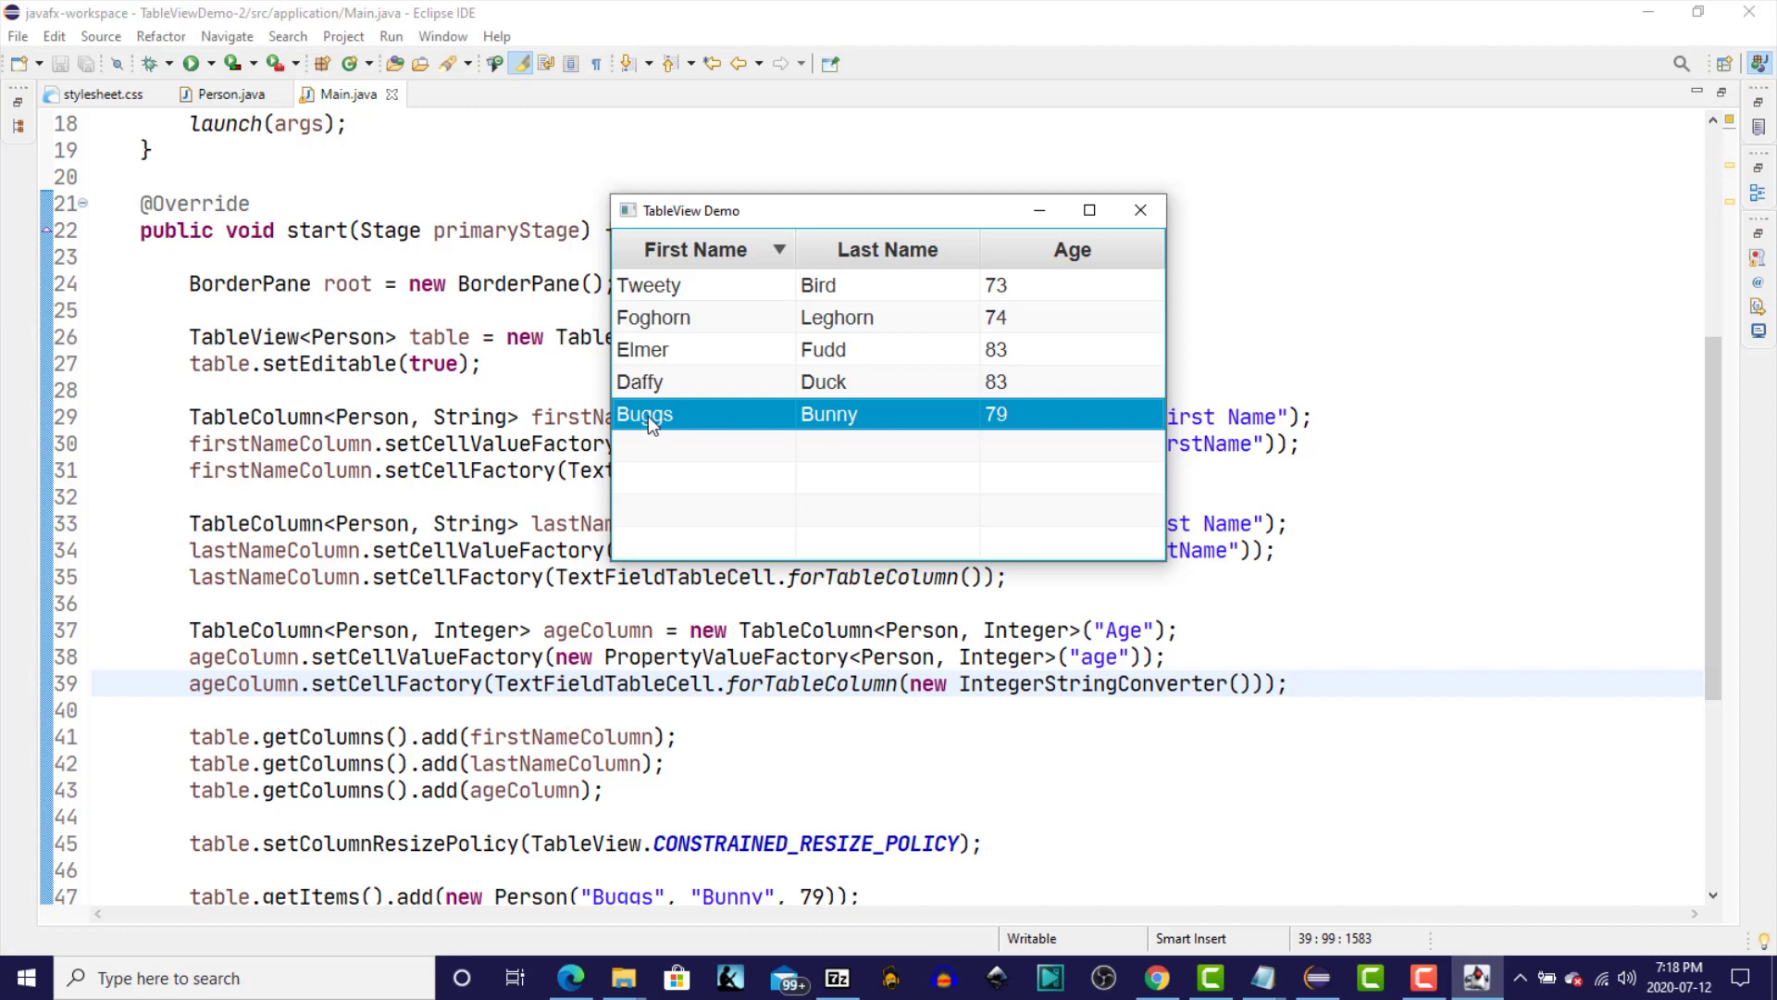
{"action": "mouse_move", "coordinate": [677, 423]}
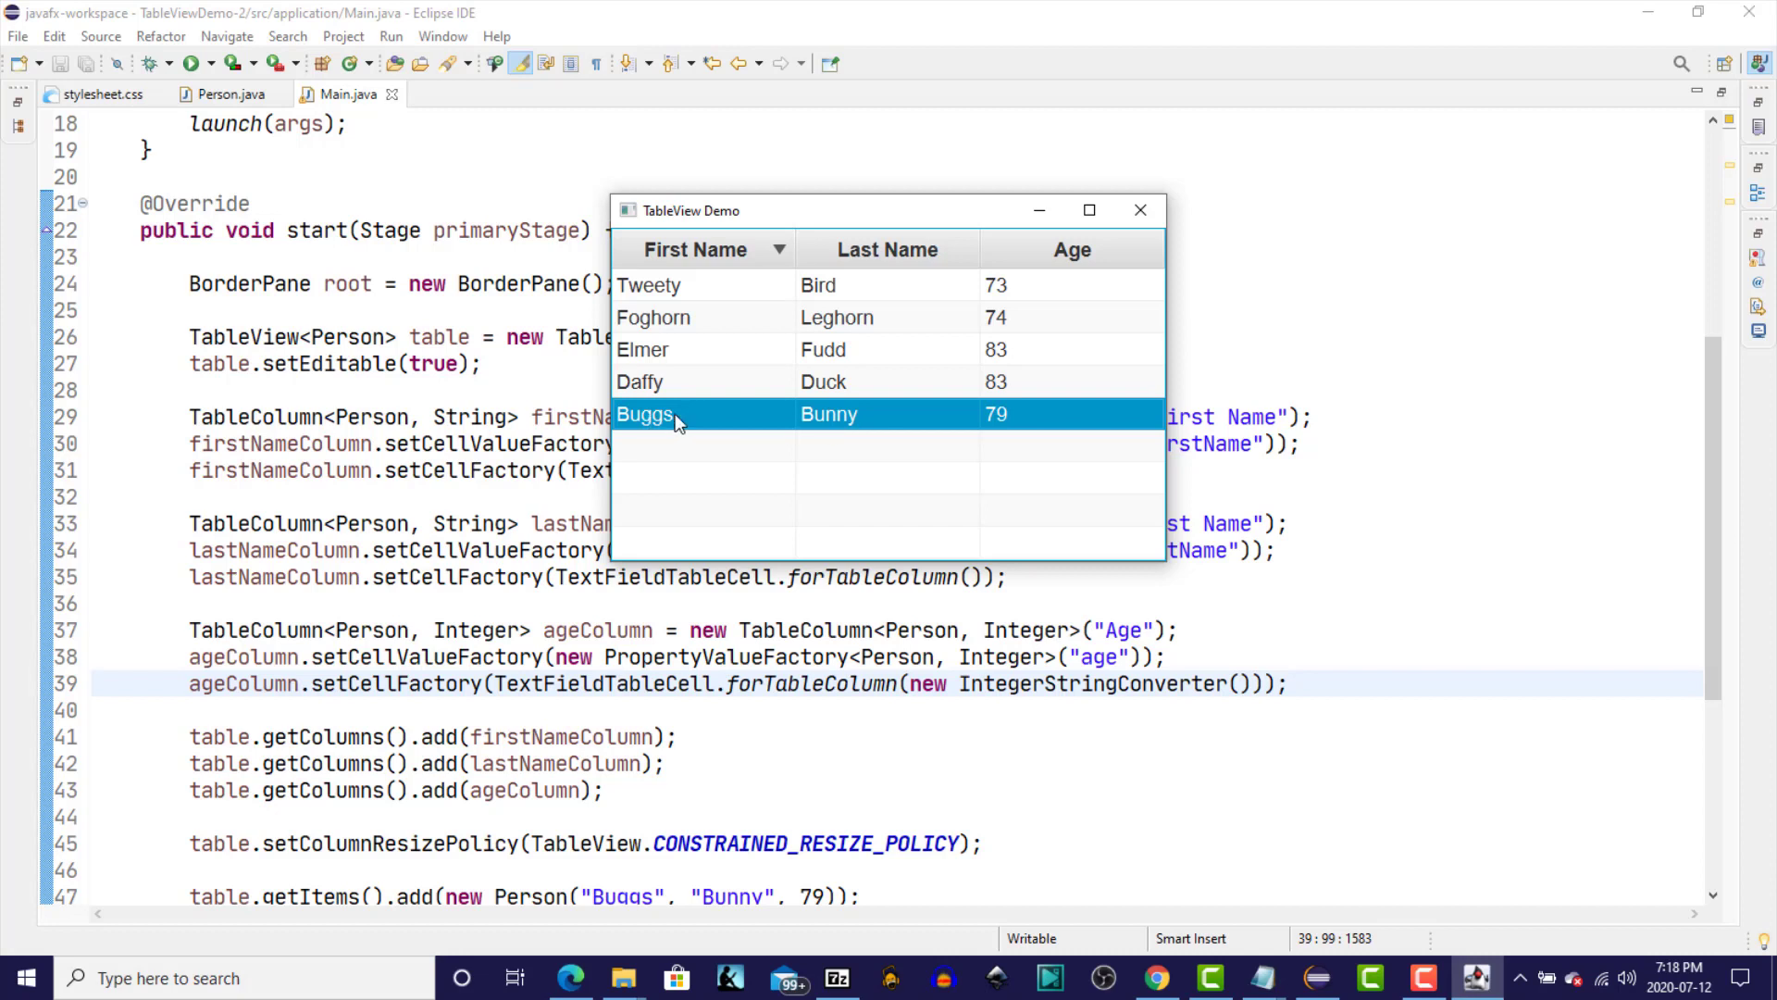
{"action": "mouse_move", "coordinate": [807, 383]}
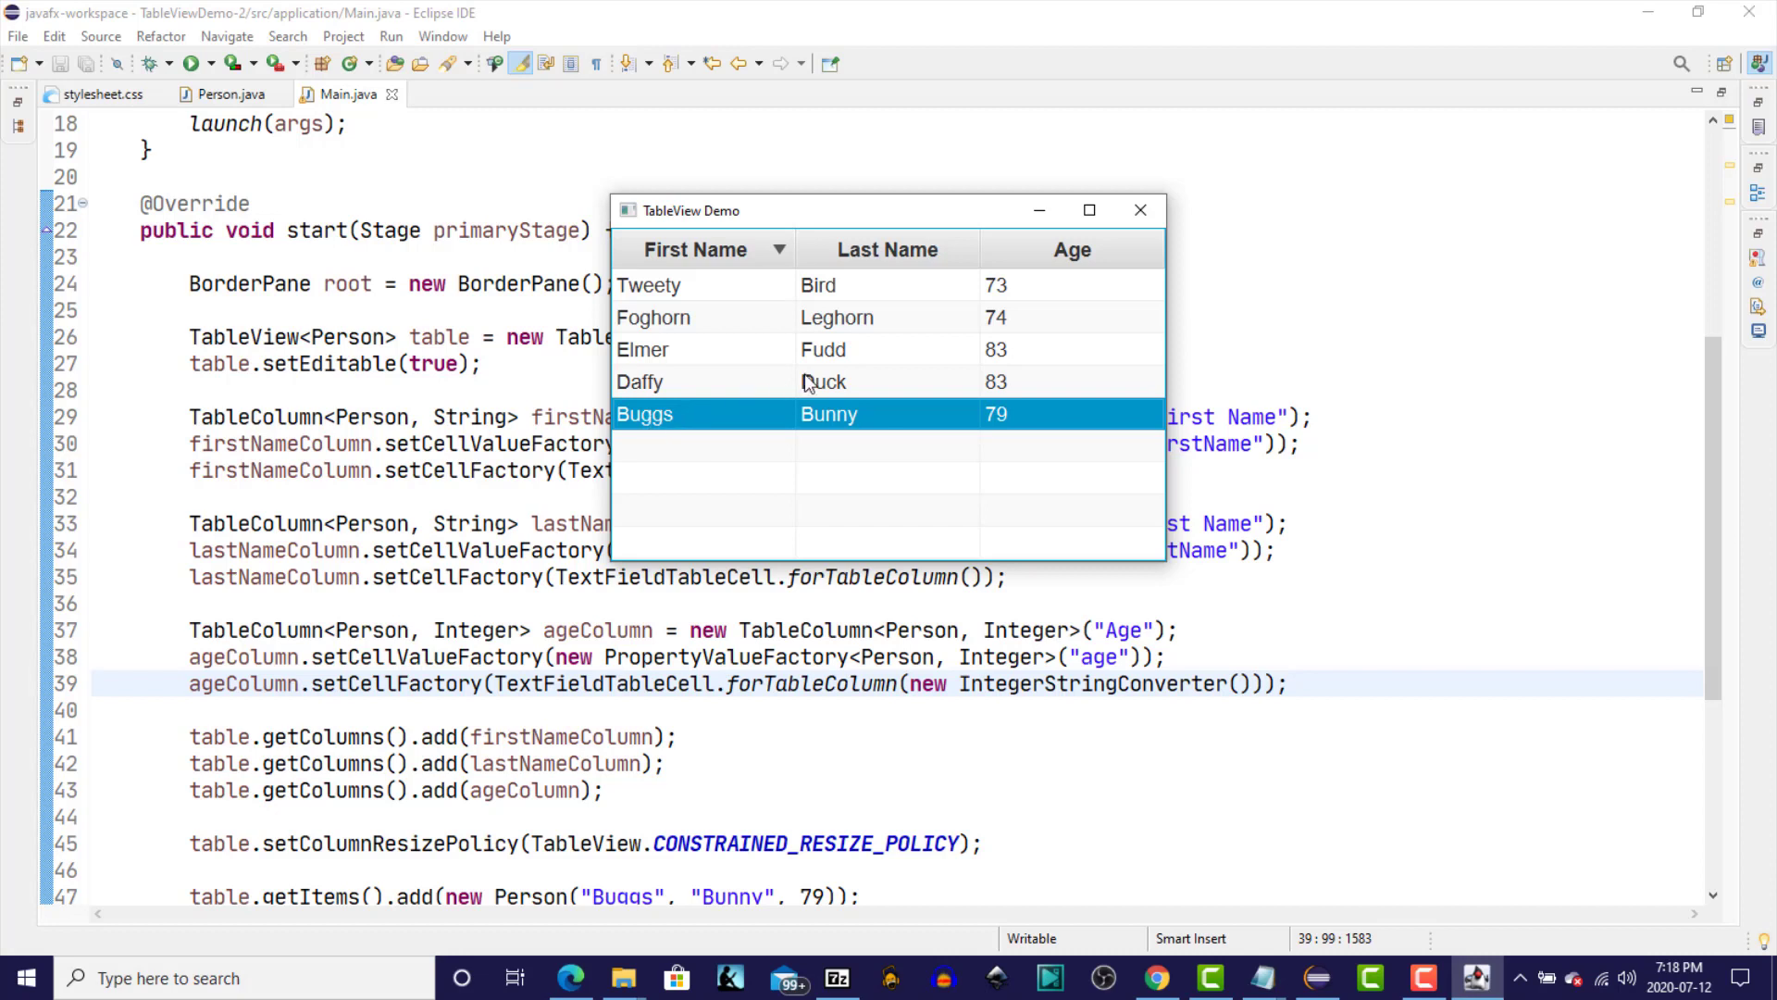
{"action": "left_click", "coordinate": [1141, 211]}
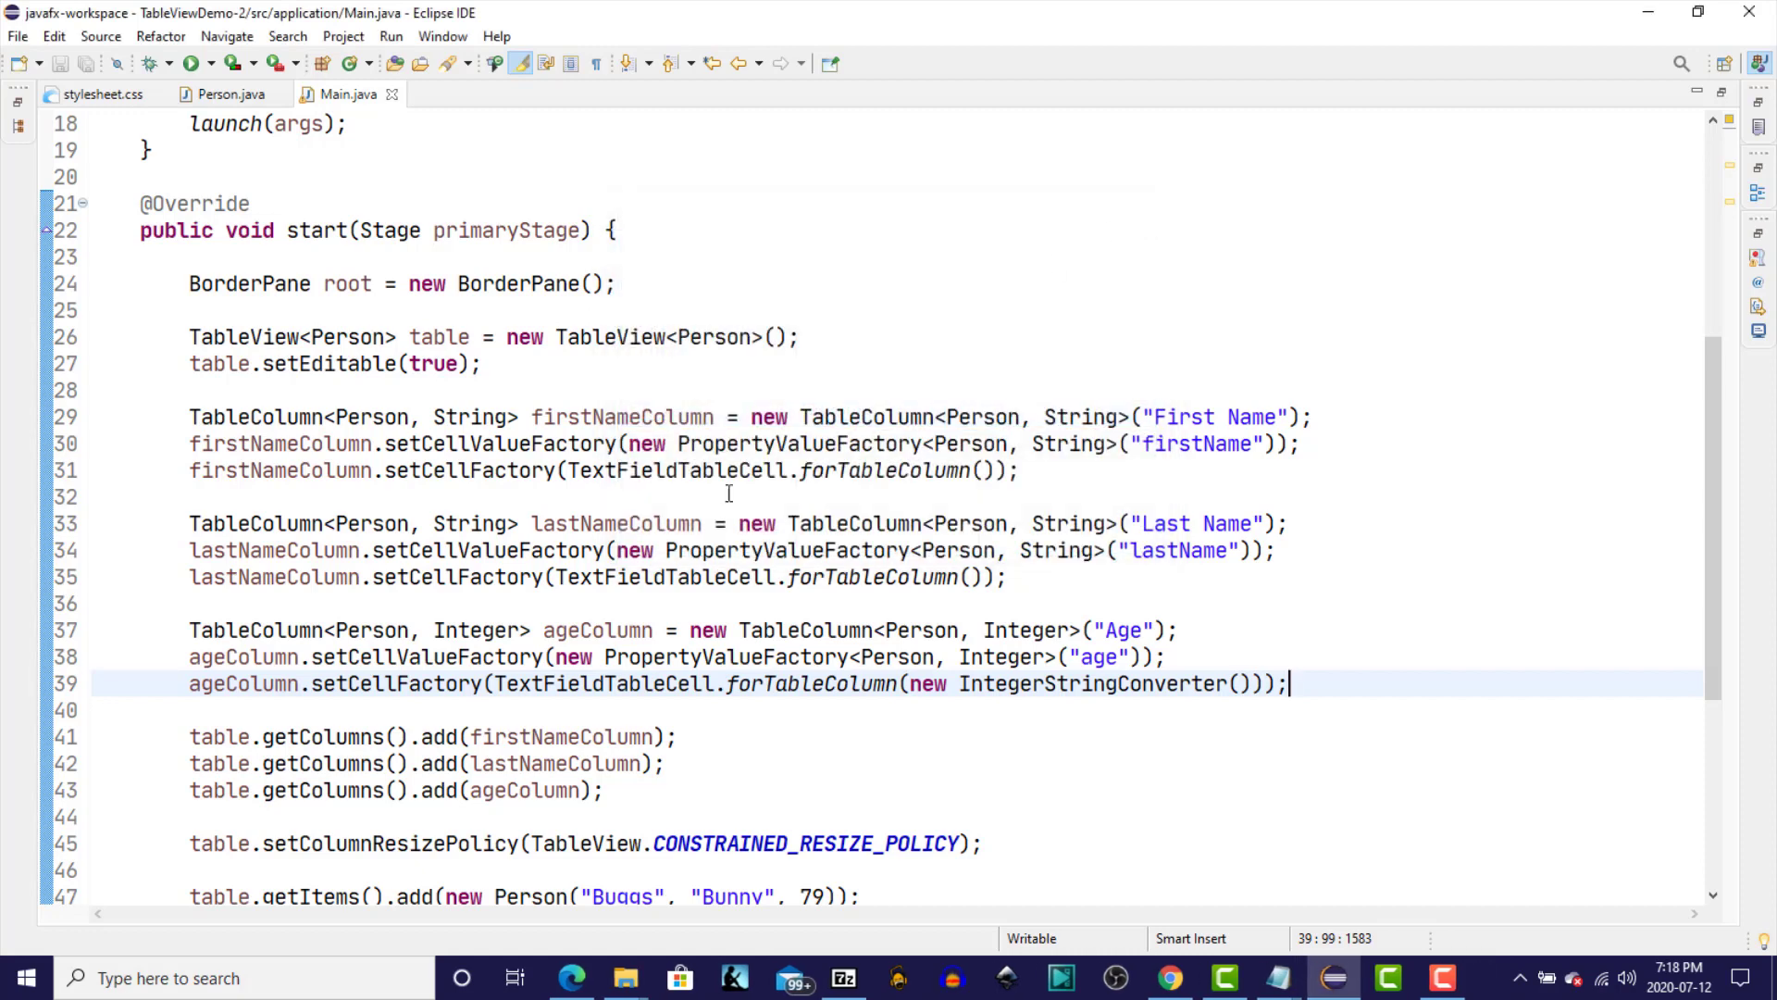
{"action": "mouse_move", "coordinate": [510, 489]}
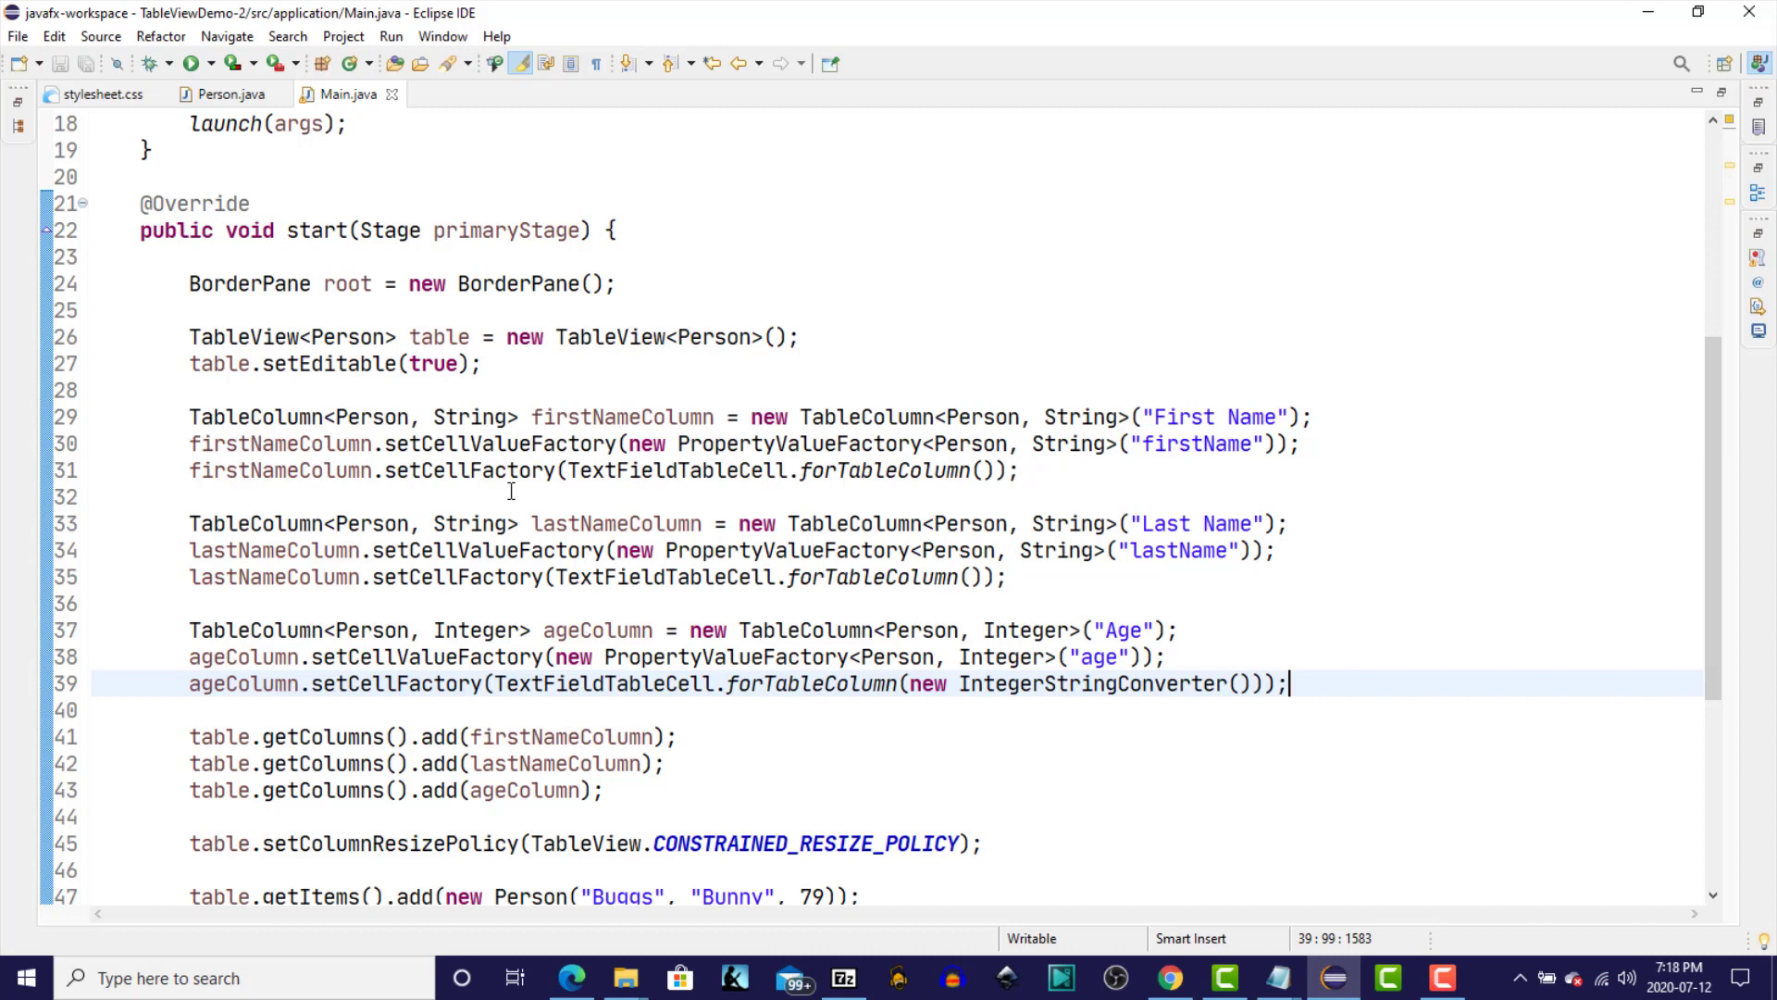
Add firstNameColumn.setOnEditCommit(new EventHandler<CellEditEvent<Person, String>>) below line 31.
{"action": "left_click", "coordinate": [1023, 470]}
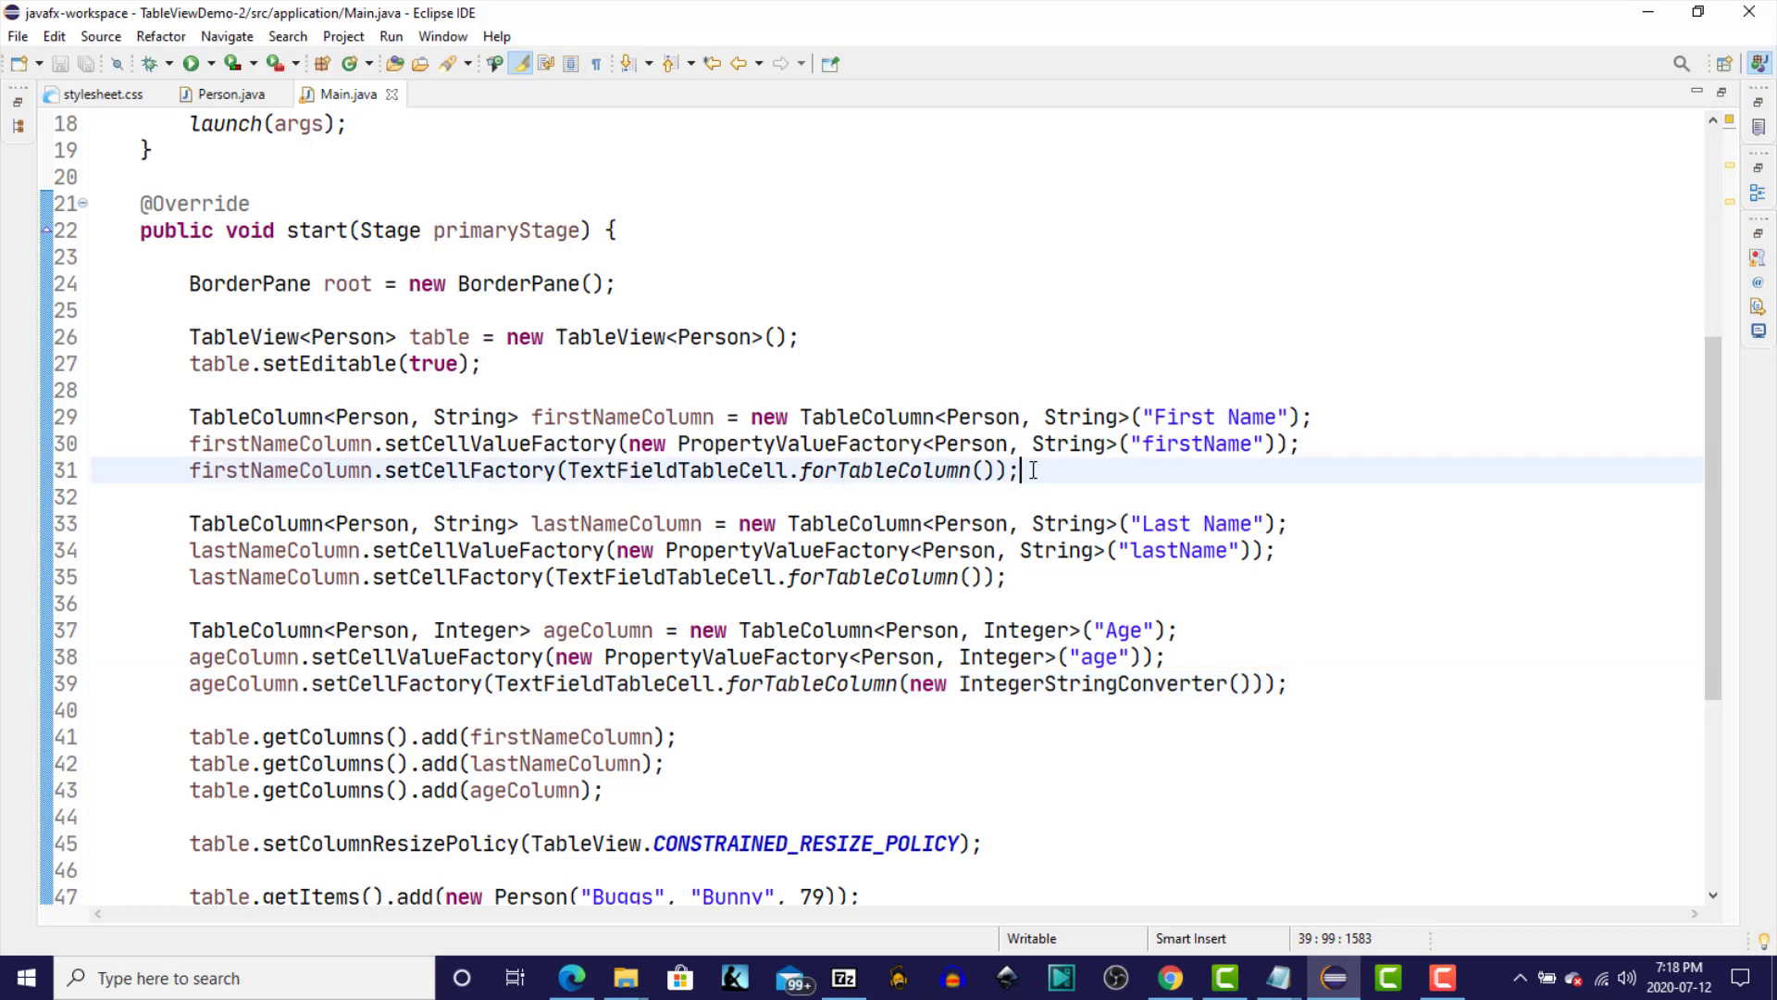
{"action": "key", "text": "Return"}
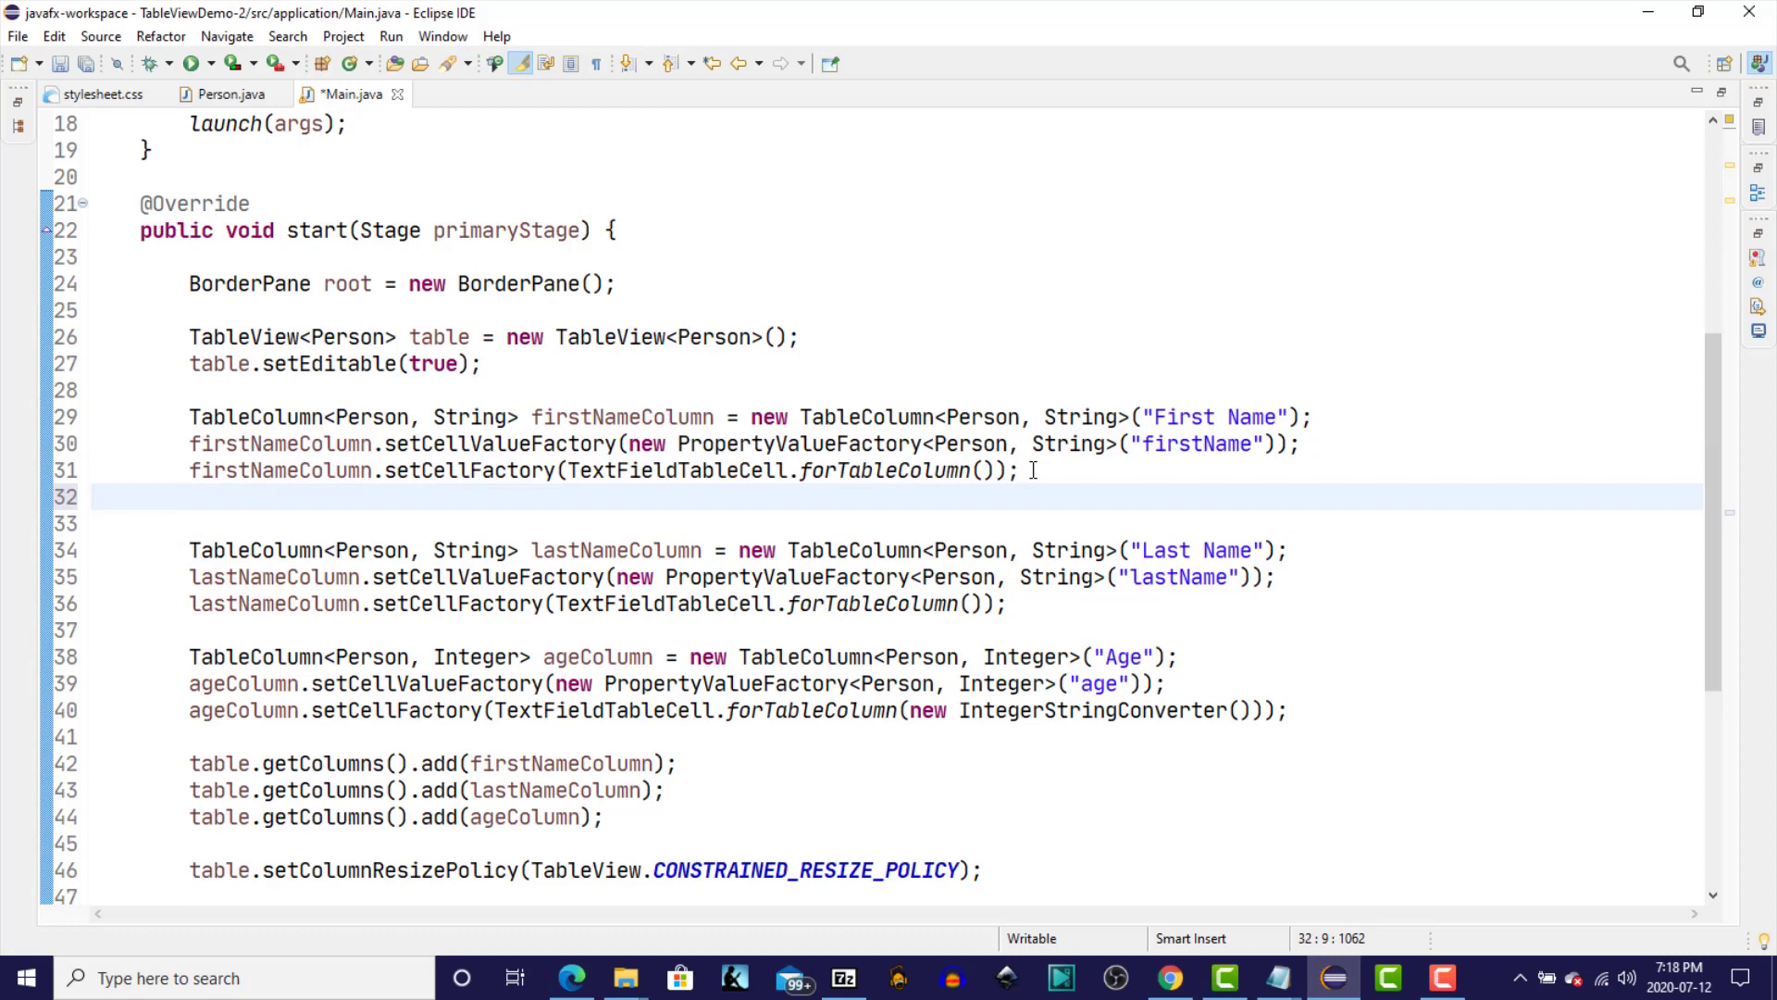
{"action": "type", "text": "first"}
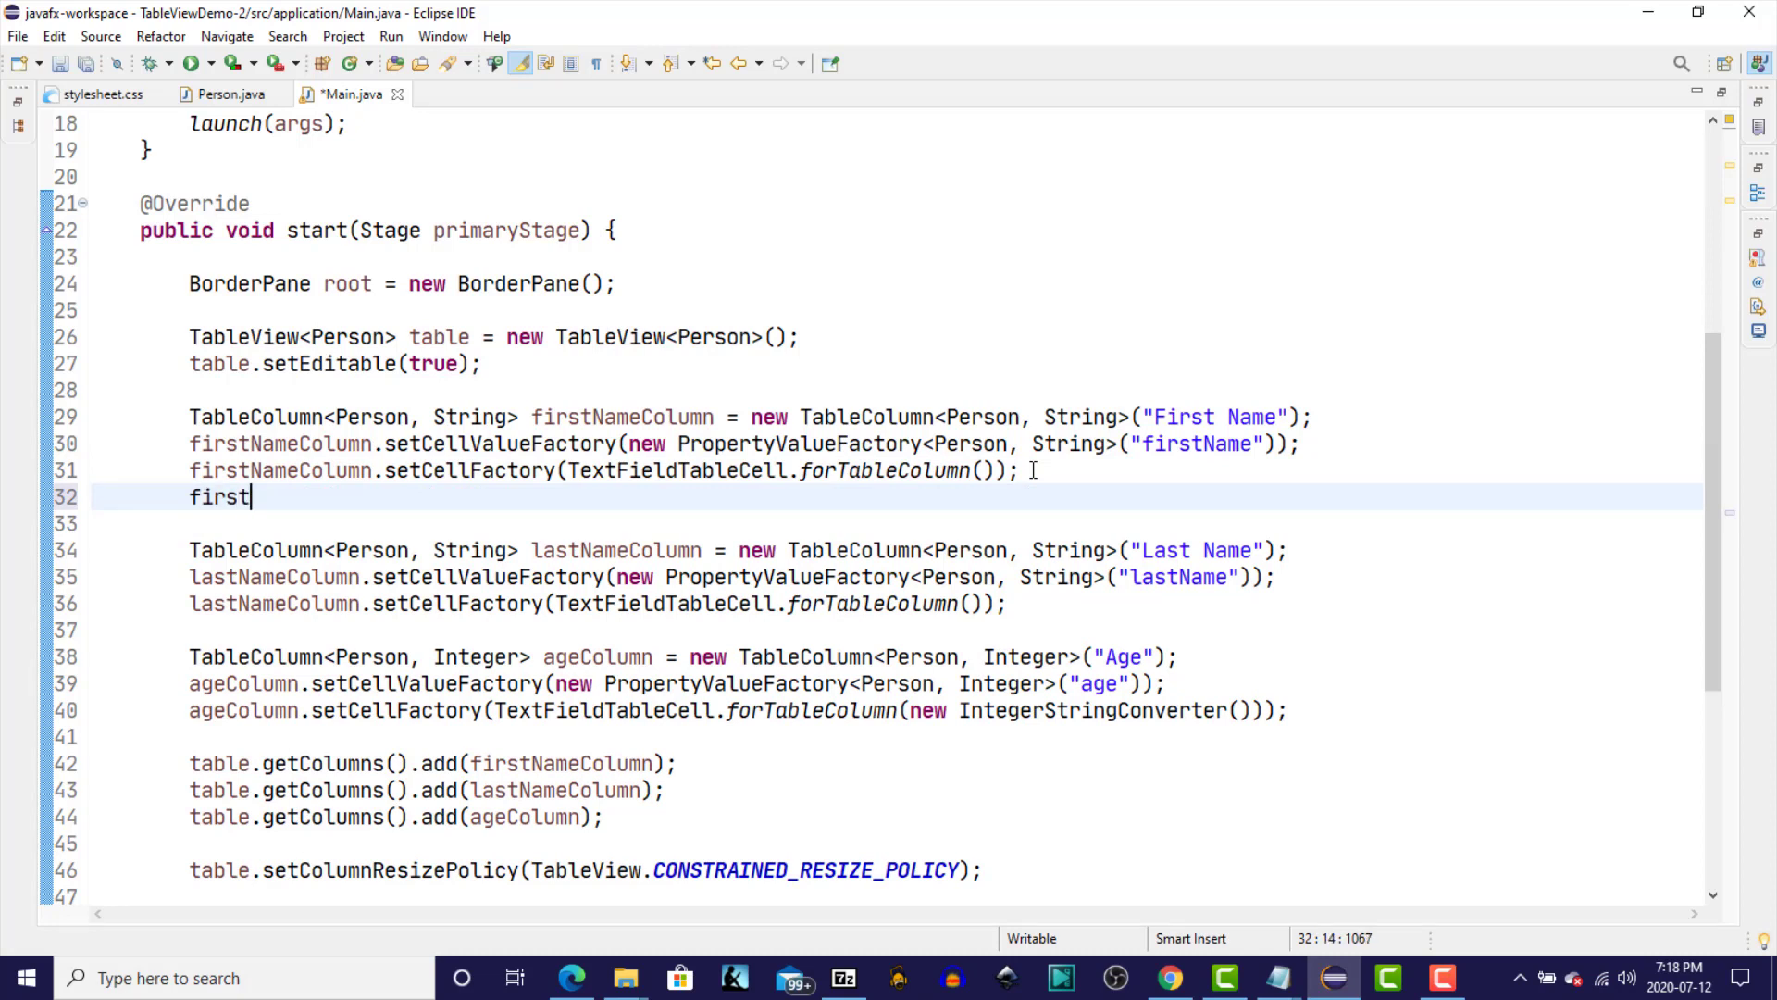
{"action": "type", "text": "NameColumn."}
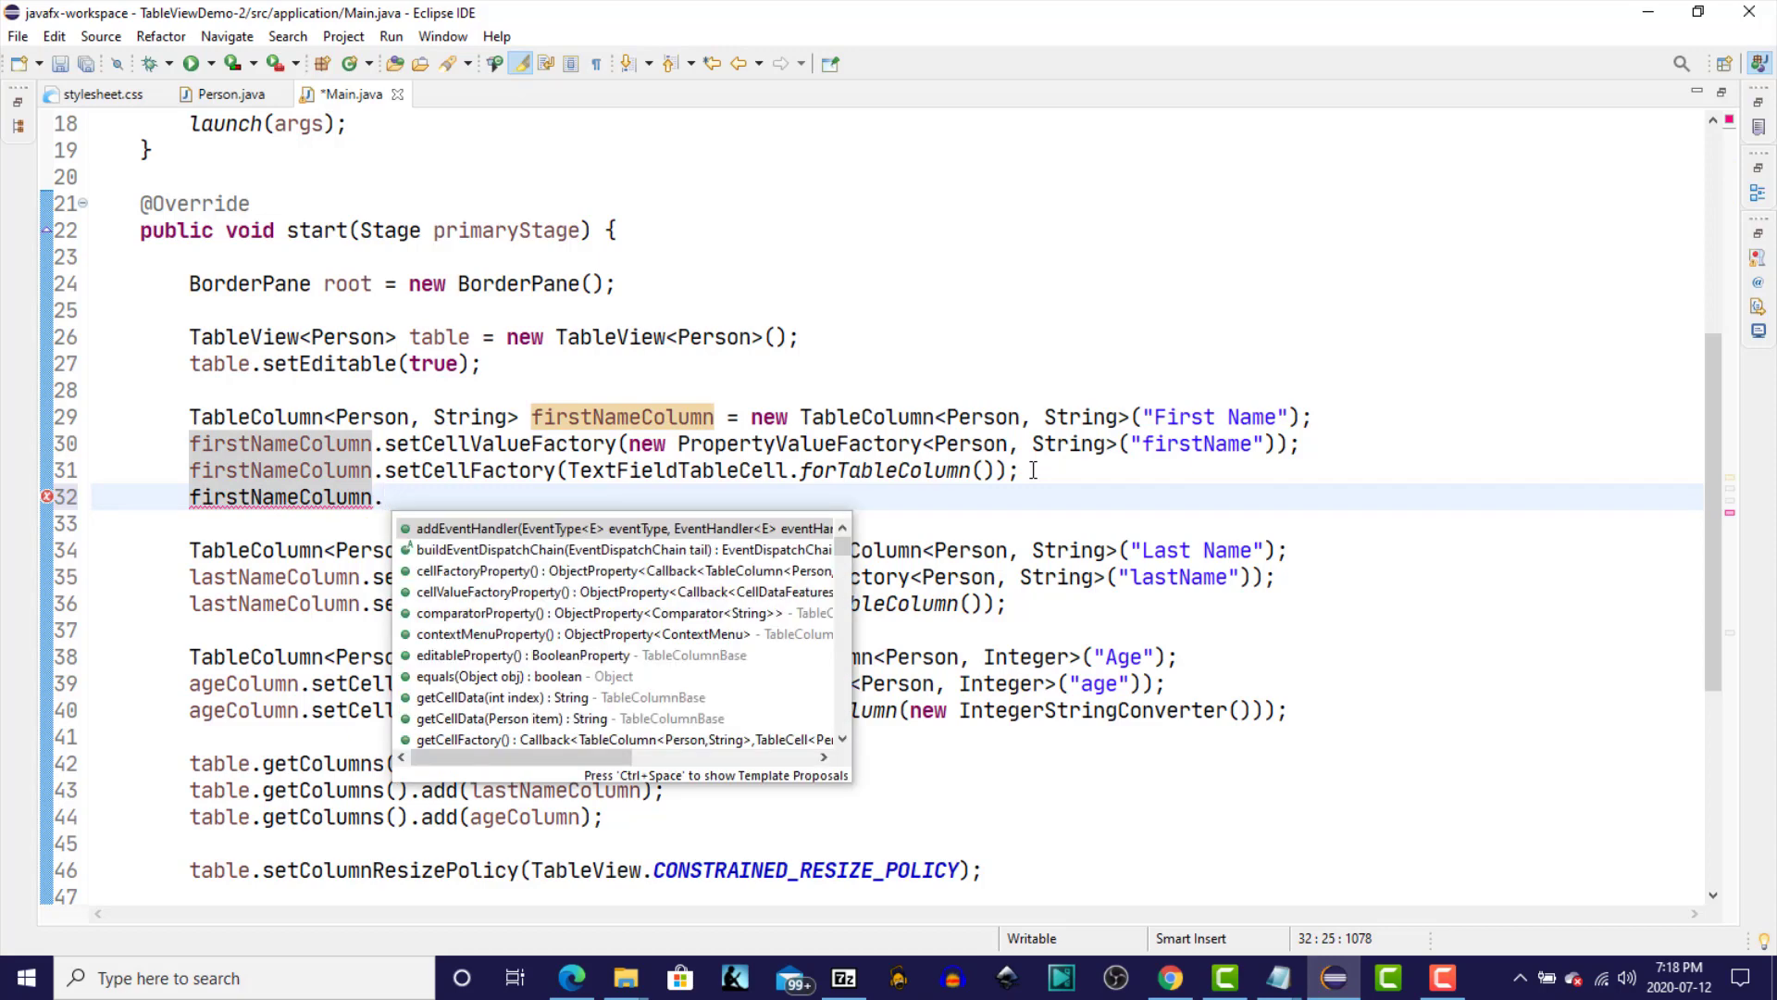
{"action": "type", "text": "setonedi"}
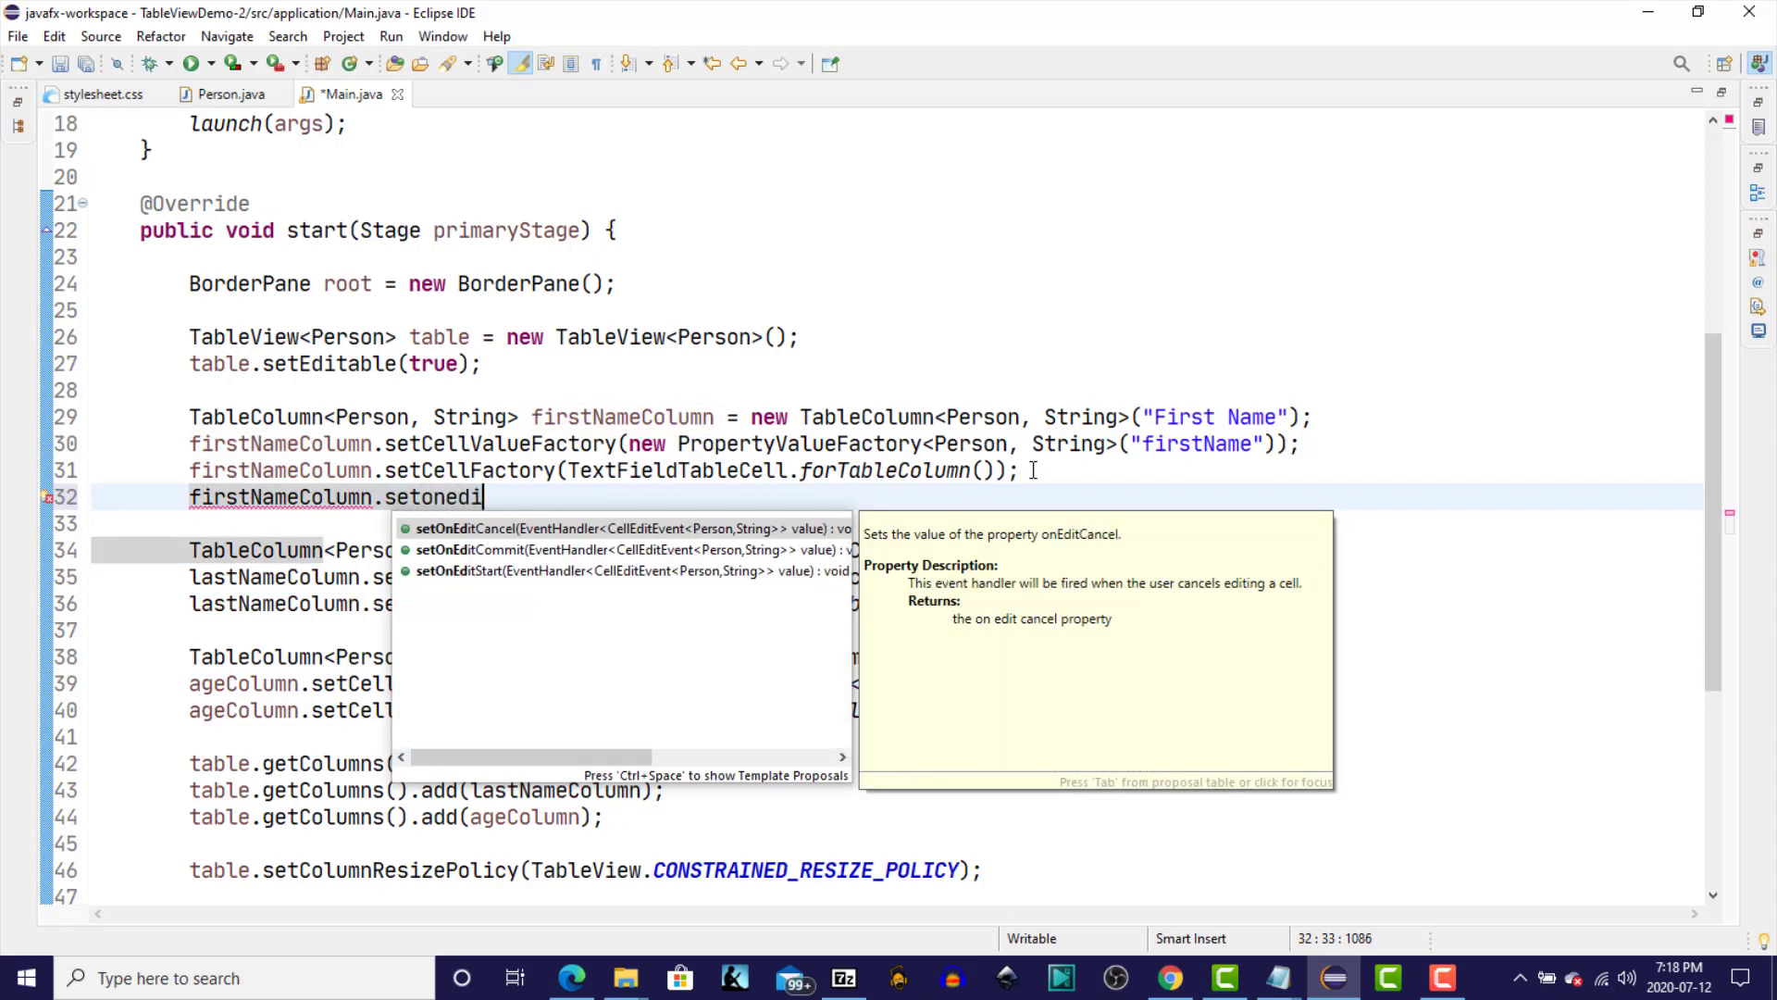
{"action": "type", "text": "tCommit(value);"}
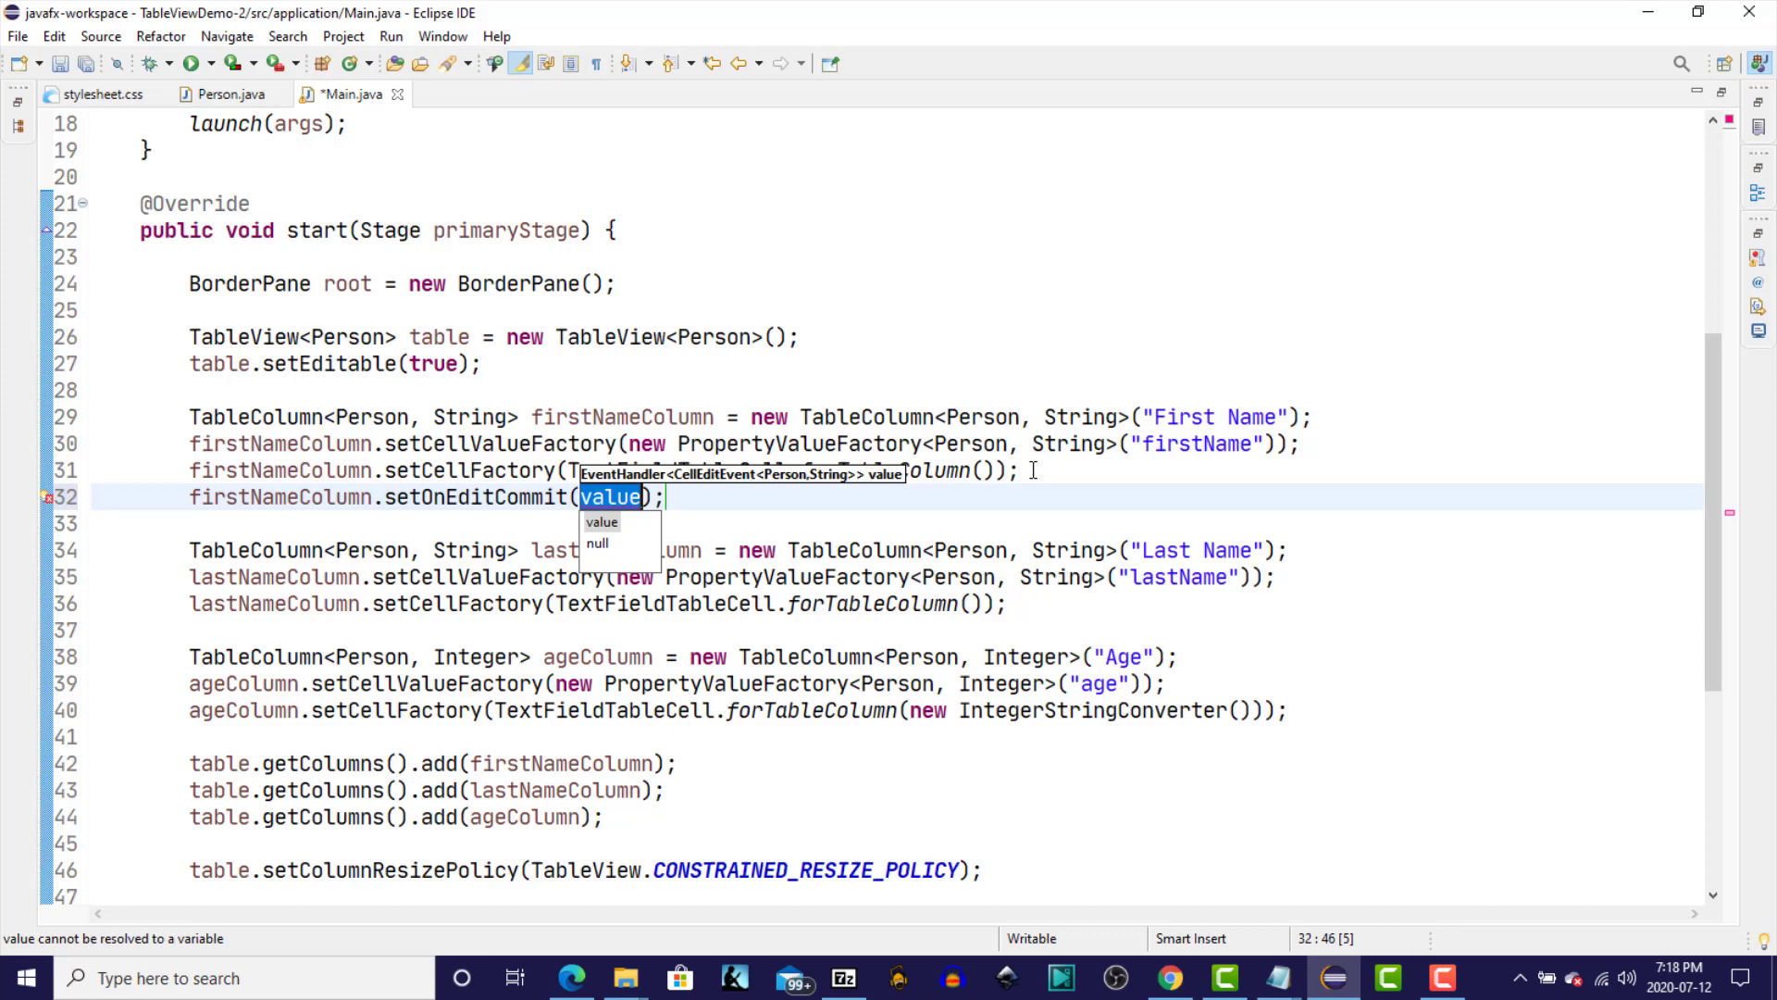
{"action": "type", "text": "new"}
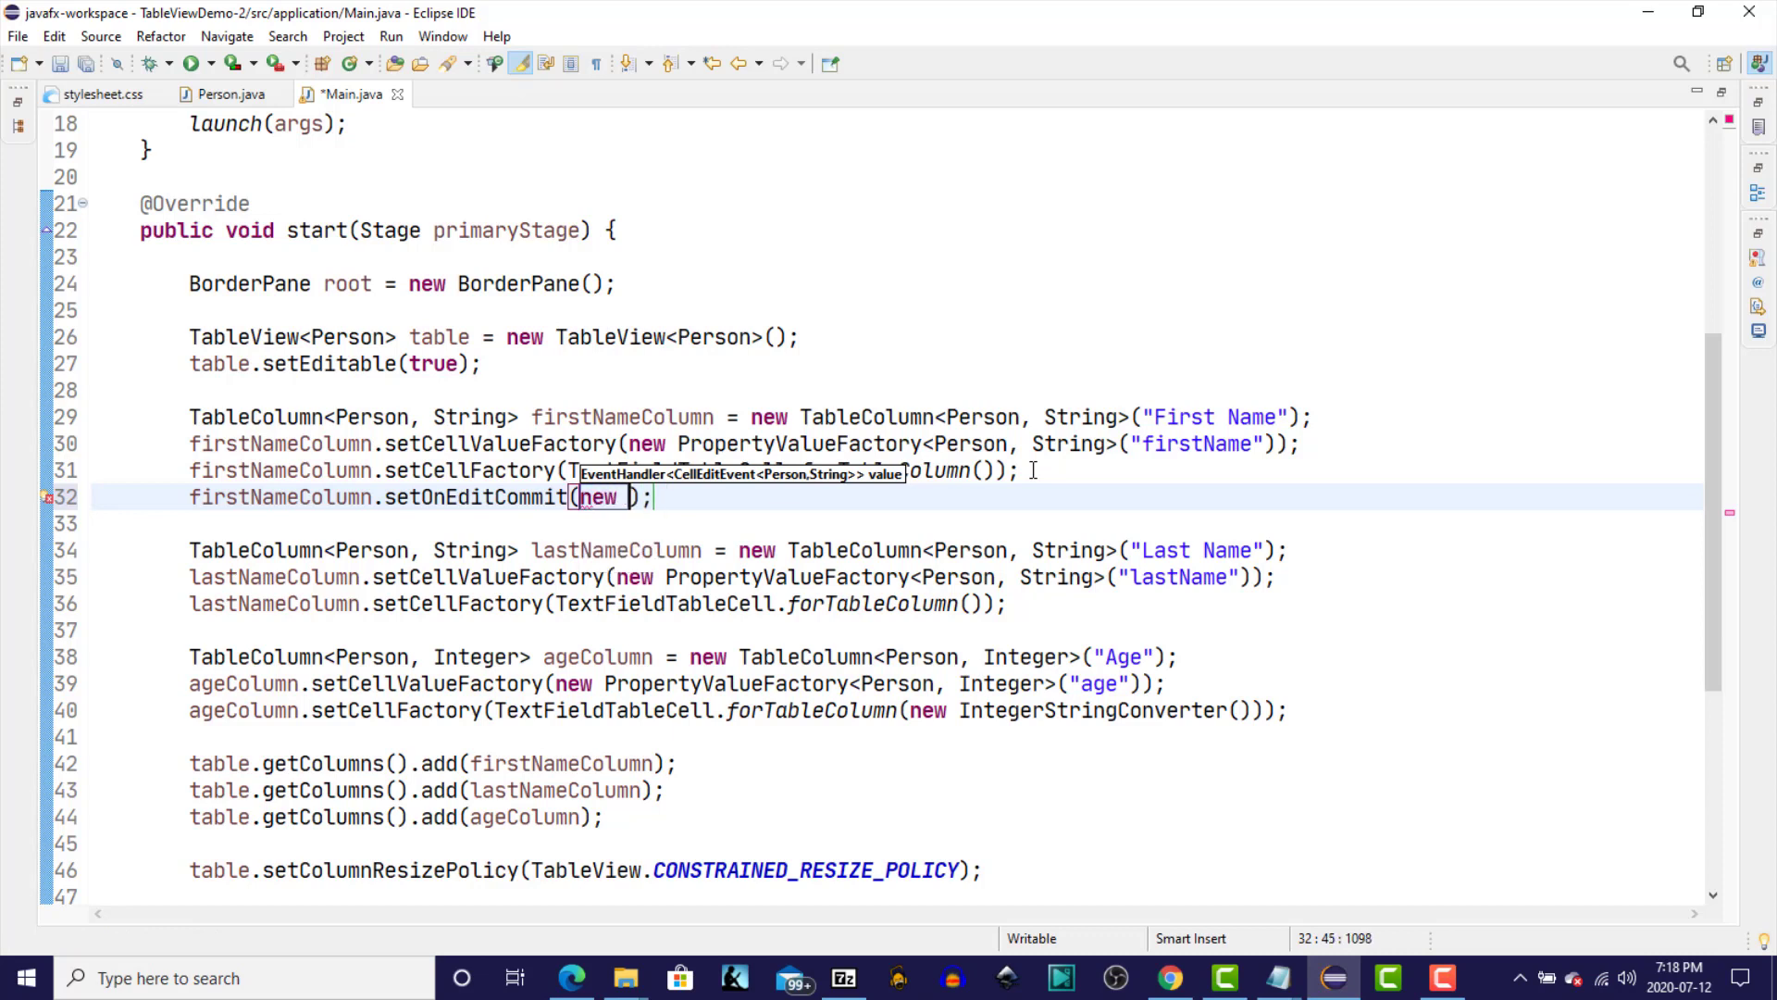
{"action": "type", "text": "Eve"}
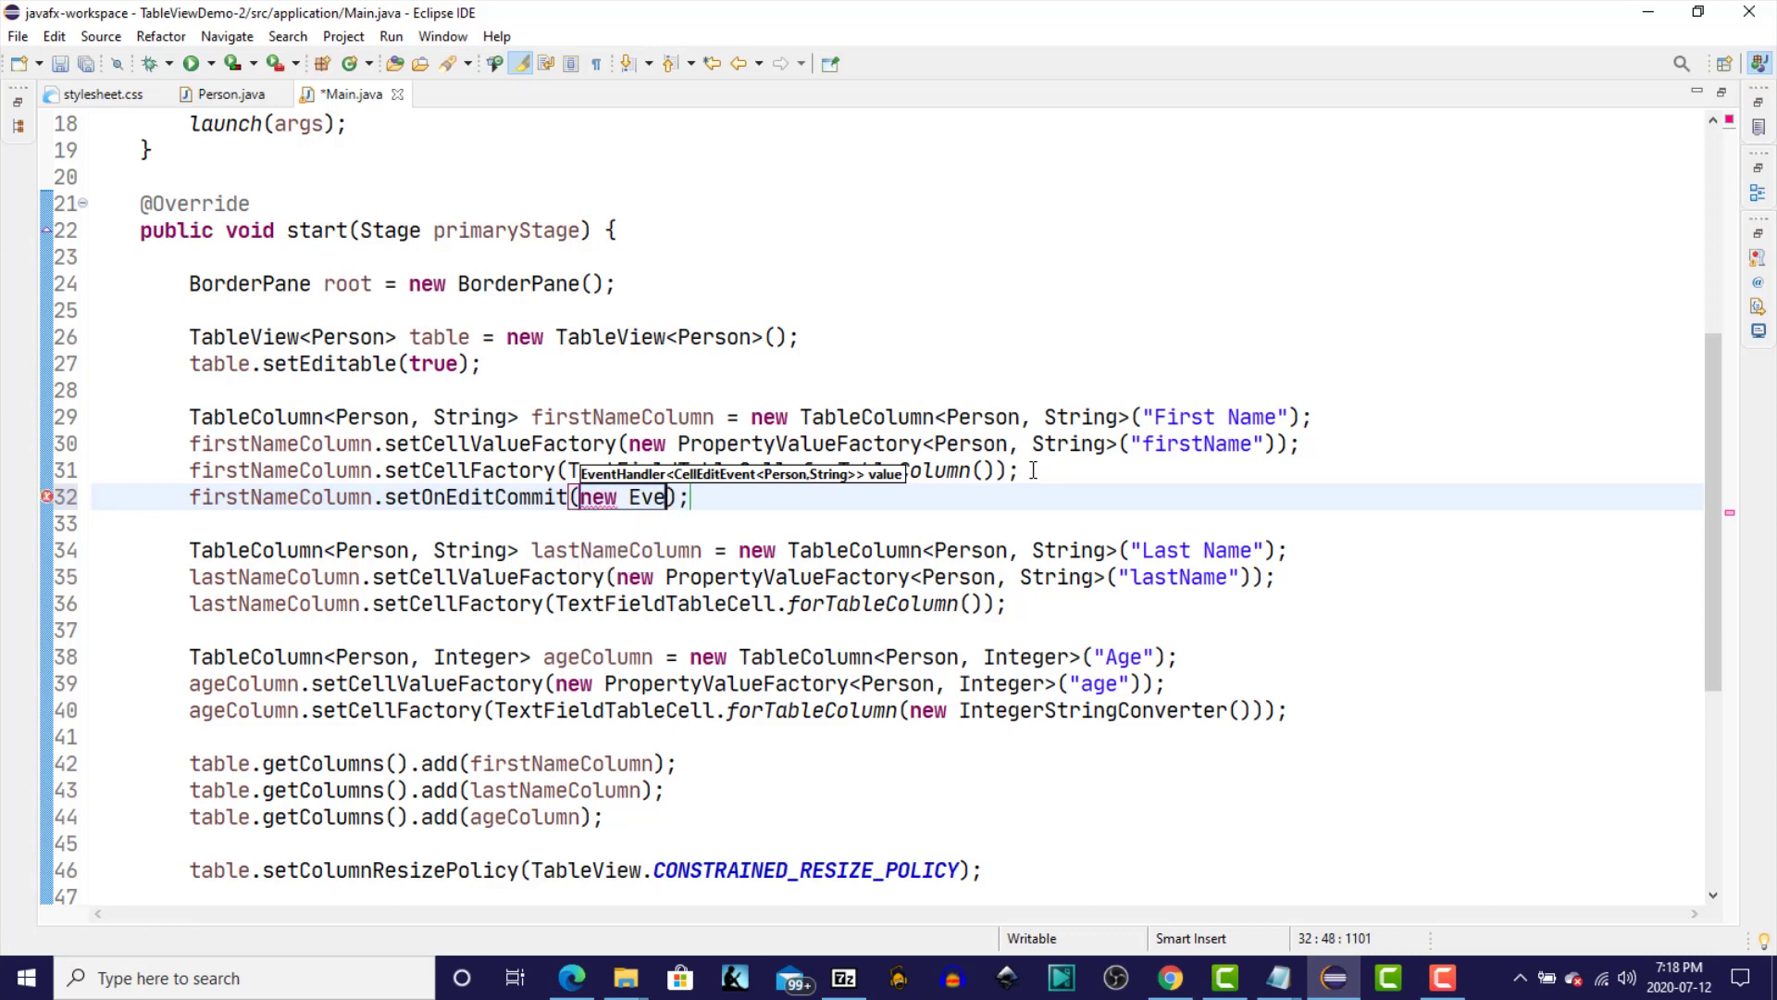
{"action": "type", "text": "ntHandle"}
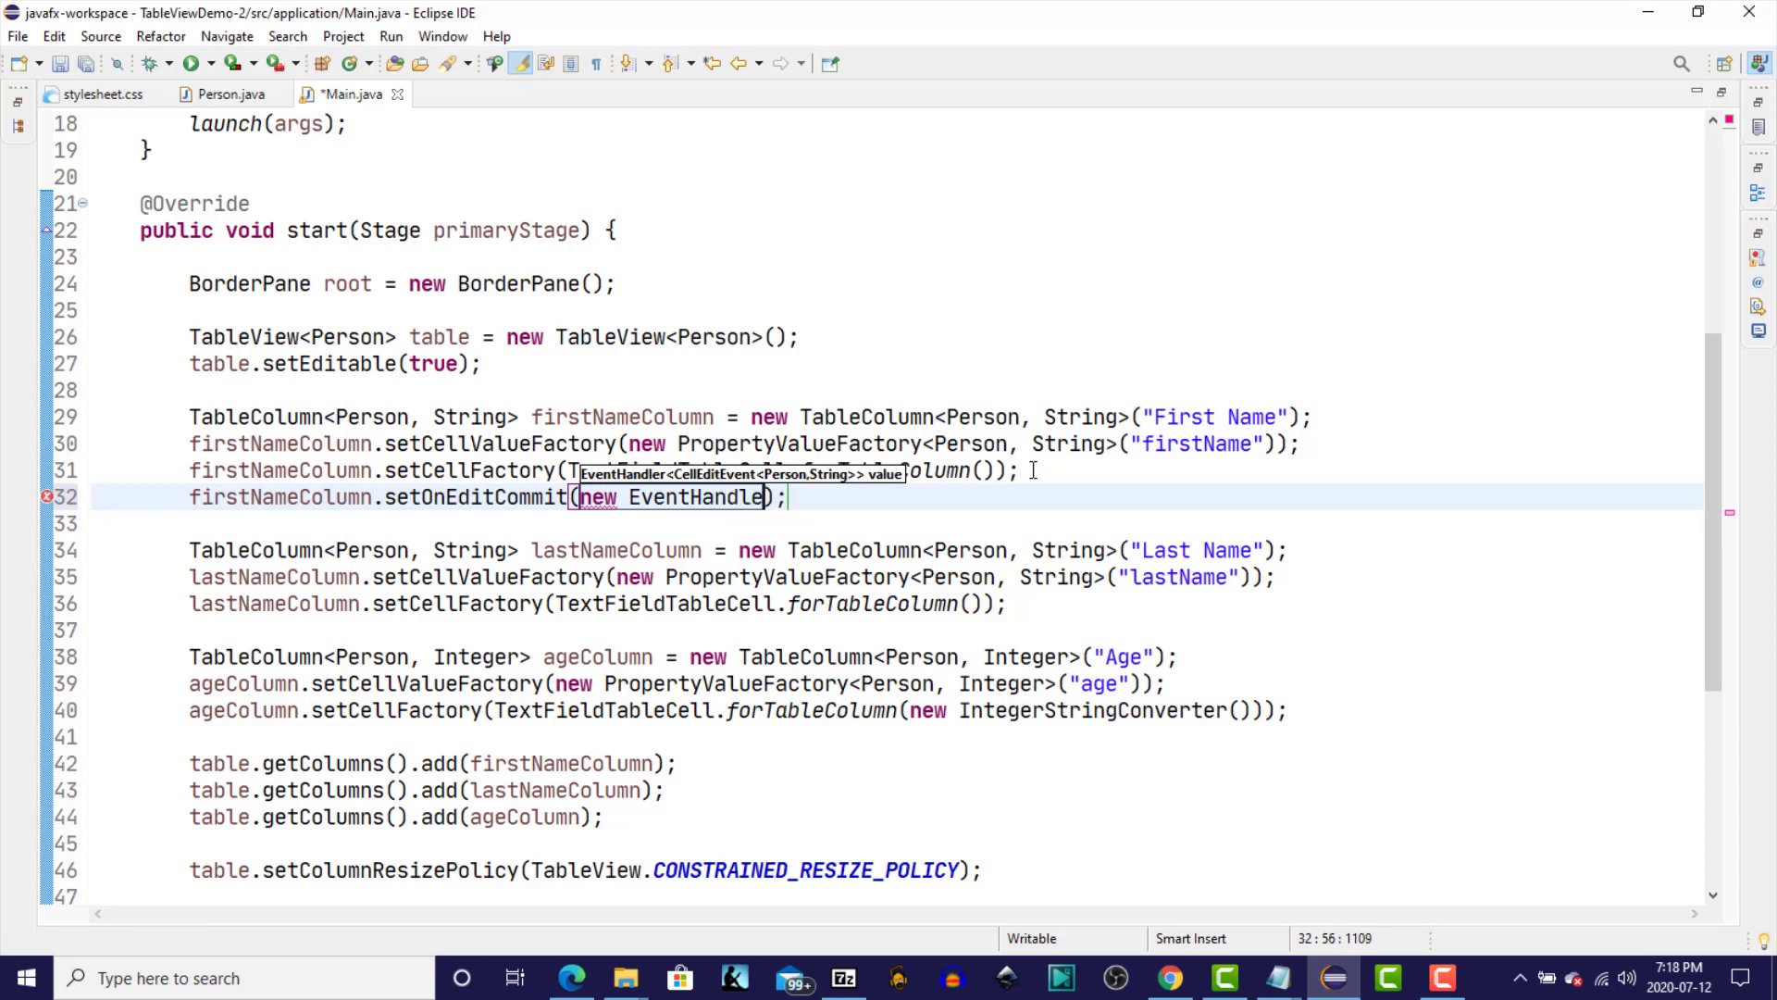
{"action": "type", "text": "r"}
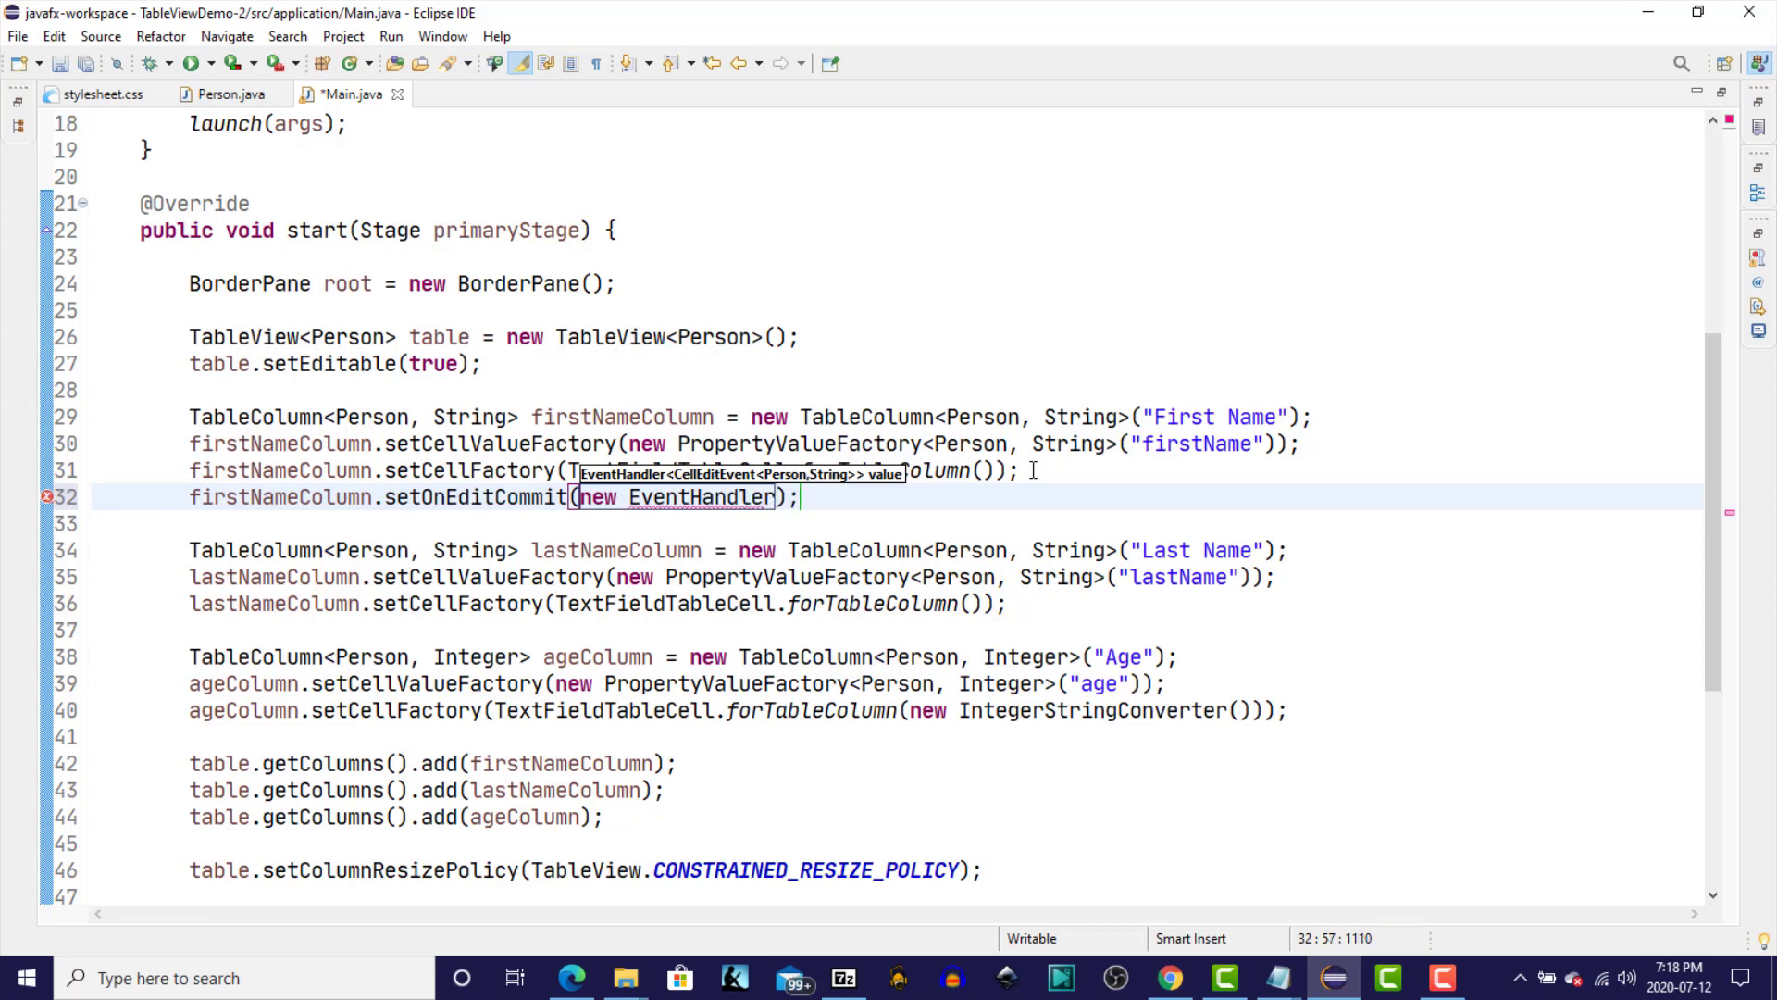
{"action": "type", "text": "<>"}
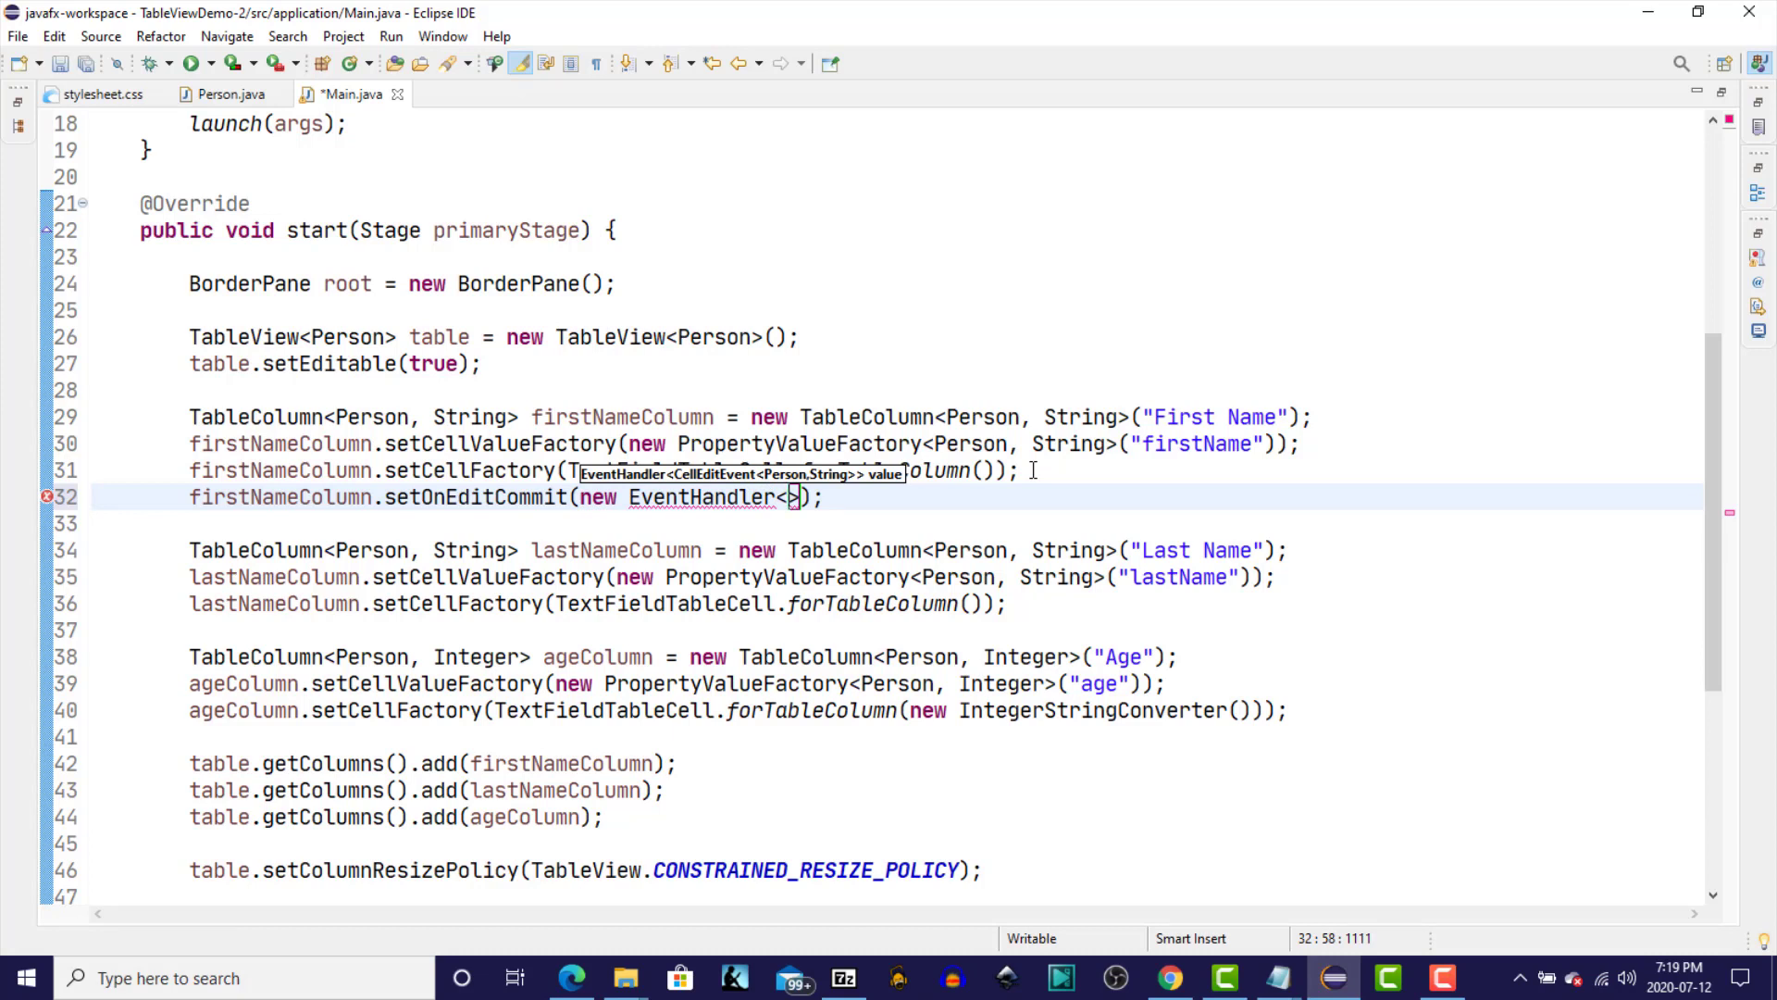
{"action": "type", "text": "CellEdit"}
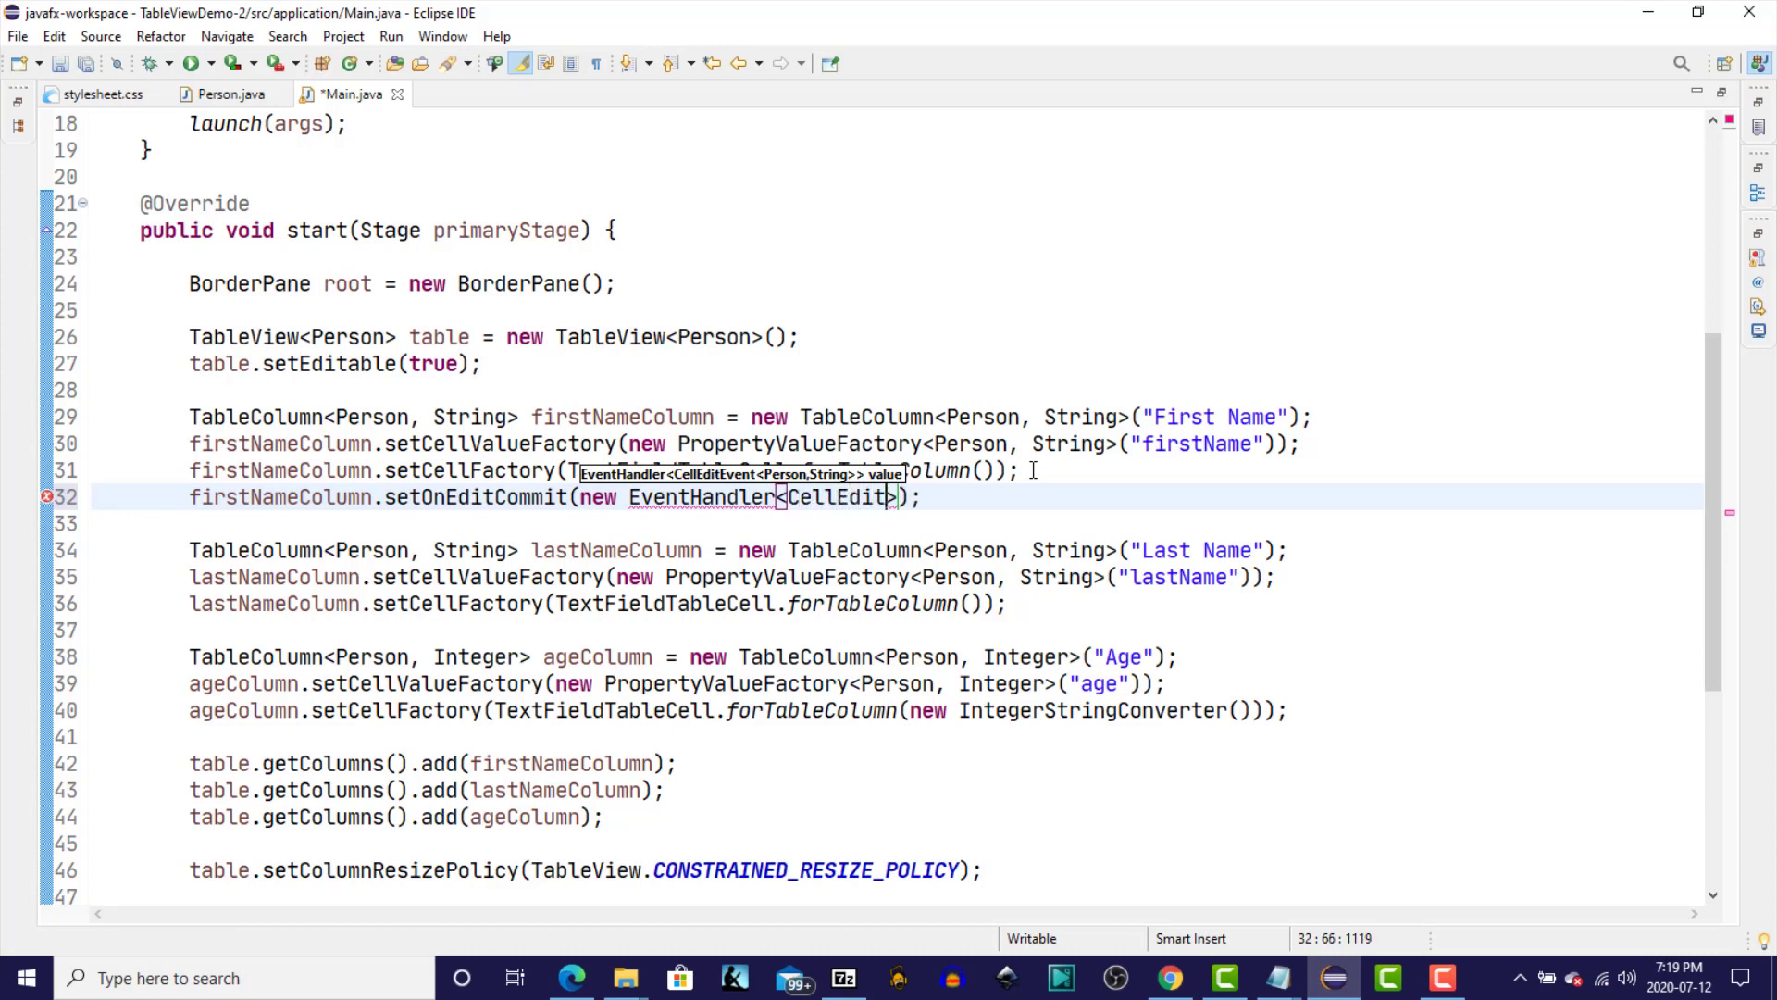
{"action": "type", "text": "Event>"}
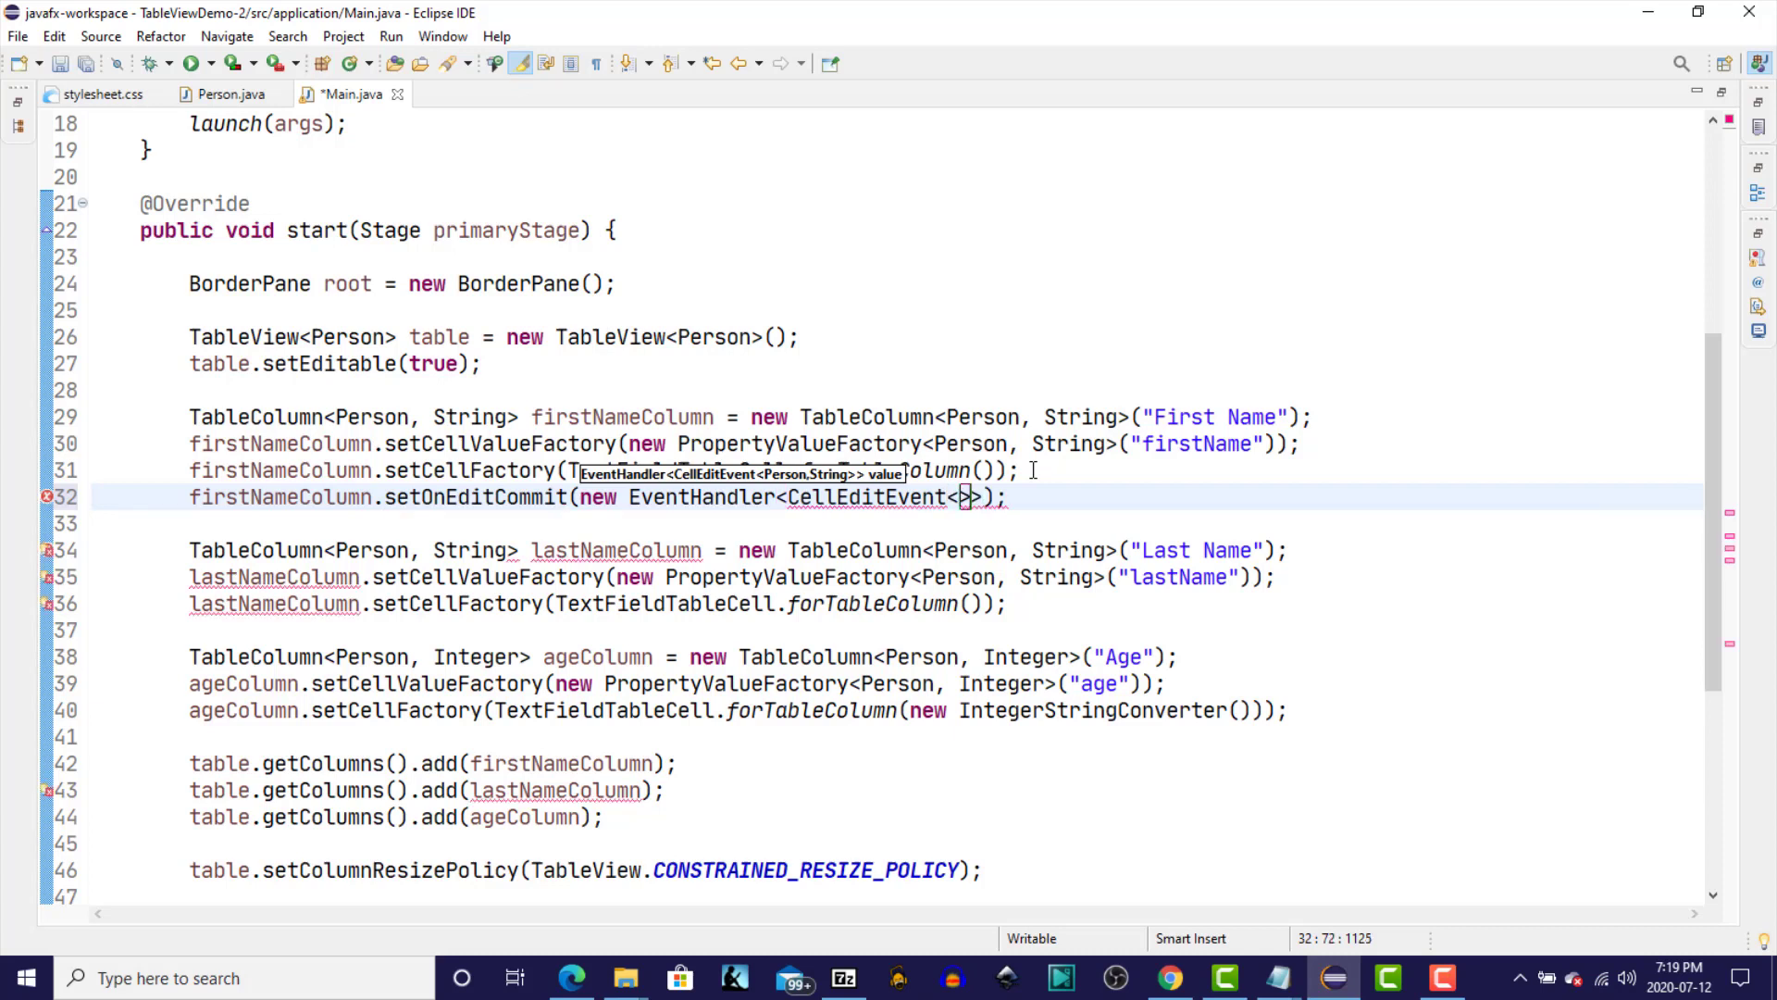
{"action": "type", "text": "Person,"}
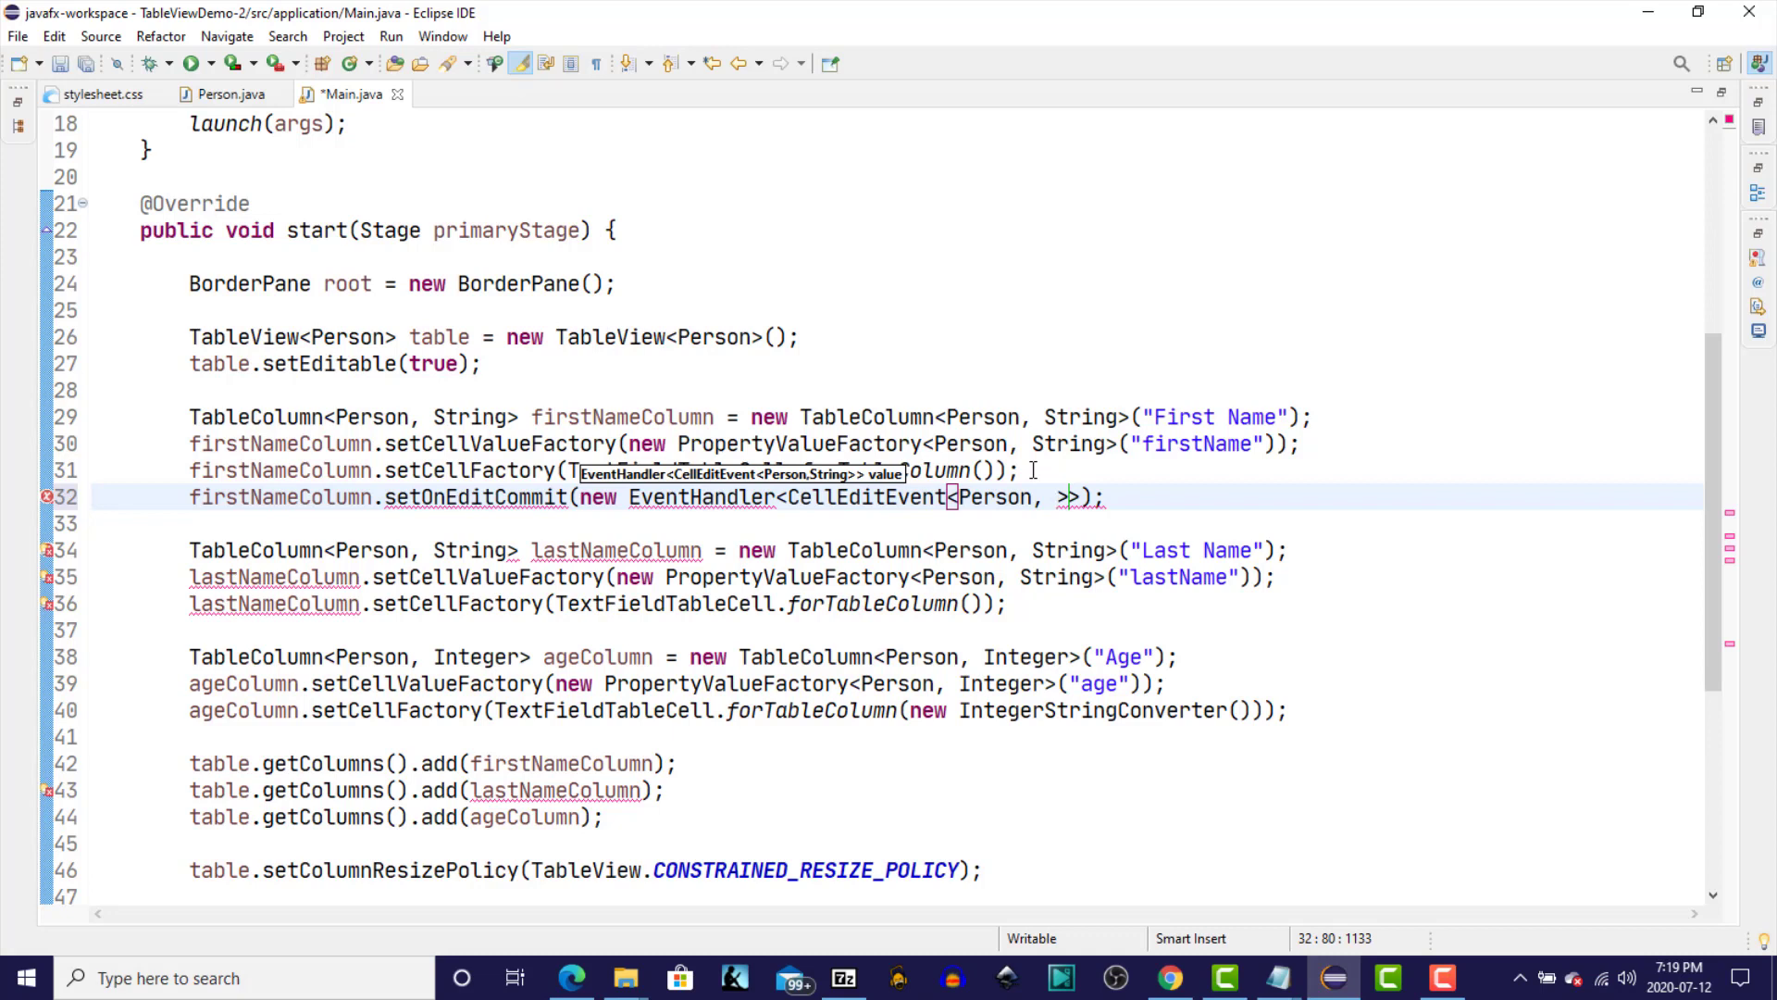
{"action": "left_click", "coordinate": [1054, 496]}
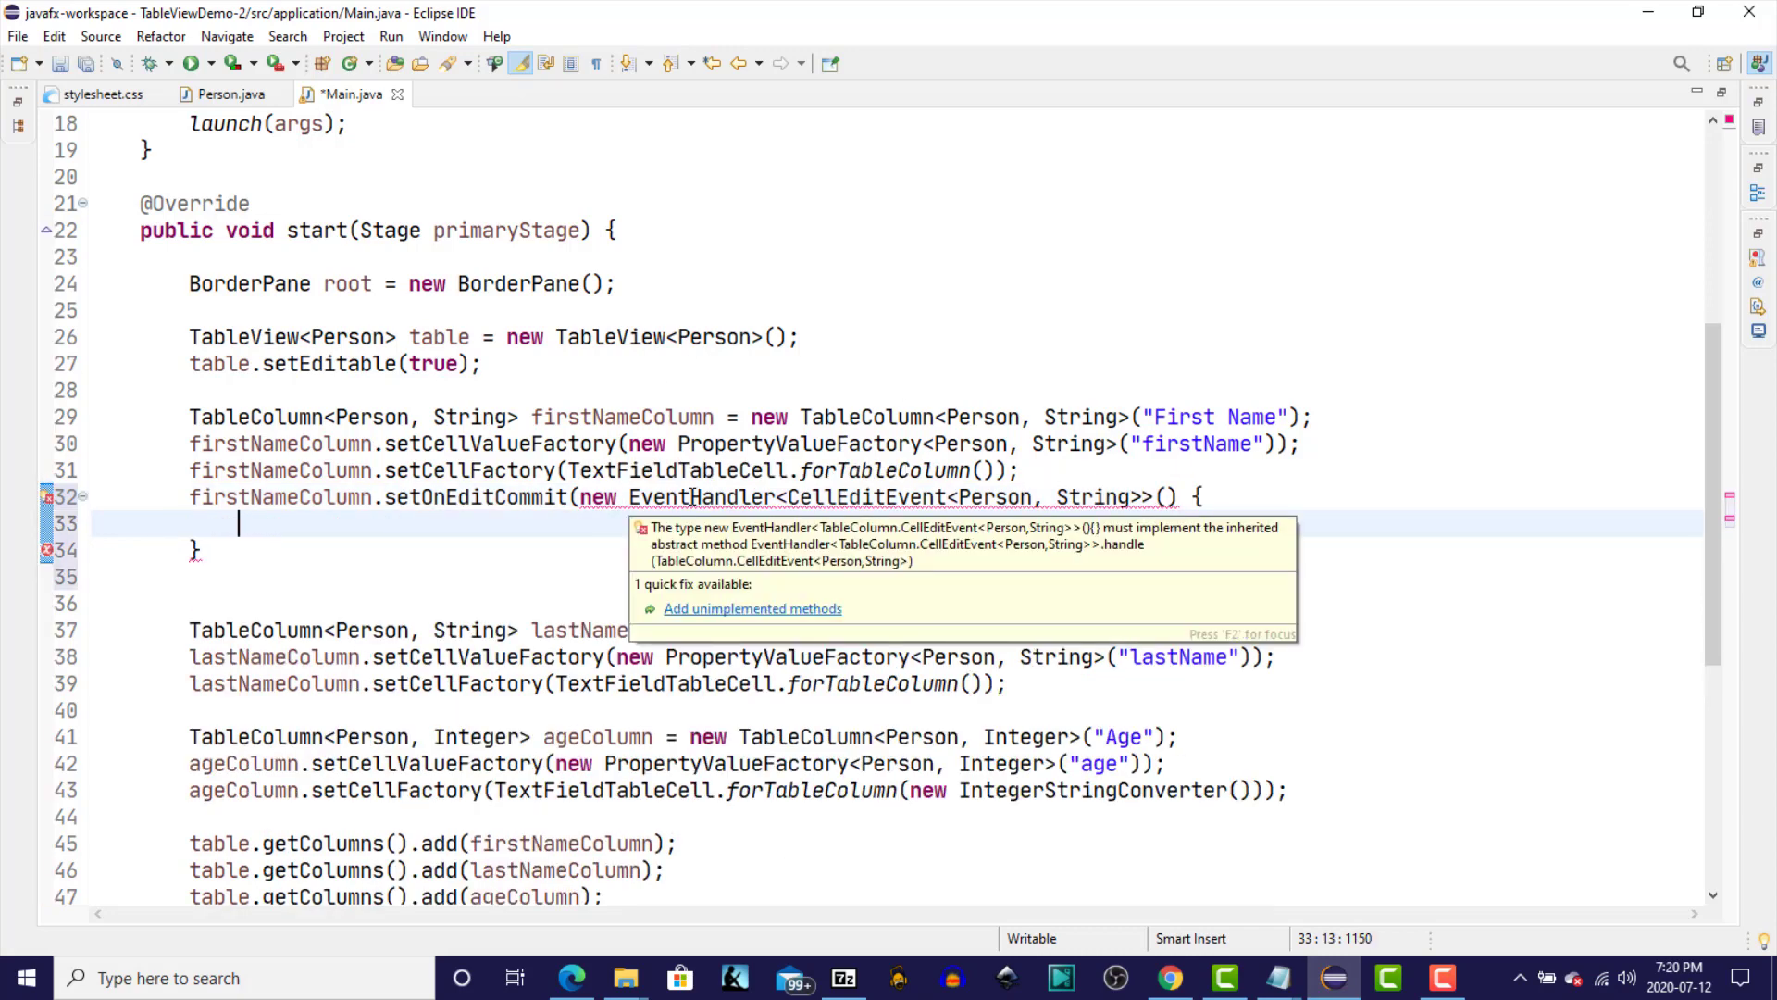
{"action": "mouse_move", "coordinate": [758, 623]}
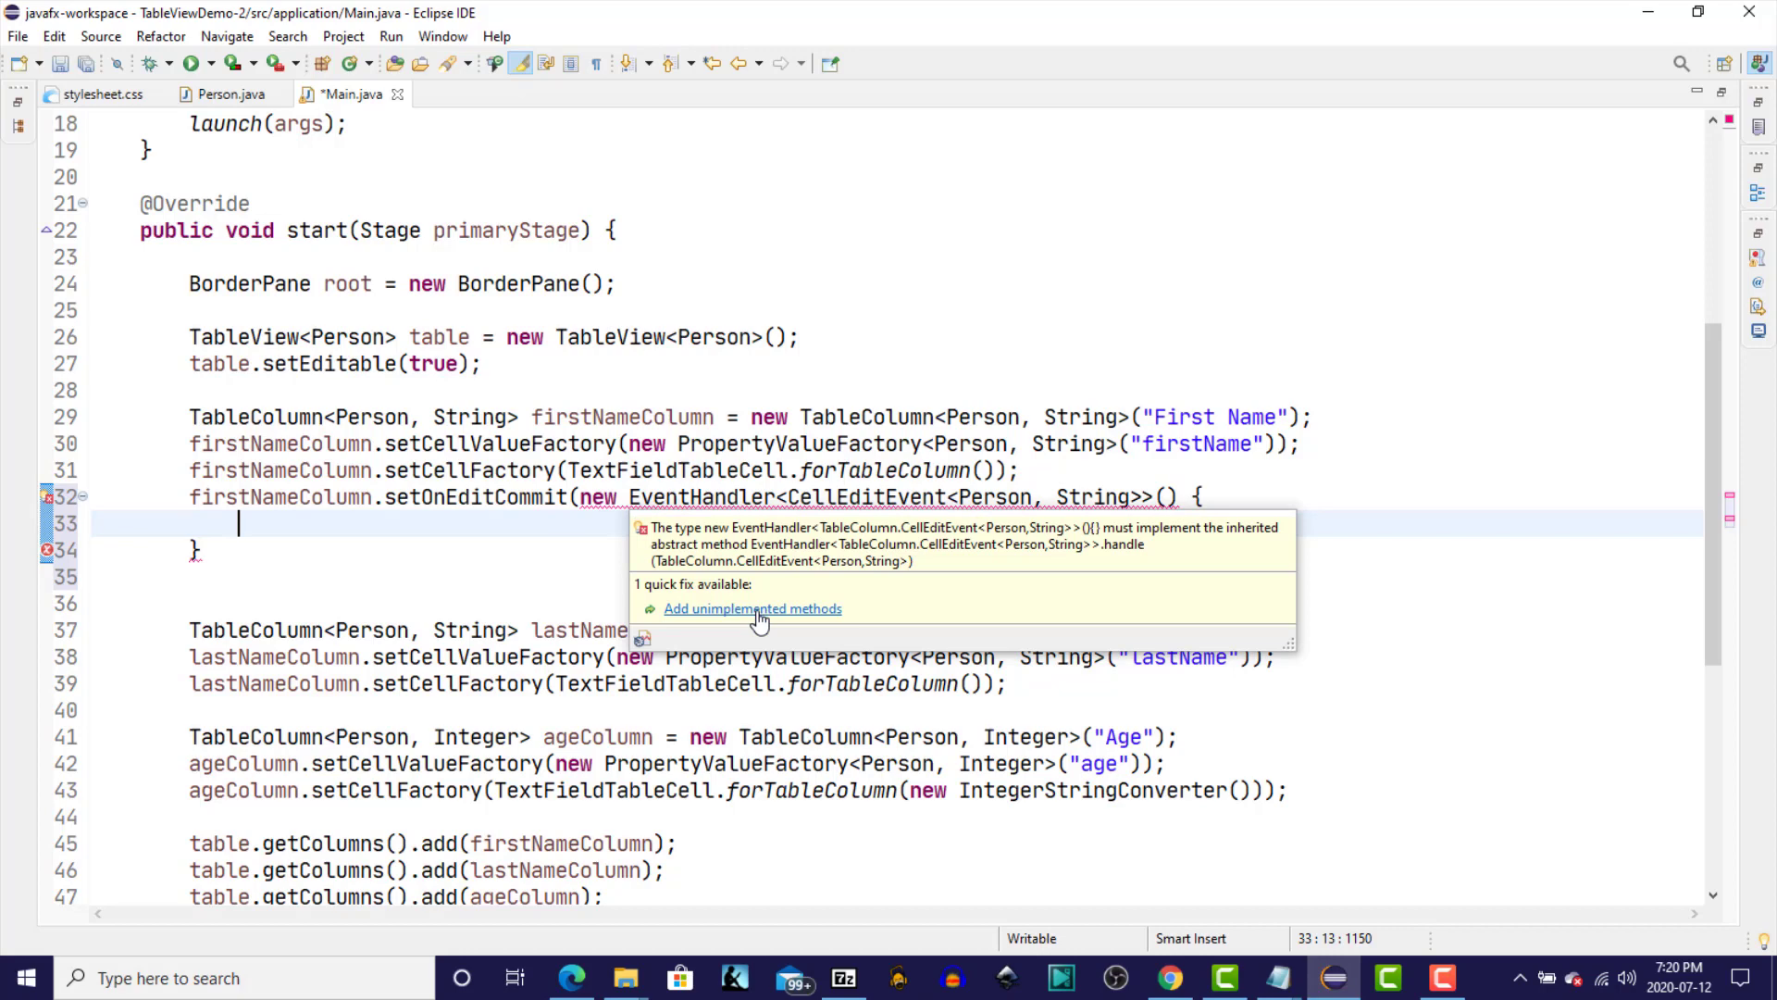
Generate the handle method with a body calling person.setFirstName(event.getNewValue()).
{"action": "left_click", "coordinate": [752, 609]}
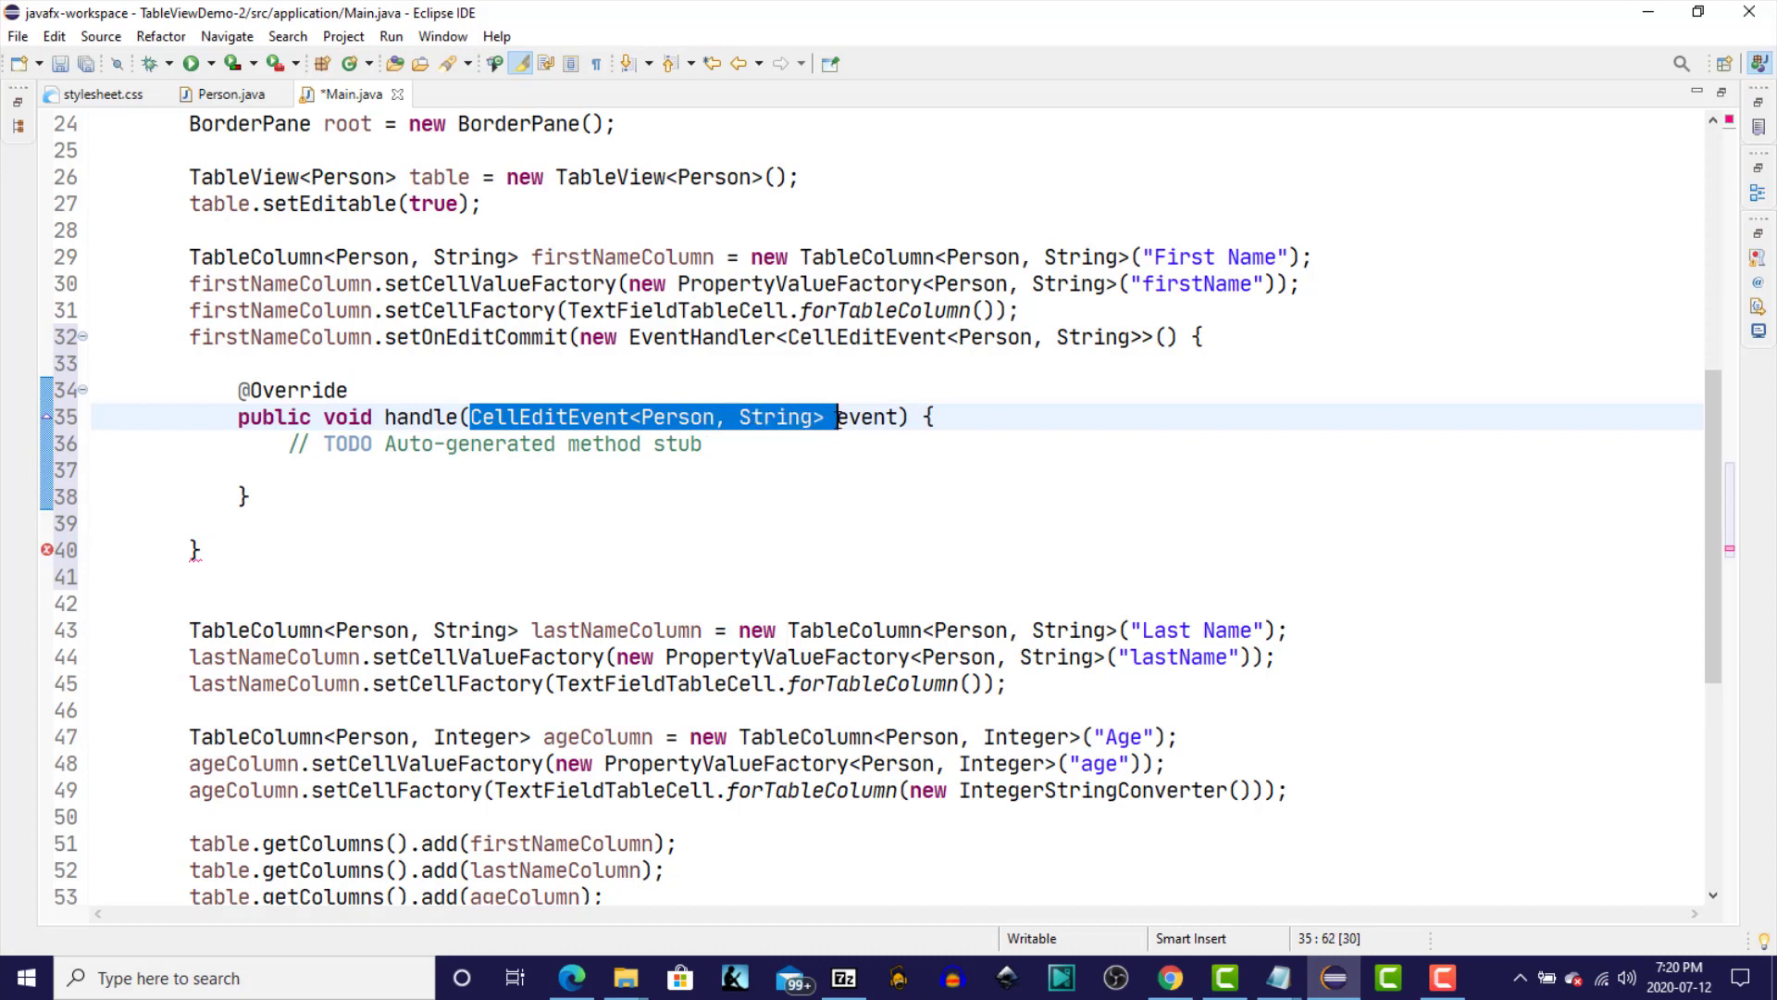
{"action": "key", "text": "Delete"}
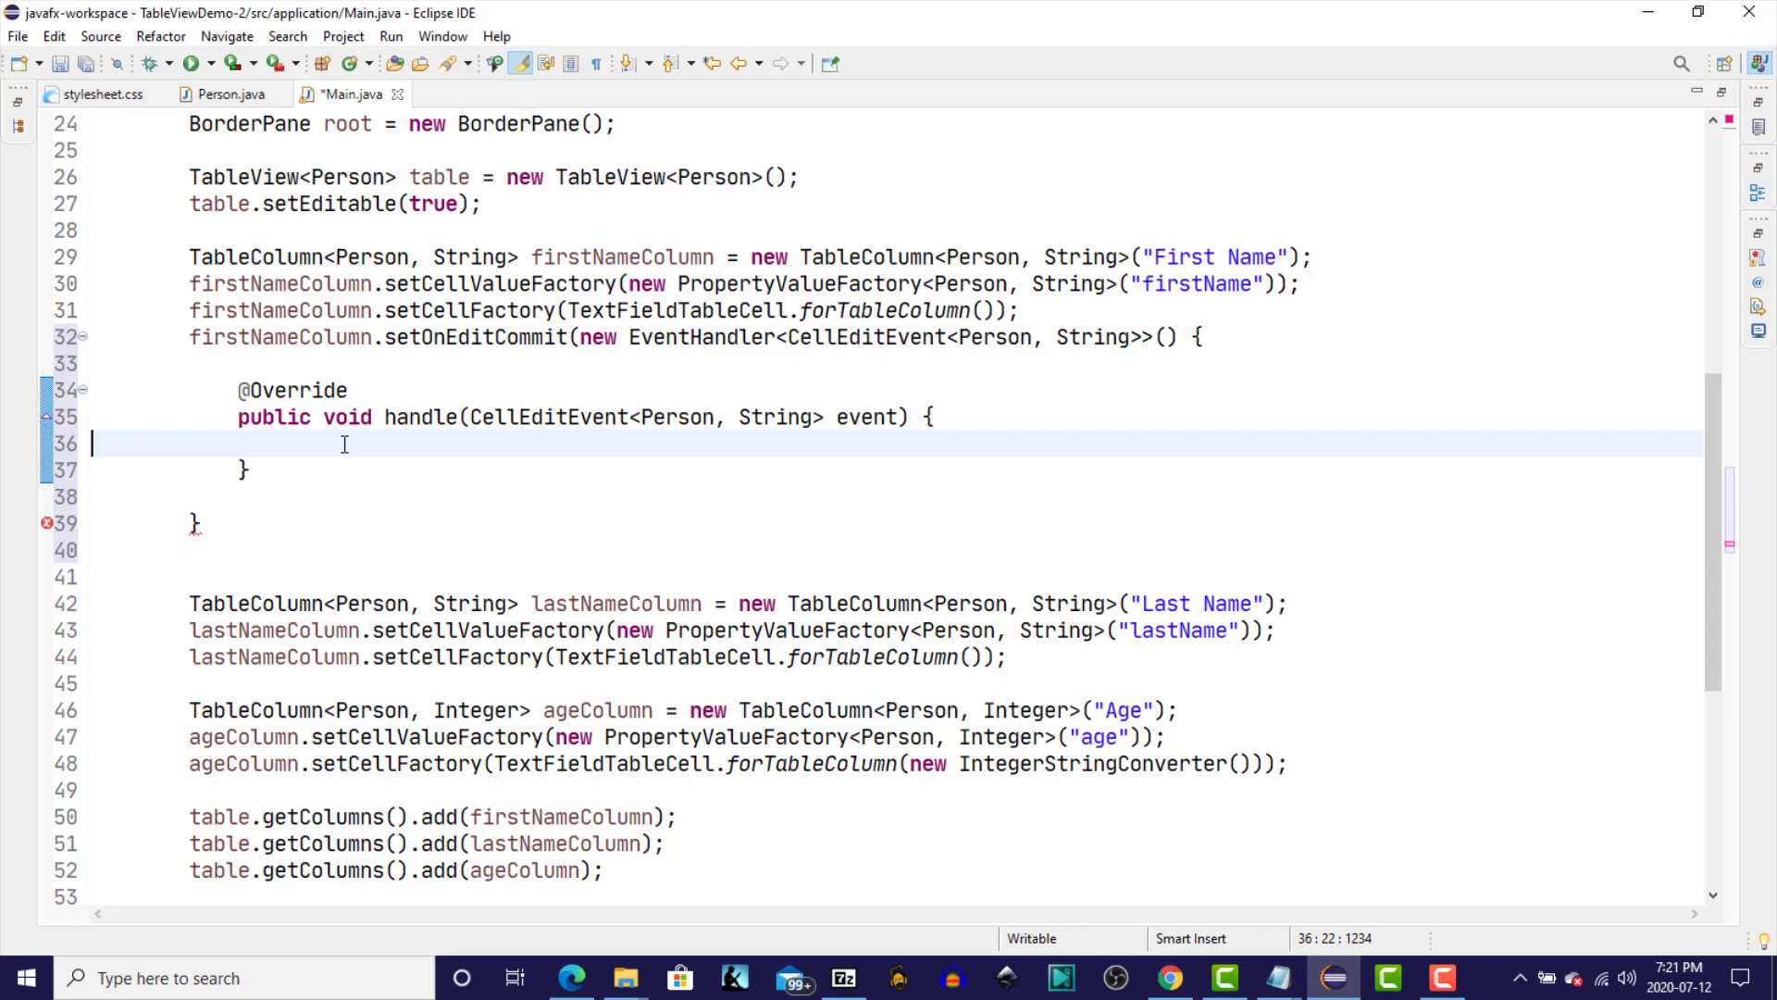
{"action": "type", "text": "Person per"}
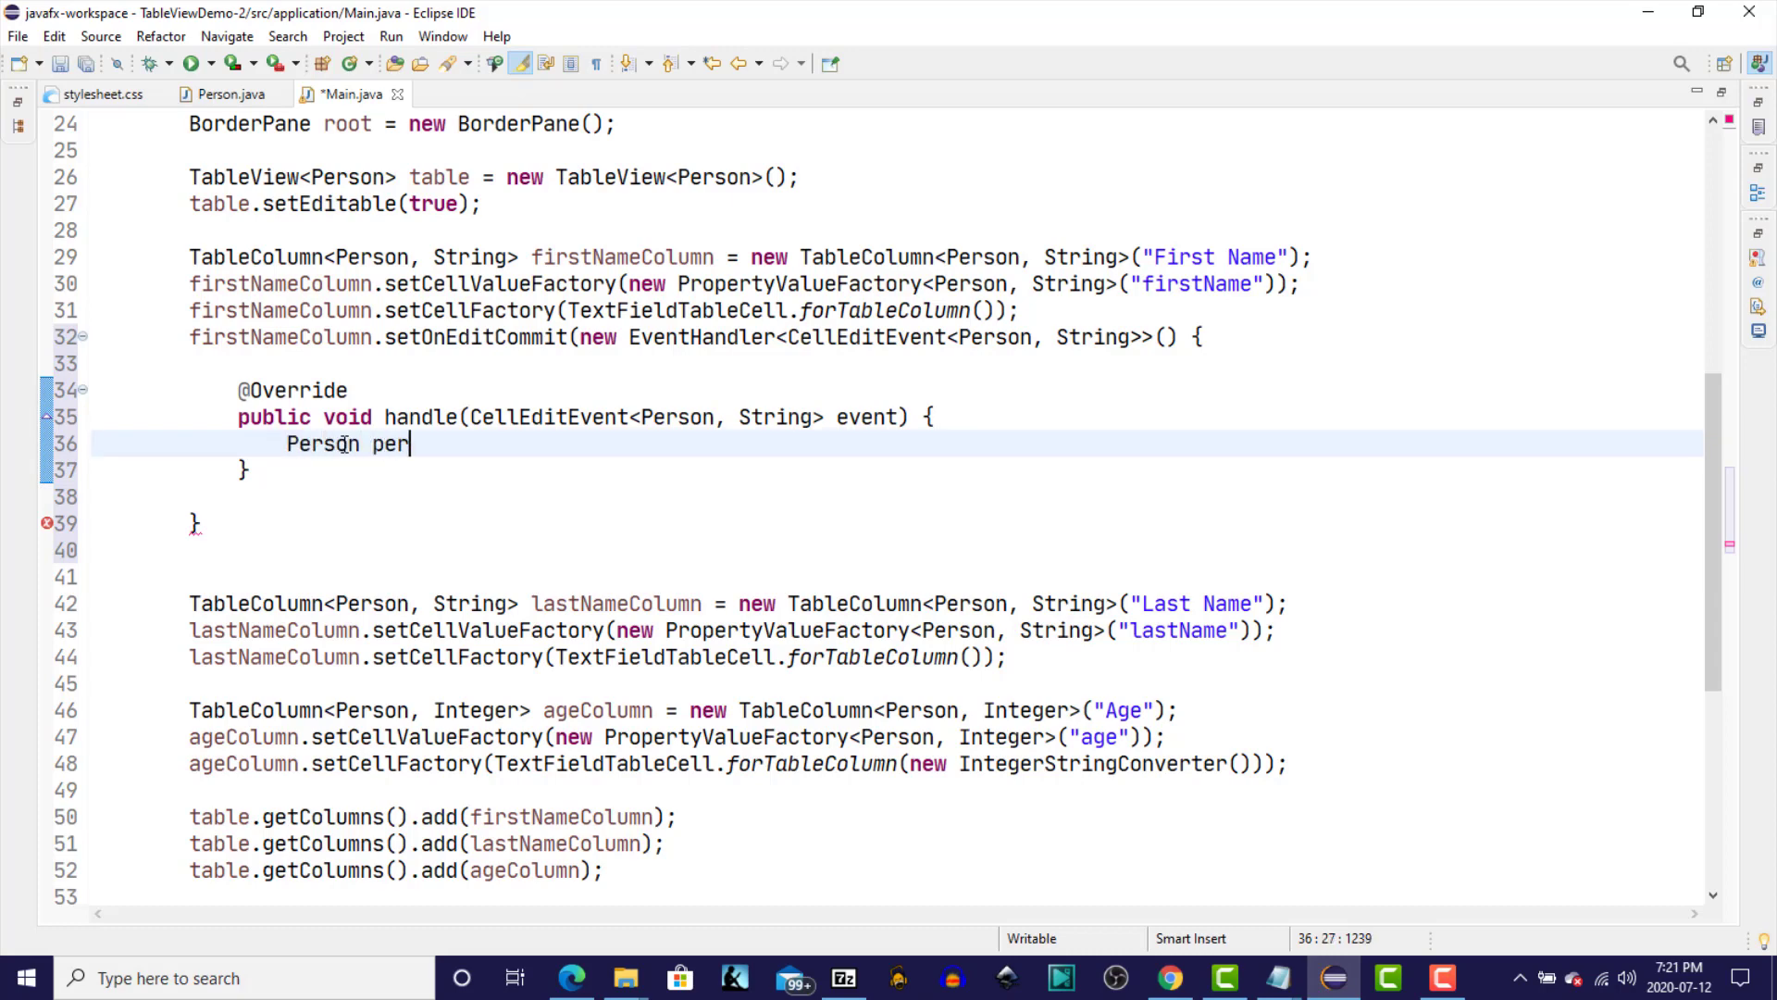
{"action": "type", "text": "son"}
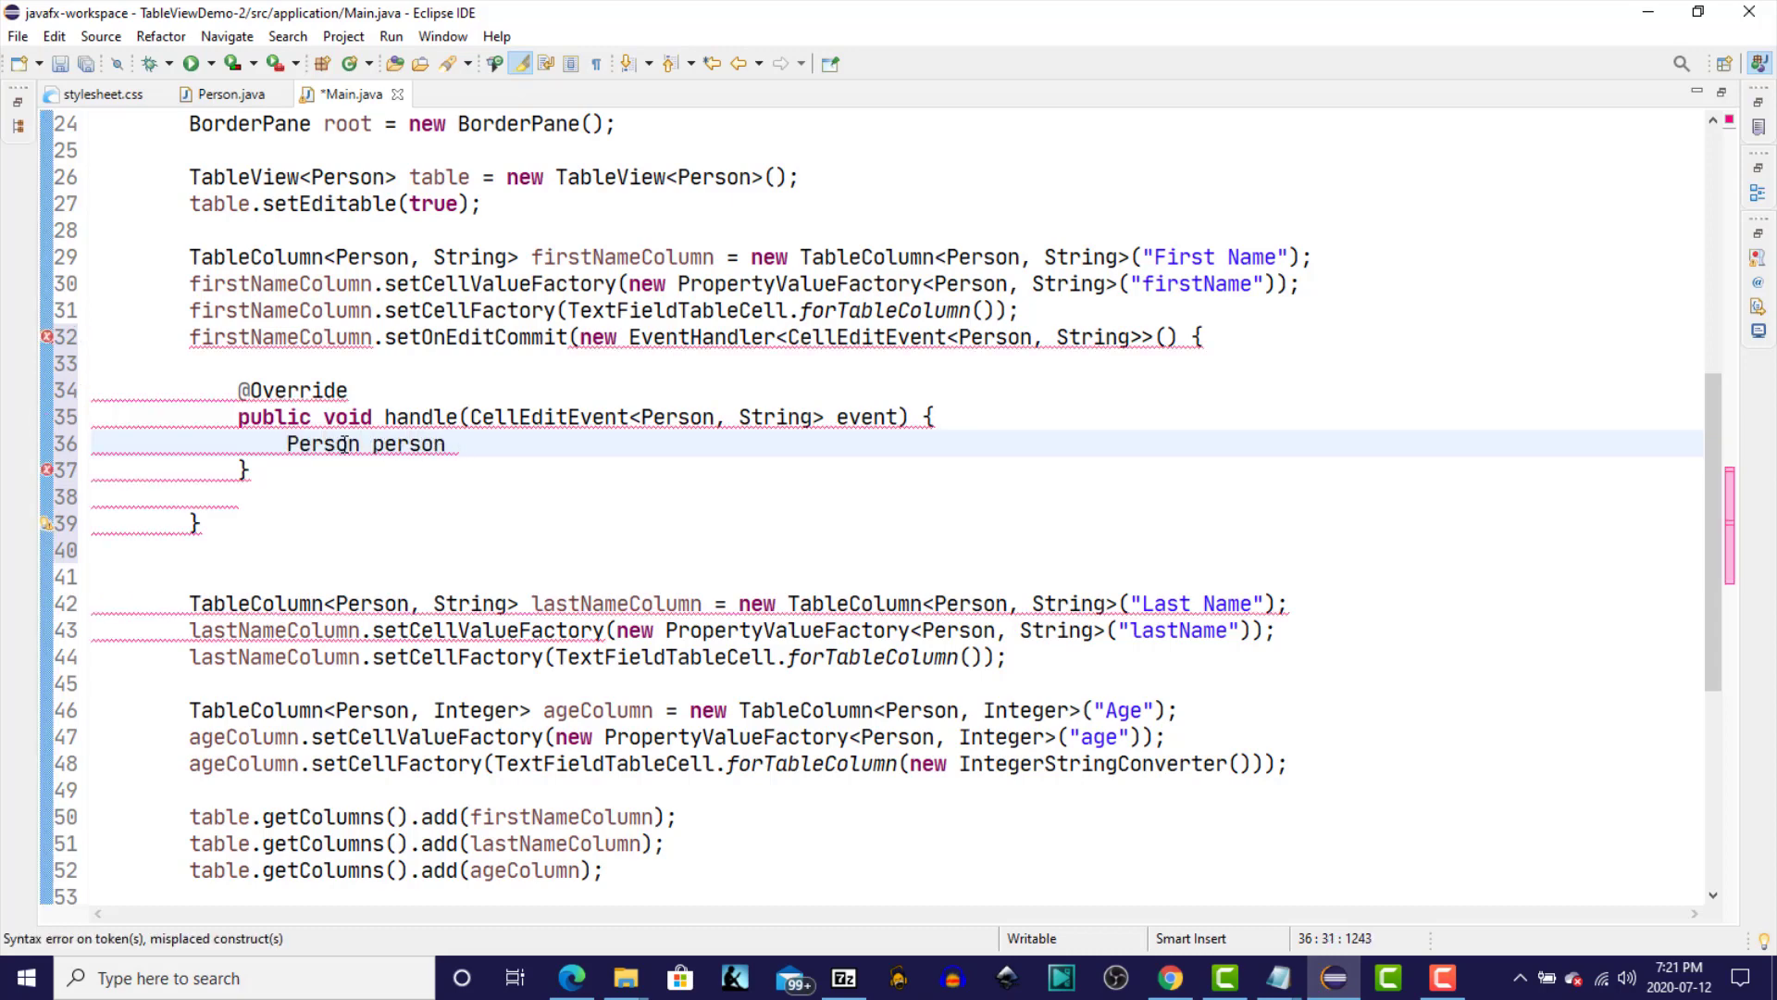
{"action": "type", "text": "= event.getRowValue();"}
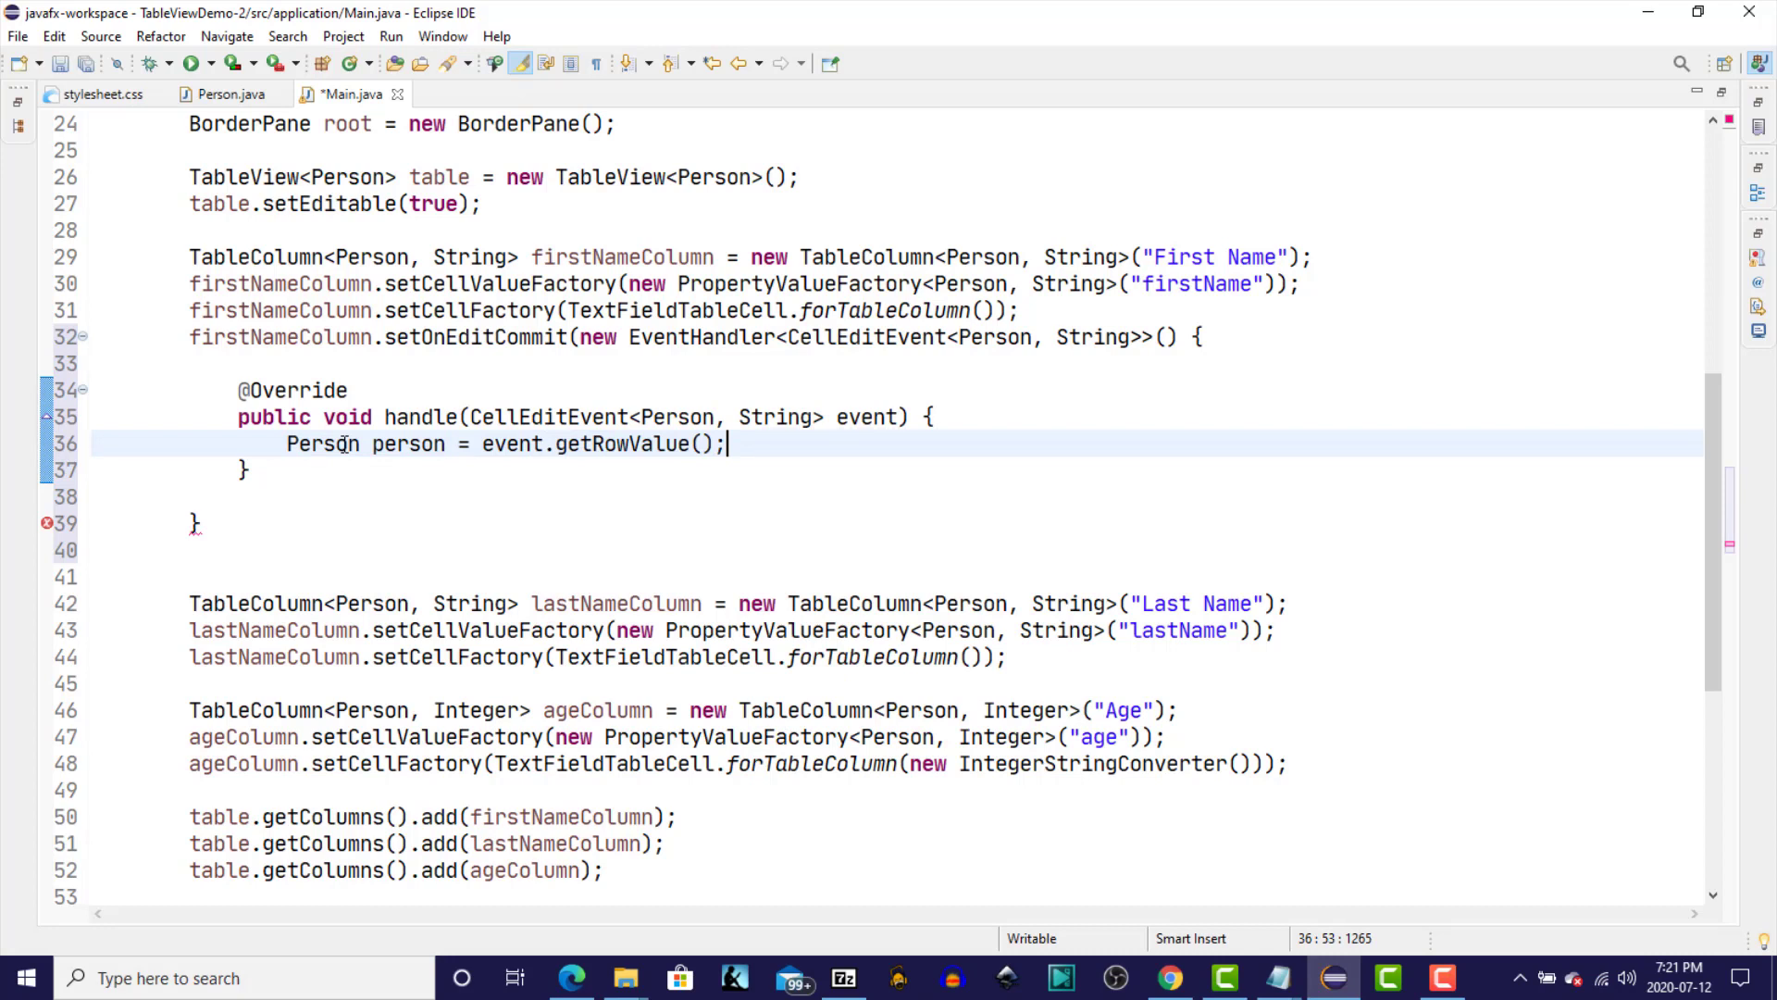
{"action": "key", "text": "enter"}
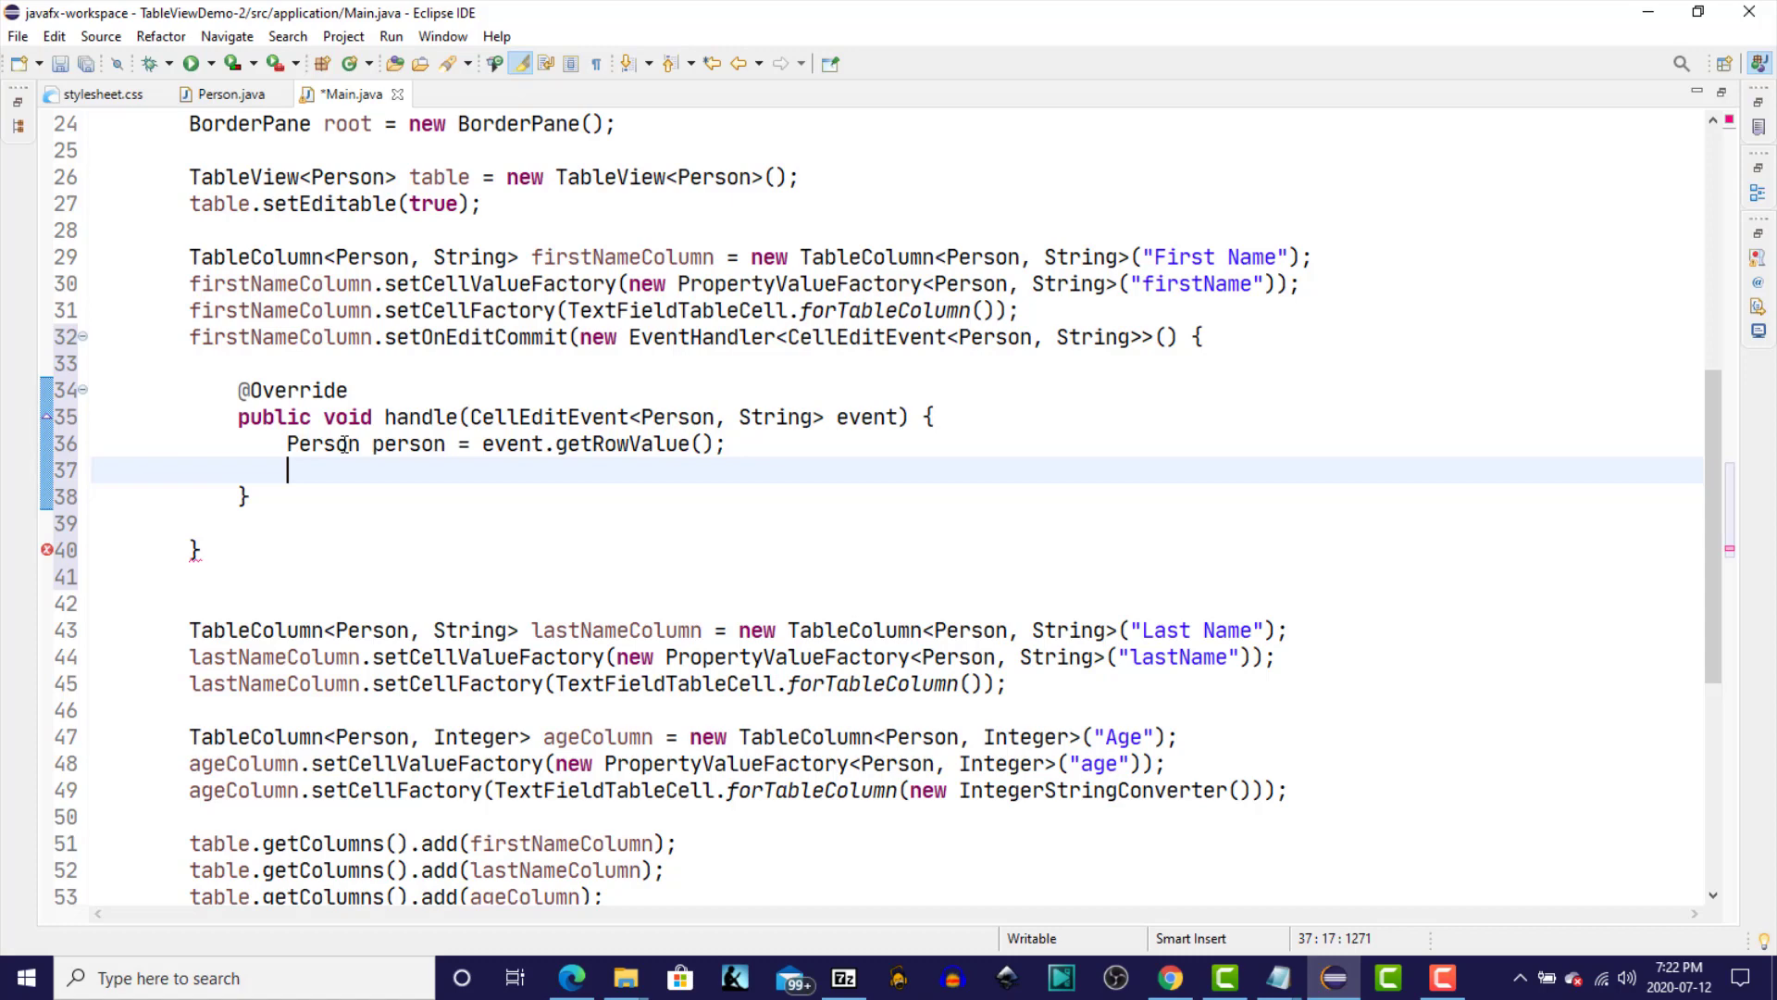
{"action": "type", "text": "person"}
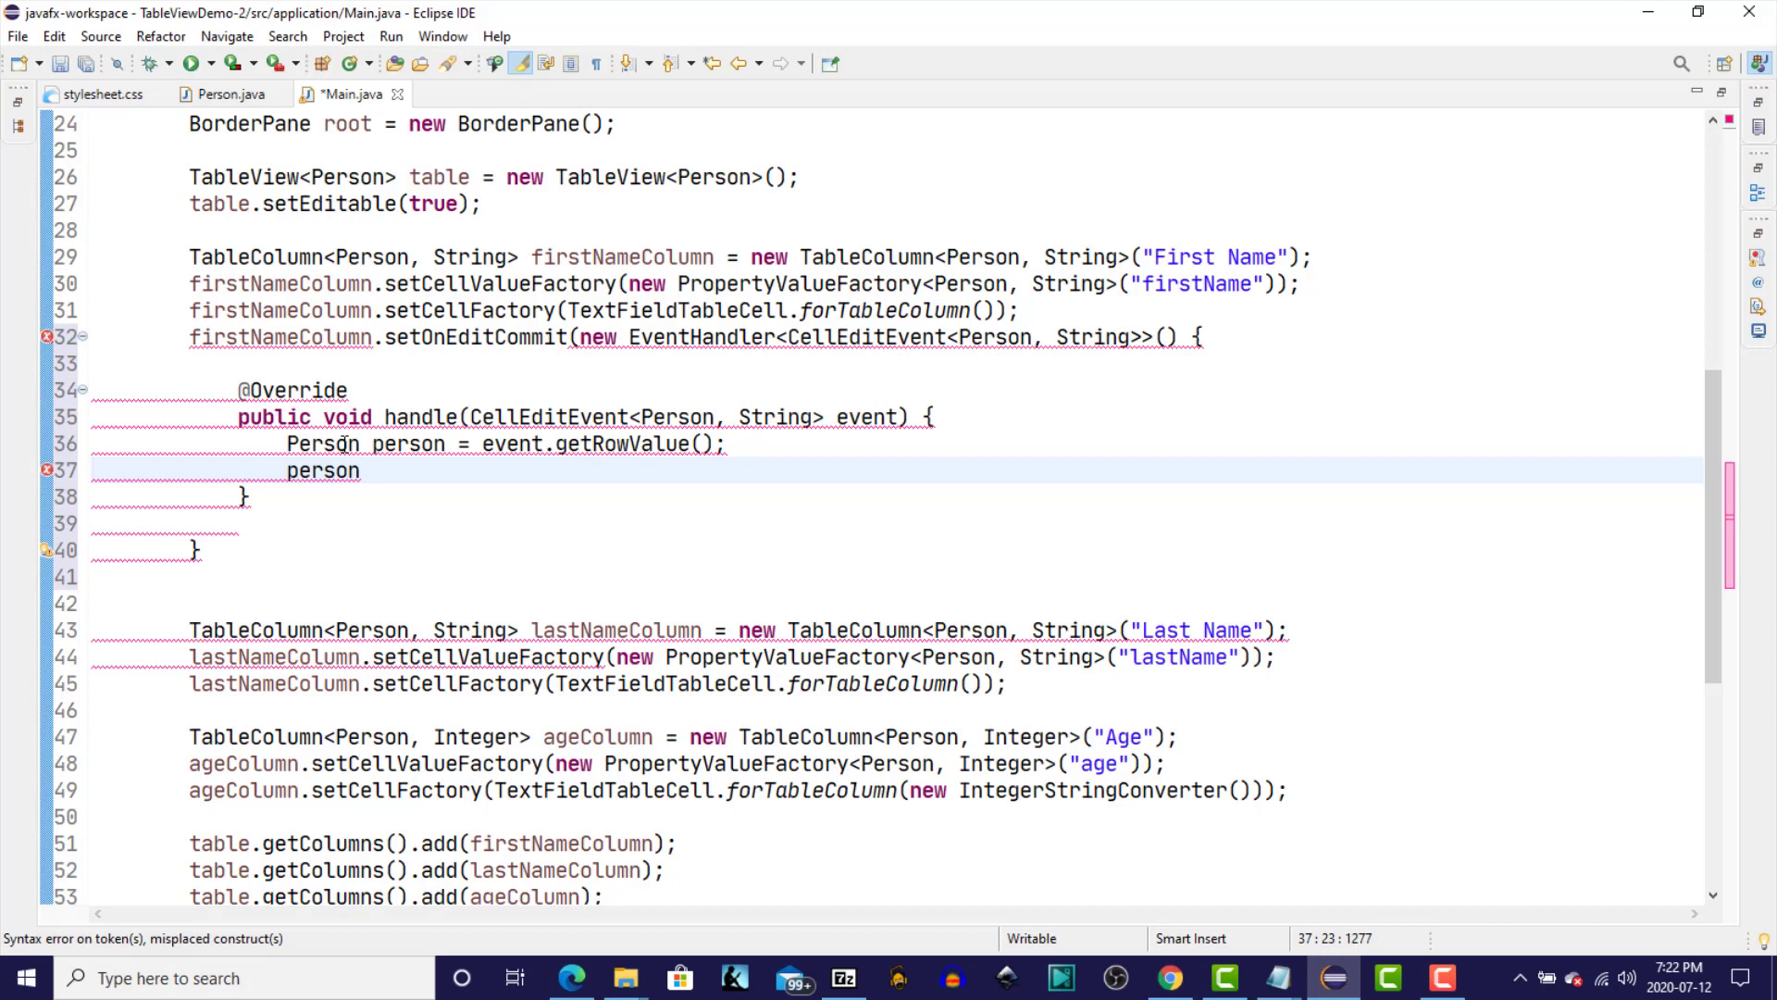
{"action": "type", "text": ".setf"}
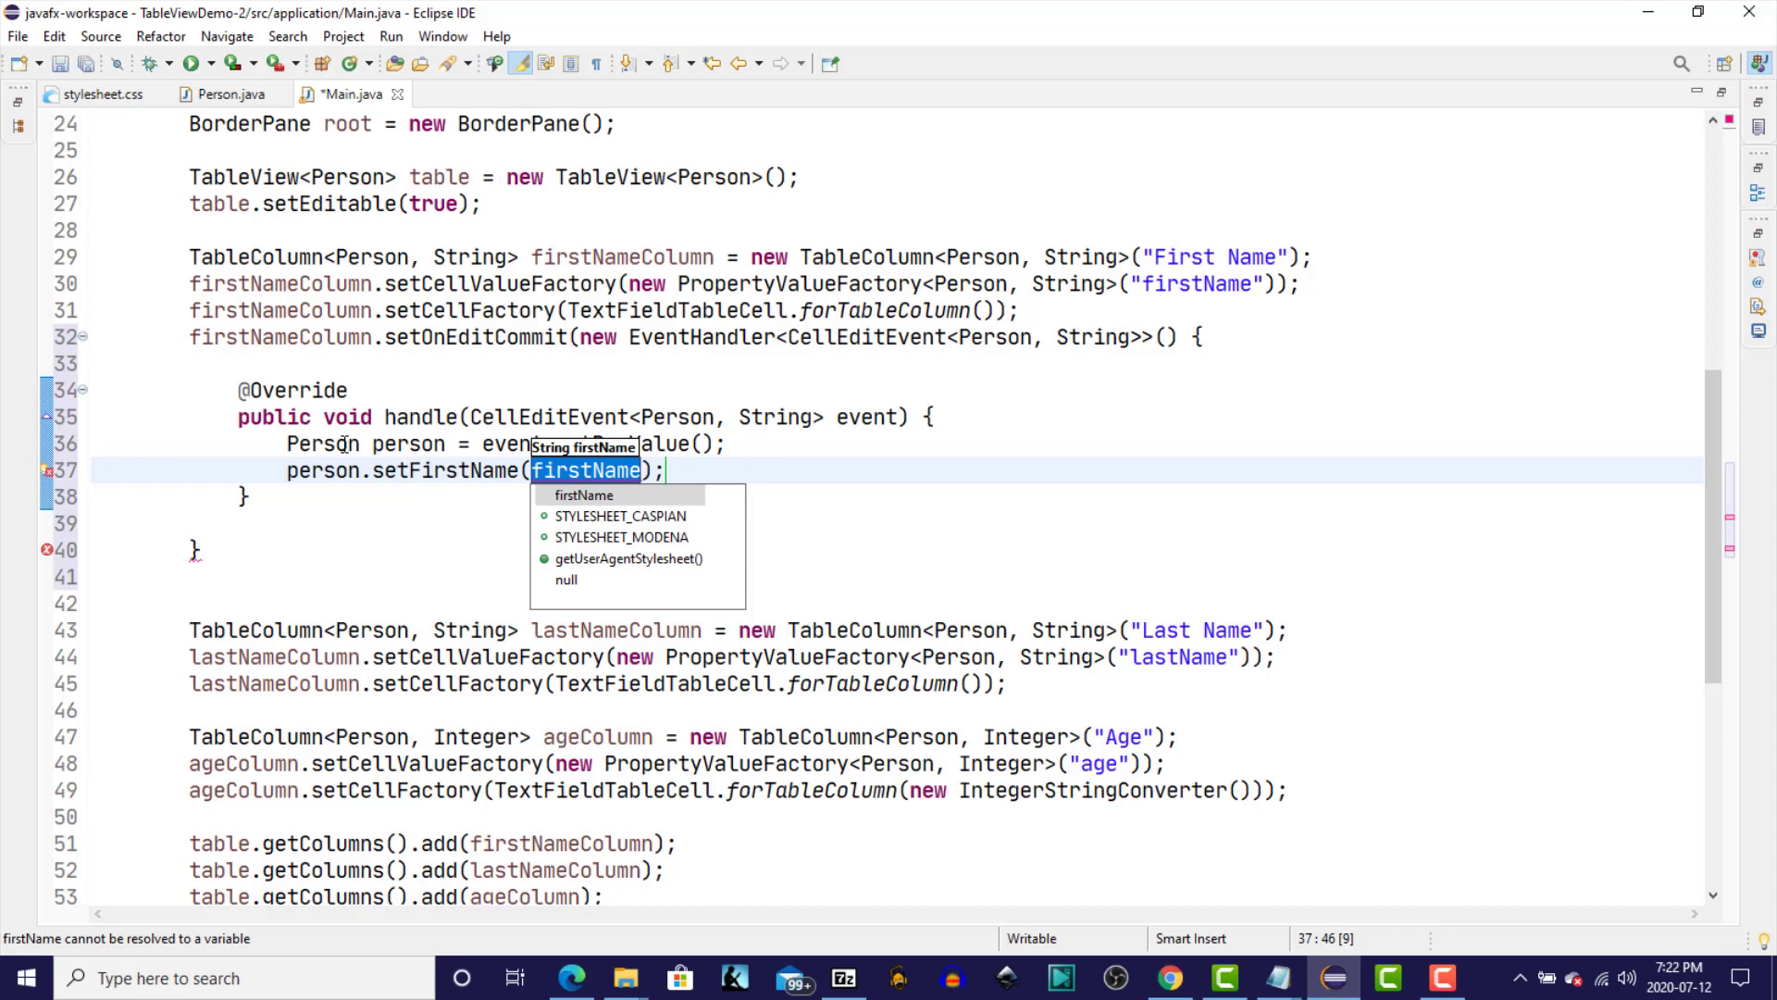
{"action": "type", "text": "event"}
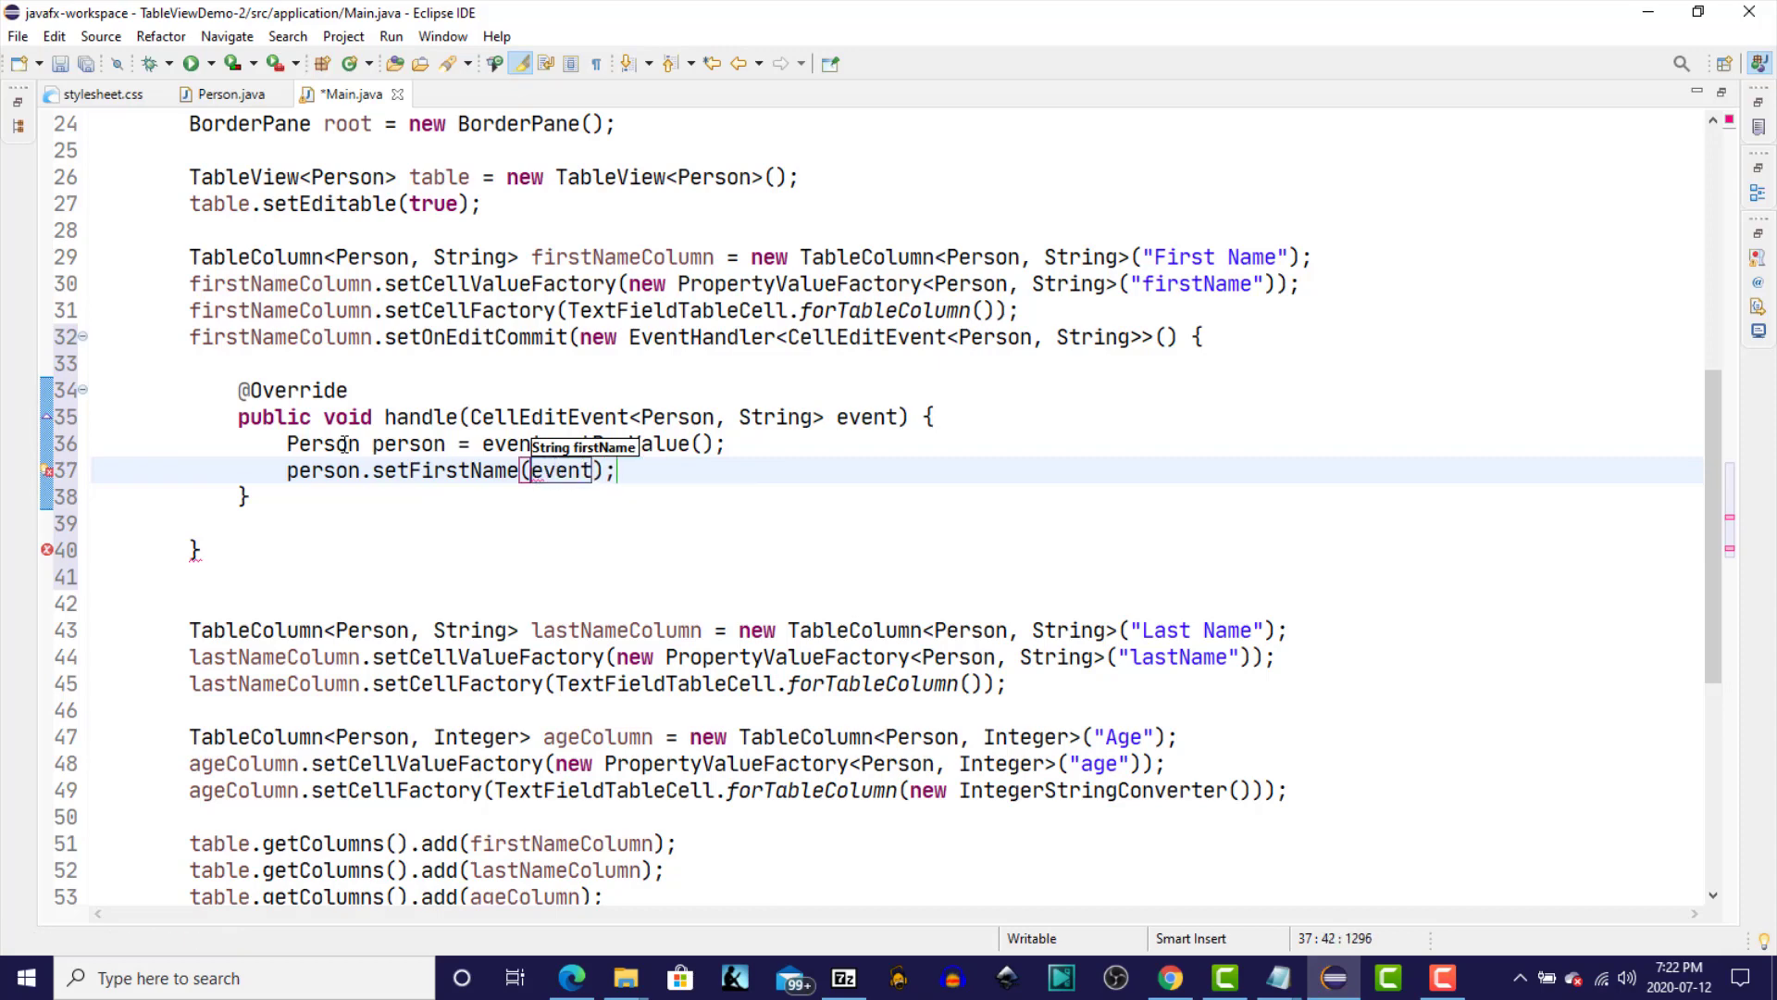
{"action": "type", "text": ".getNewValue("}
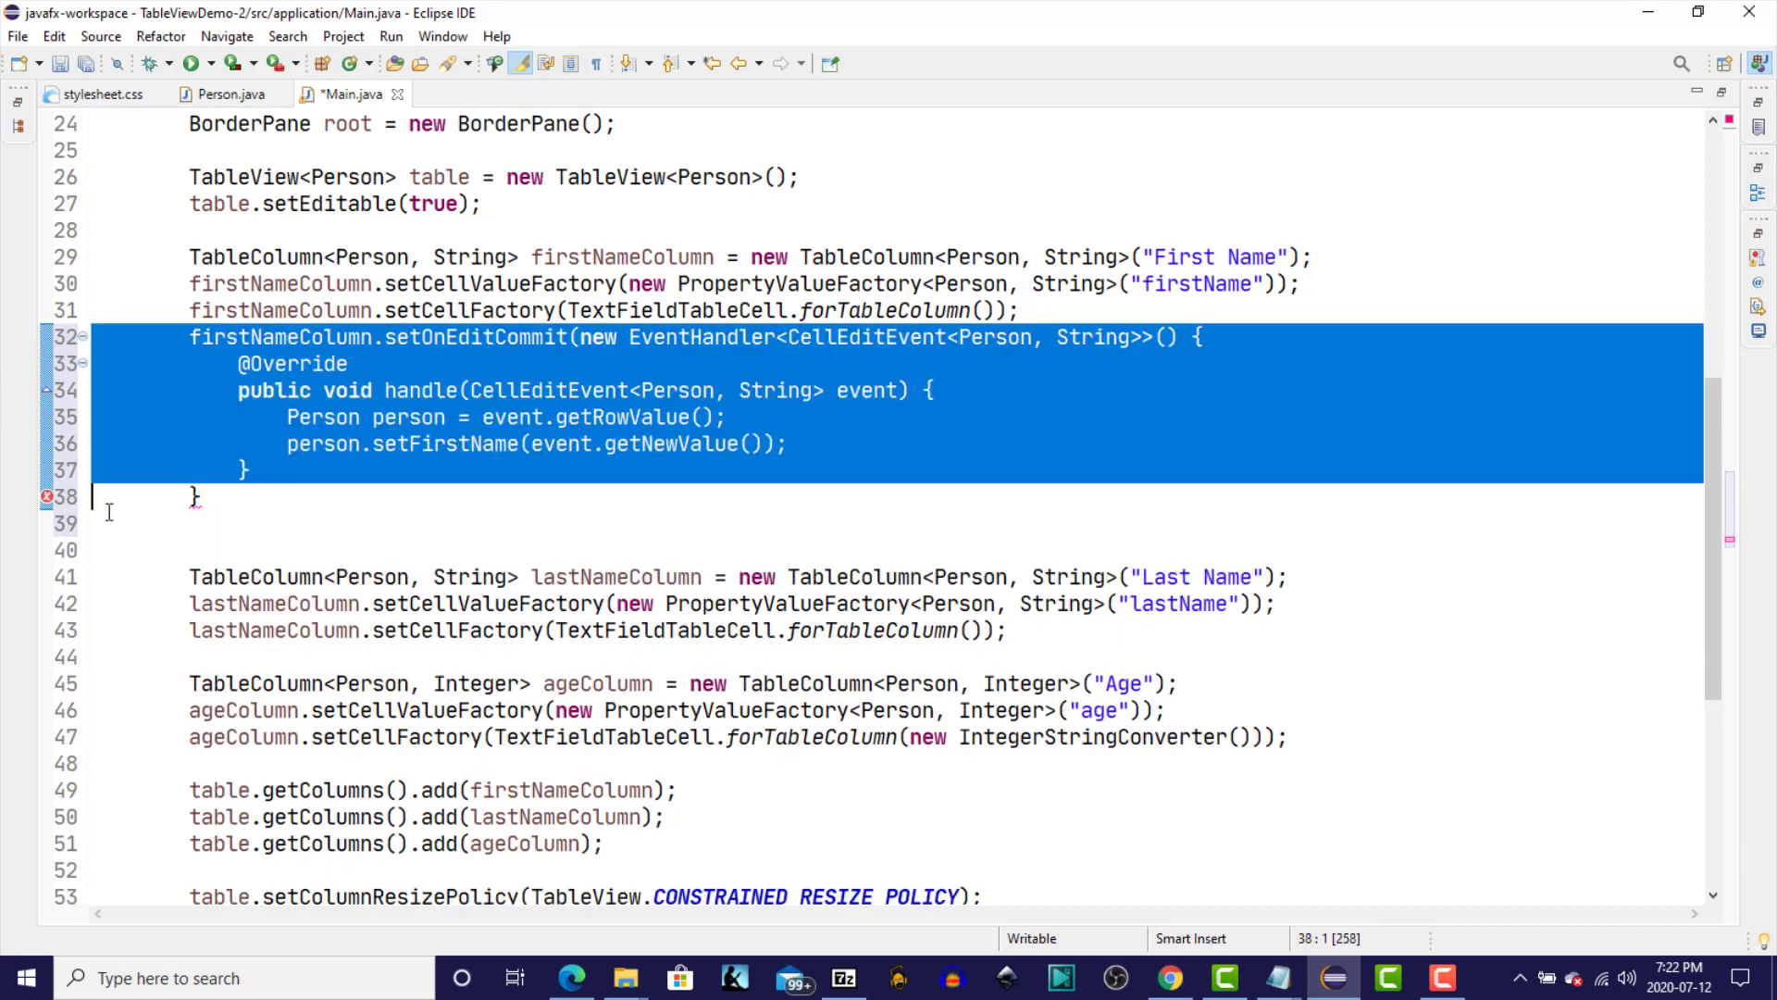
Paste the handler below the lastNameColumn setup and rename its target to lastNameColumn.
{"action": "left_click", "coordinate": [102, 656]}
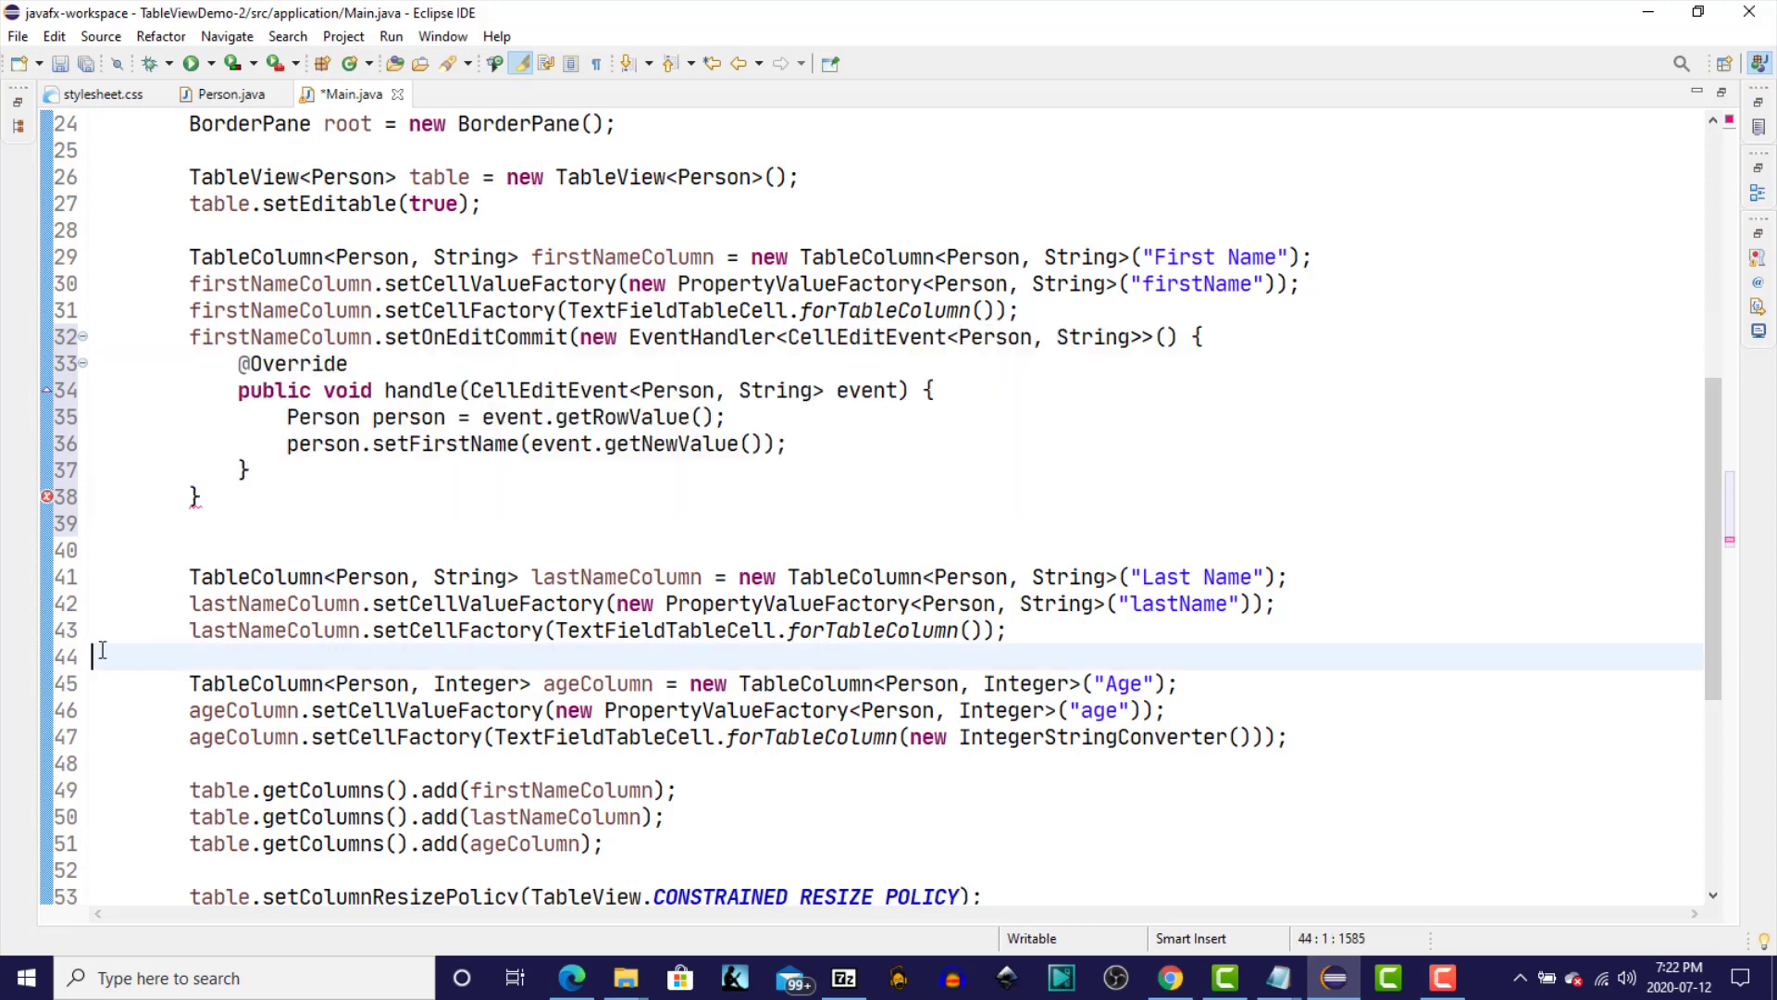
{"action": "double_click", "coordinate": [274, 630]}
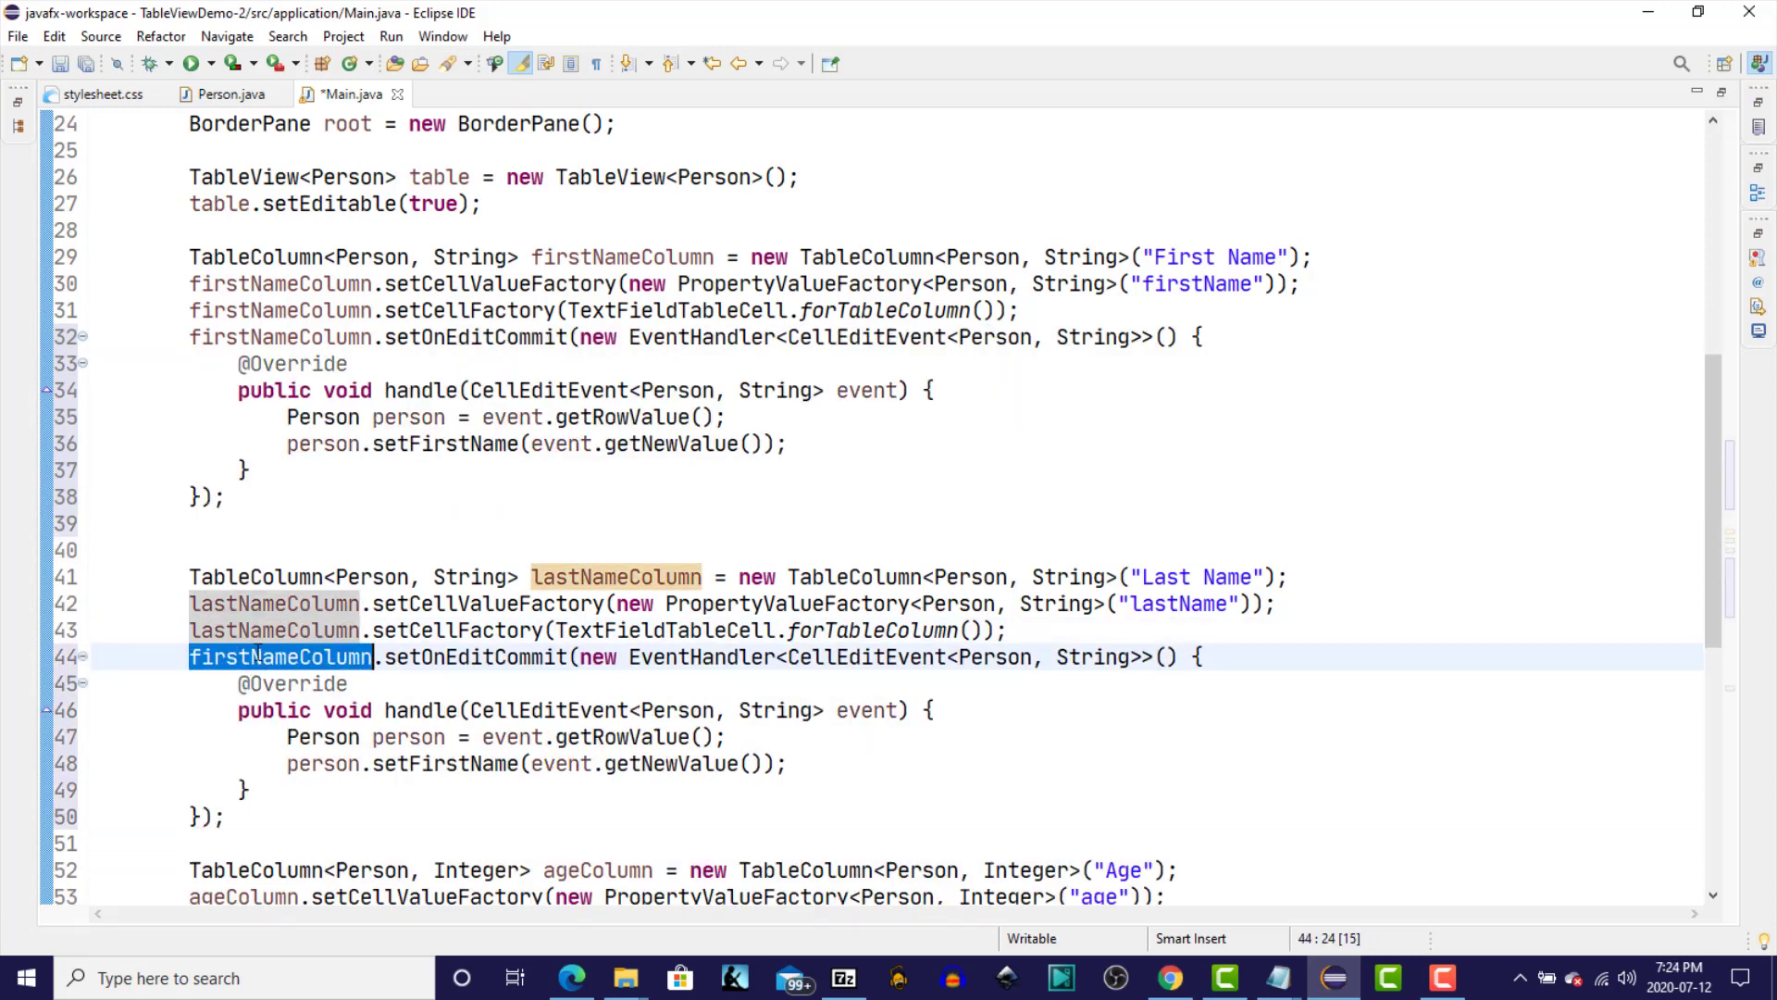
{"action": "type", "text": "lastNameColumn"}
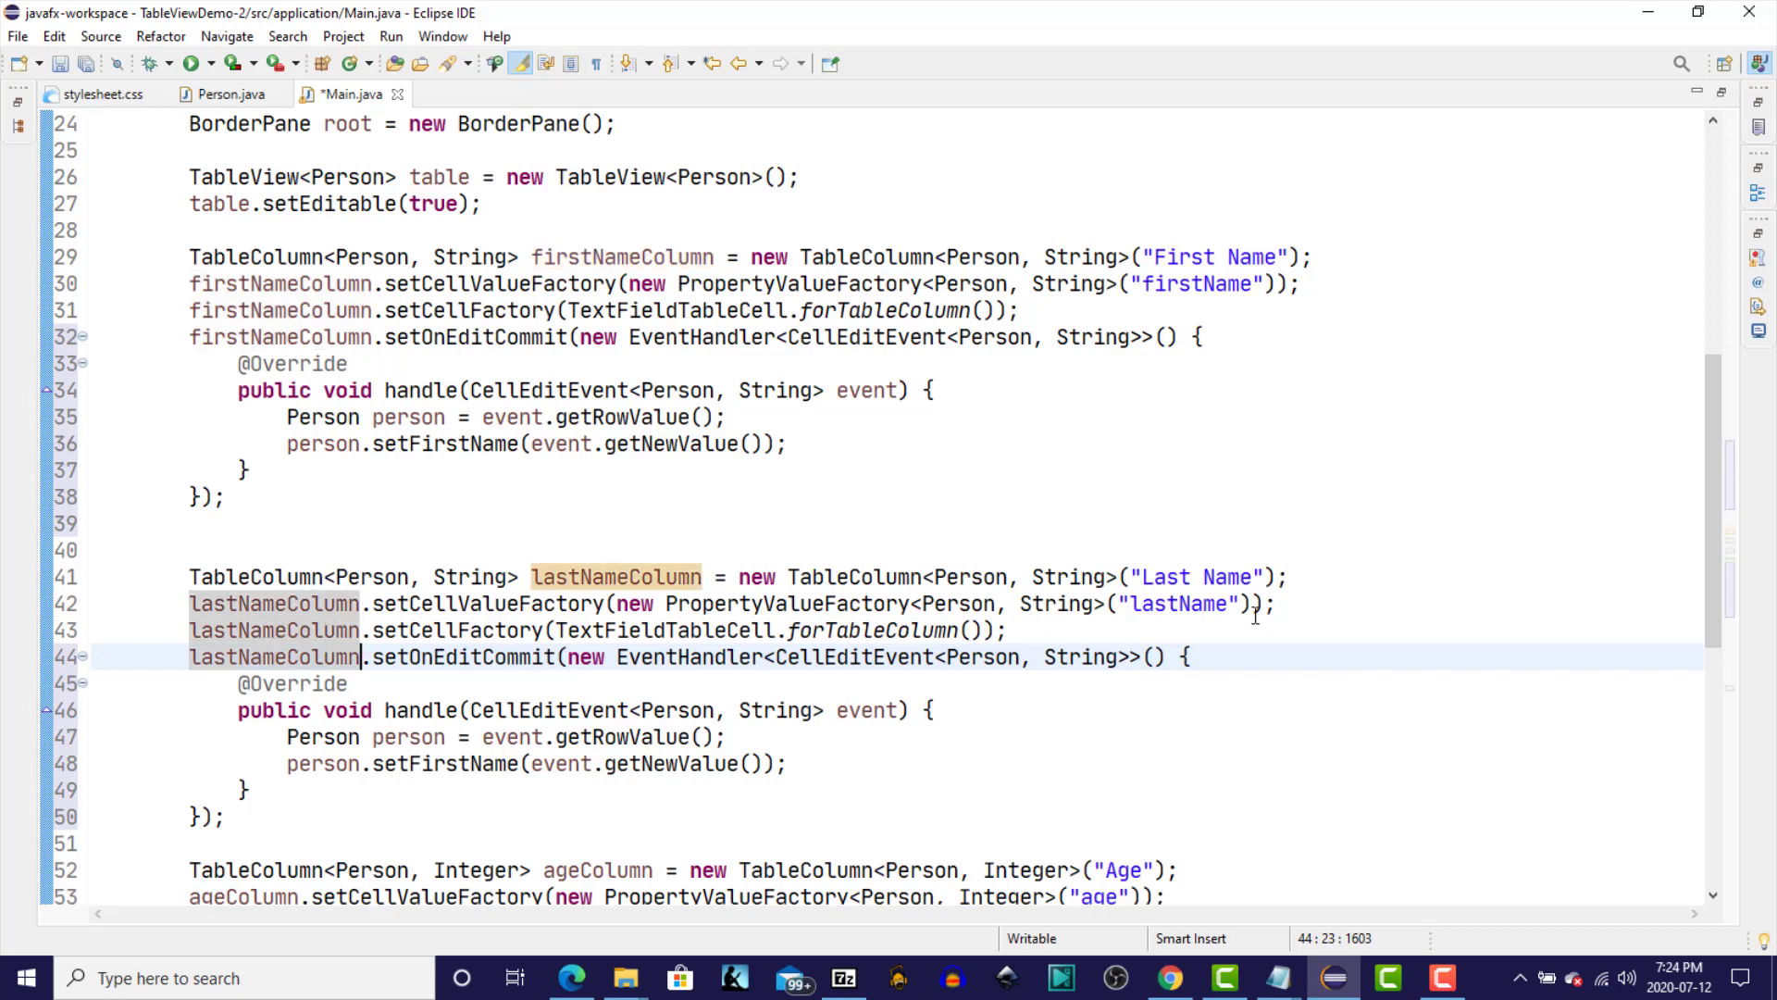
{"action": "mouse_move", "coordinate": [865, 731]}
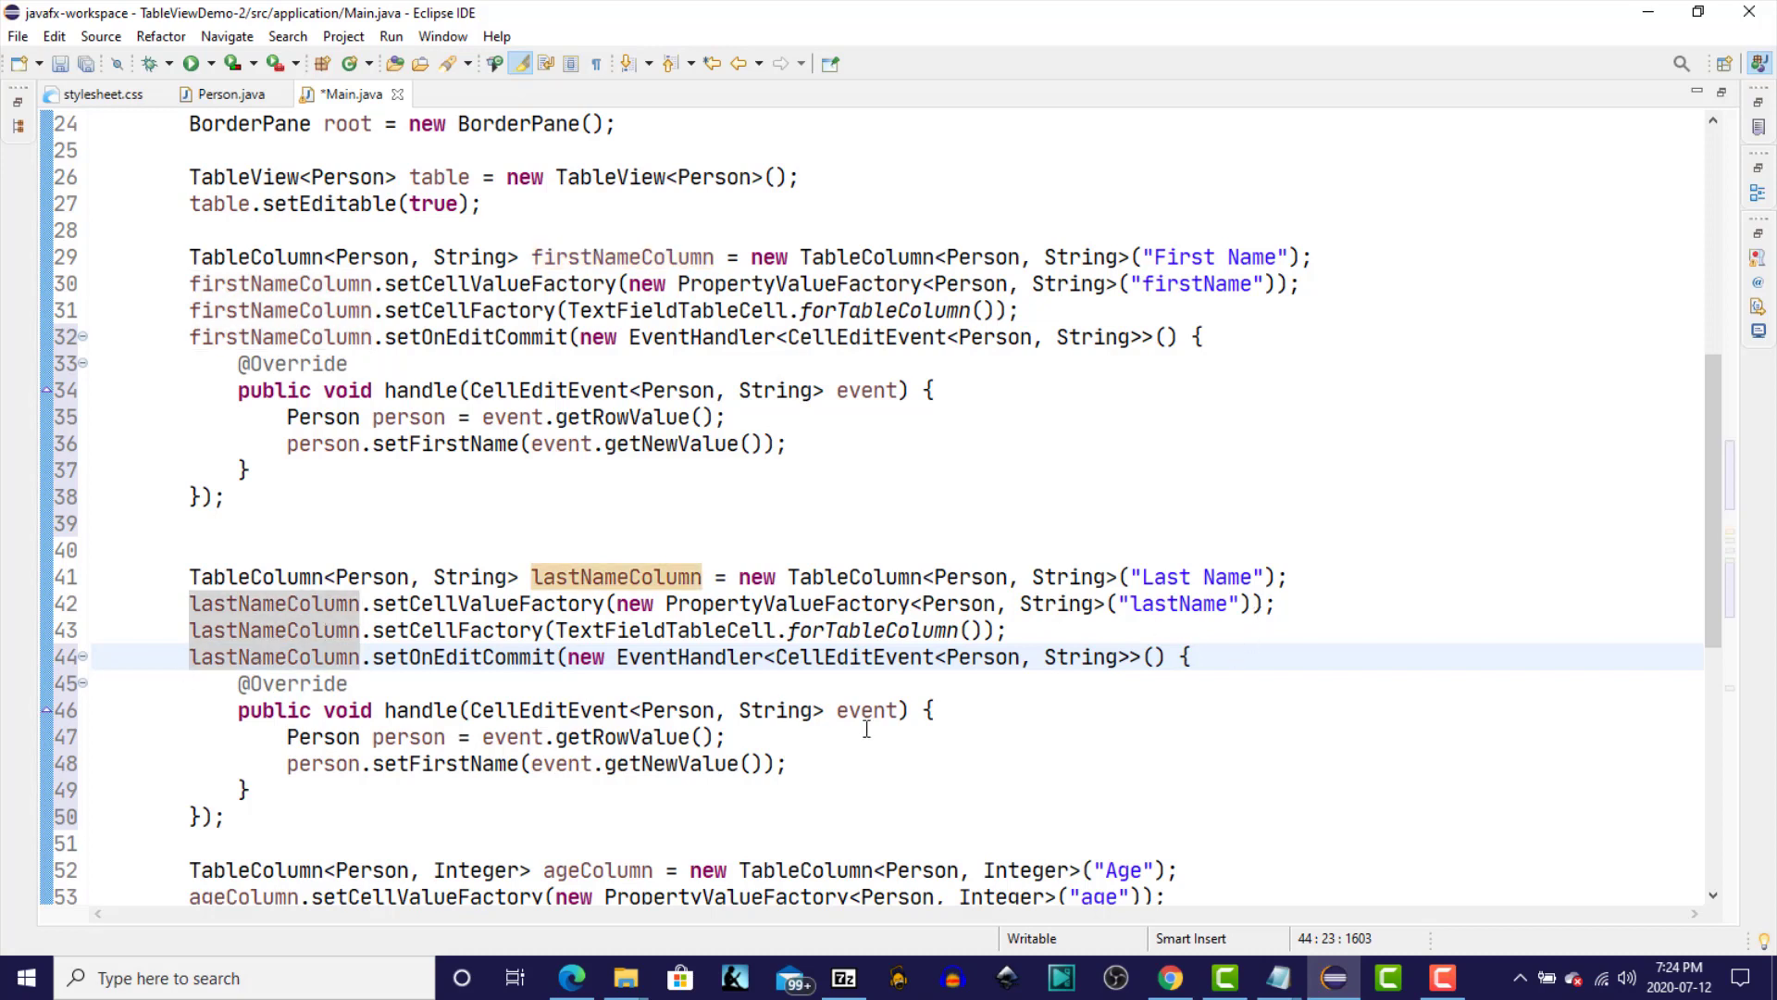
{"action": "mouse_move", "coordinate": [397, 744]}
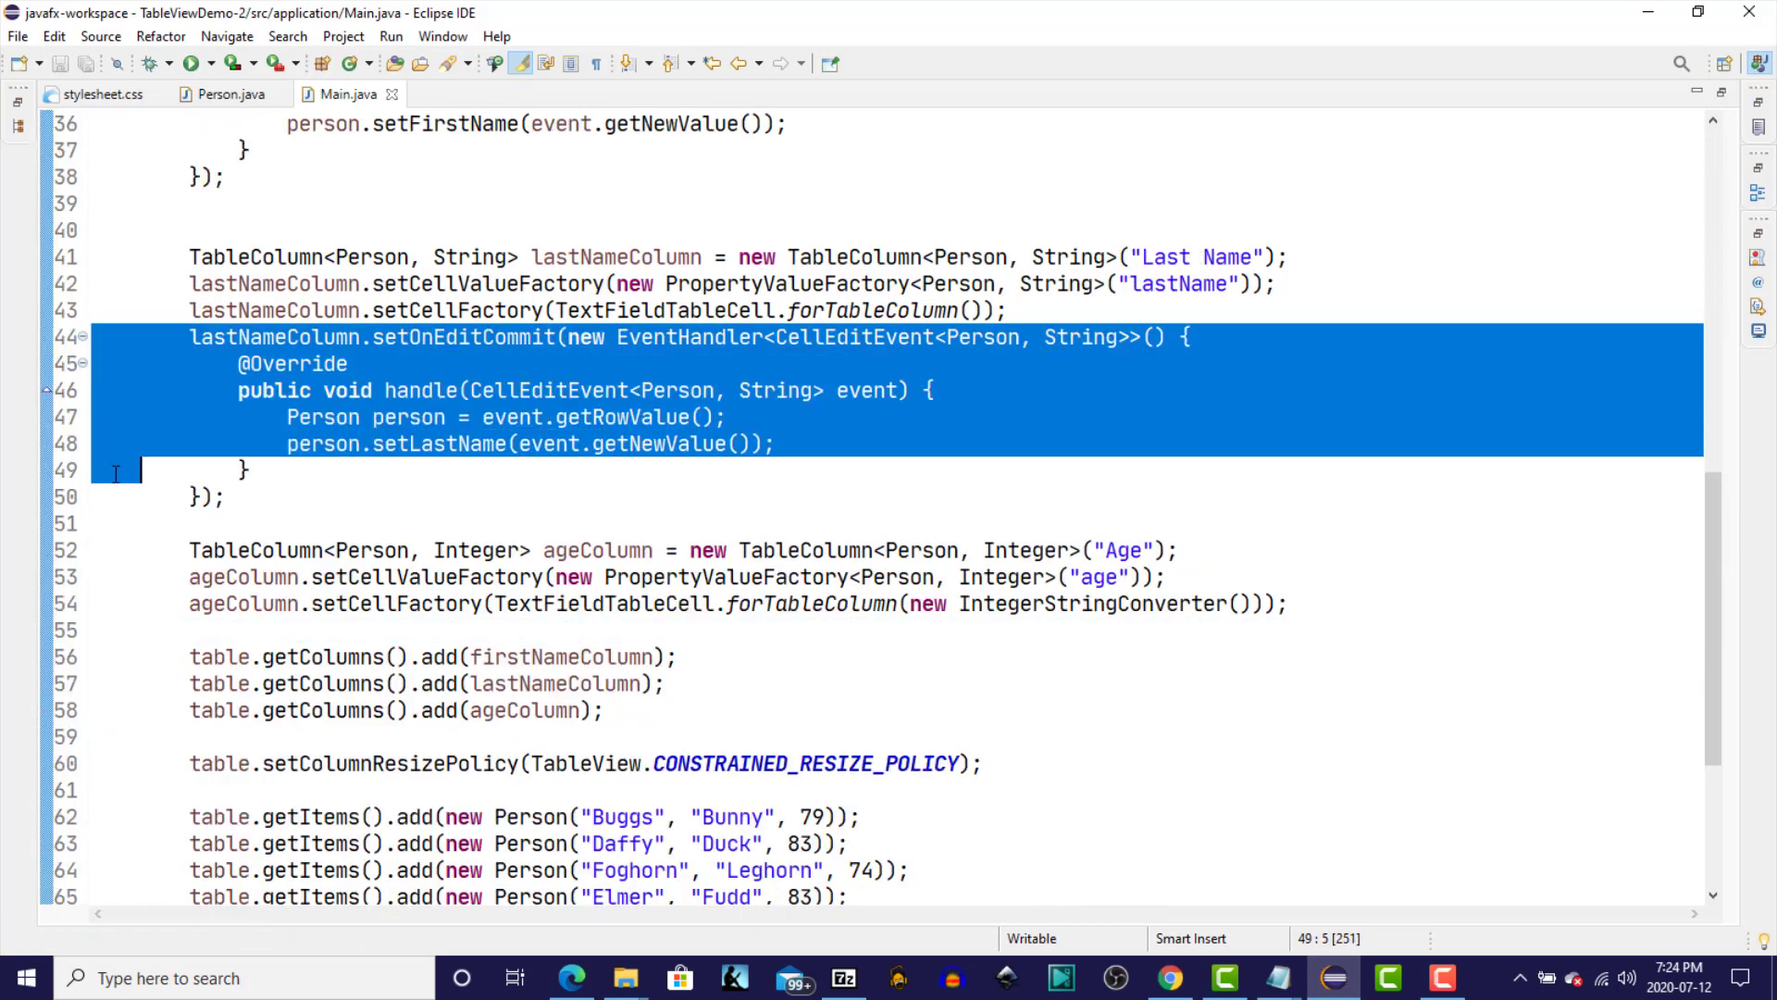
Paste the handler under ageColumn, rename it ageColumn, switch String to Integer, and call setAge.
{"action": "key", "text": "ctrl+v"}
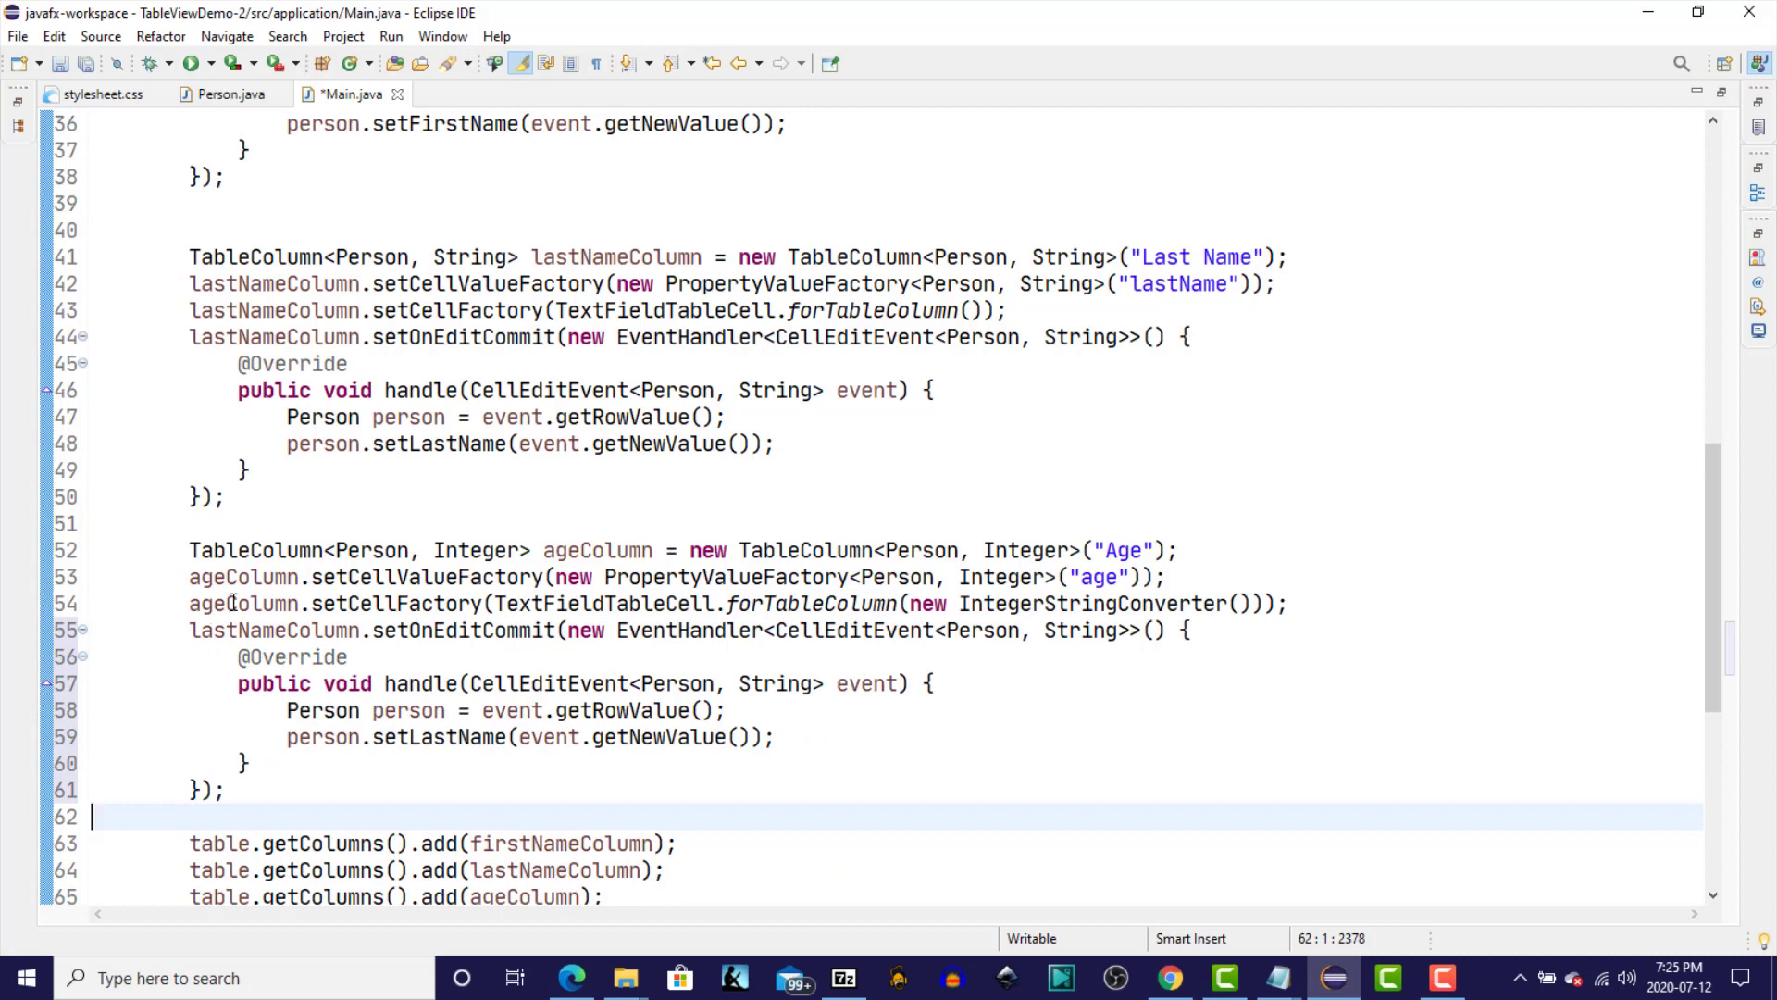
{"action": "double_click", "coordinate": [243, 603]}
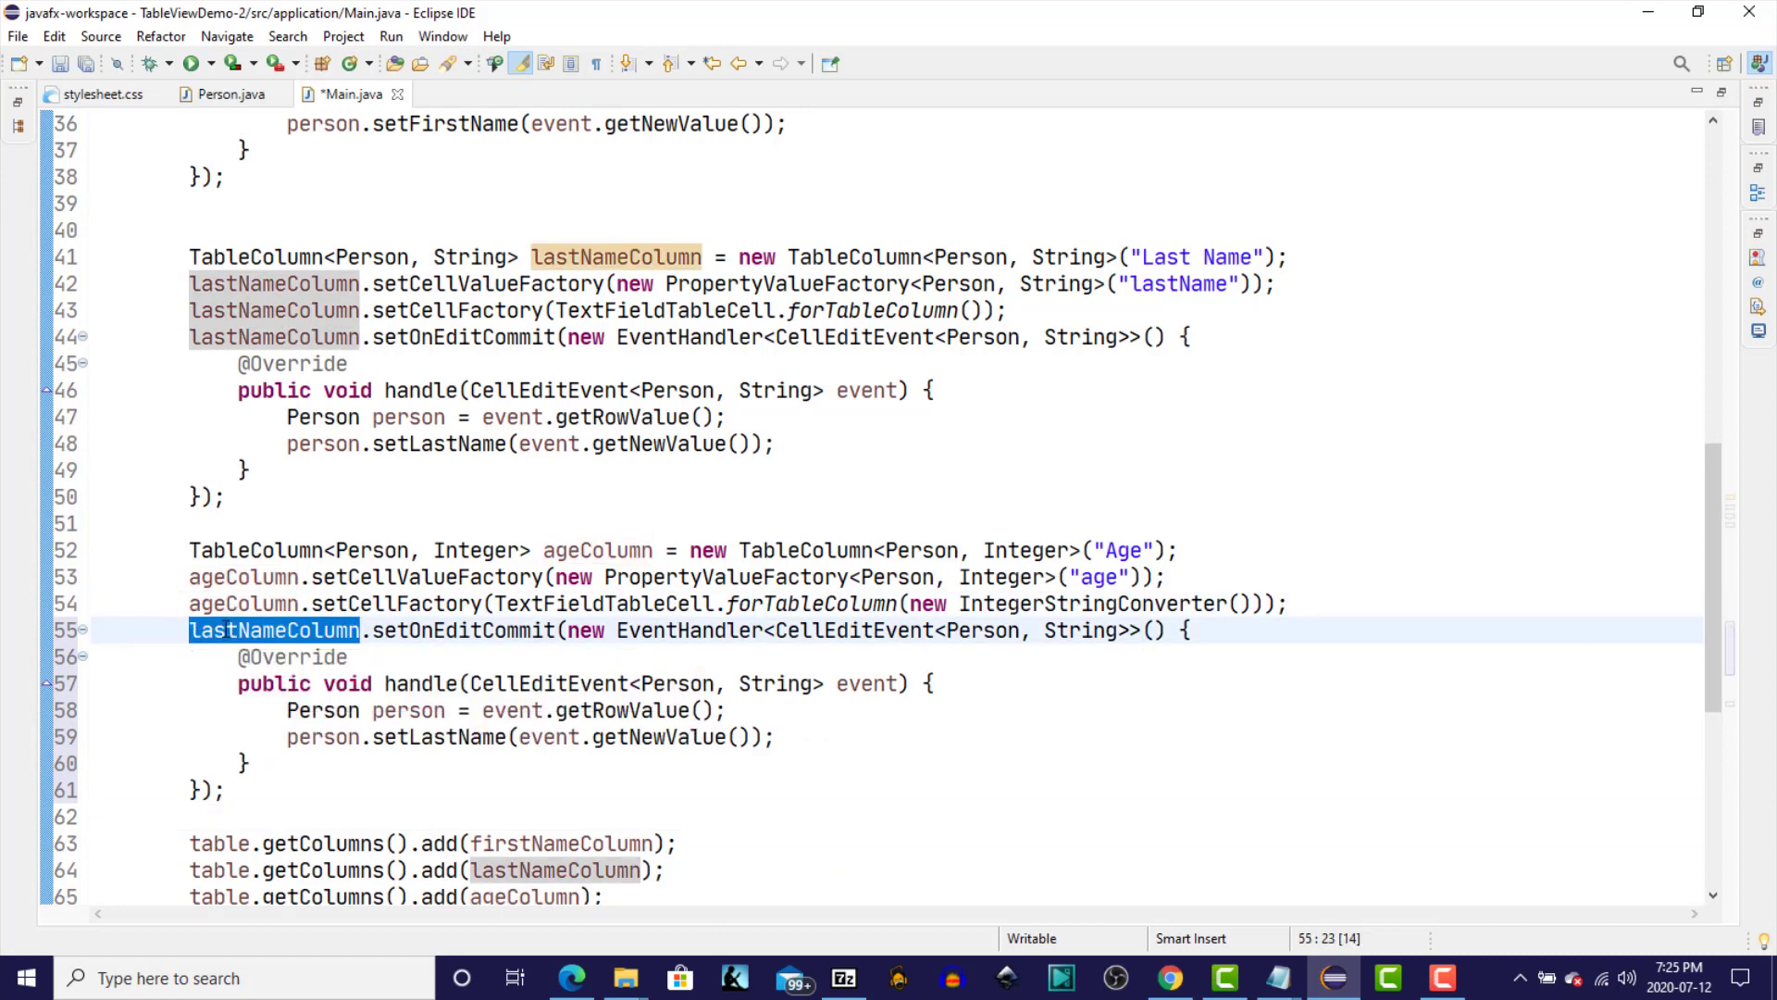
{"action": "type", "text": "ageColumn"}
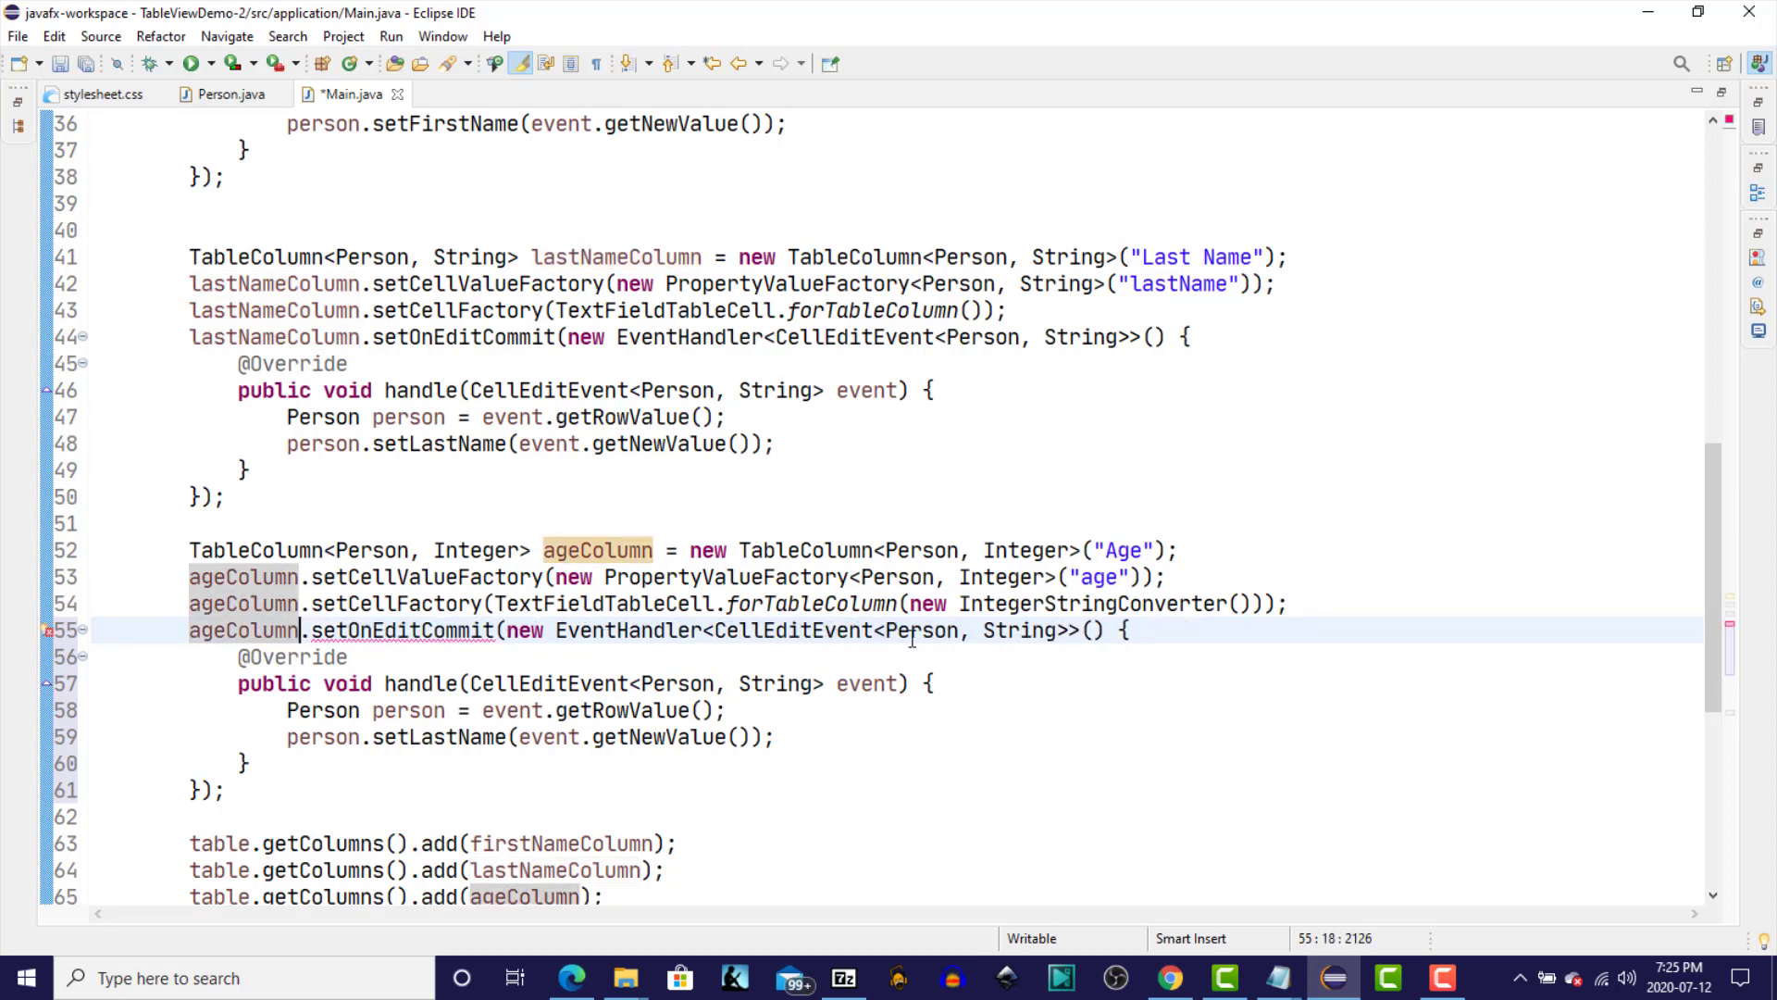
{"action": "double_click", "coordinate": [1018, 630]}
{"action": "type", "text": "Intege"}
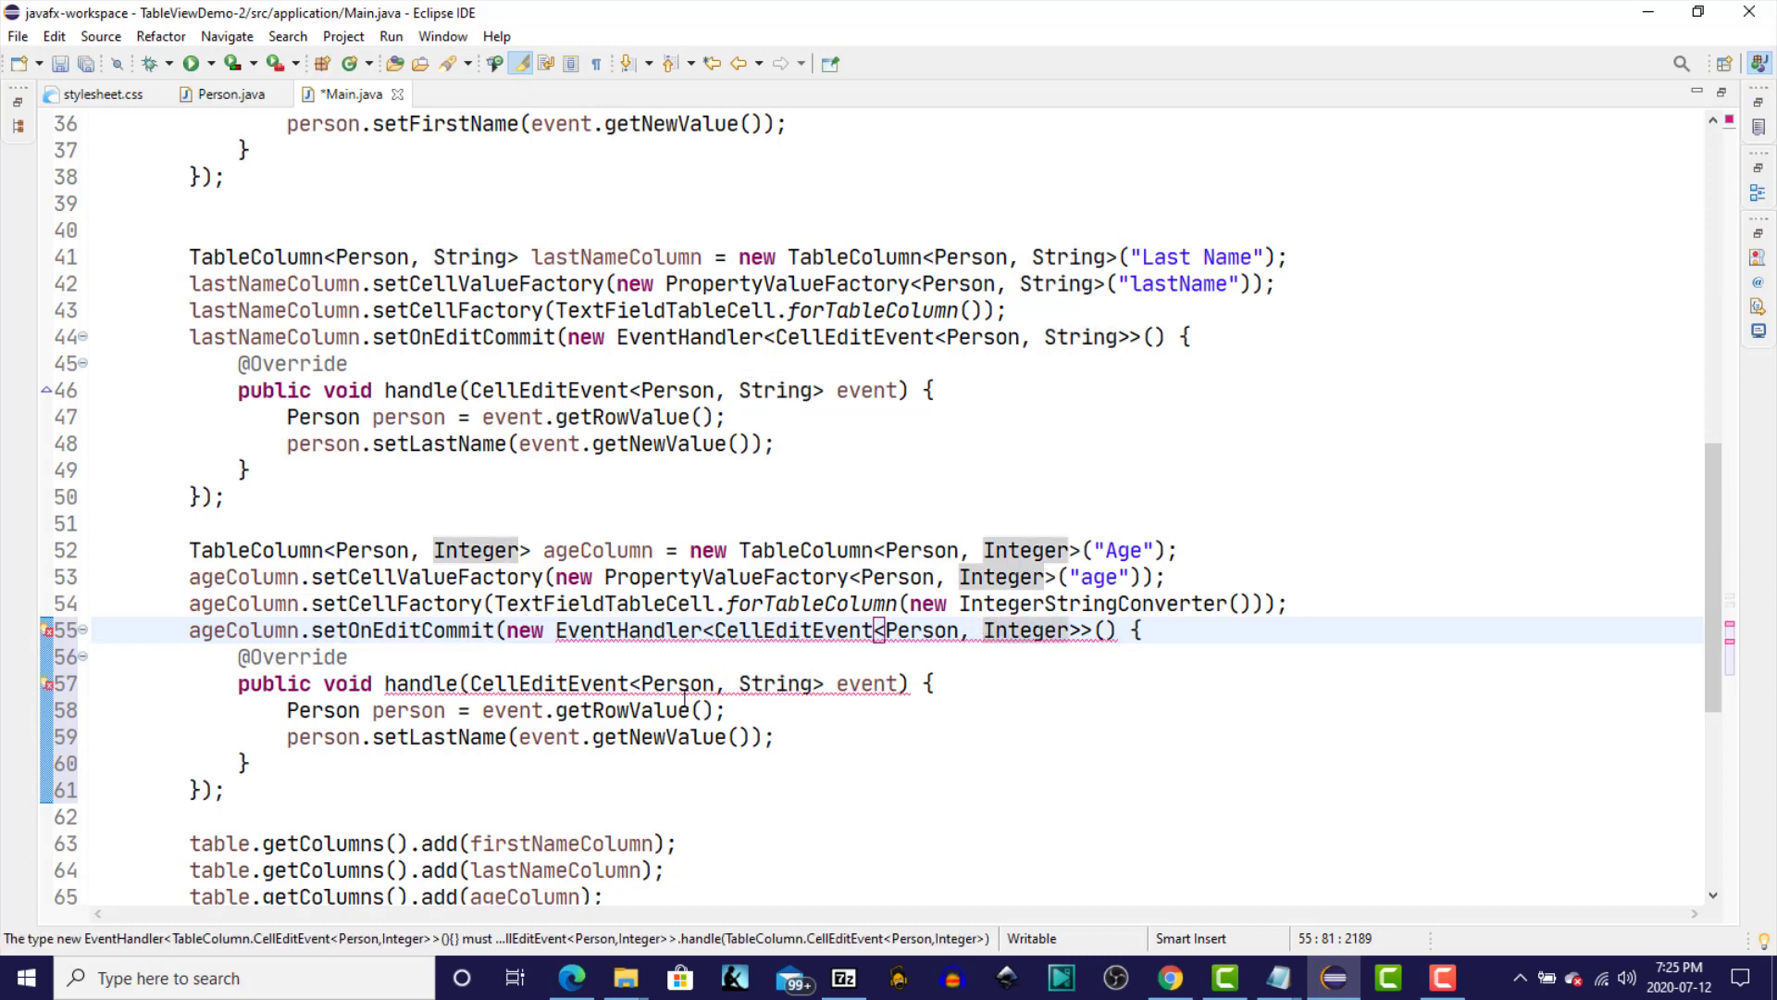
{"action": "double_click", "coordinate": [774, 682]}
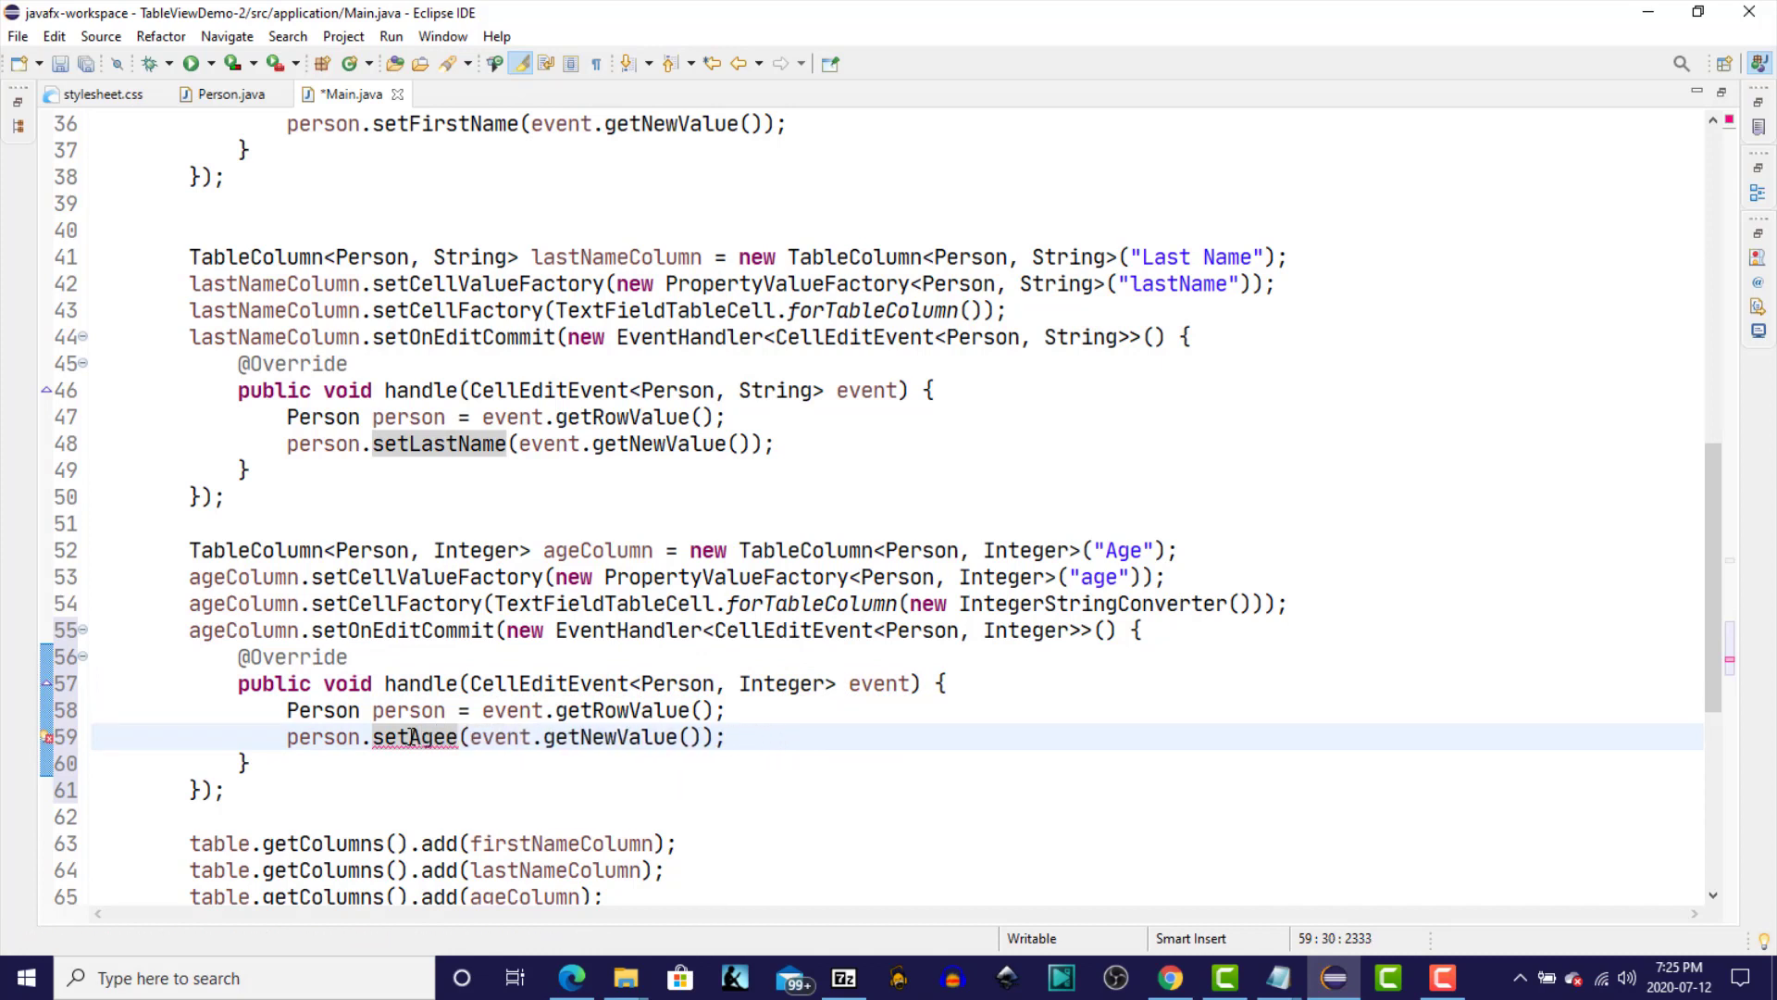
{"action": "key", "text": "Backspace"}
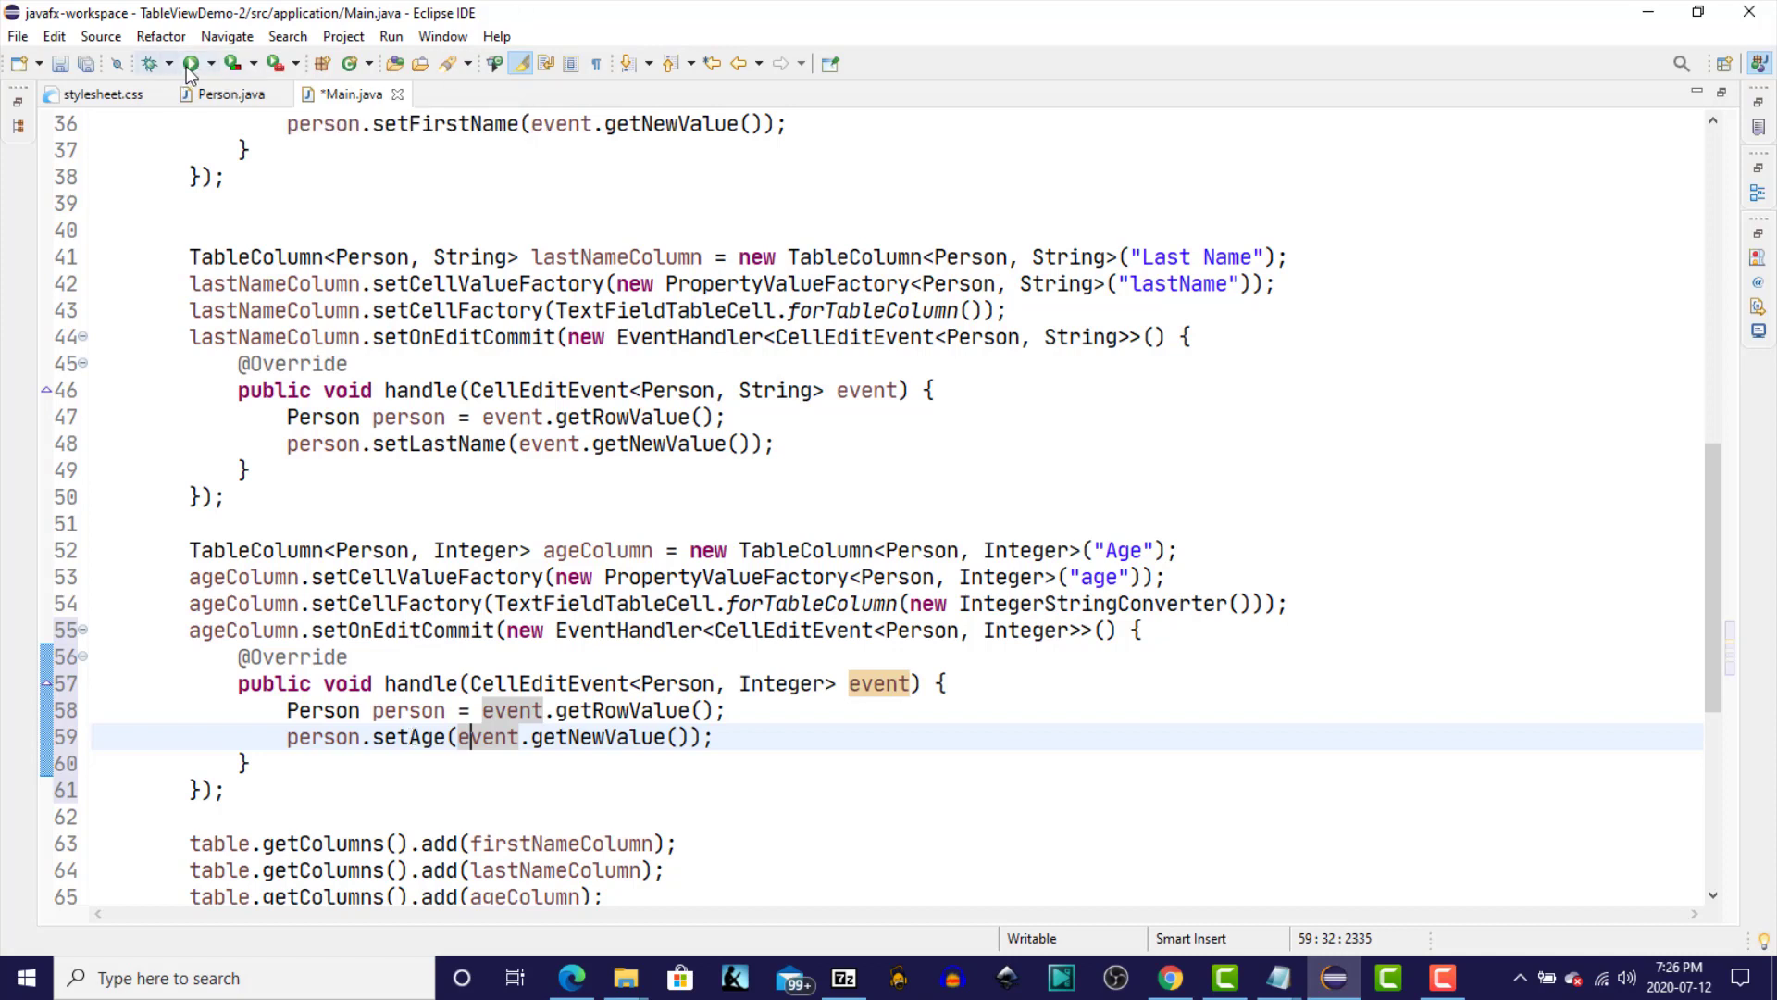
Relaunch the demo, edit Buggs to Peter, and sort by First Name.
{"action": "left_click", "coordinate": [190, 62]}
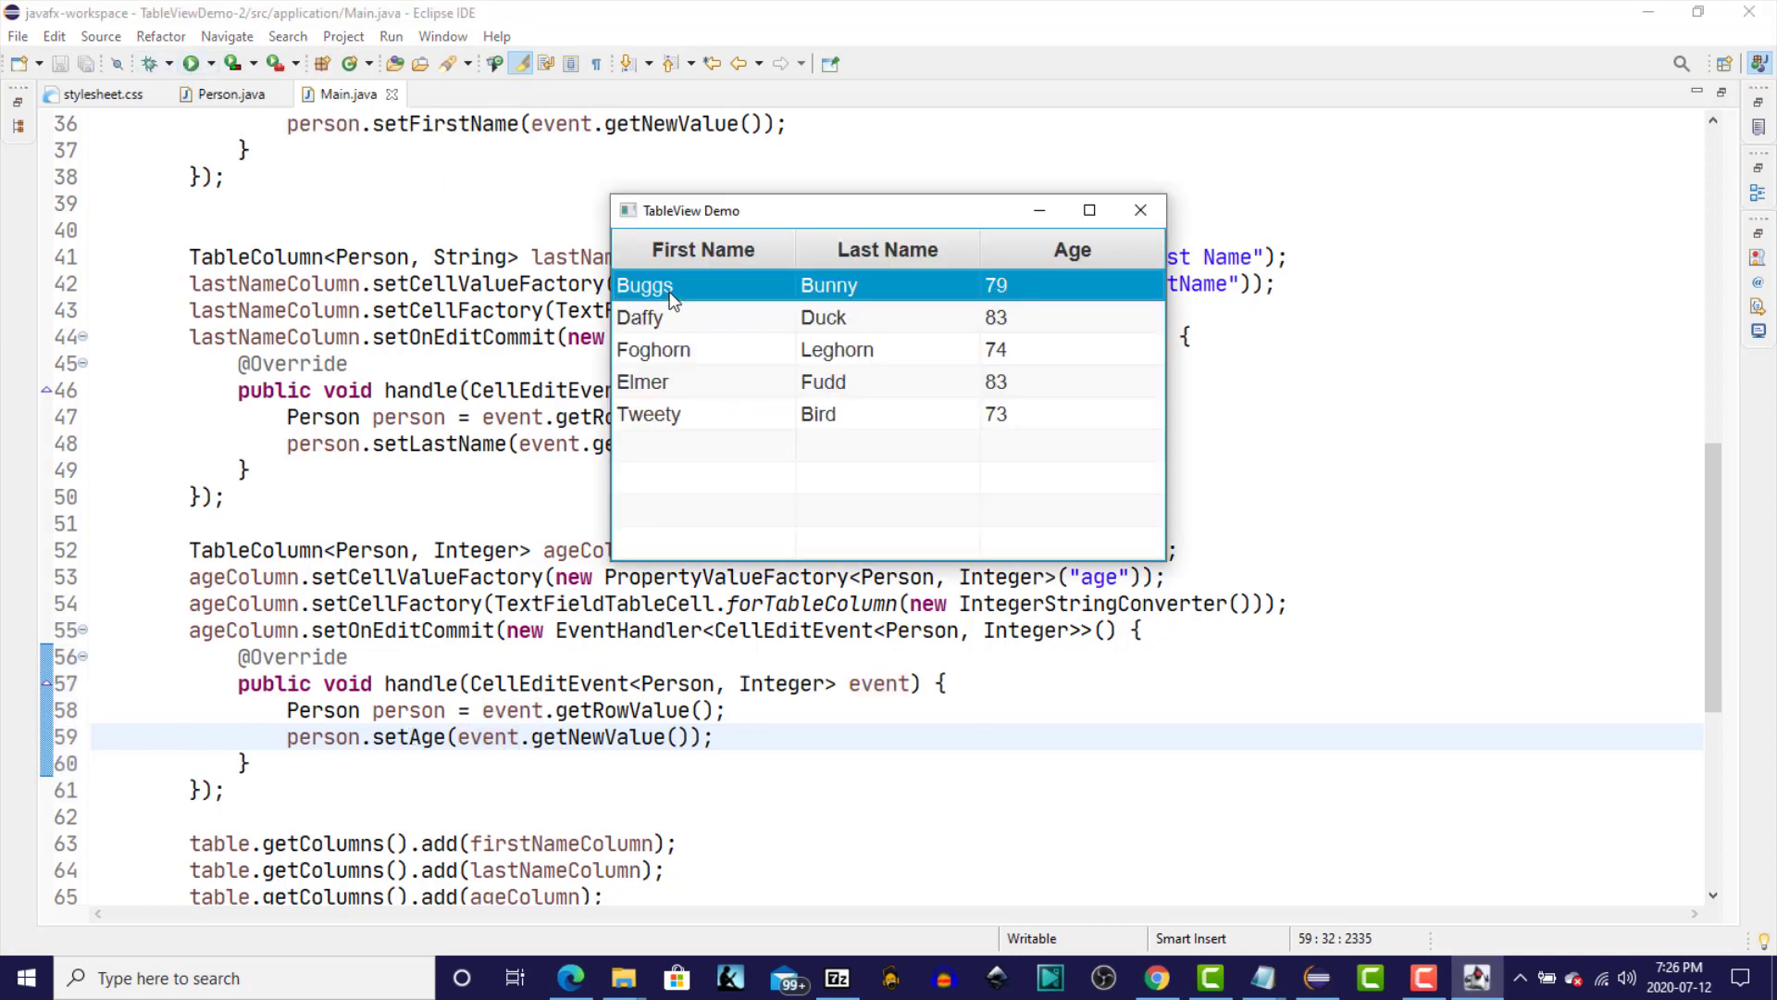
{"action": "double_click", "coordinate": [646, 284]}
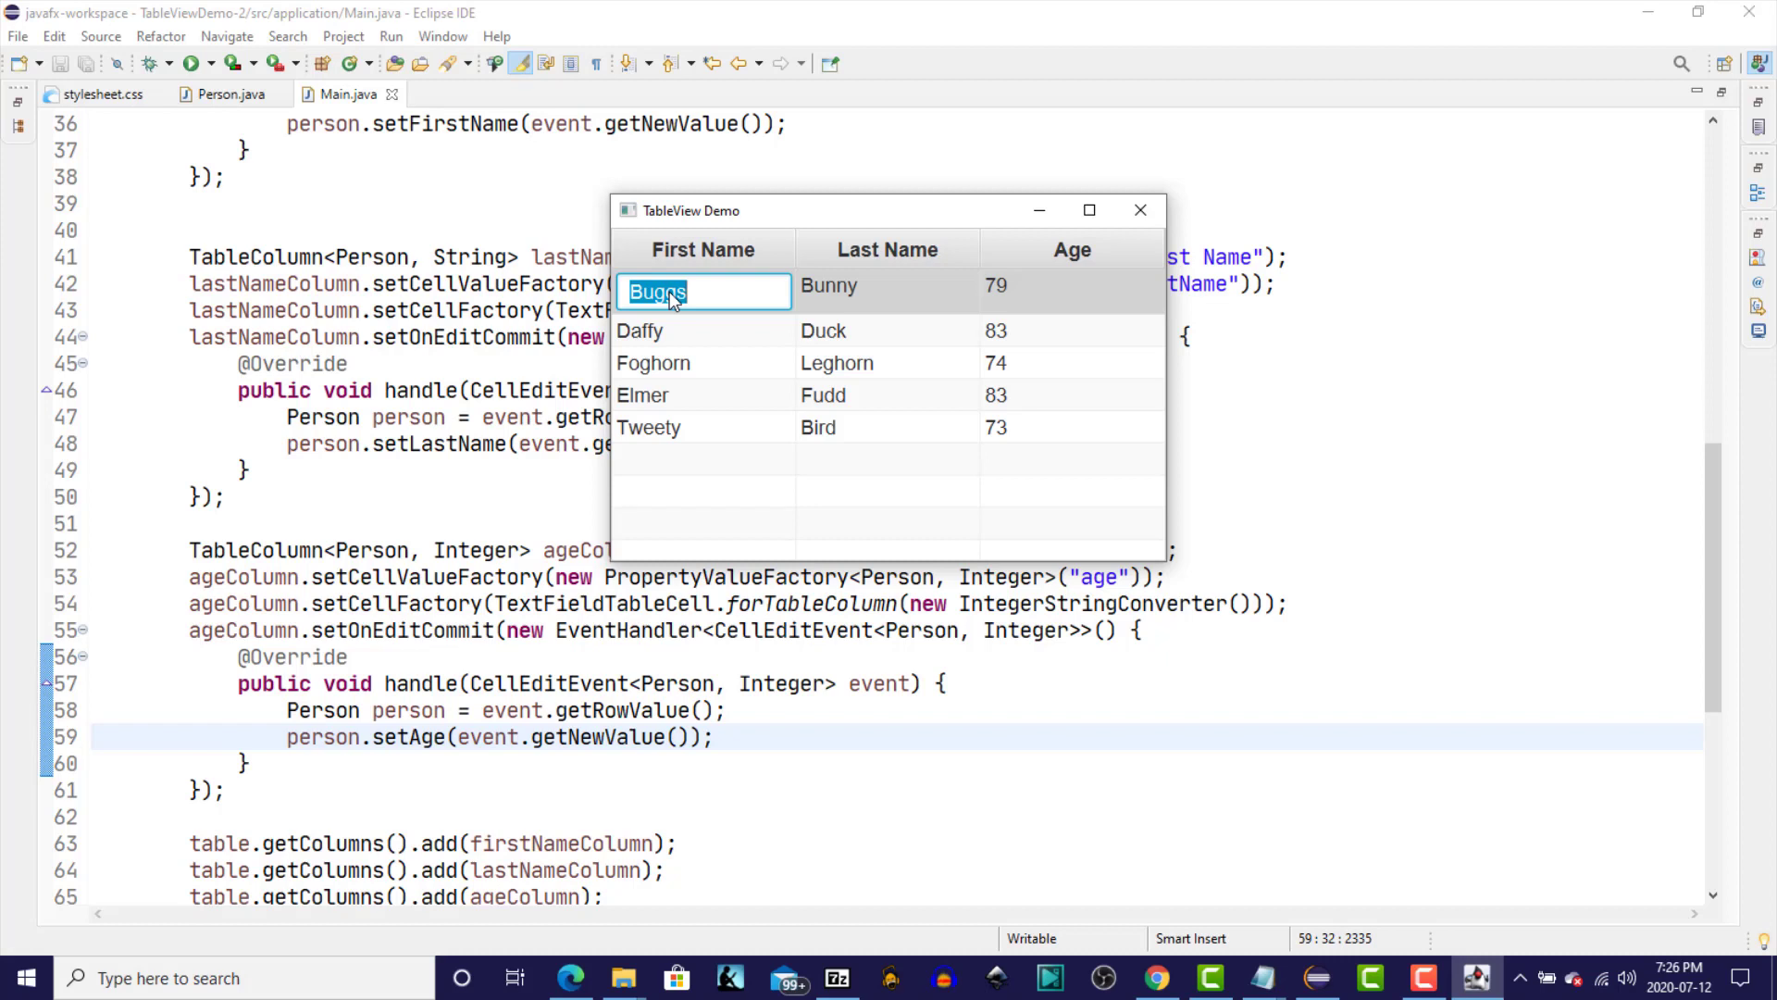
{"action": "type", "text": "Peter"}
{"action": "left_click", "coordinate": [887, 290]}
{"action": "type", "text": "Ra"}
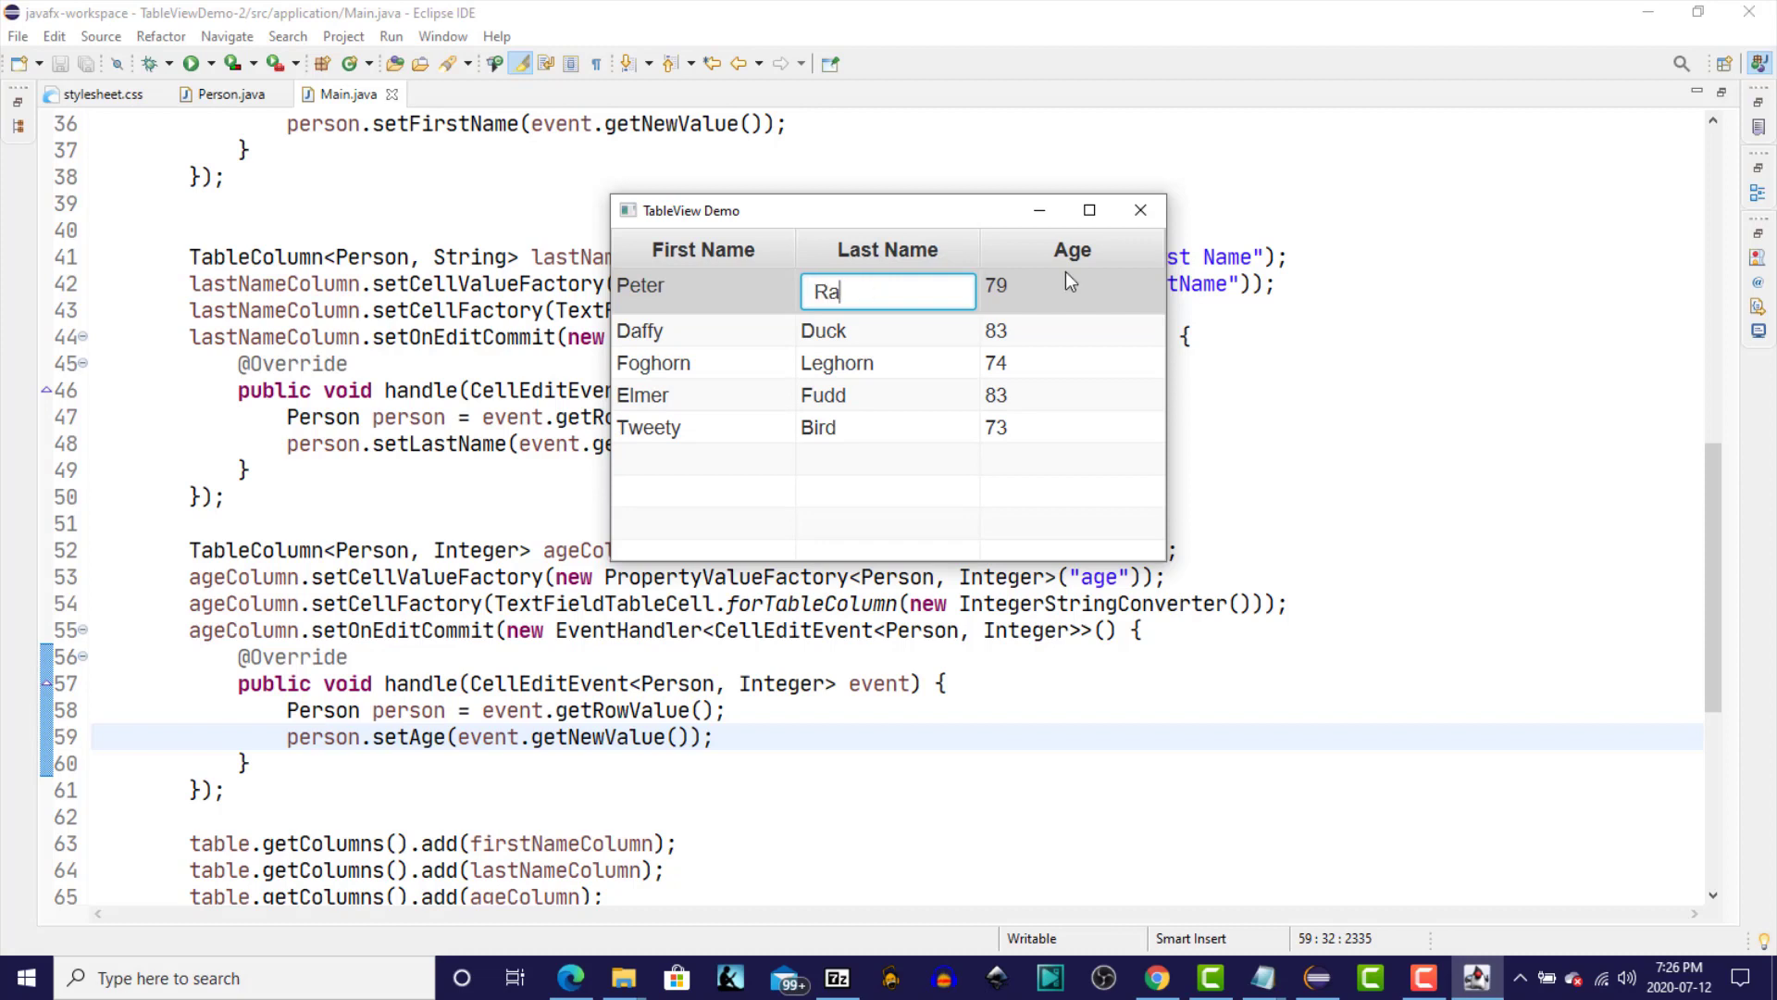
{"action": "key", "text": "Return"}
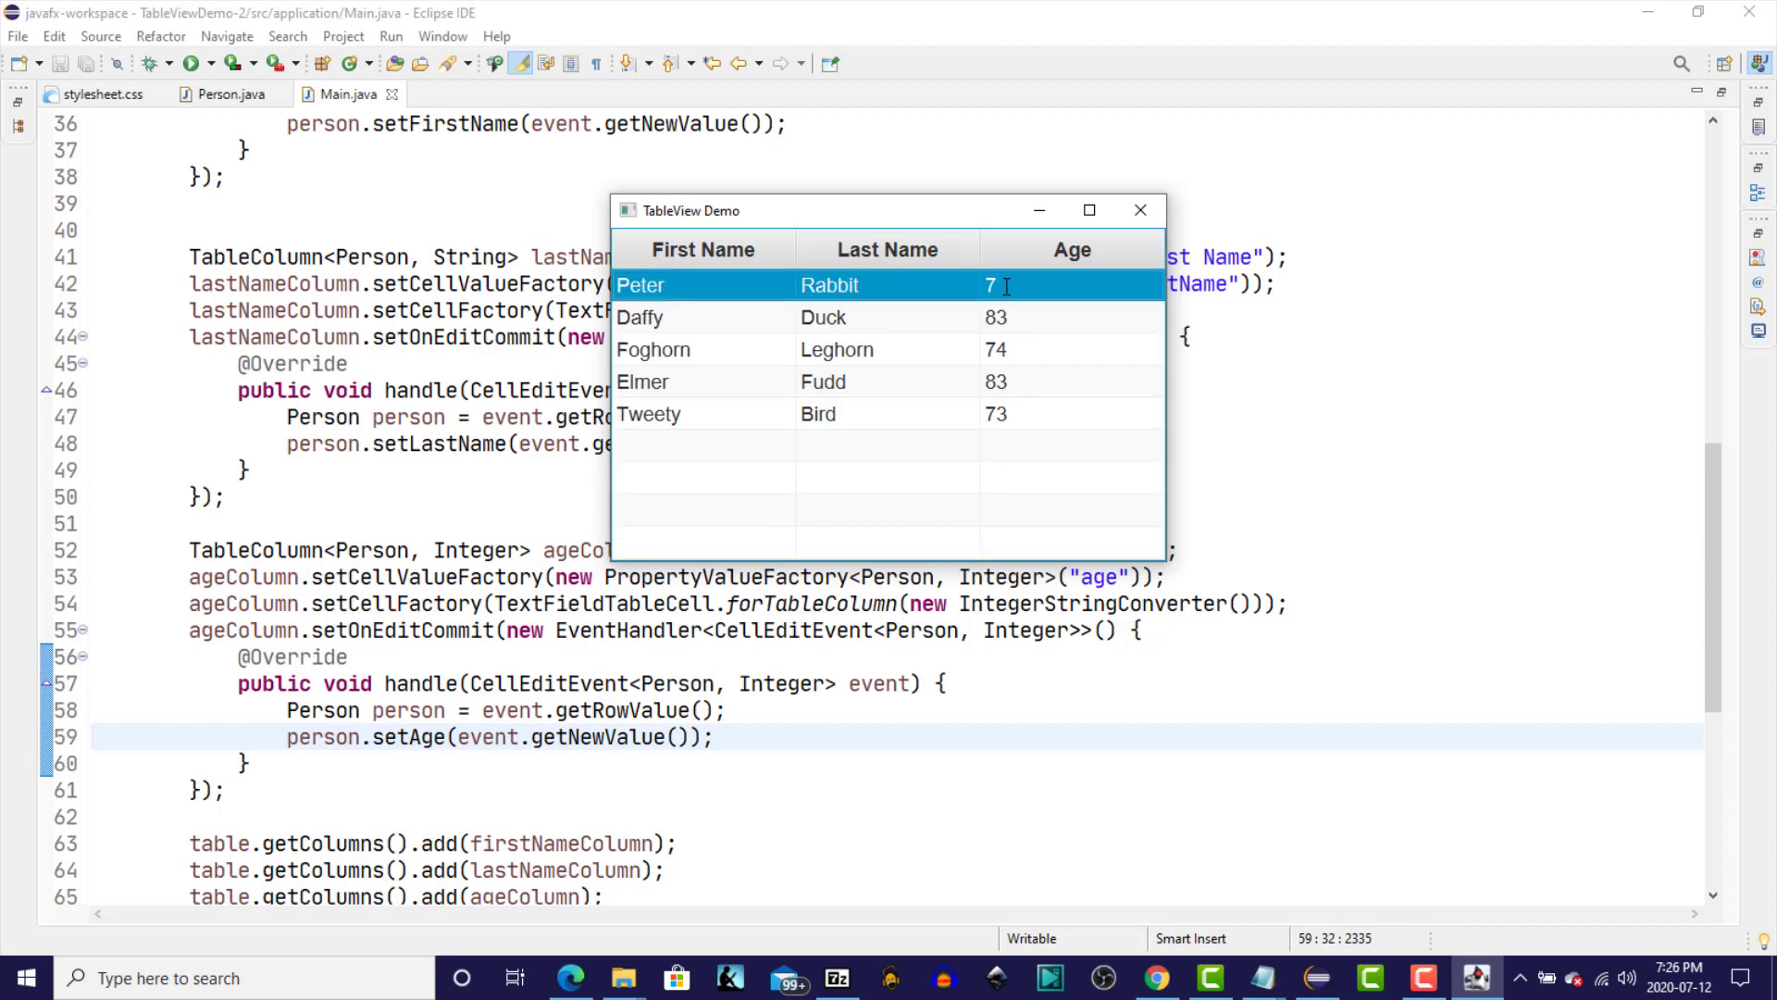
{"action": "left_click", "coordinate": [695, 249]}
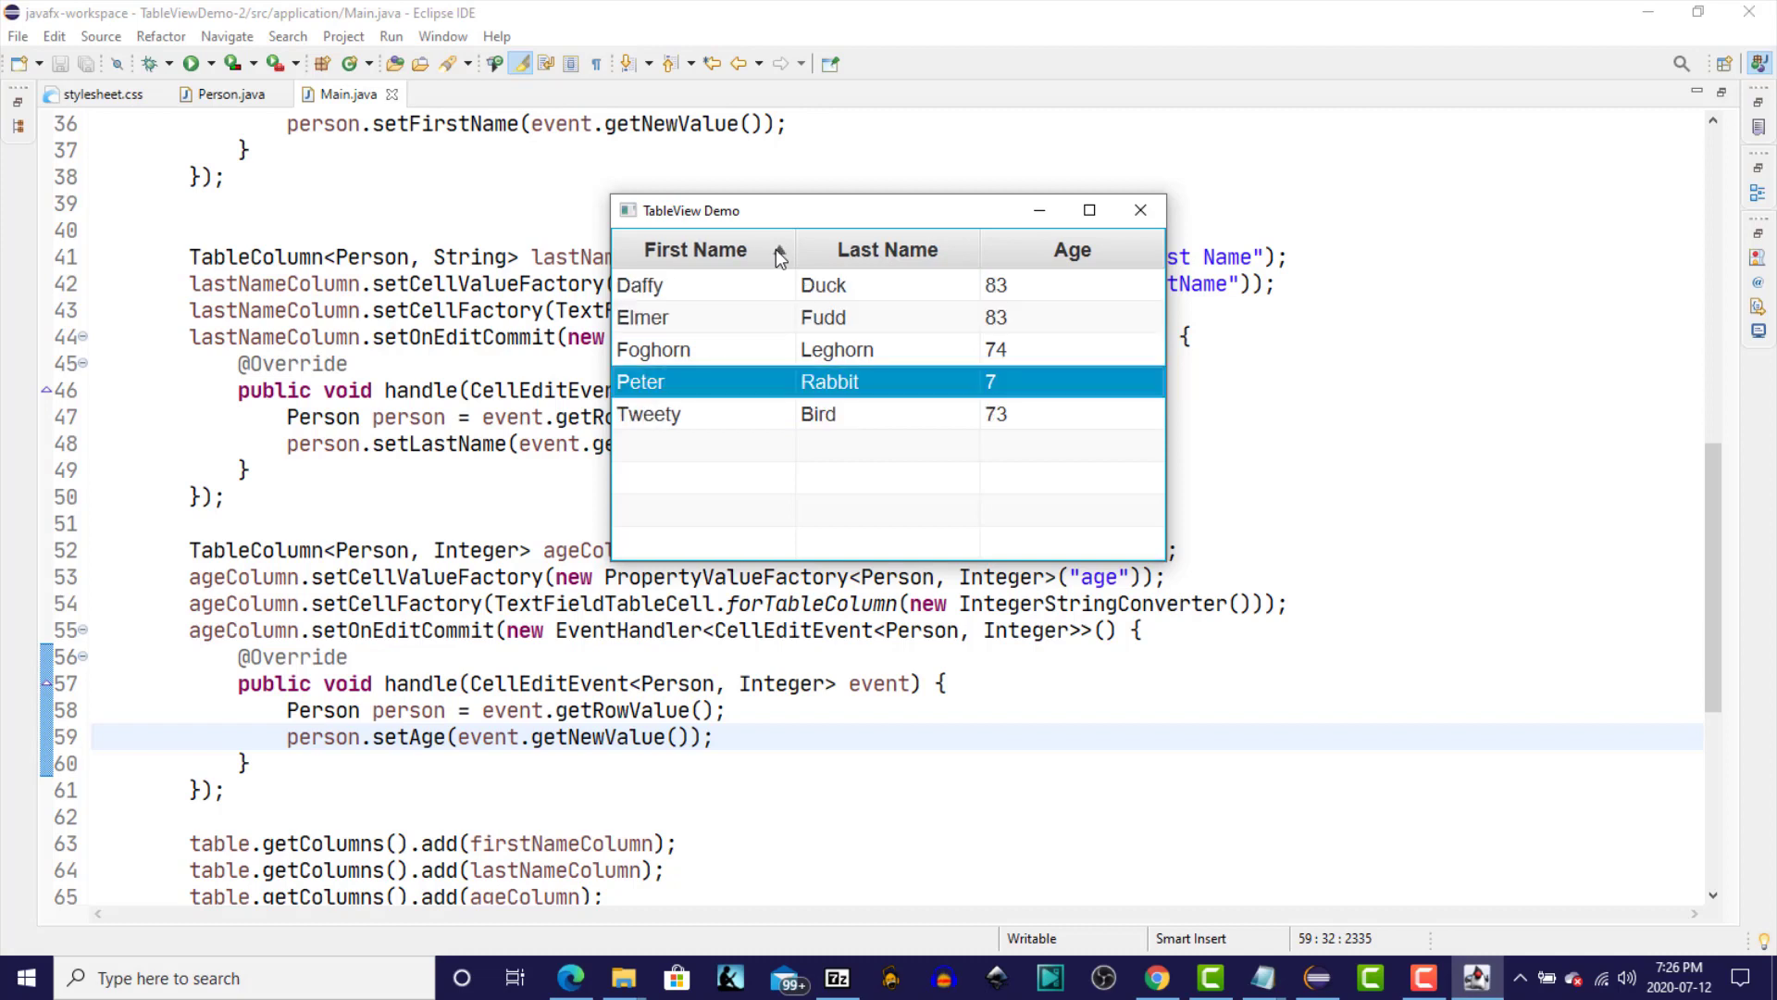
{"action": "left_click", "coordinate": [696, 249]}
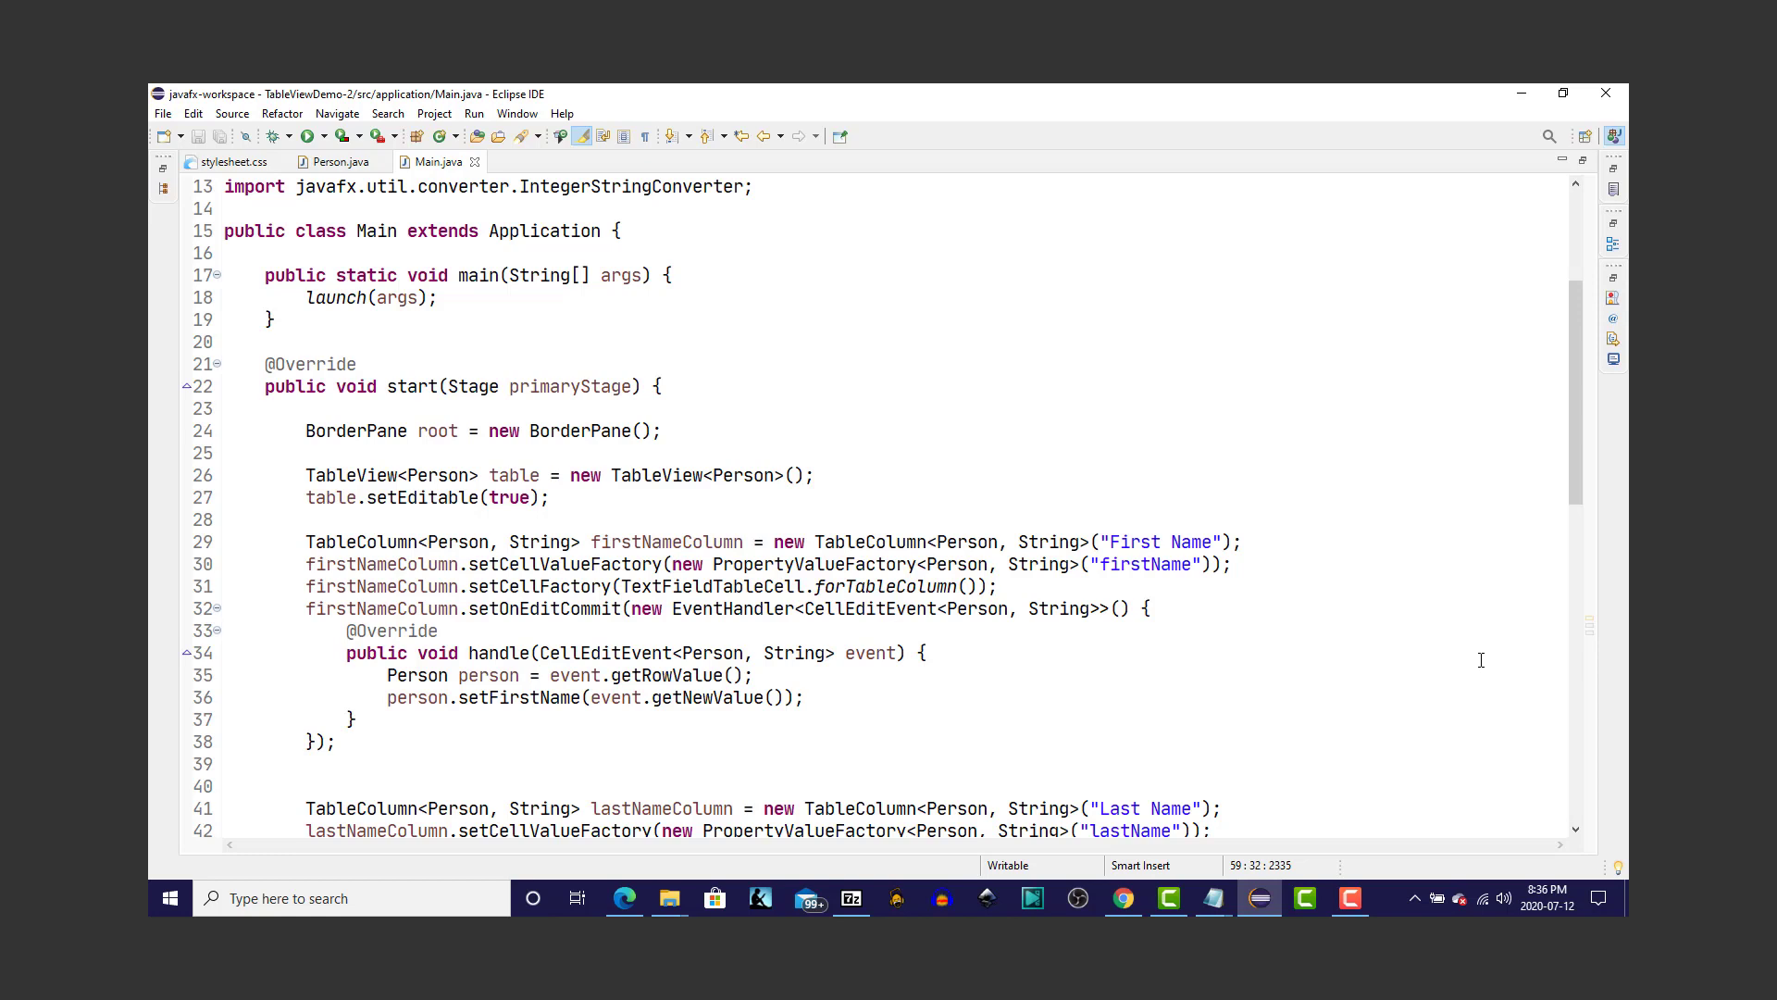
{"action": "mouse_move", "coordinate": [1466, 661]}
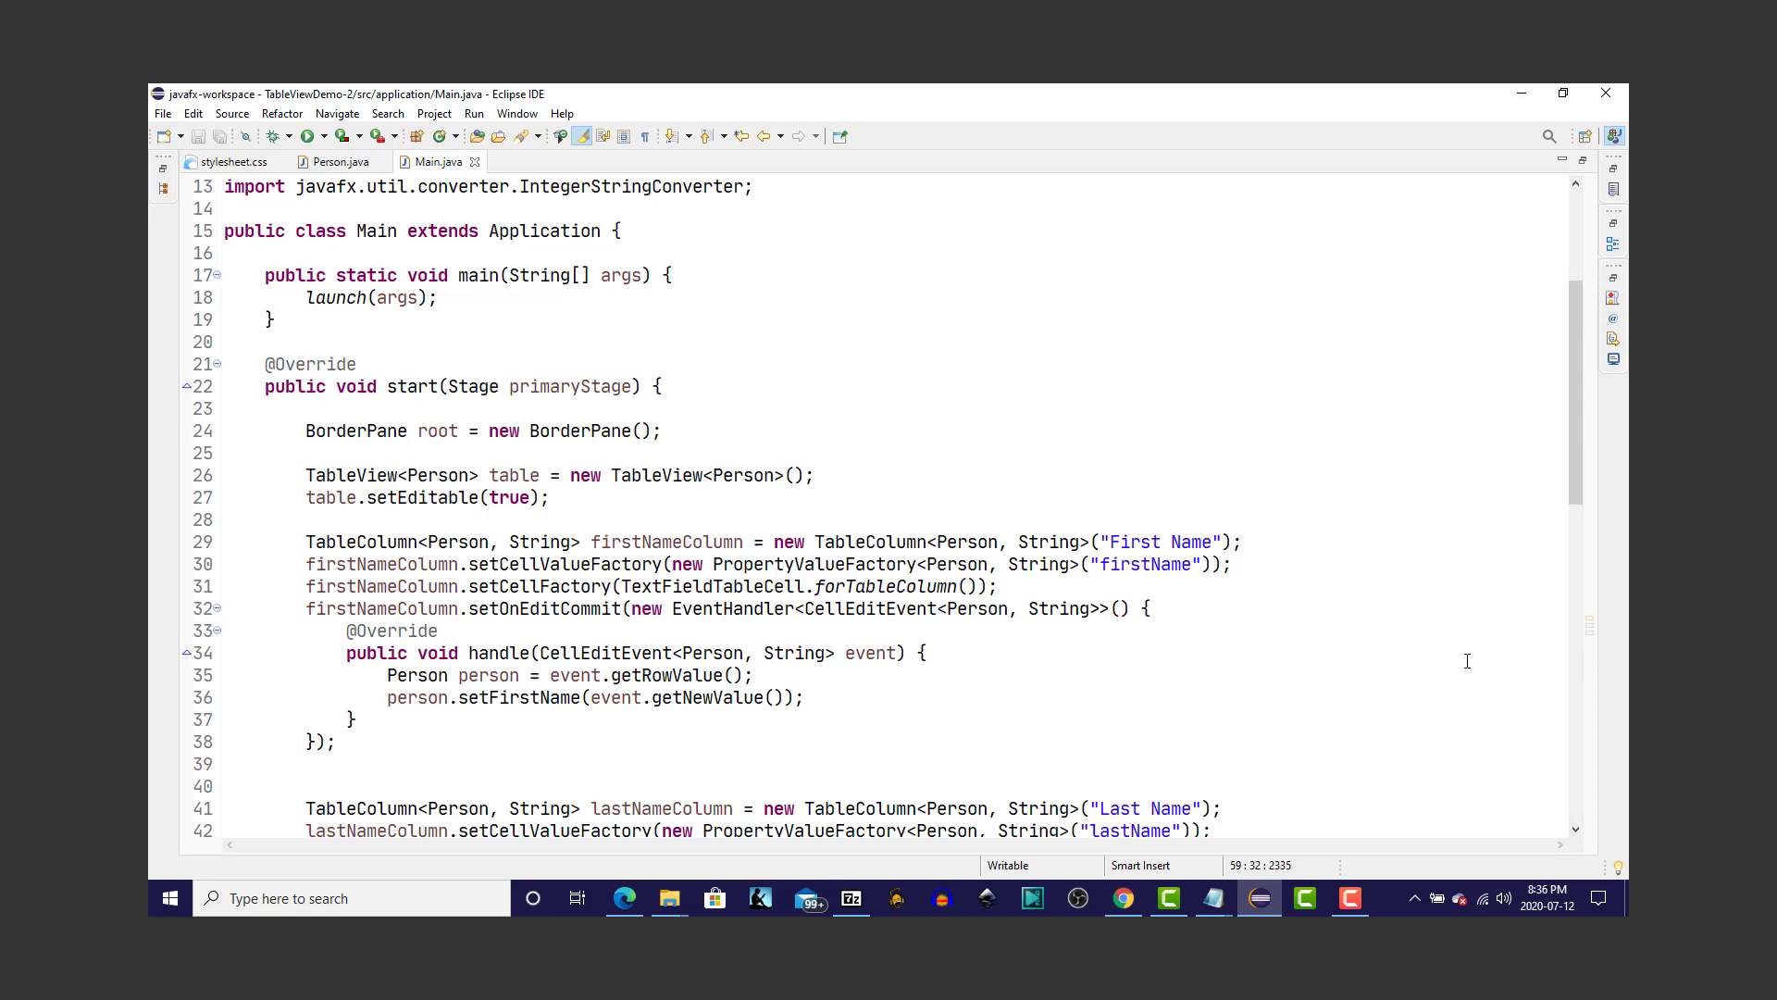
{"action": "left_click", "coordinate": [303, 136]}
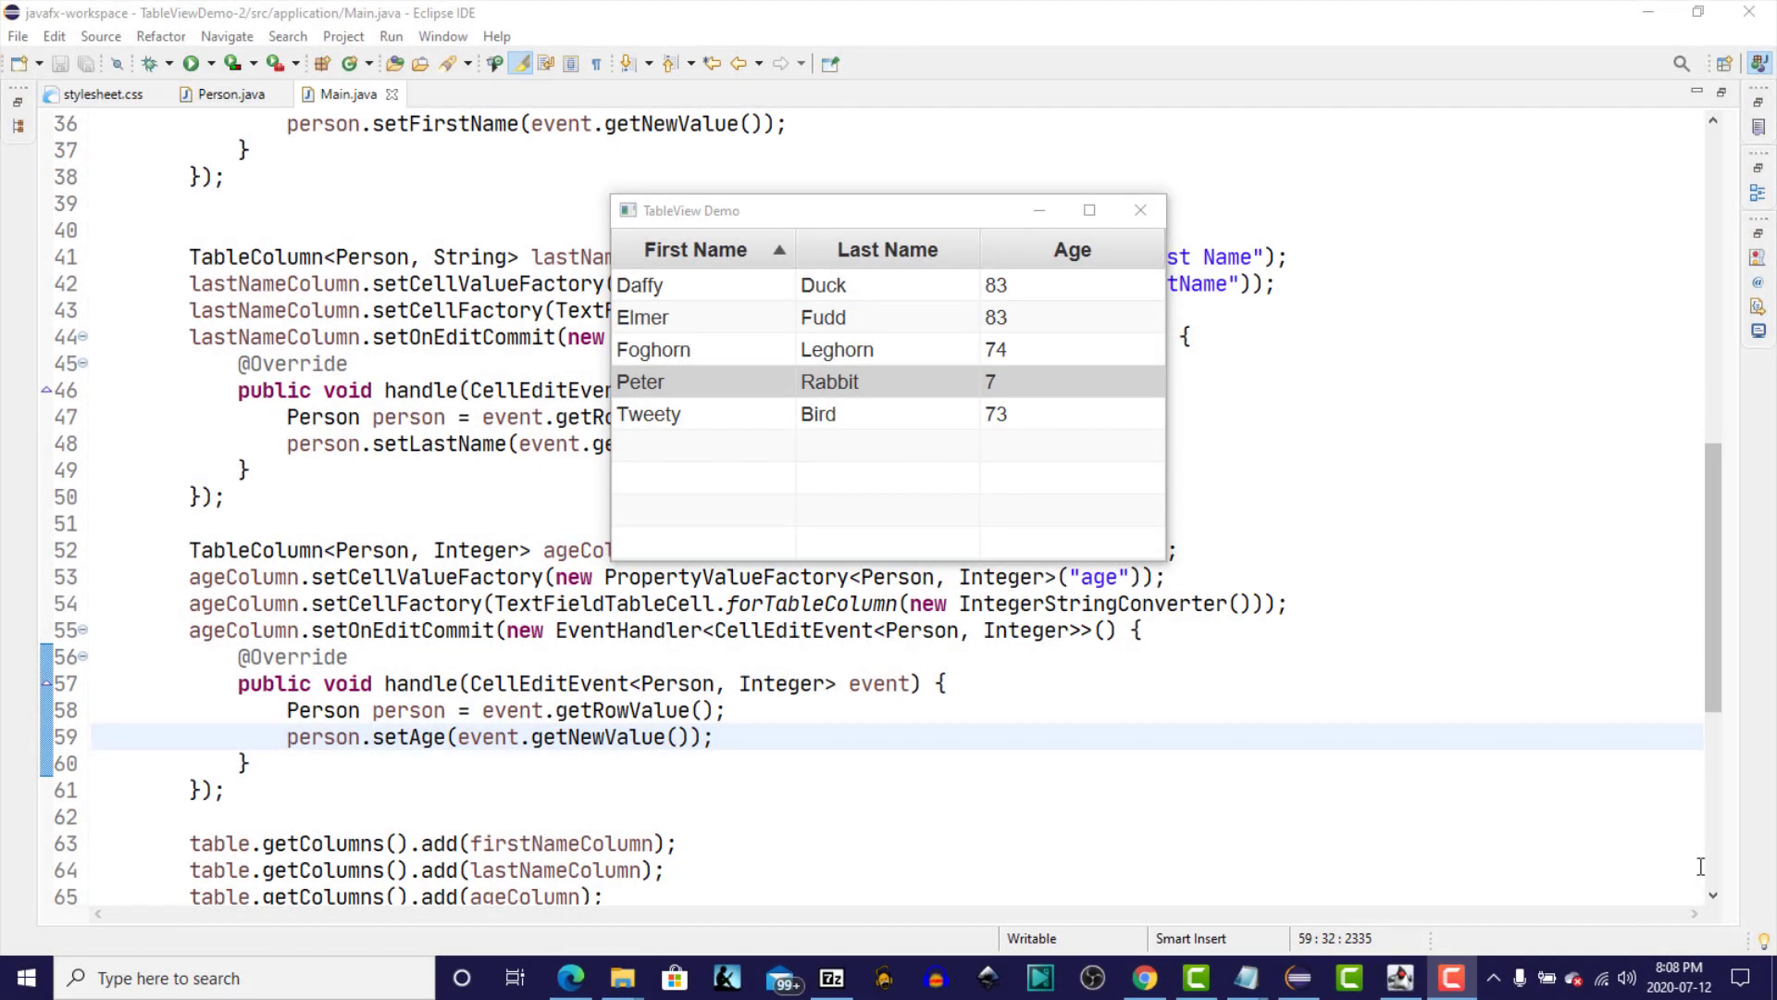